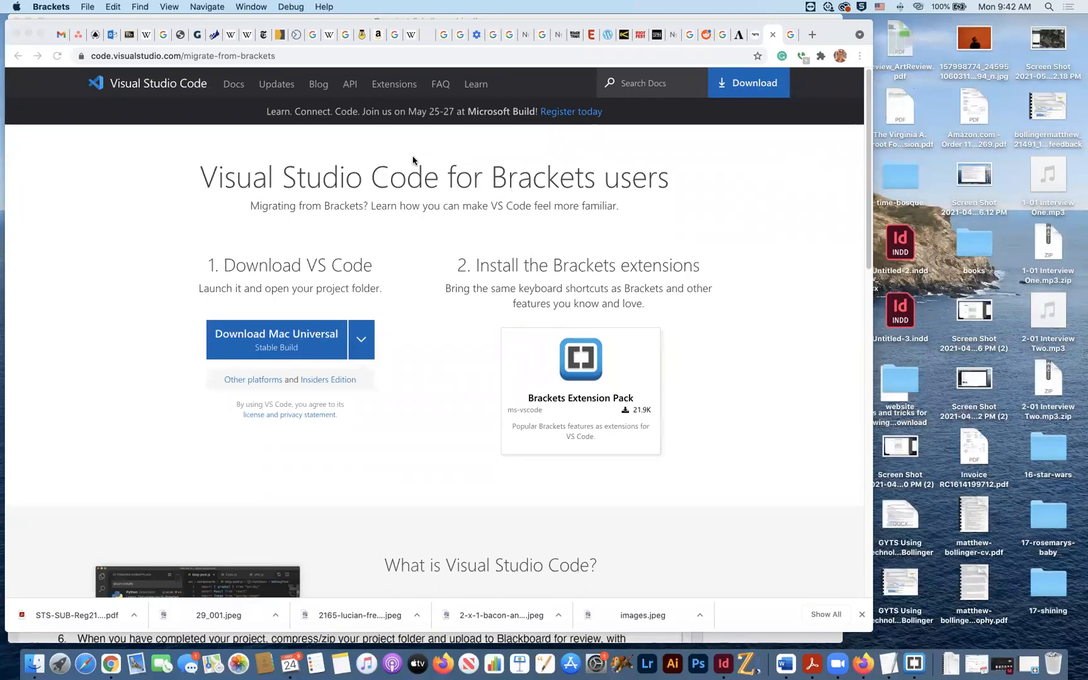
mouse_move(97, 206)
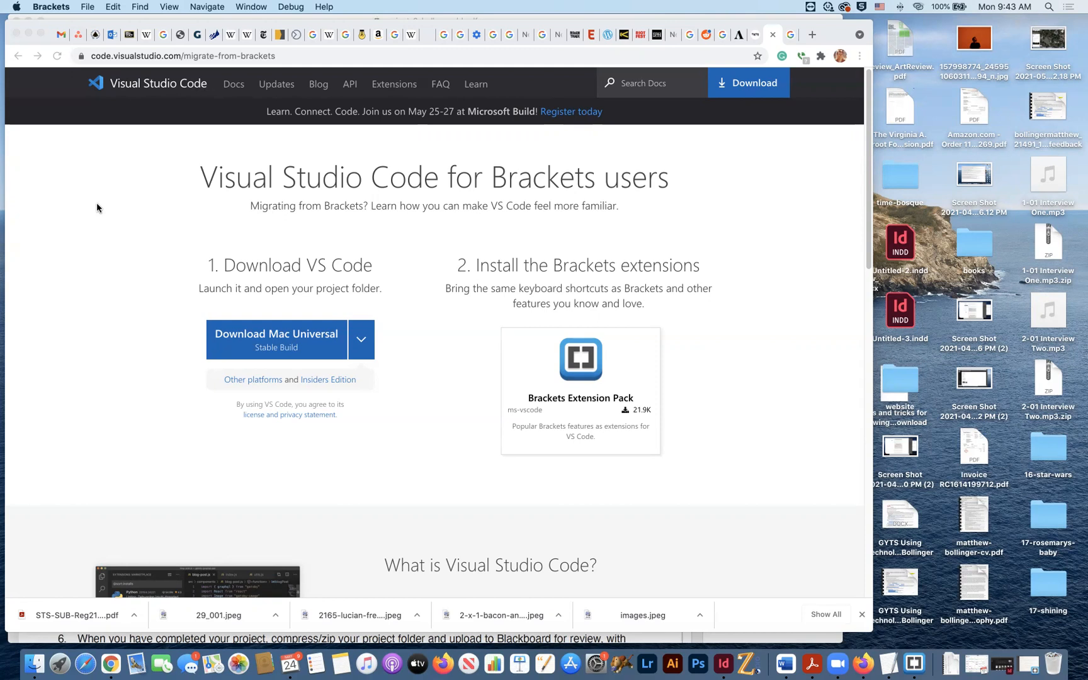
mouse_move(670, 222)
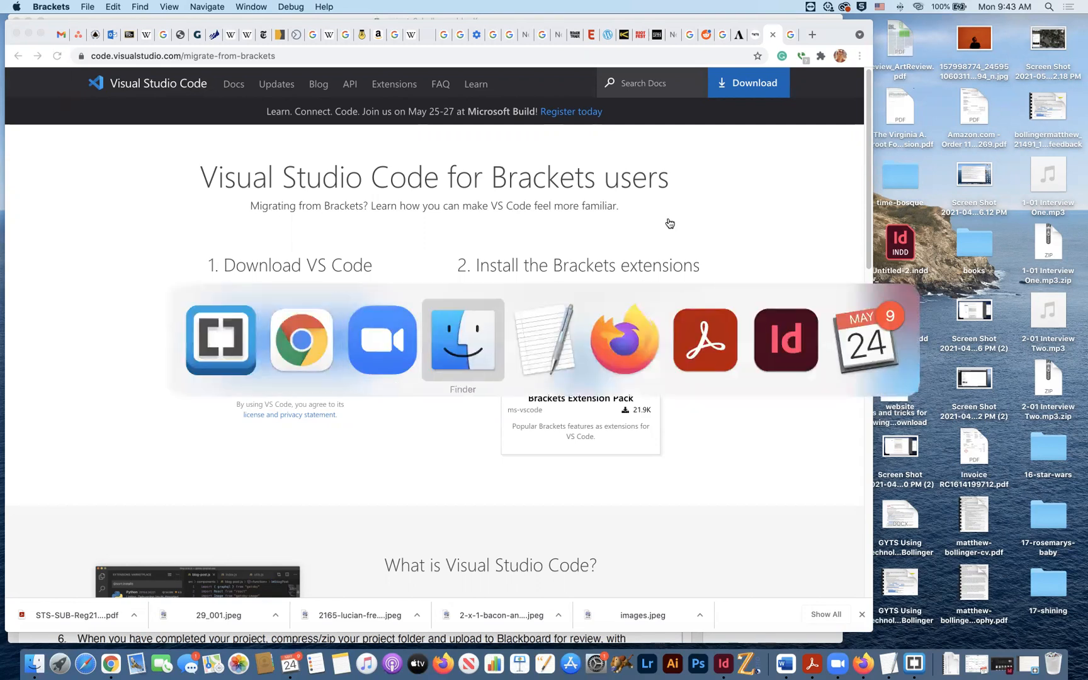
In Finder, browse bollinger-design > 0_teaching > archive > -courses to project-0 and select project-0-hello-world.pdf.
click(462, 340)
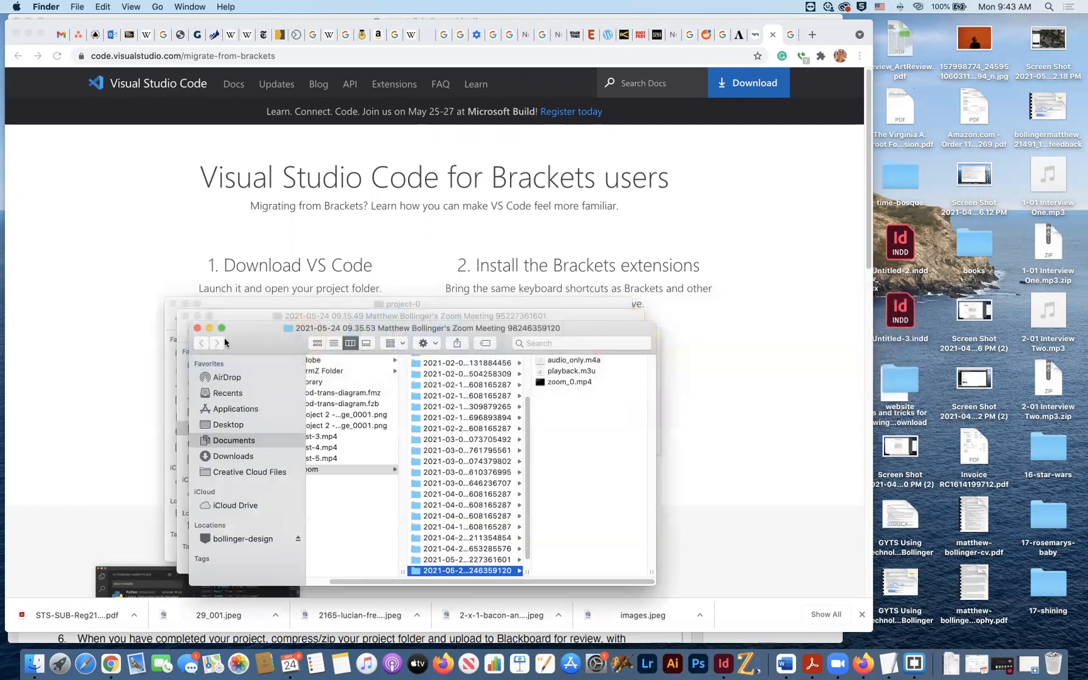
click(245, 539)
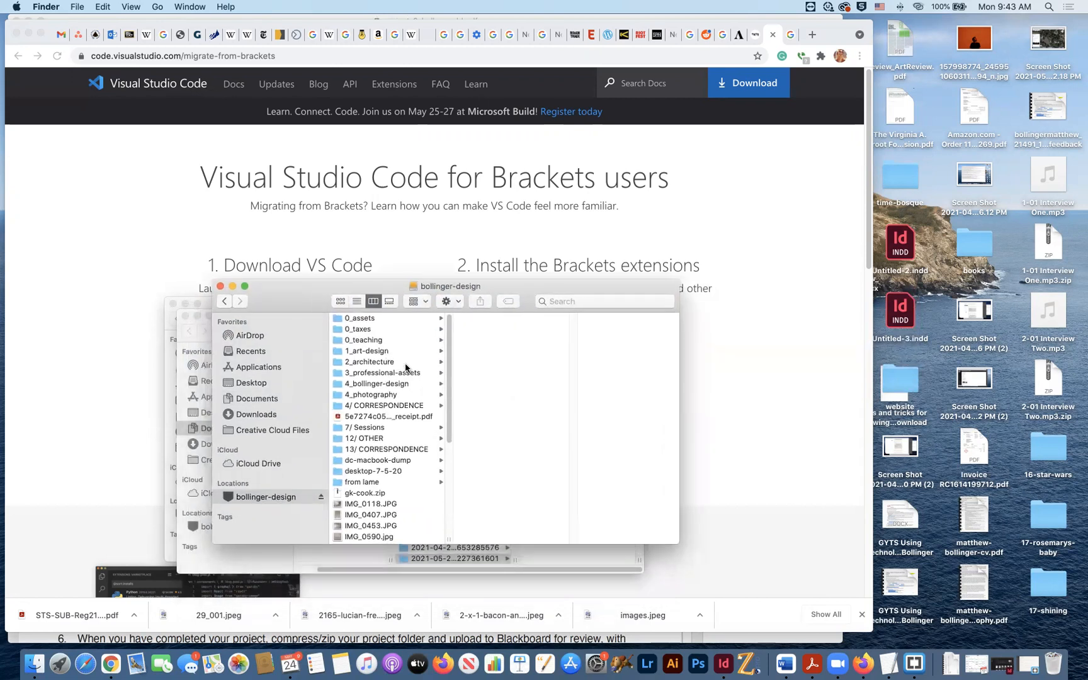
click(364, 340)
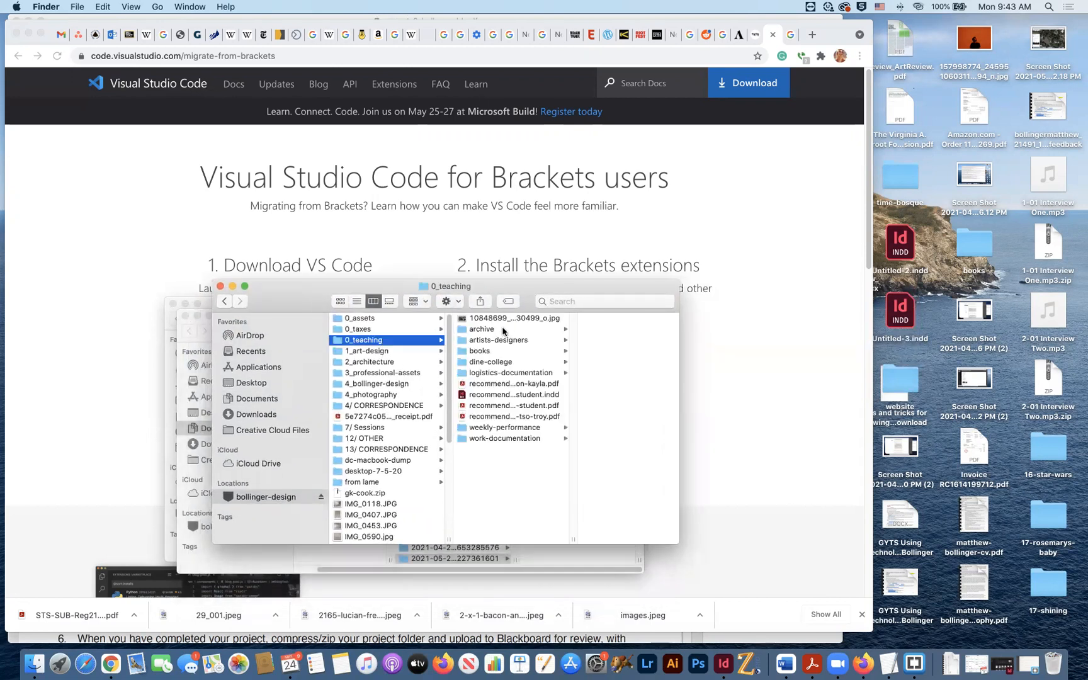
click(482, 328)
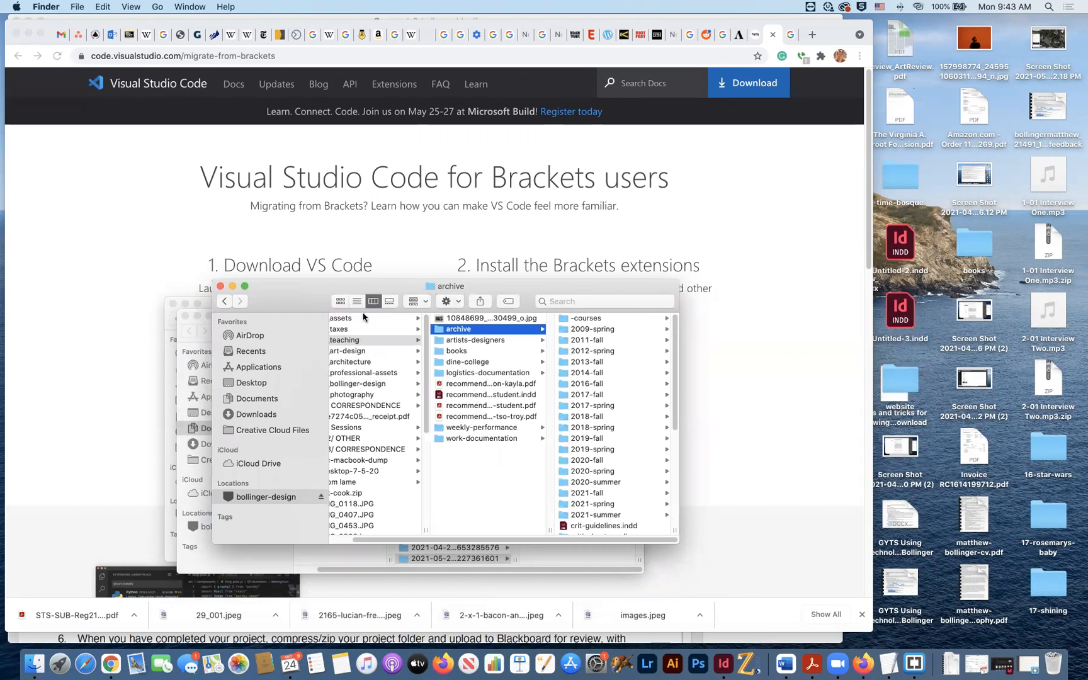
mouse_move(589, 341)
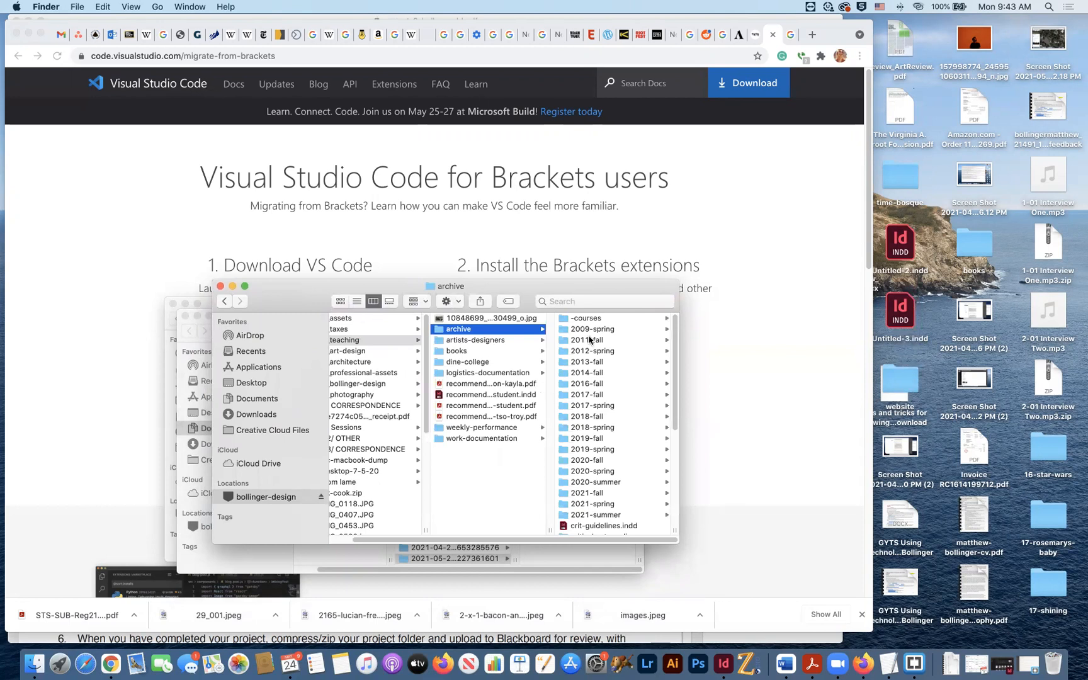
click(586, 318)
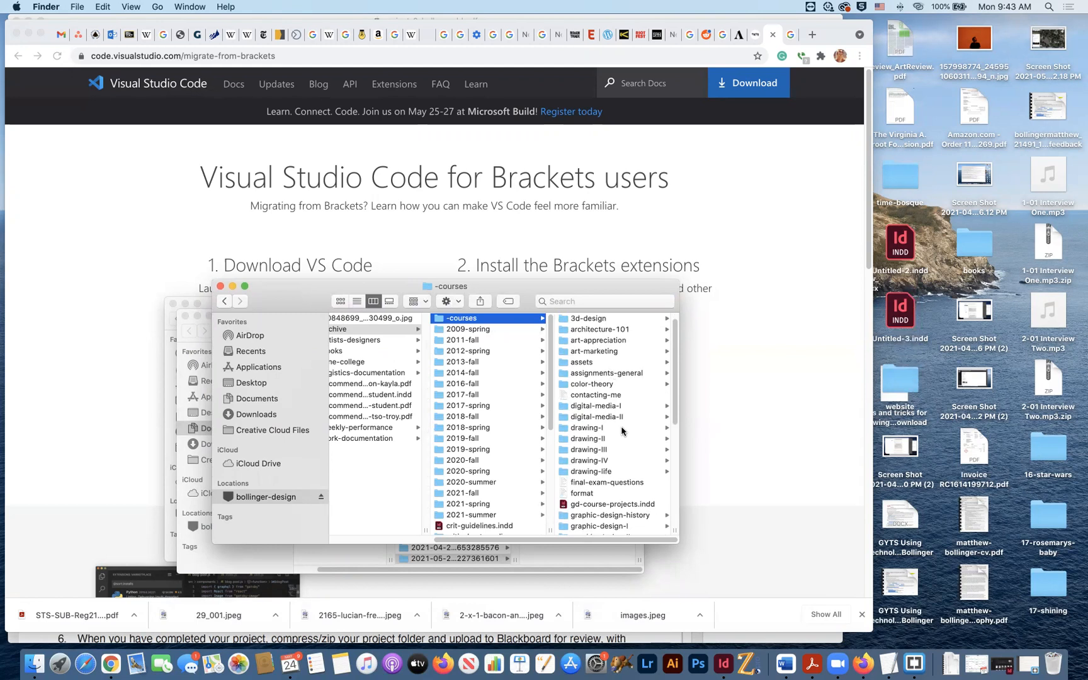
click(466, 471)
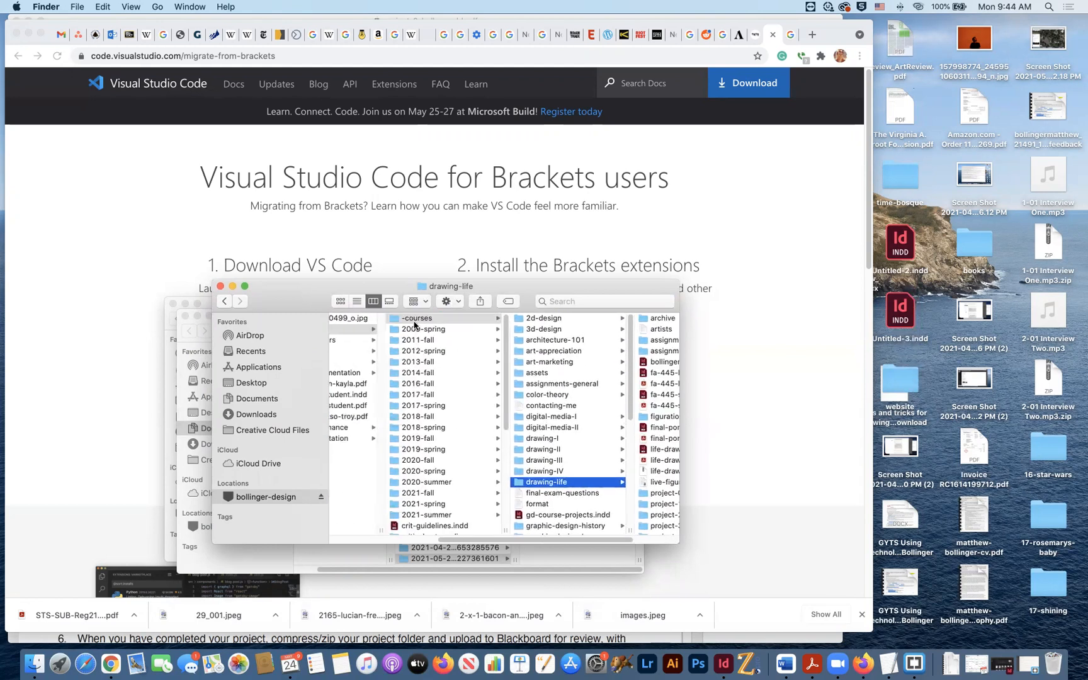
scroll(down, 3)
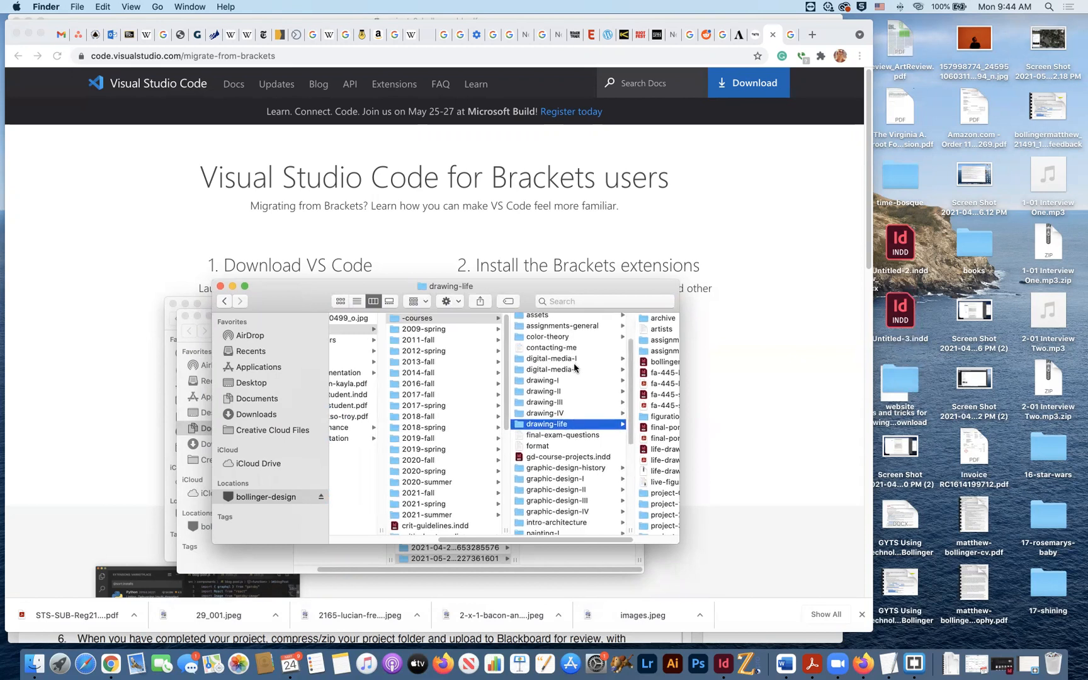
scroll(down, 3)
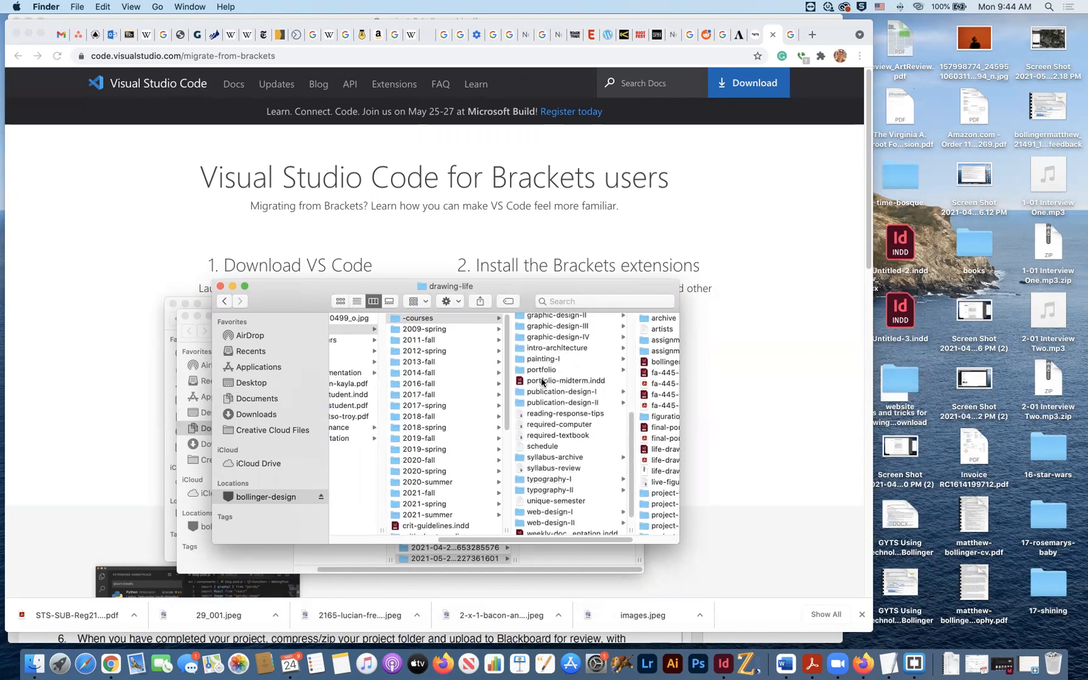
scroll(down, 3)
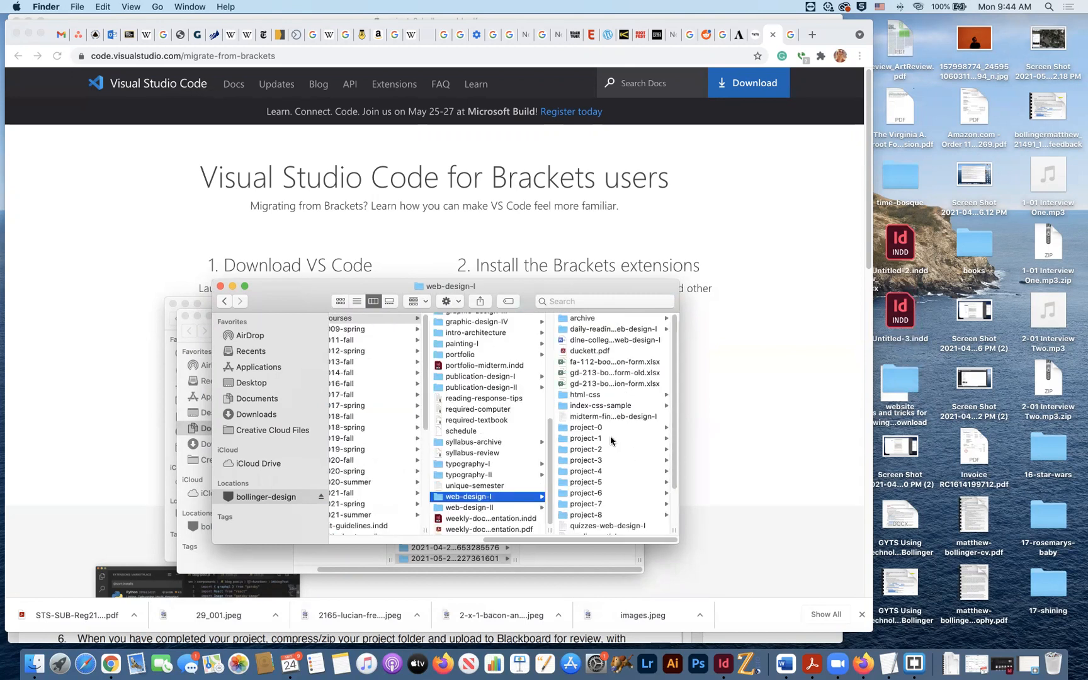
click(586, 428)
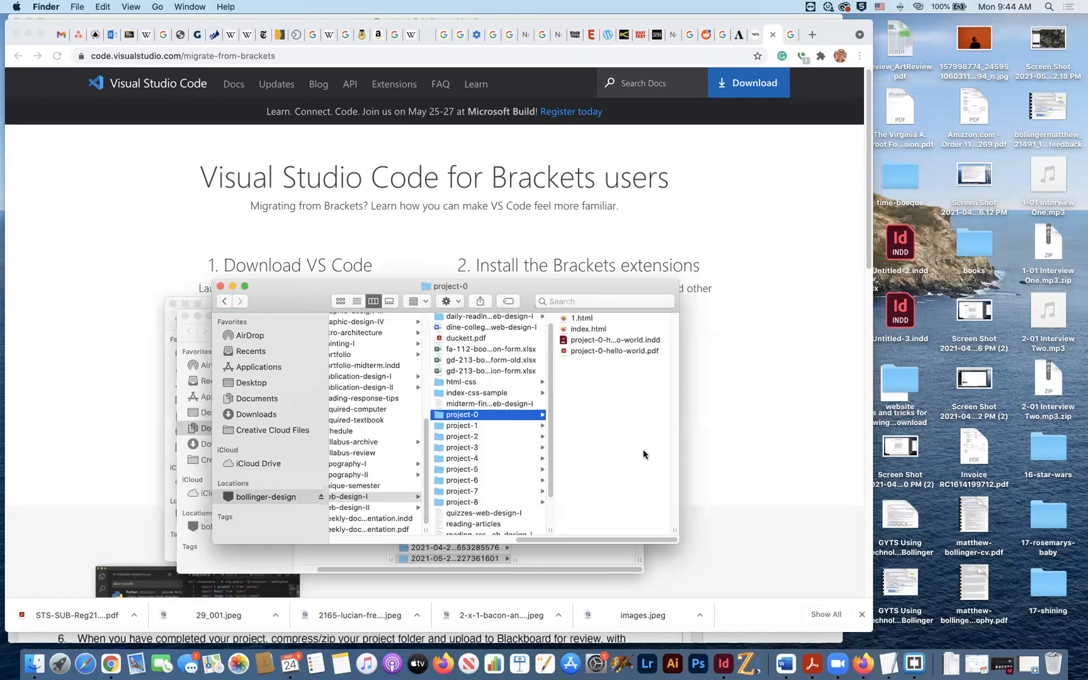
mouse_move(594, 354)
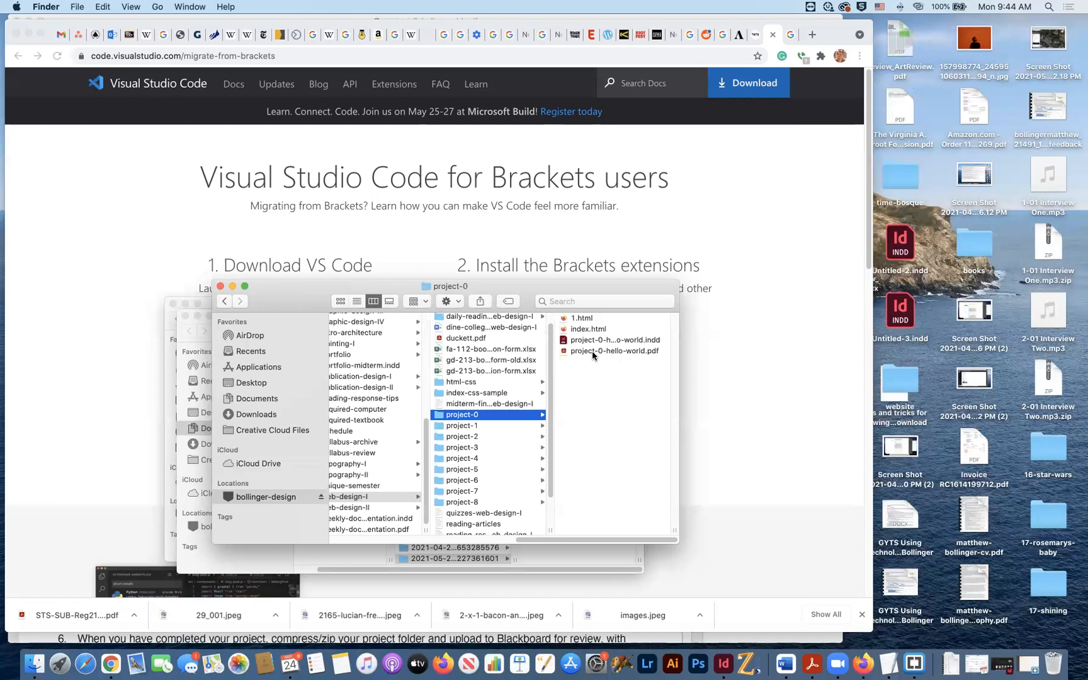
mouse_move(584, 354)
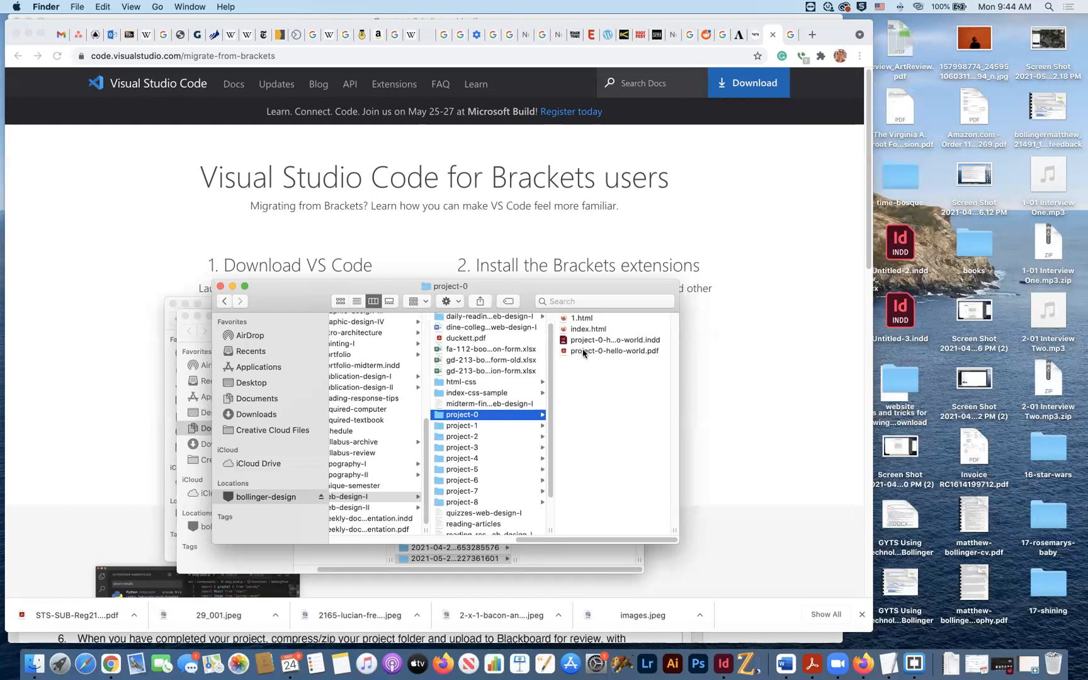
click(613, 351)
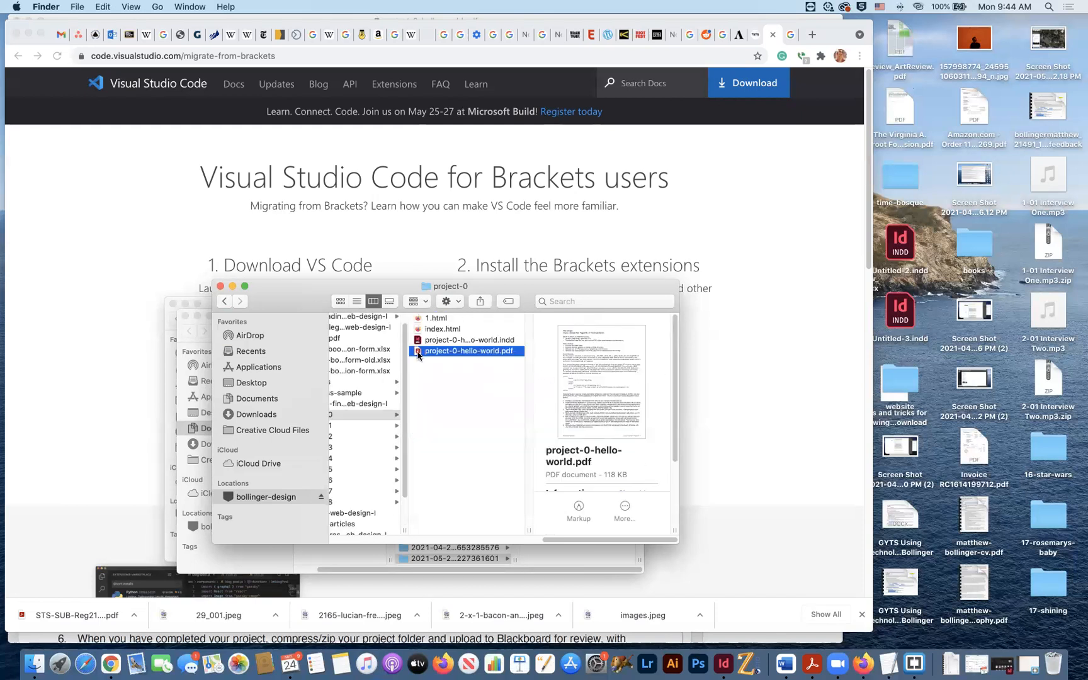
double_click(468, 351)
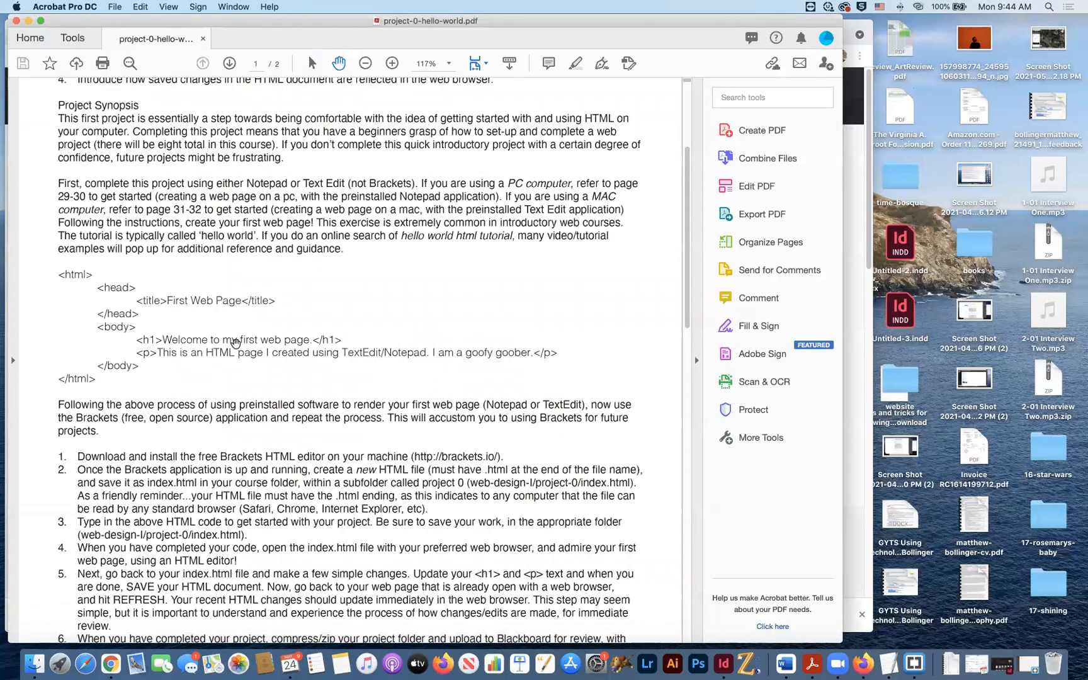
scroll(up, 3)
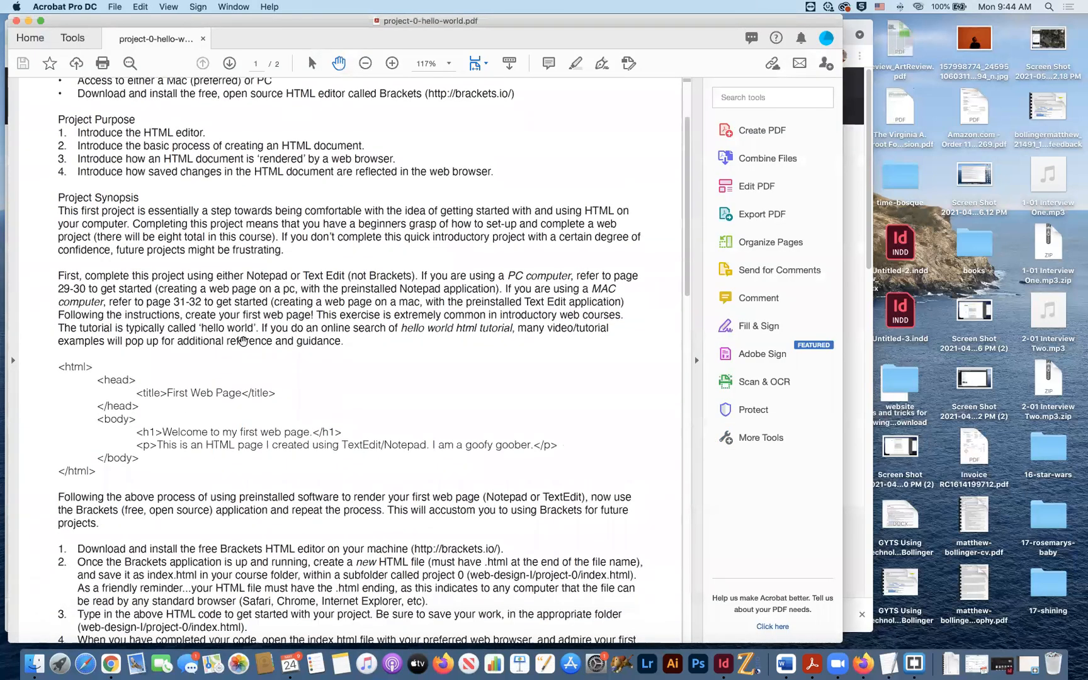
scroll(down, 3)
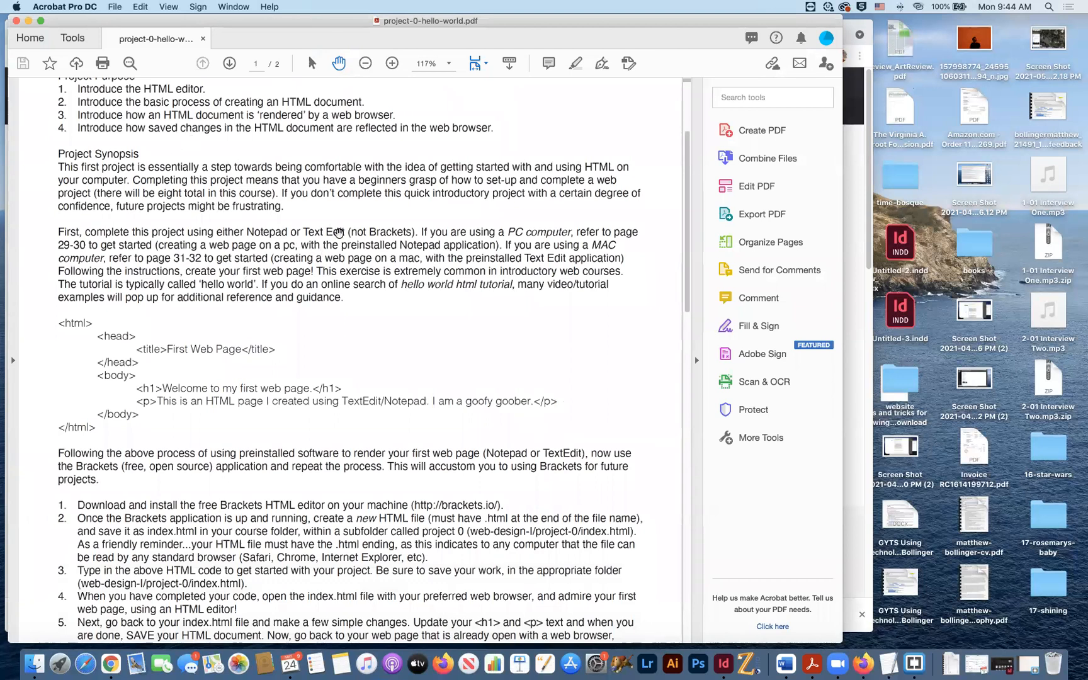
scroll(down, 3)
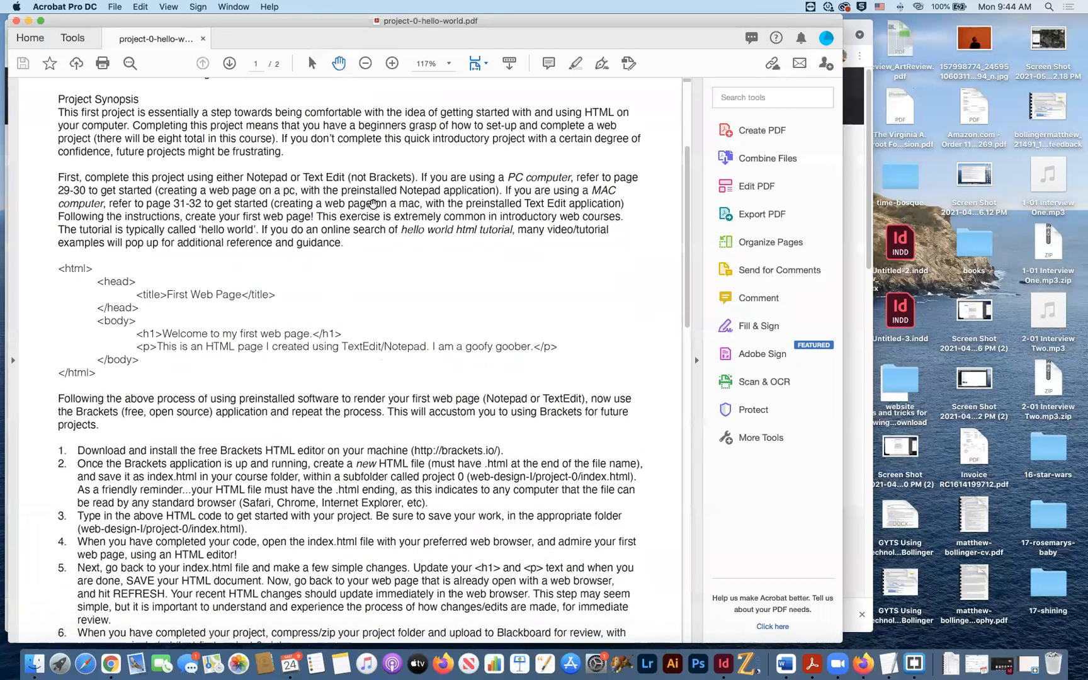
scroll(up, 3)
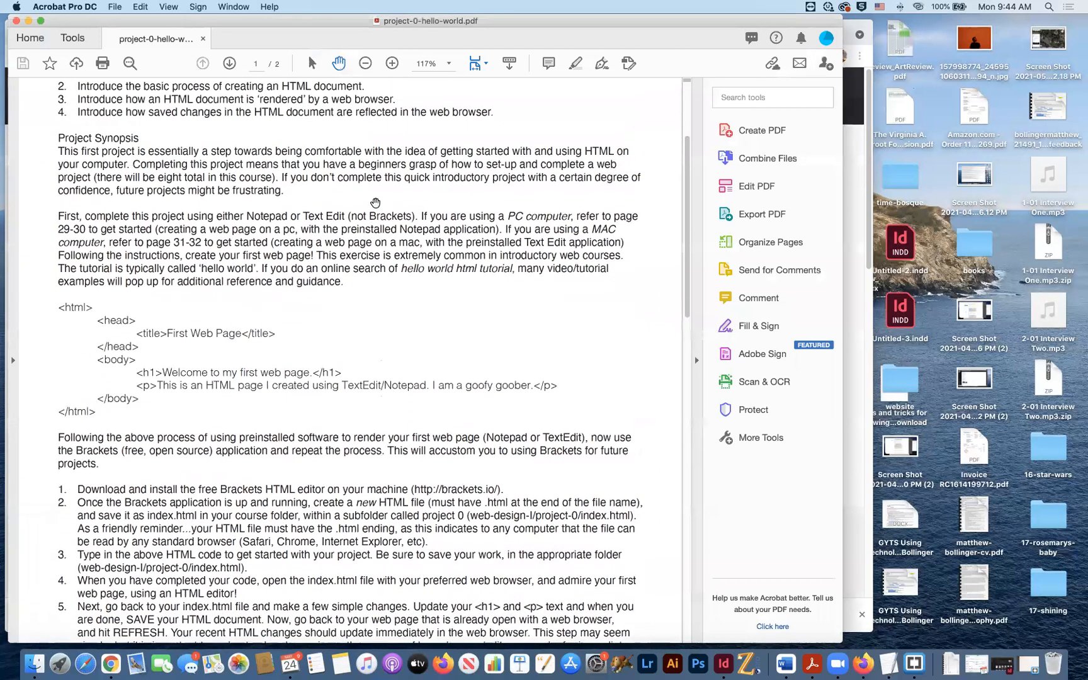
mouse_move(123, 365)
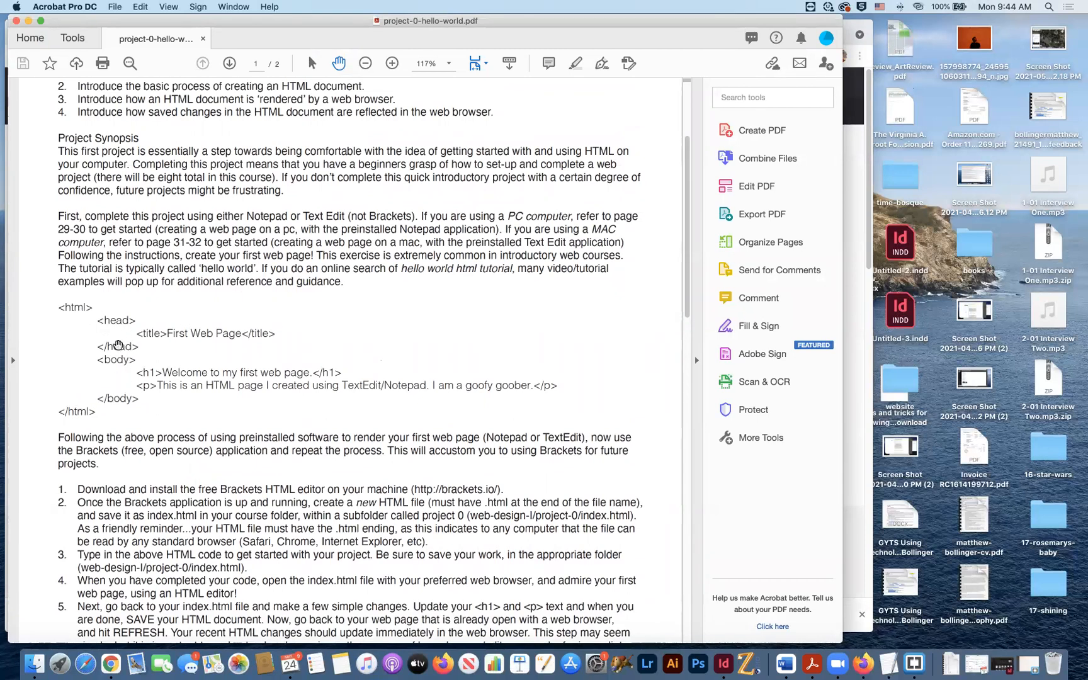
mouse_move(75, 308)
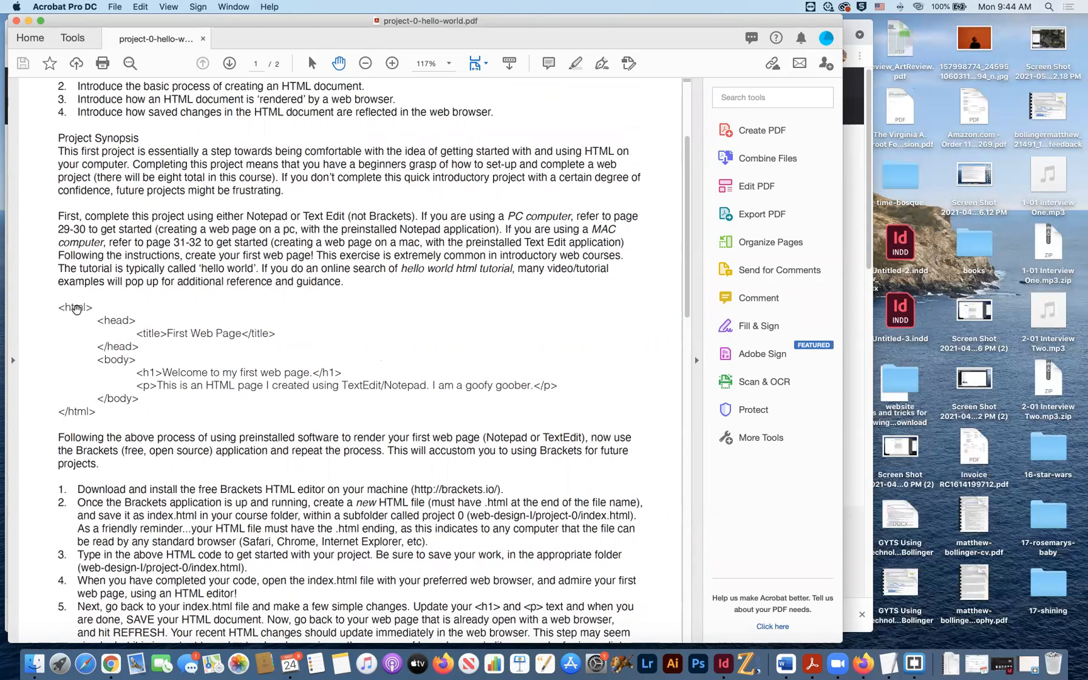
mouse_move(75, 318)
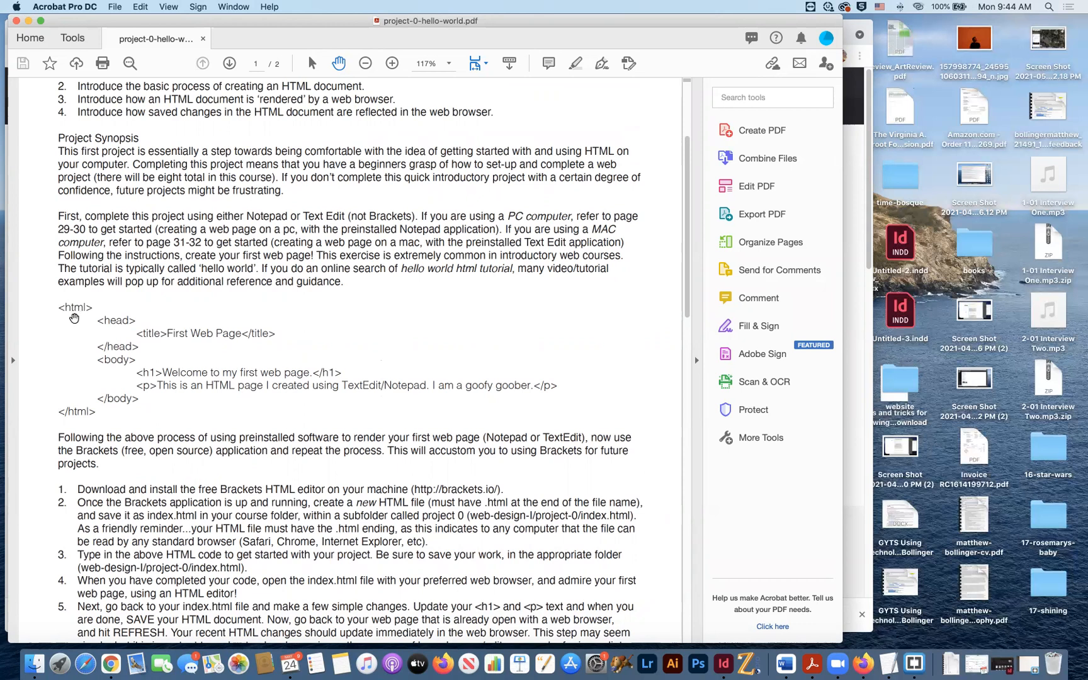
mouse_move(76, 419)
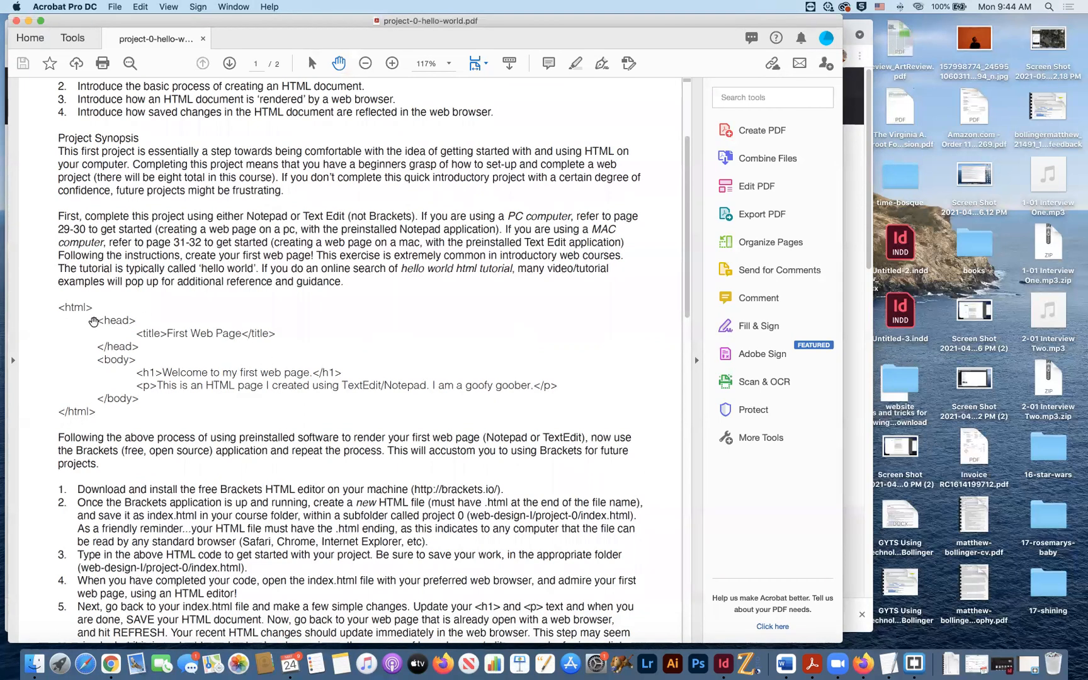
mouse_move(100, 326)
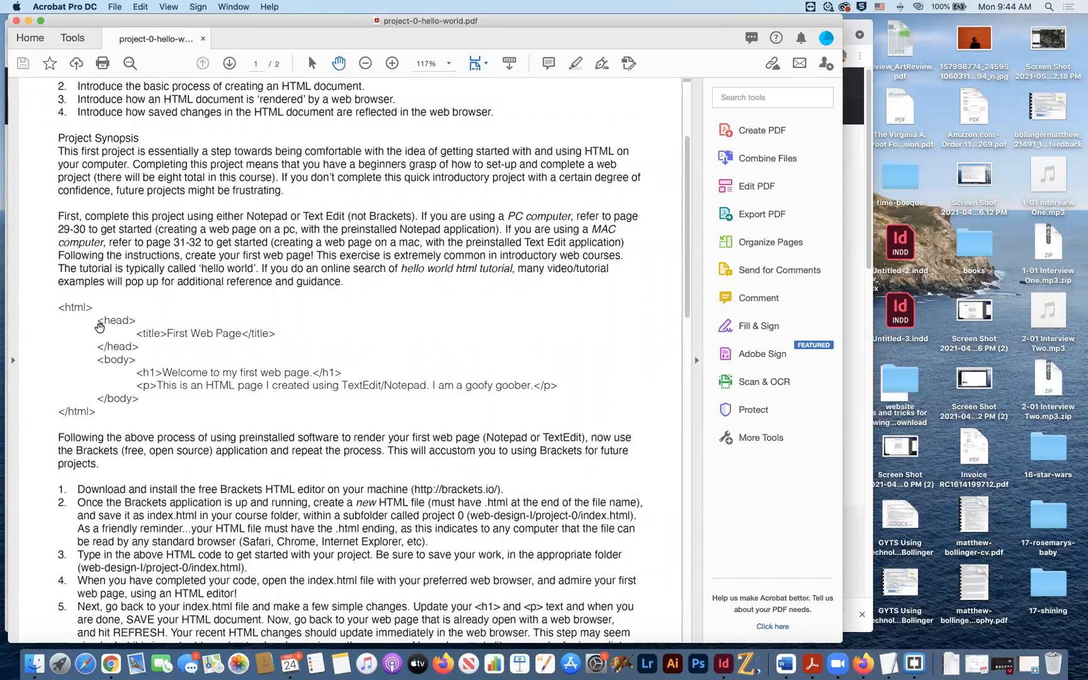
mouse_move(123, 350)
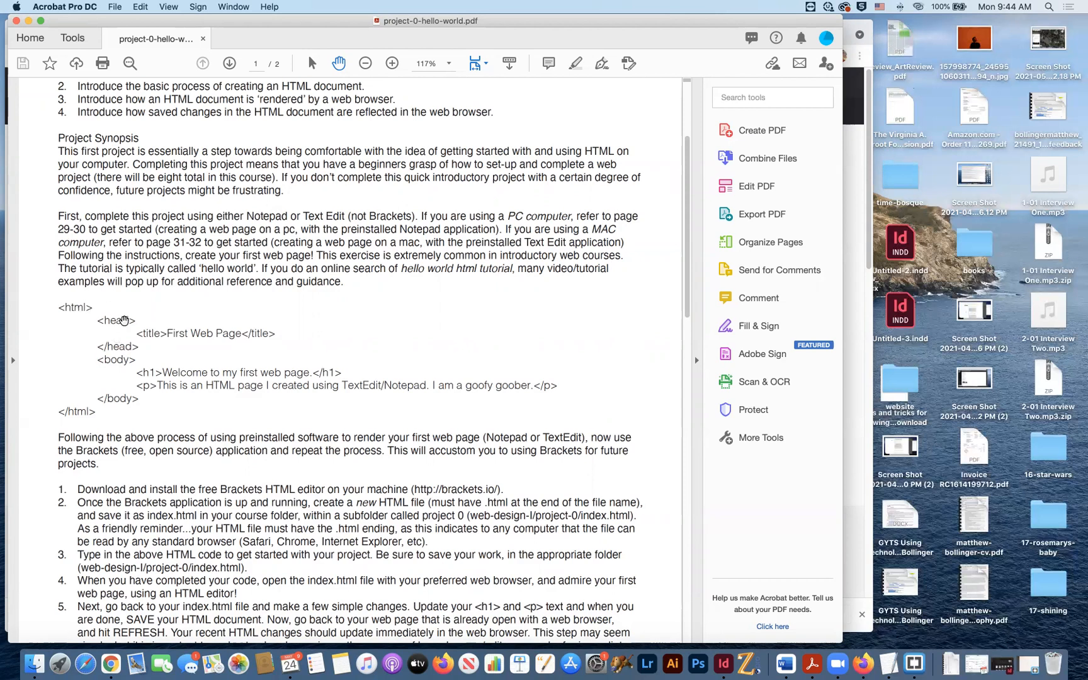
mouse_move(87, 307)
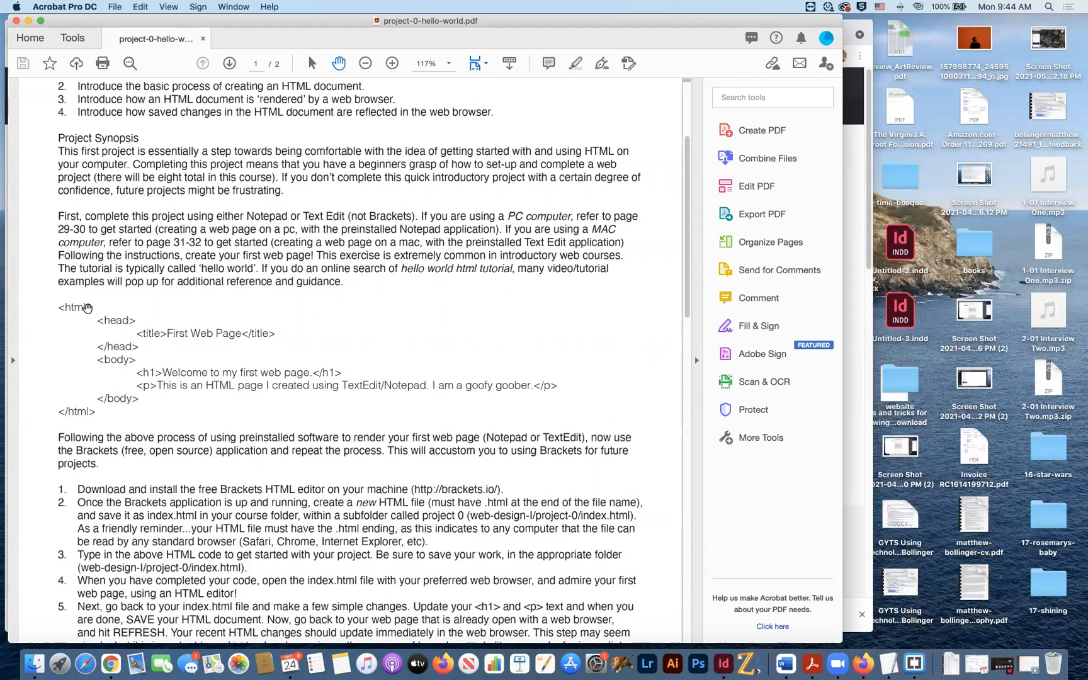
mouse_move(81, 309)
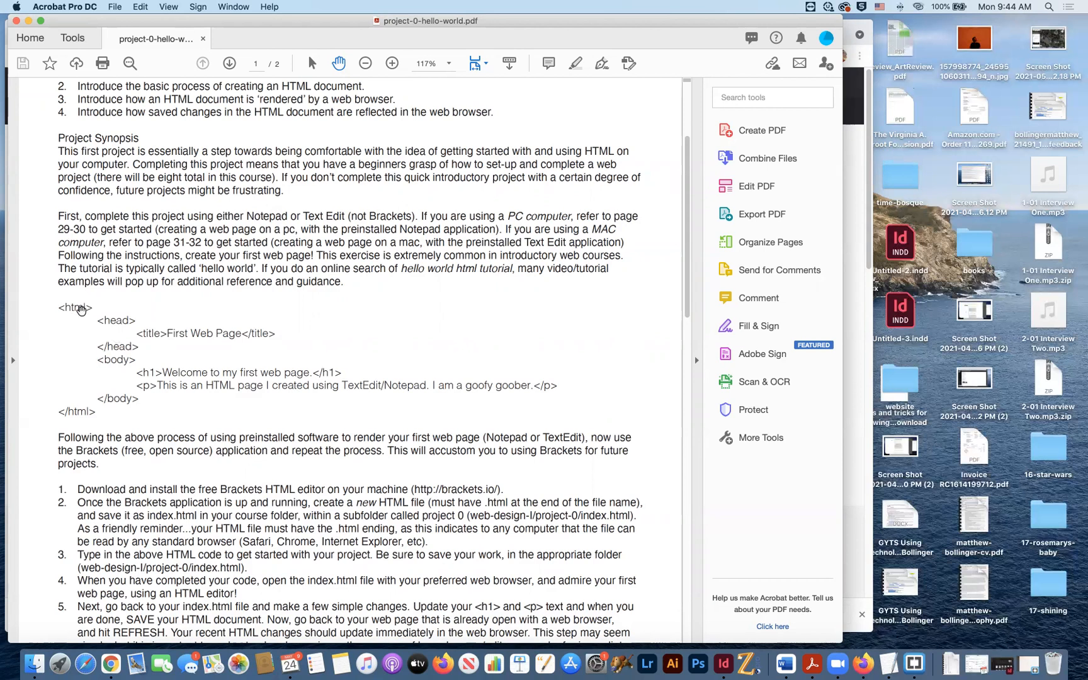
mouse_move(206, 371)
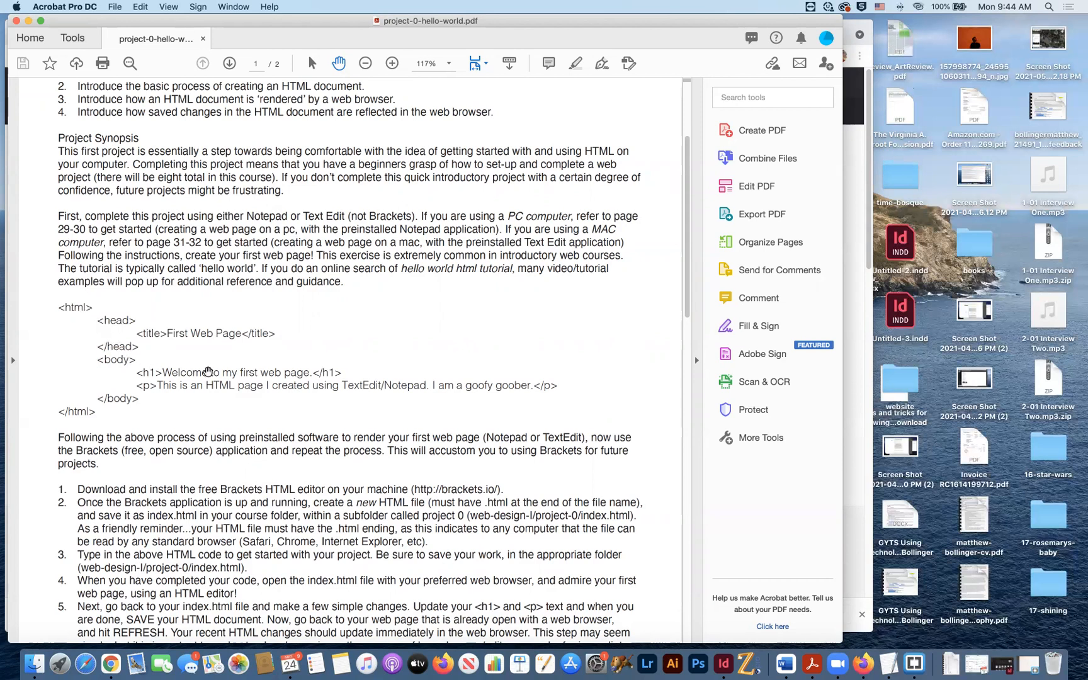
mouse_move(243, 386)
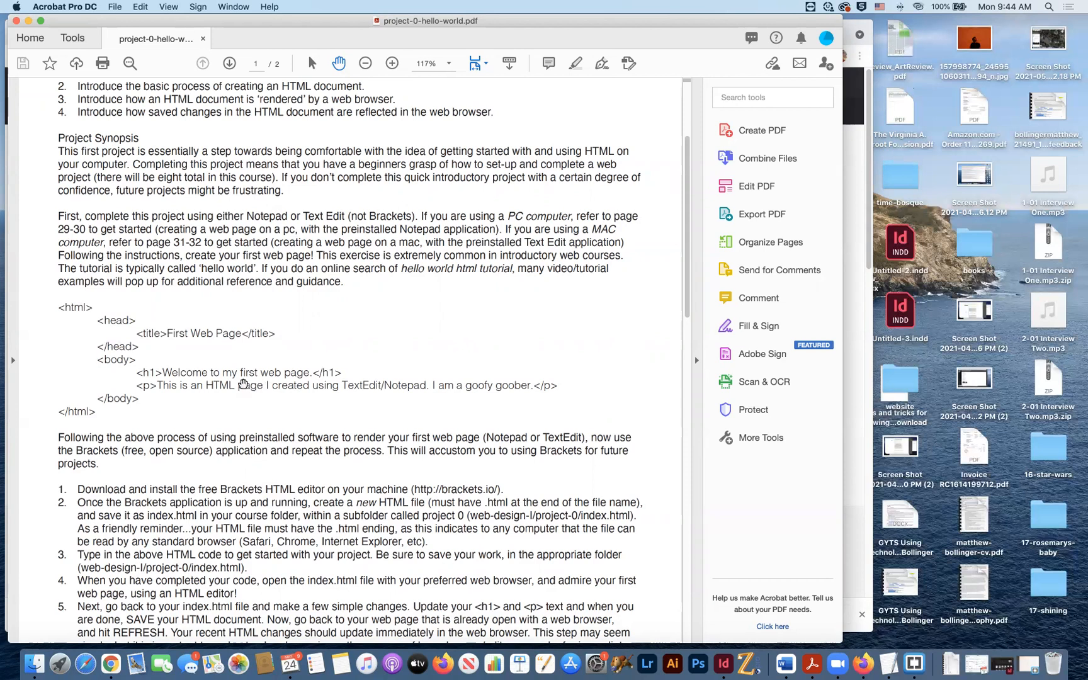
mouse_move(159, 335)
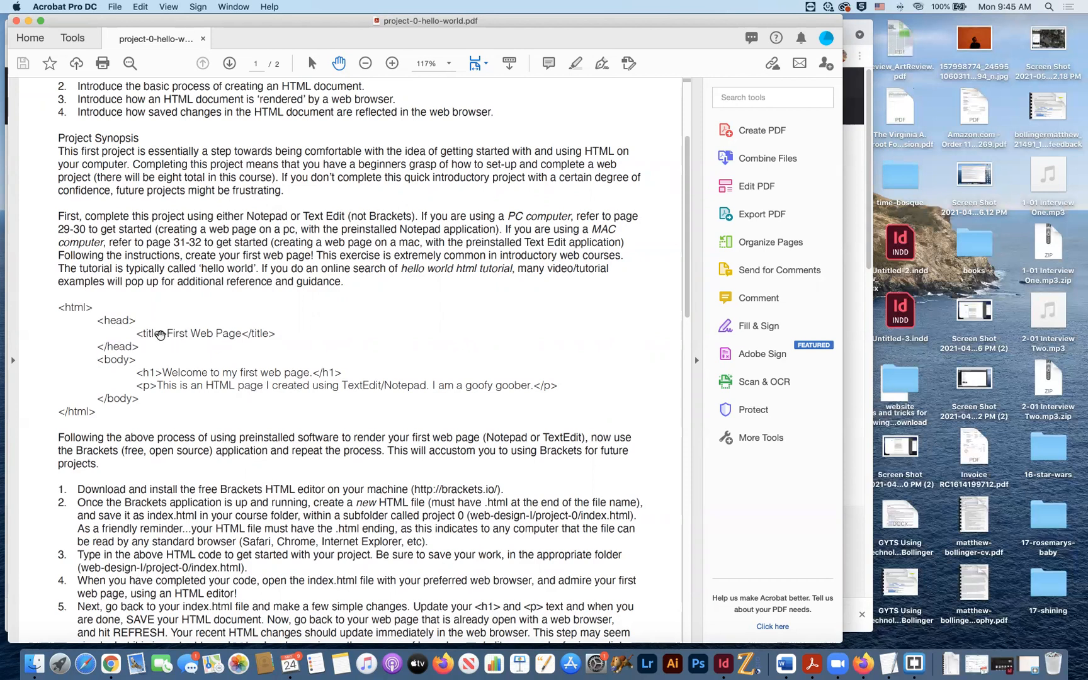
mouse_move(264, 340)
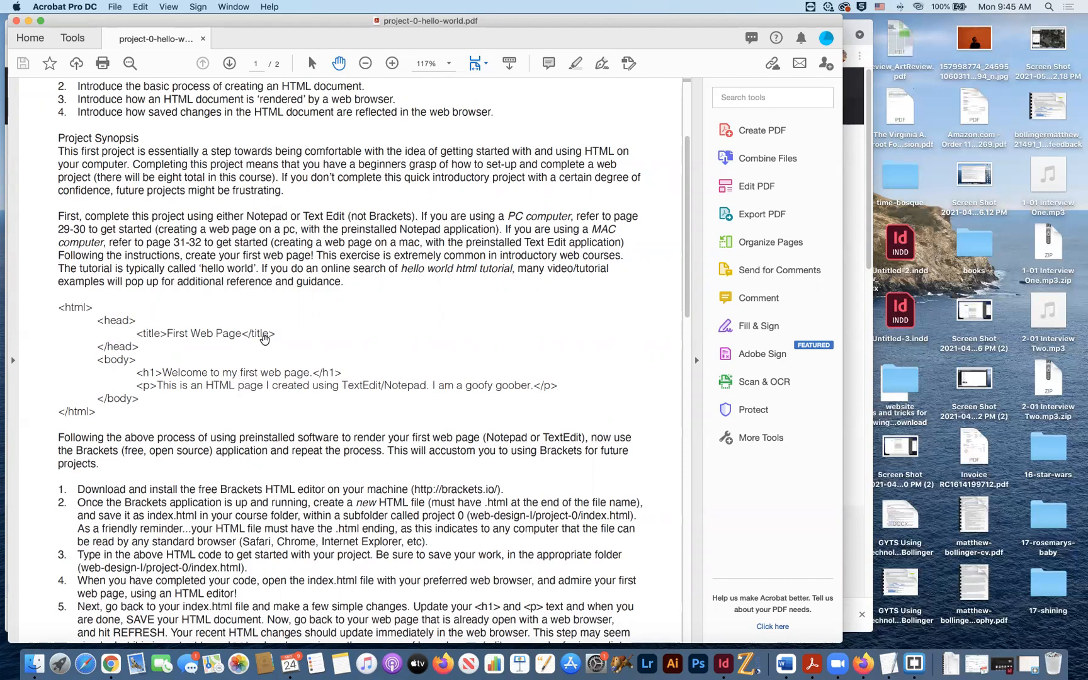
mouse_move(182, 336)
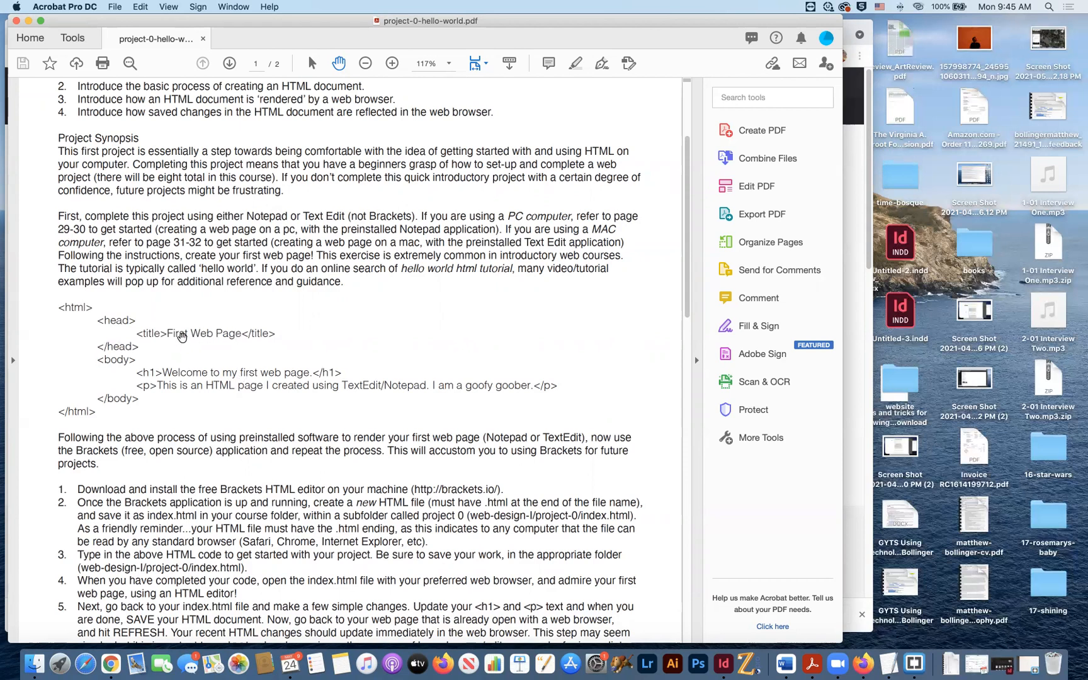
mouse_move(132, 321)
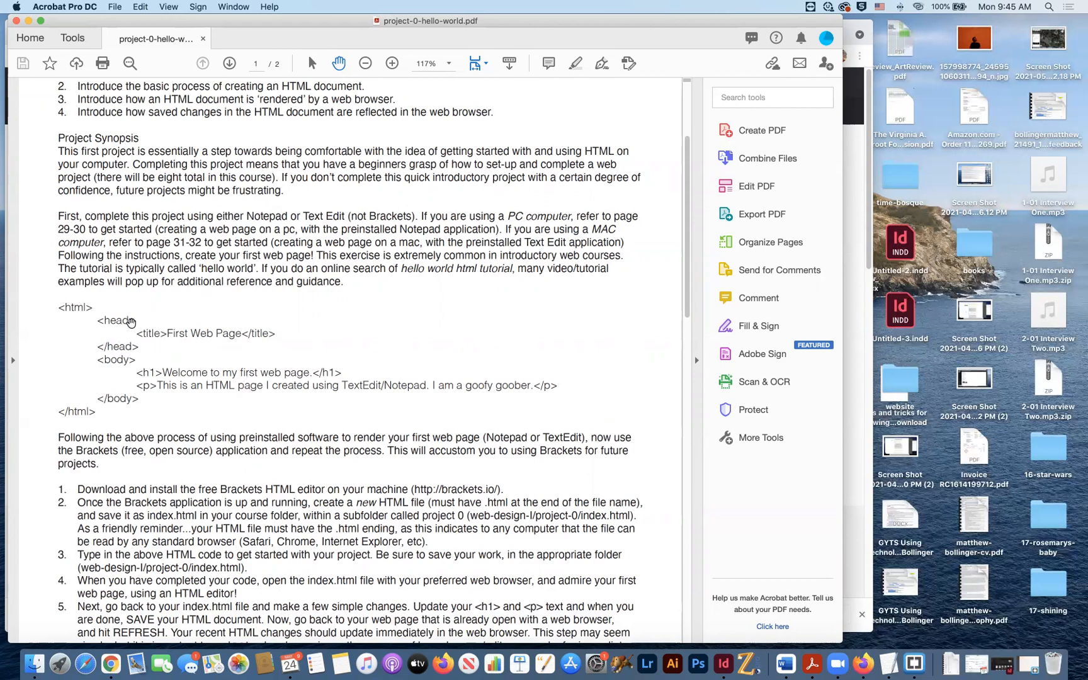
mouse_move(170, 332)
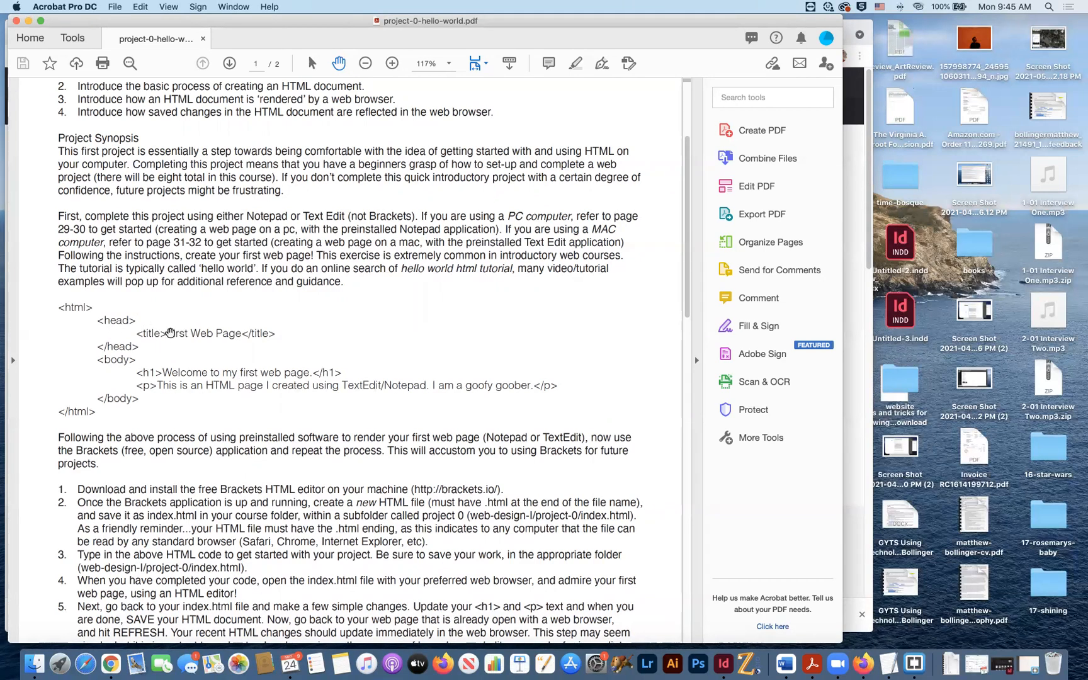
mouse_move(76, 308)
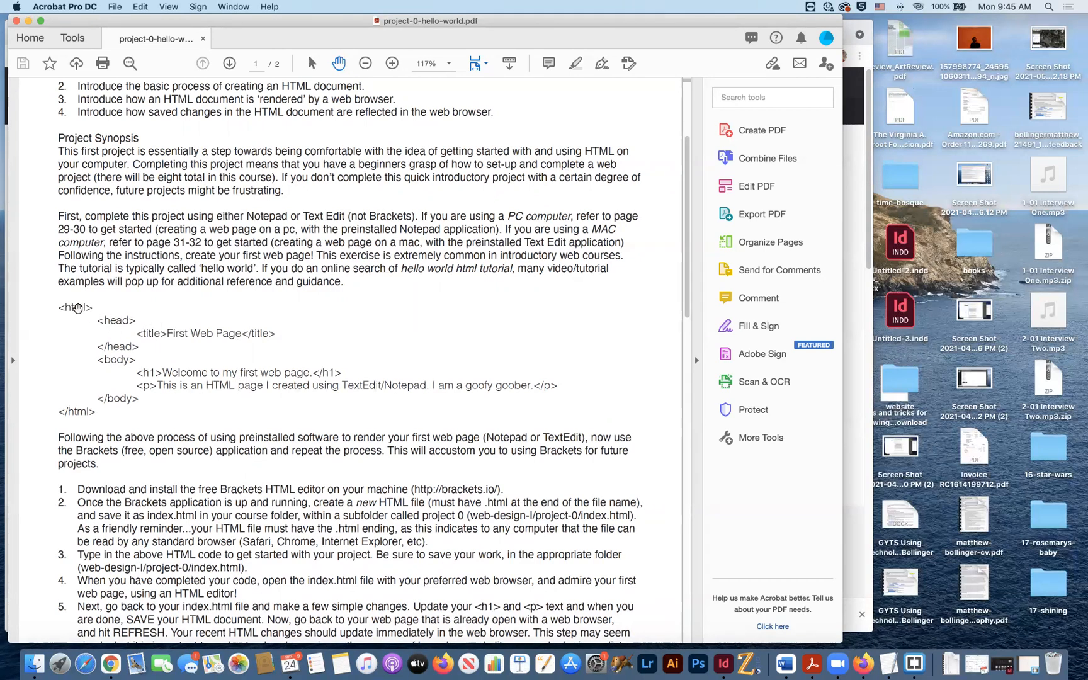
mouse_move(116, 318)
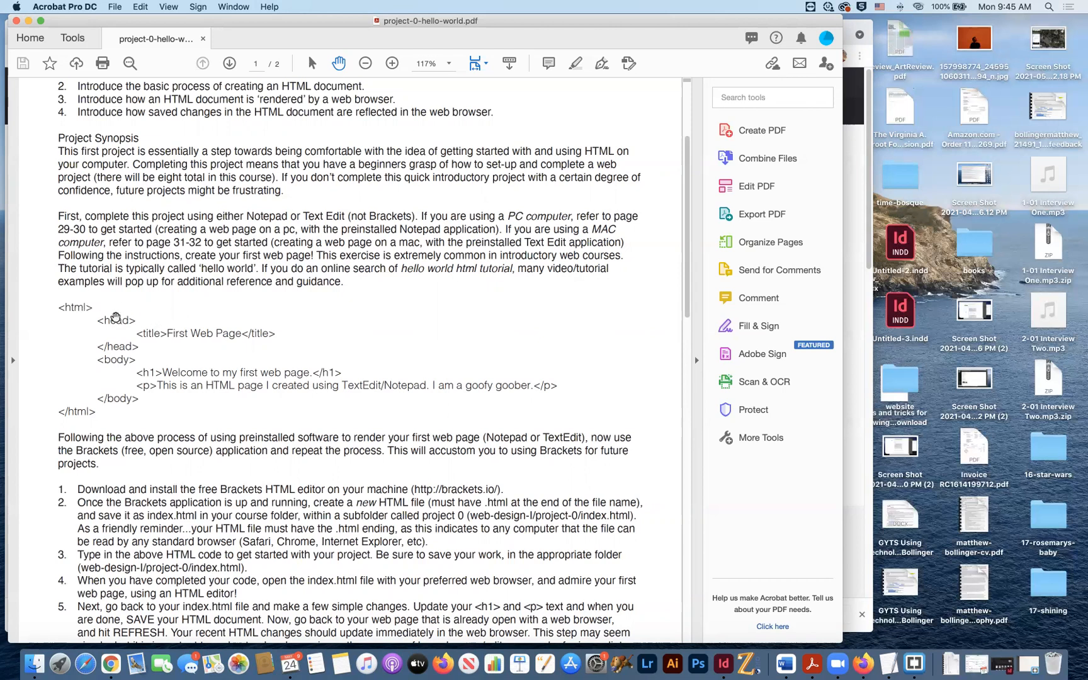
mouse_move(158, 332)
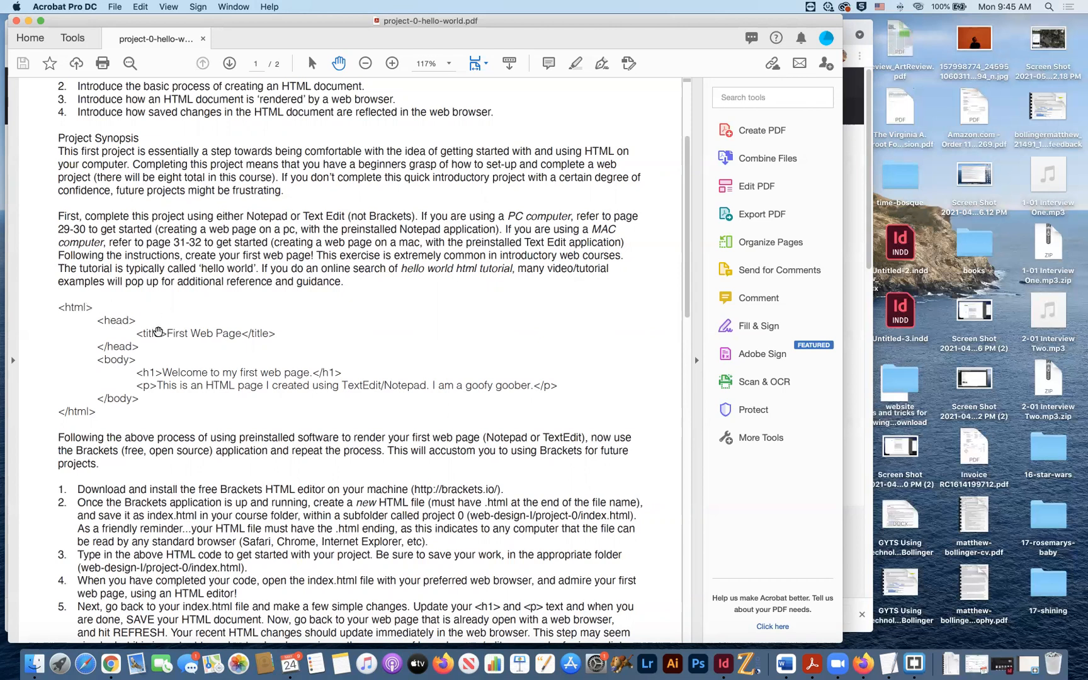
mouse_move(209, 344)
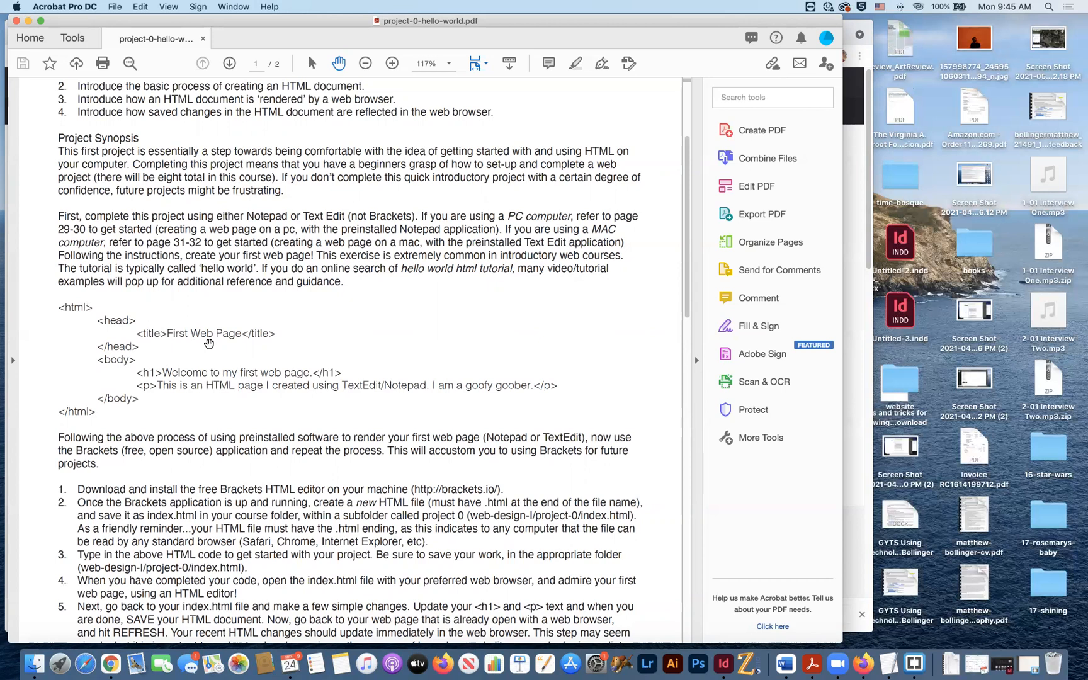
mouse_move(215, 382)
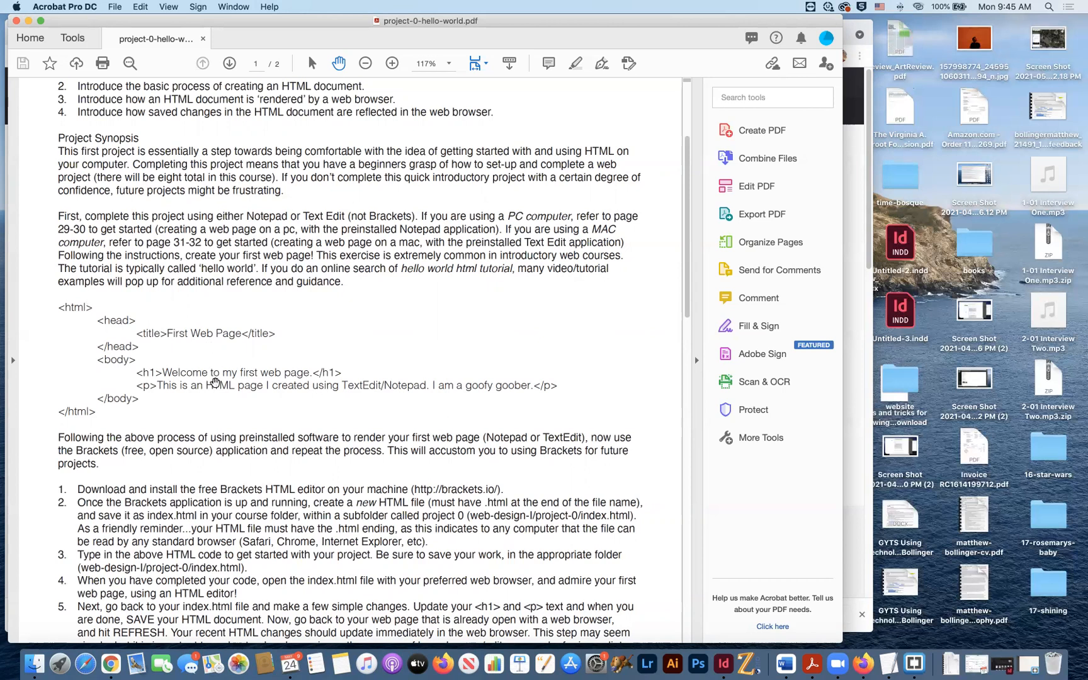
mouse_move(186, 354)
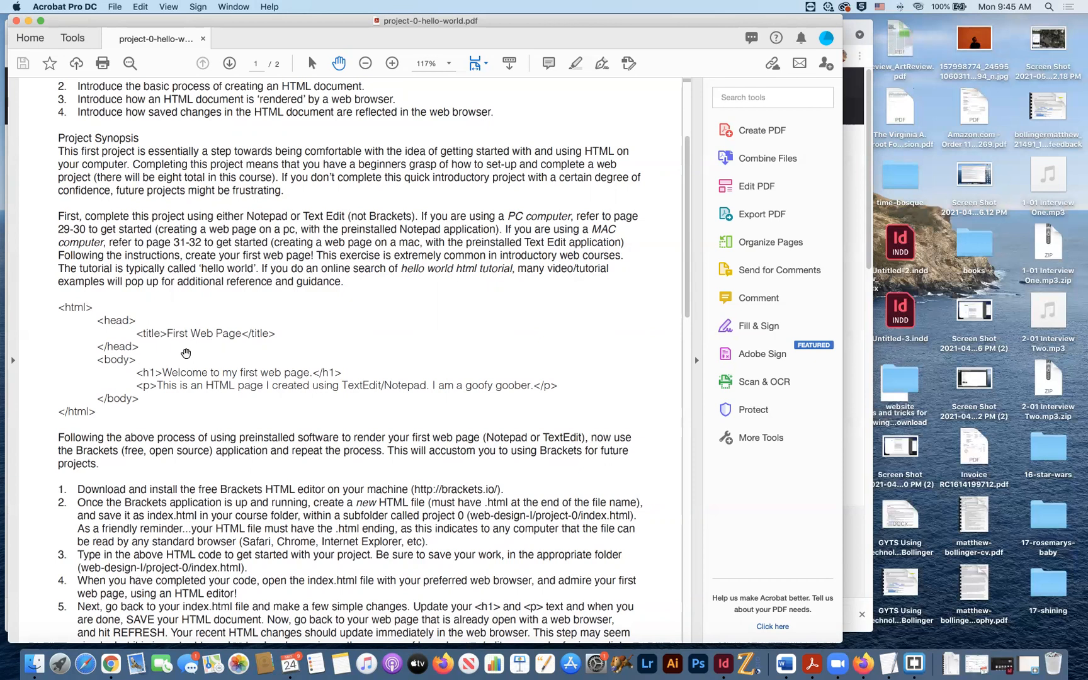
mouse_move(251, 383)
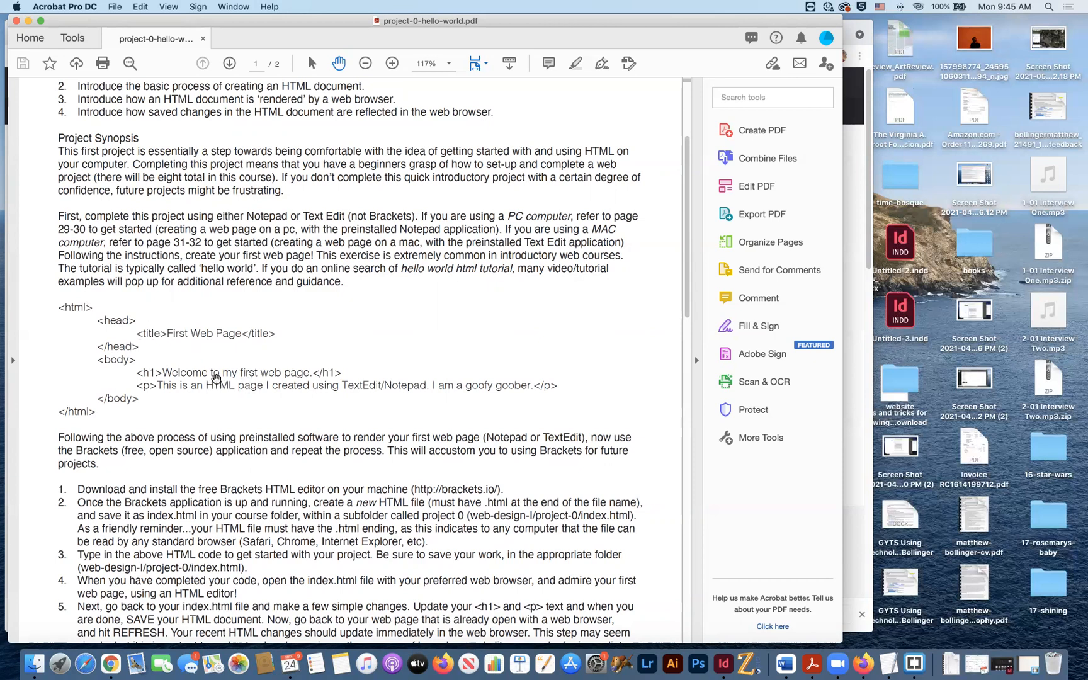
mouse_move(292, 390)
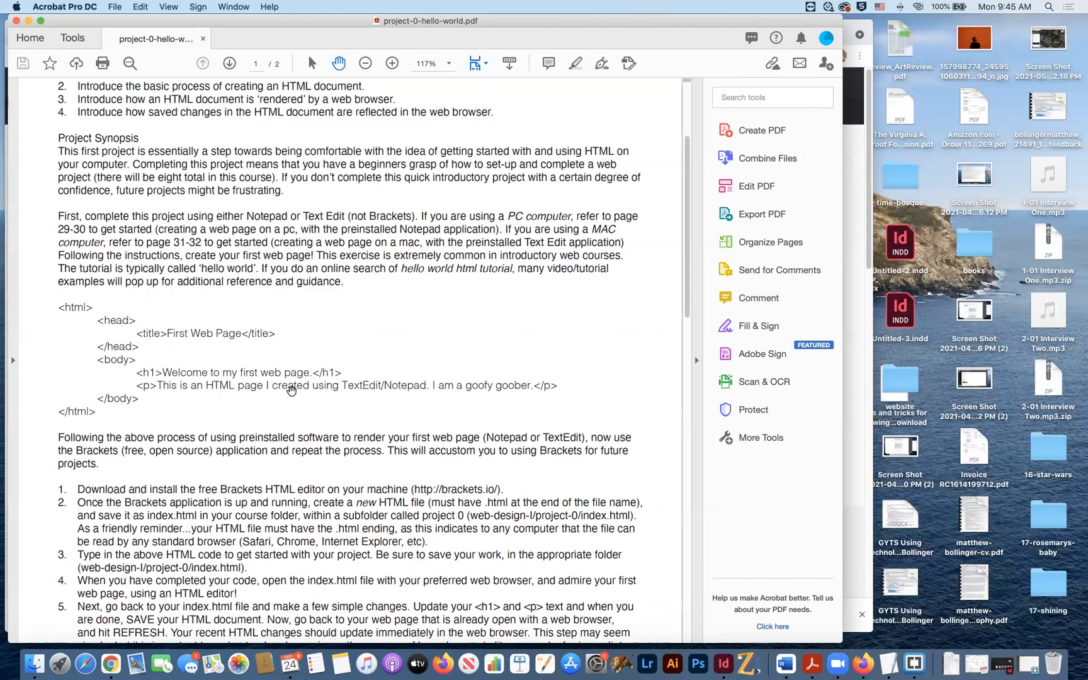
mouse_move(96, 319)
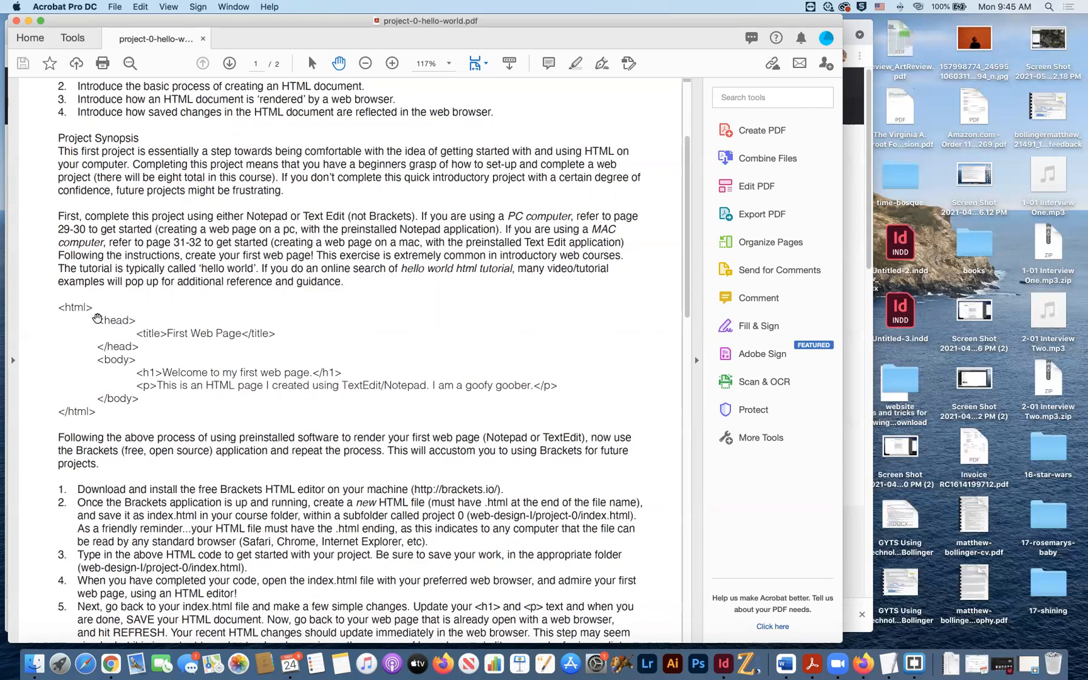
mouse_move(122, 336)
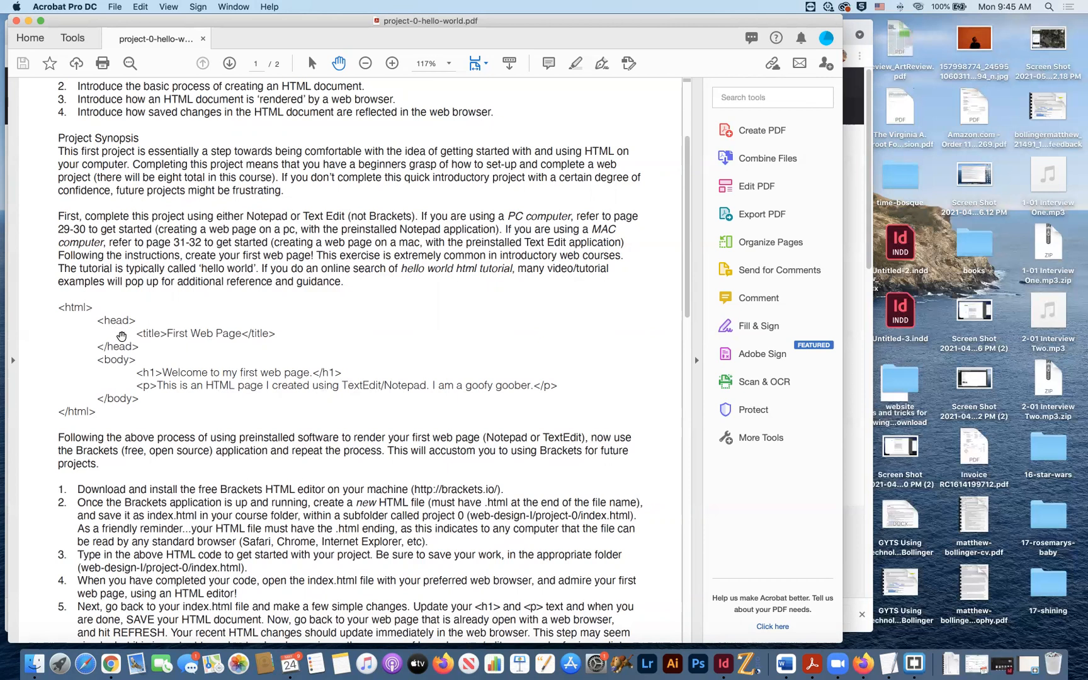
mouse_move(164, 346)
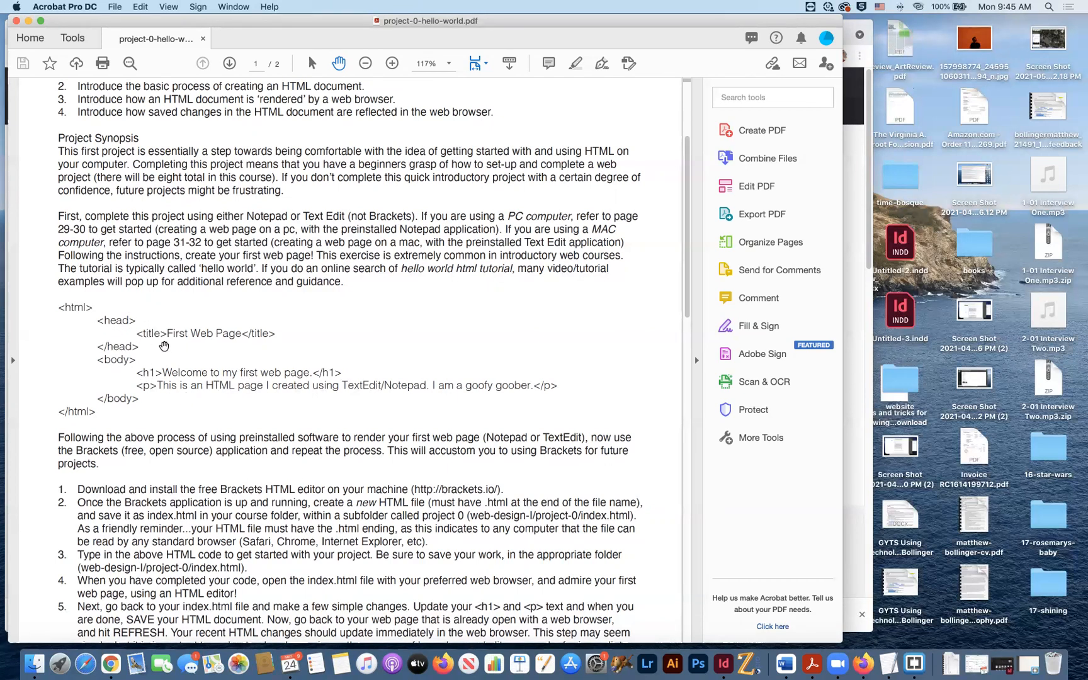
mouse_move(178, 389)
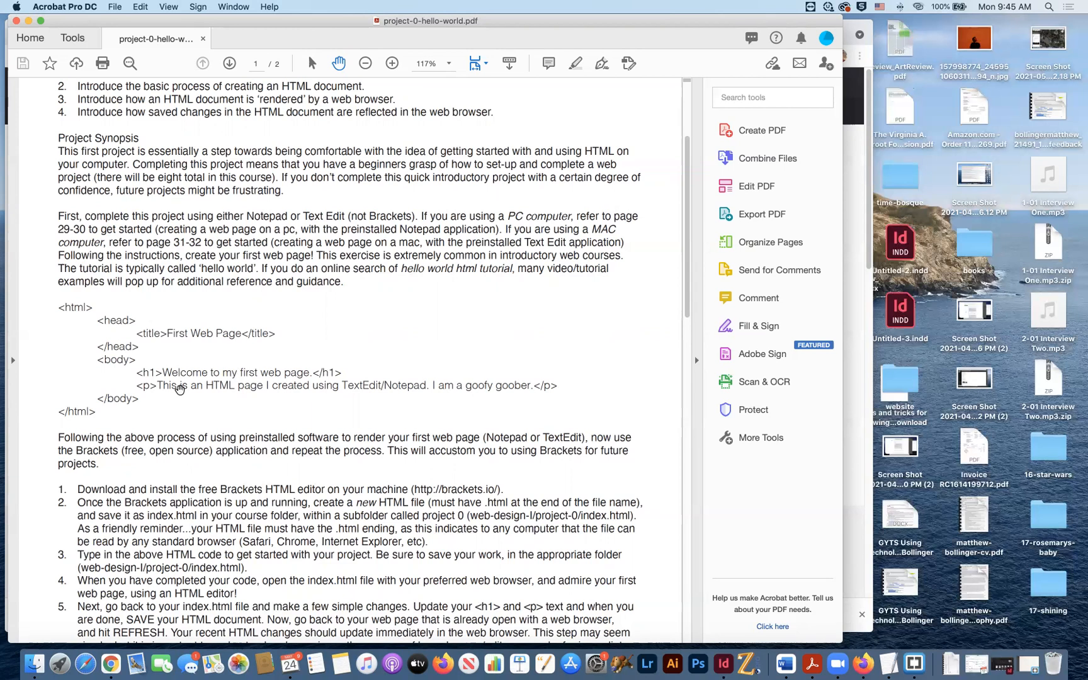
mouse_move(272, 382)
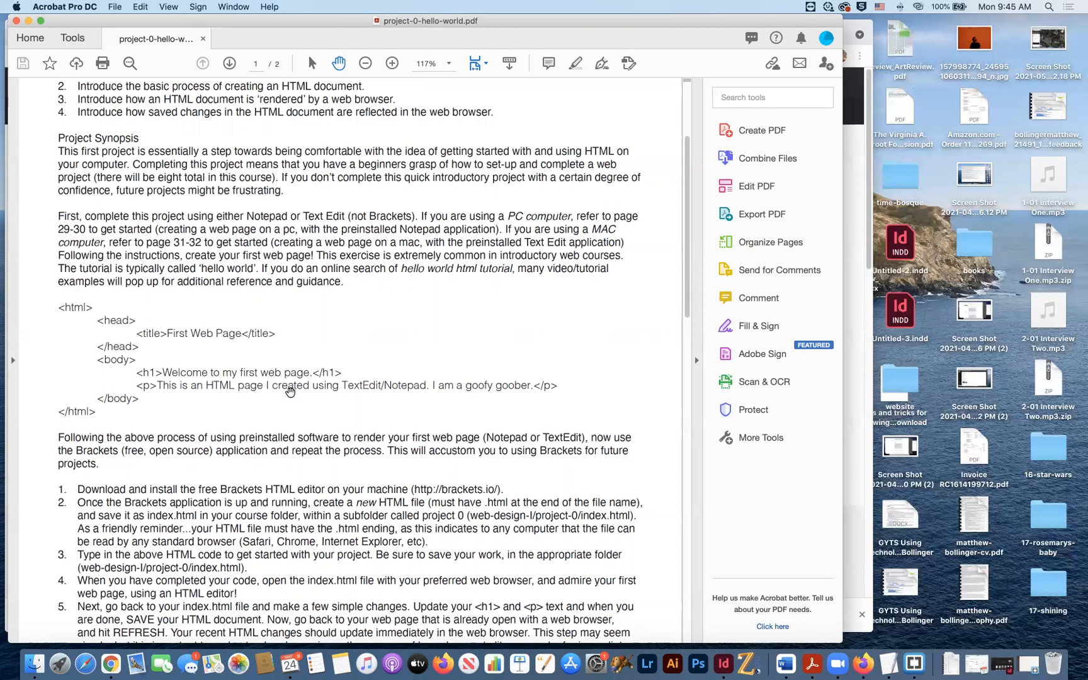
mouse_move(293, 406)
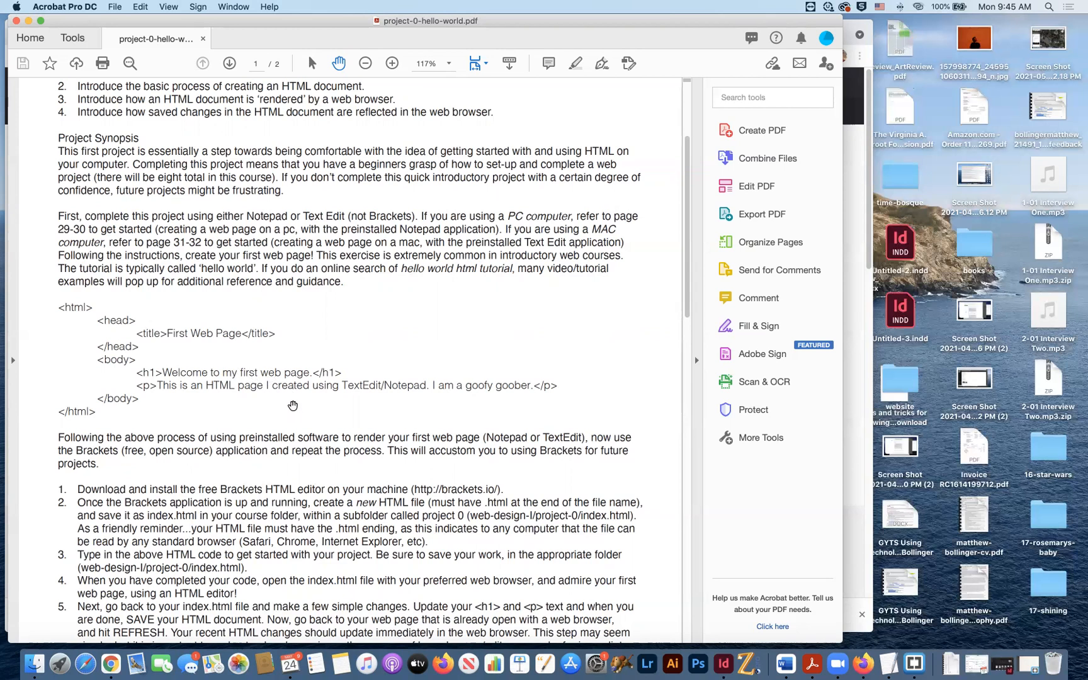
mouse_move(142, 375)
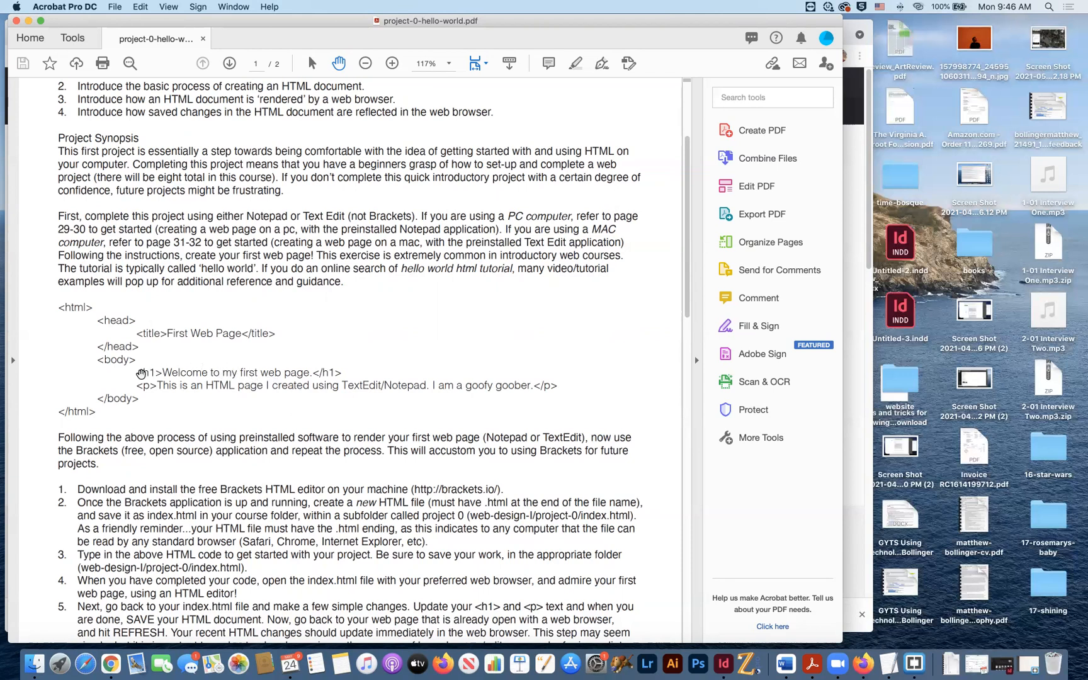
mouse_move(94, 322)
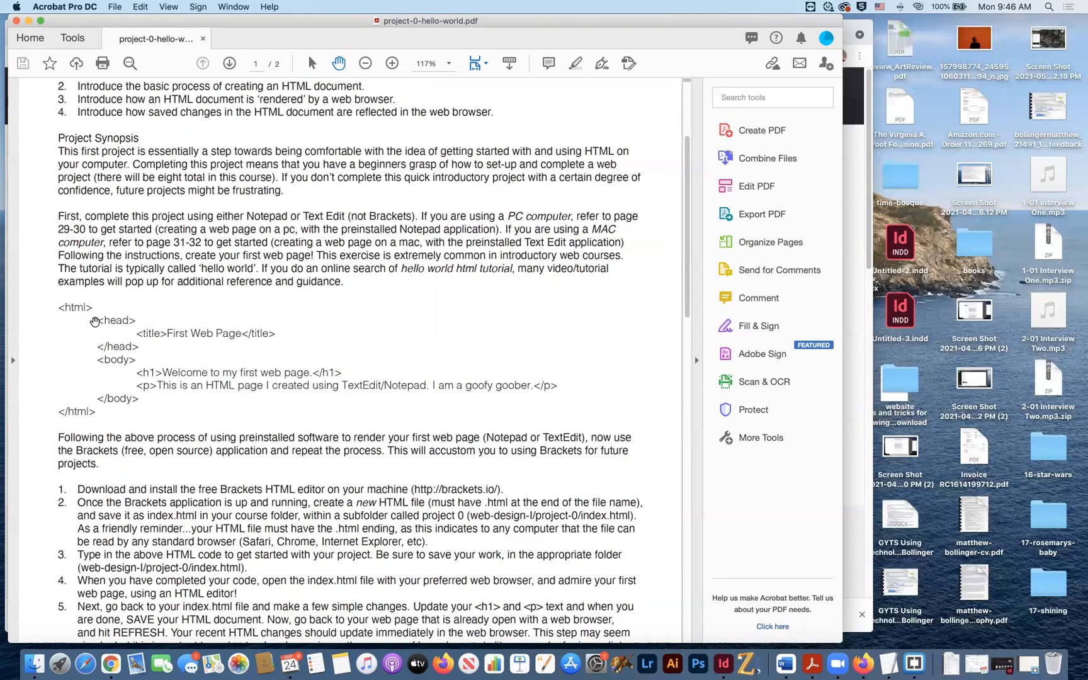
mouse_move(393, 450)
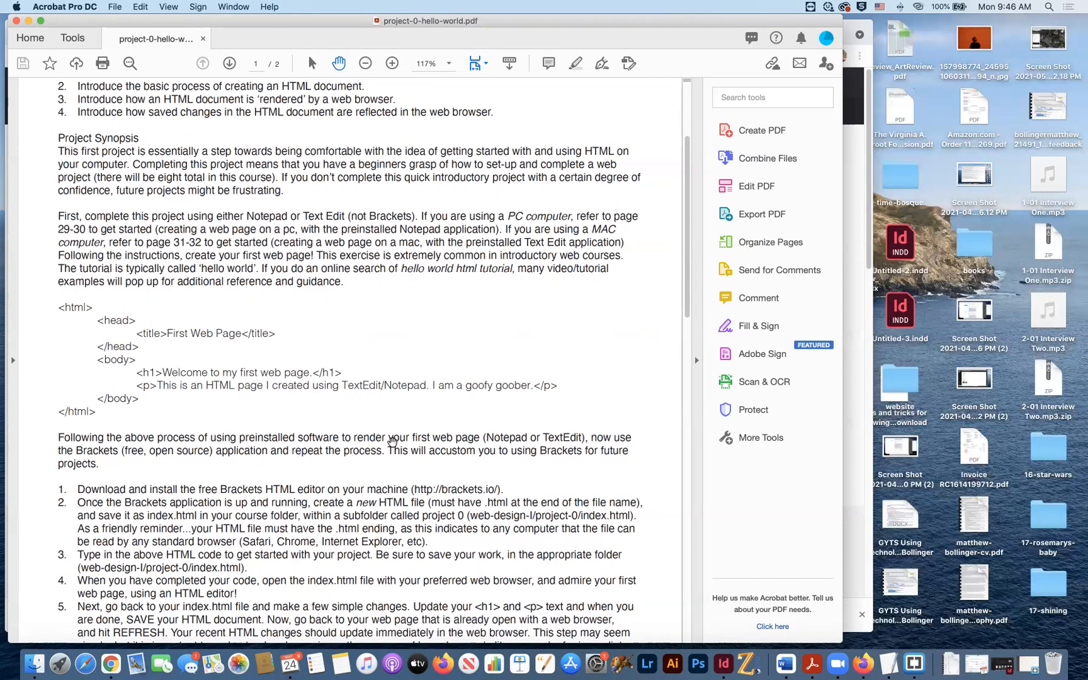
mouse_move(90, 409)
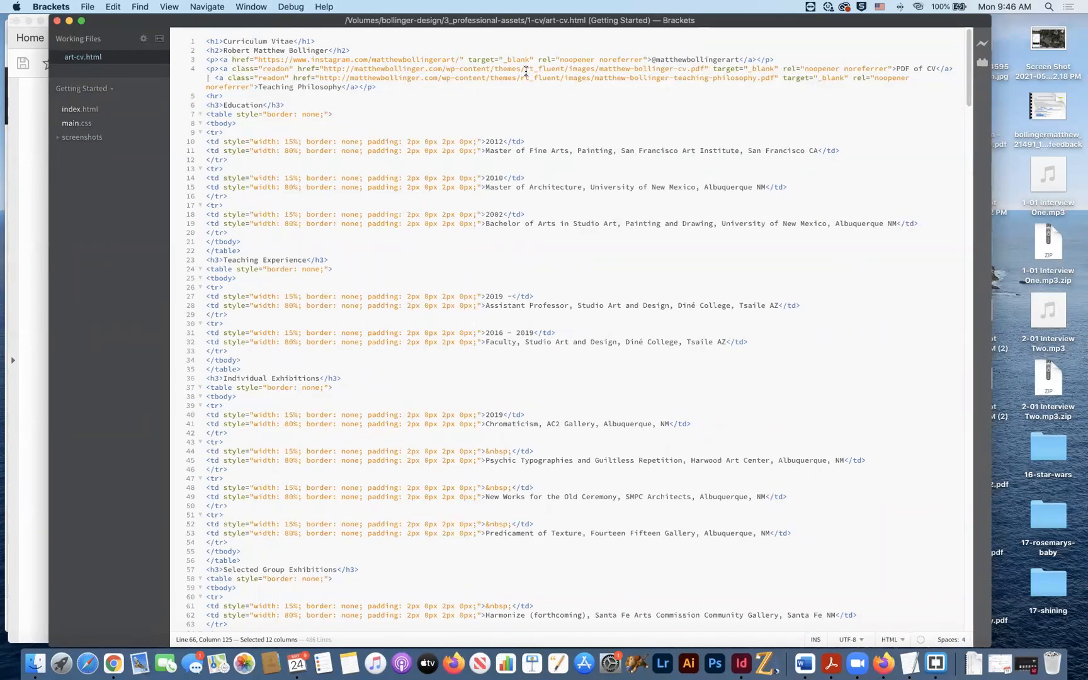
mouse_move(599, 70)
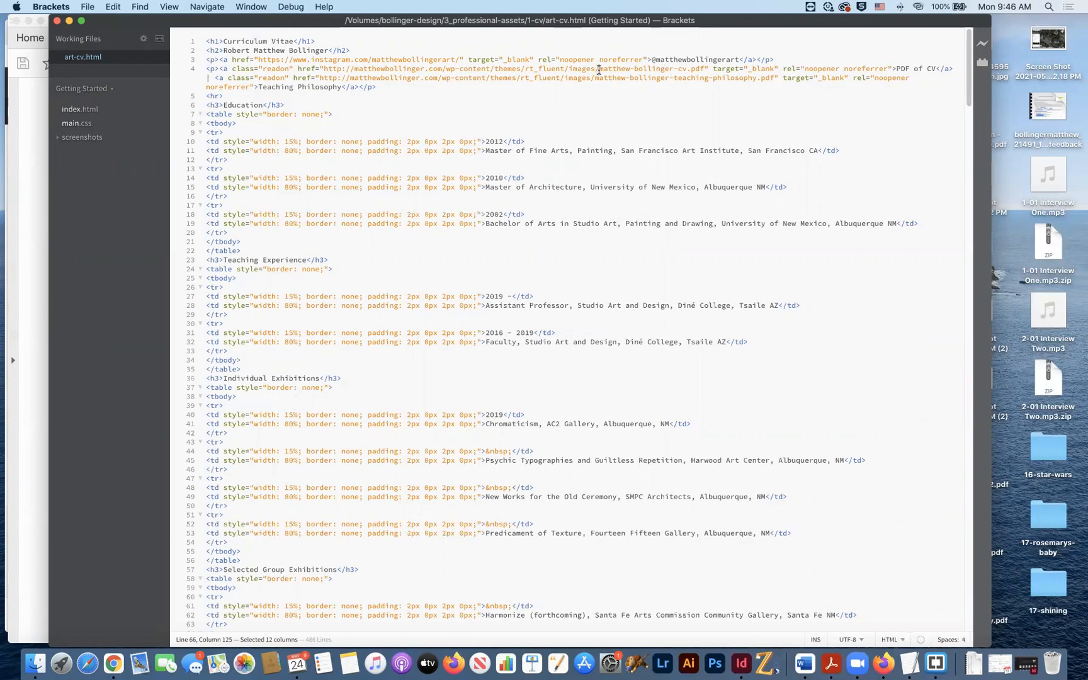
mouse_move(413, 73)
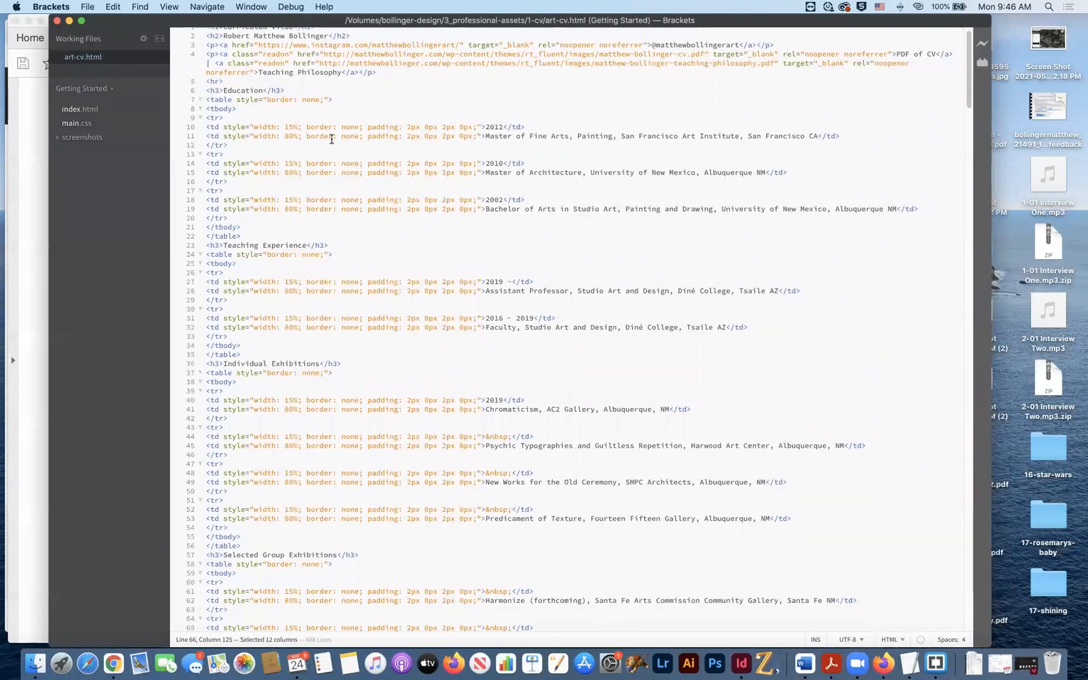
scroll(down, 3)
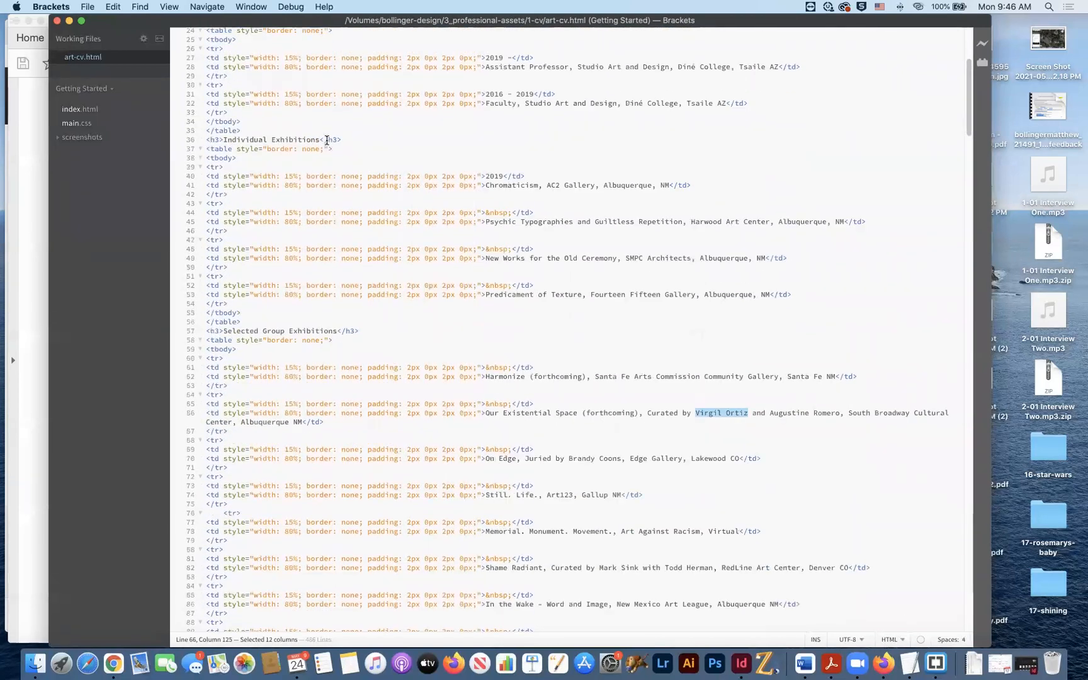
scroll(down, 3)
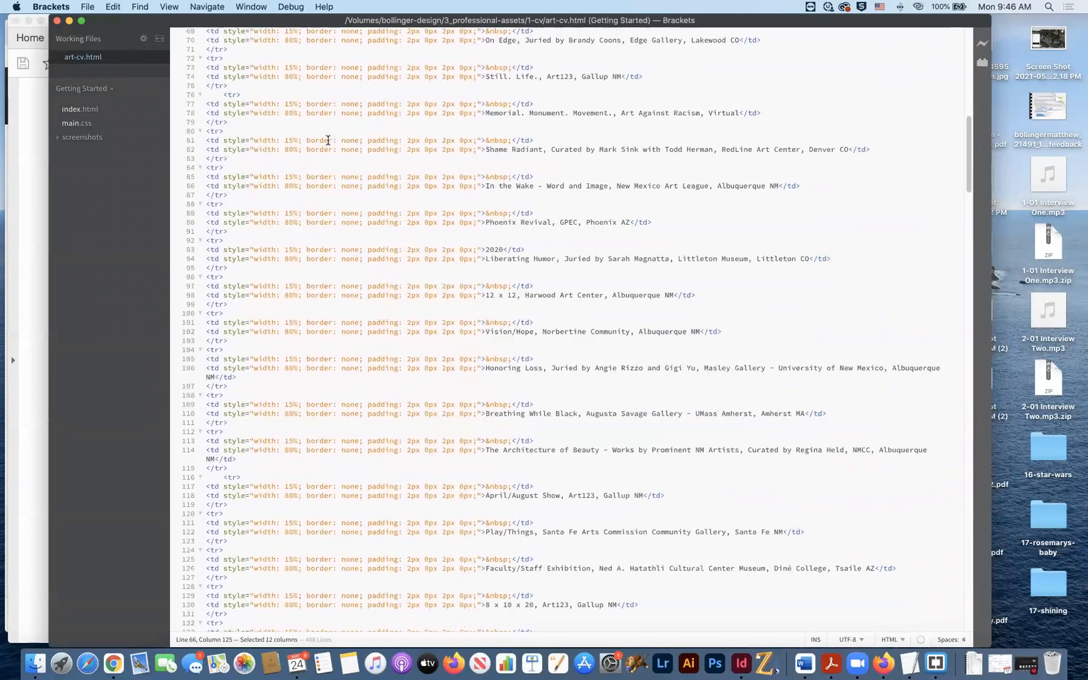
scroll(down, 3)
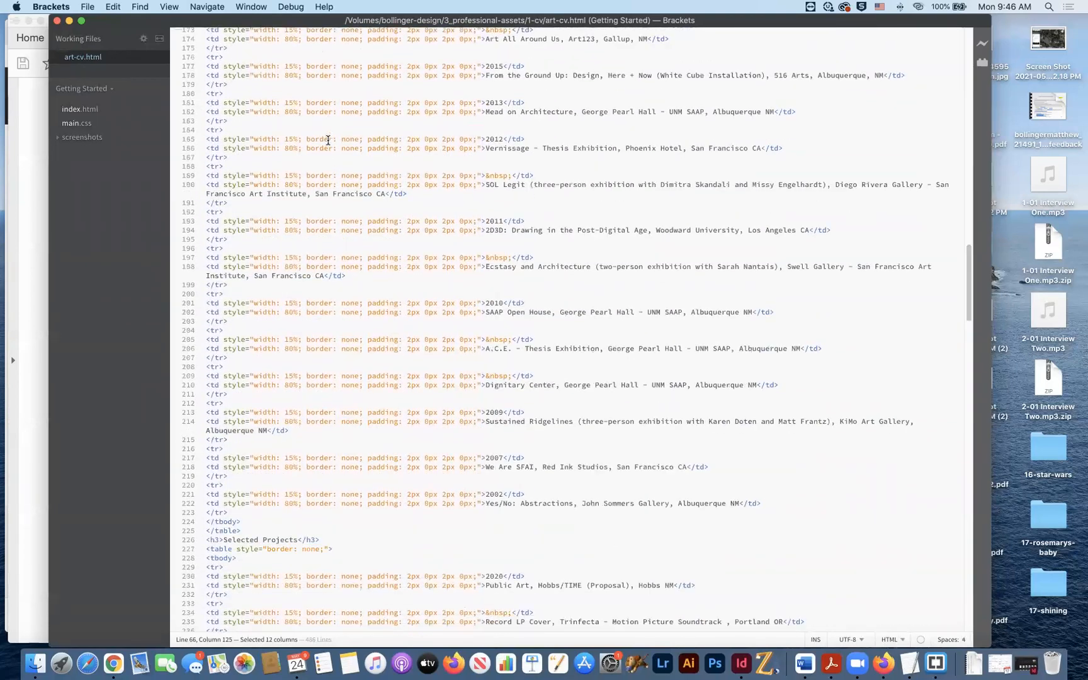
scroll(down, 3)
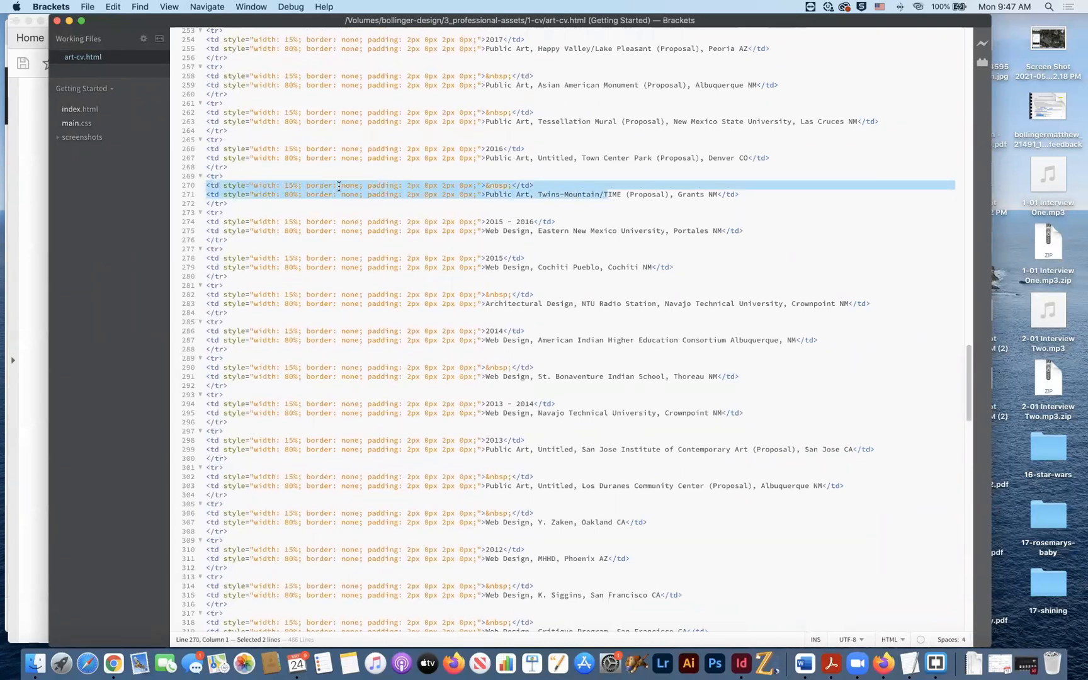
scroll(up, 3)
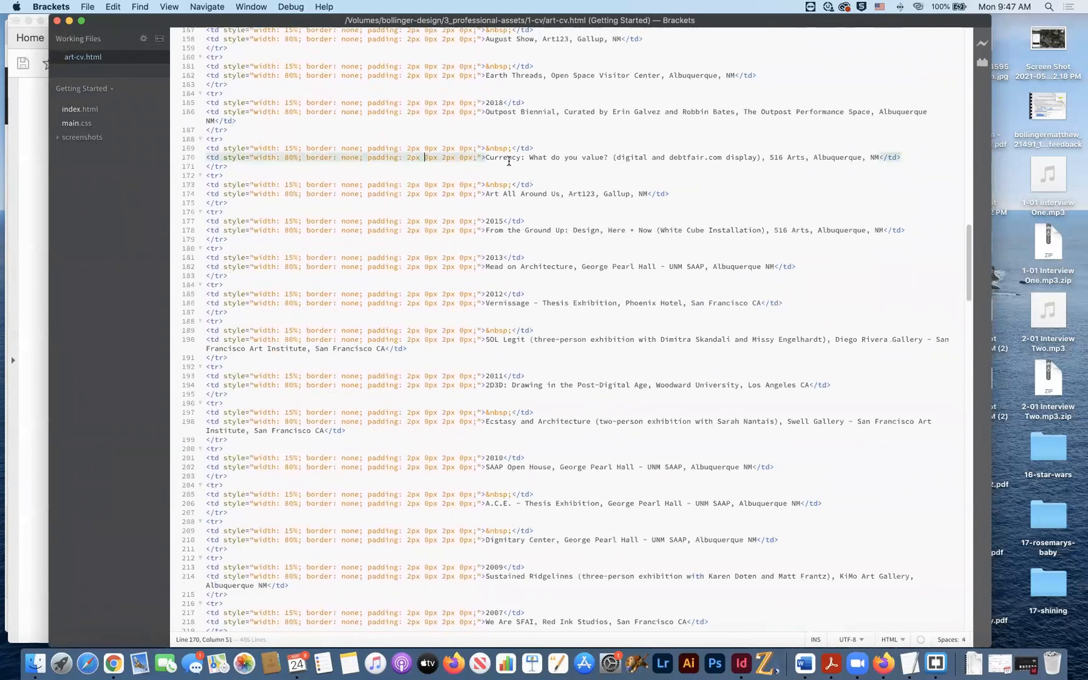
click(897, 157)
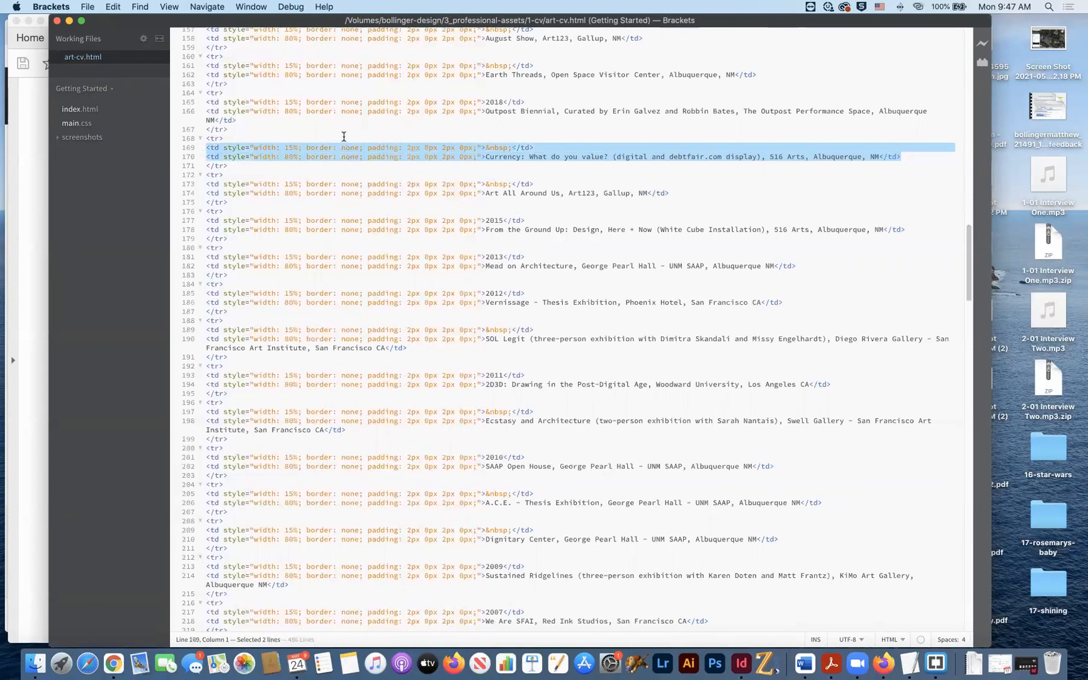
click(356, 136)
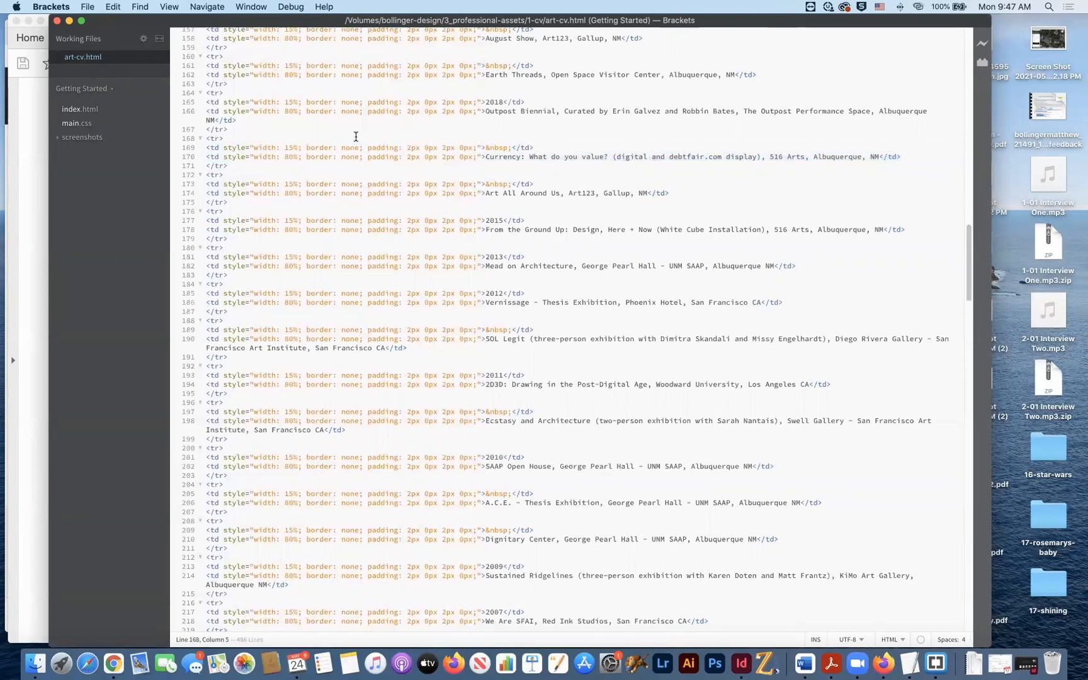
scroll(up, 3)
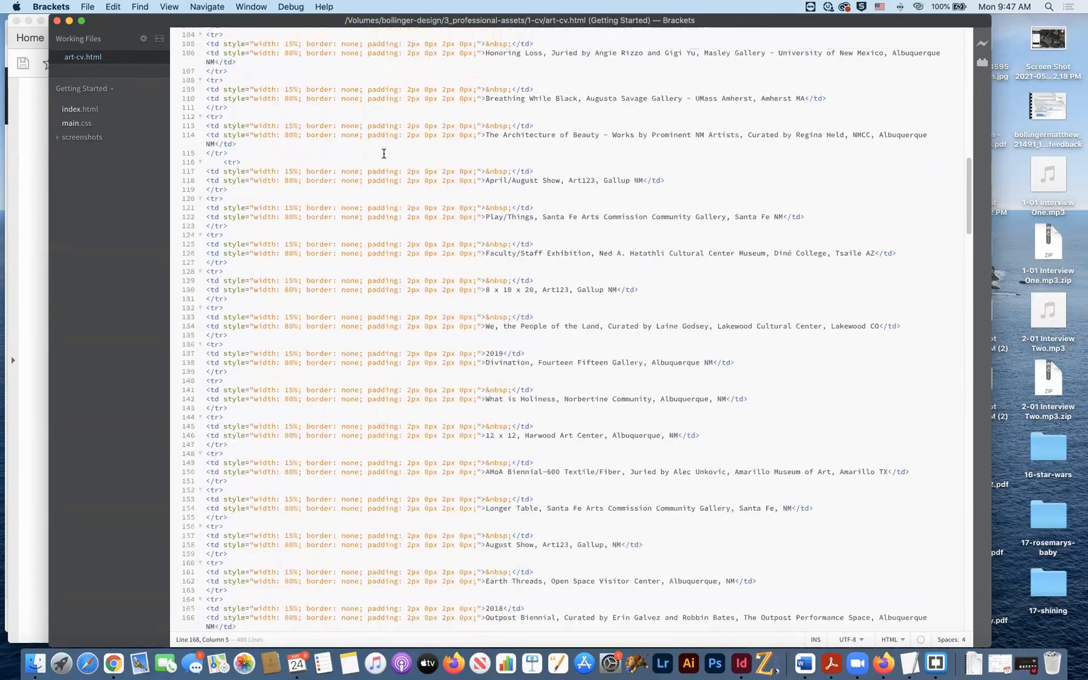
scroll(up, 3)
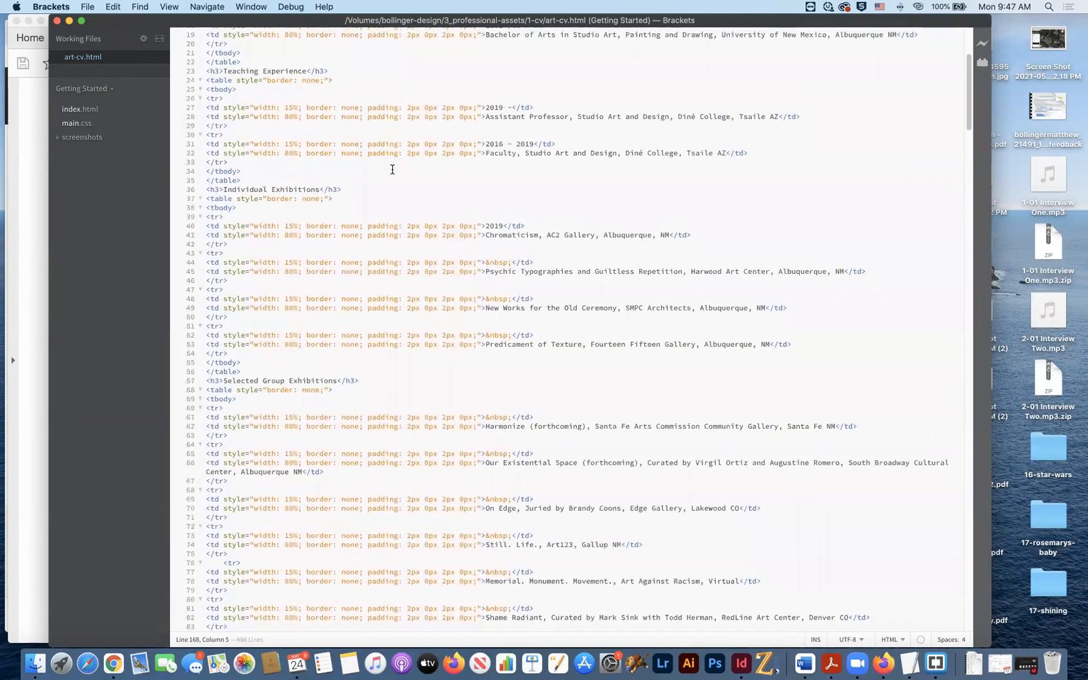
scroll(up, 3)
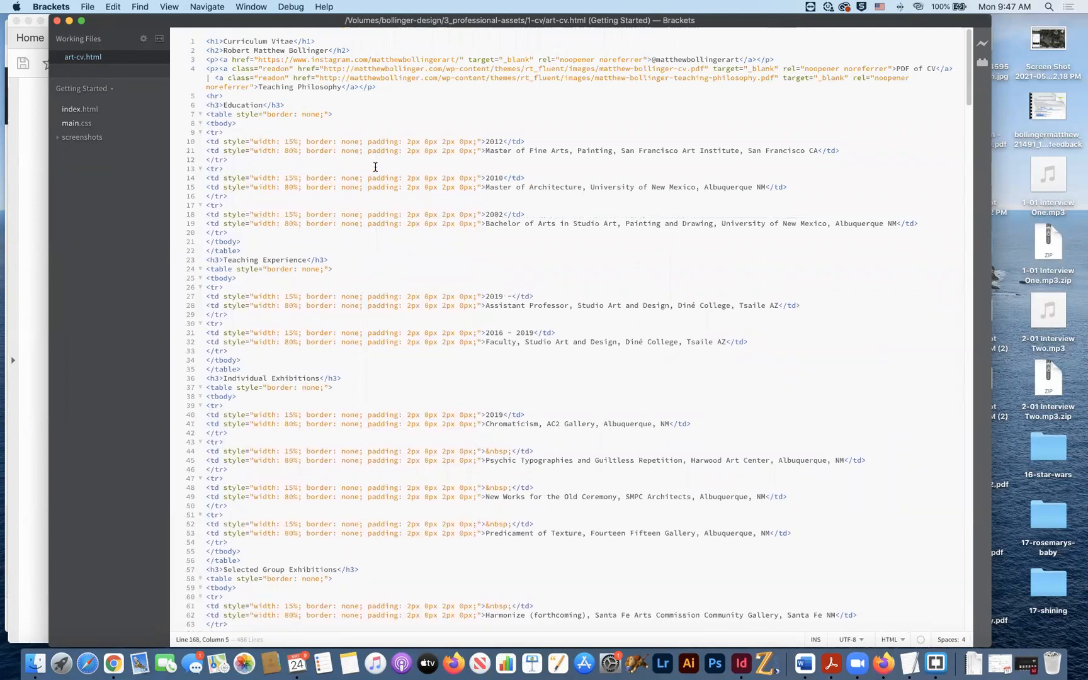
mouse_move(82, 57)
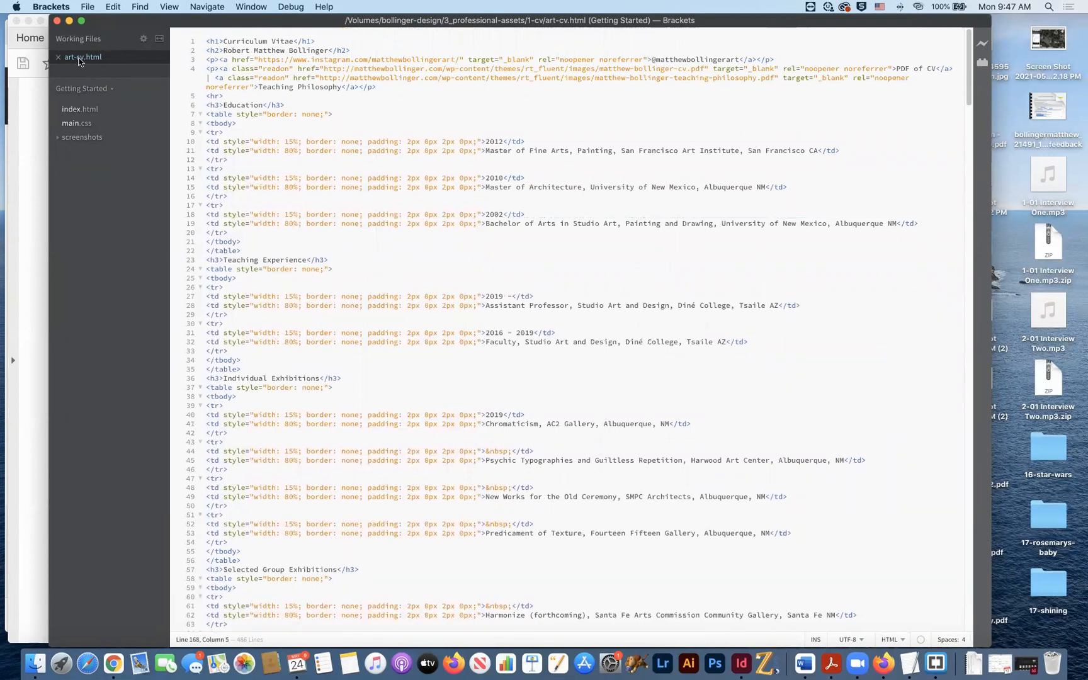
Create a new Untitled-1 document with File > New and start saving it.
click(113, 6)
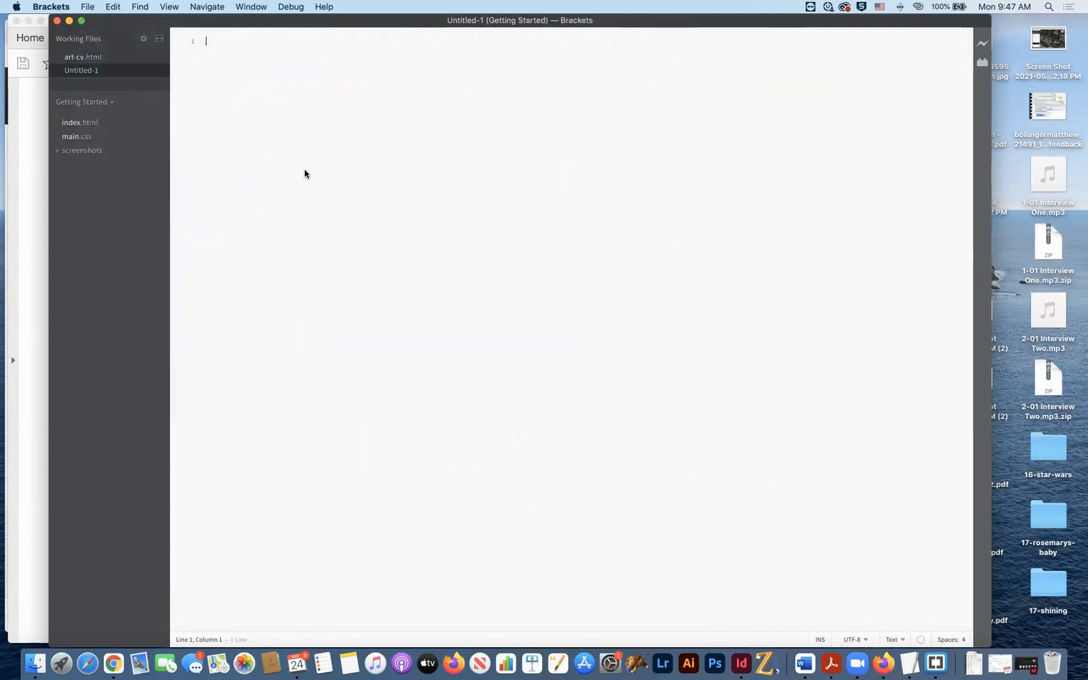
mouse_move(90, 143)
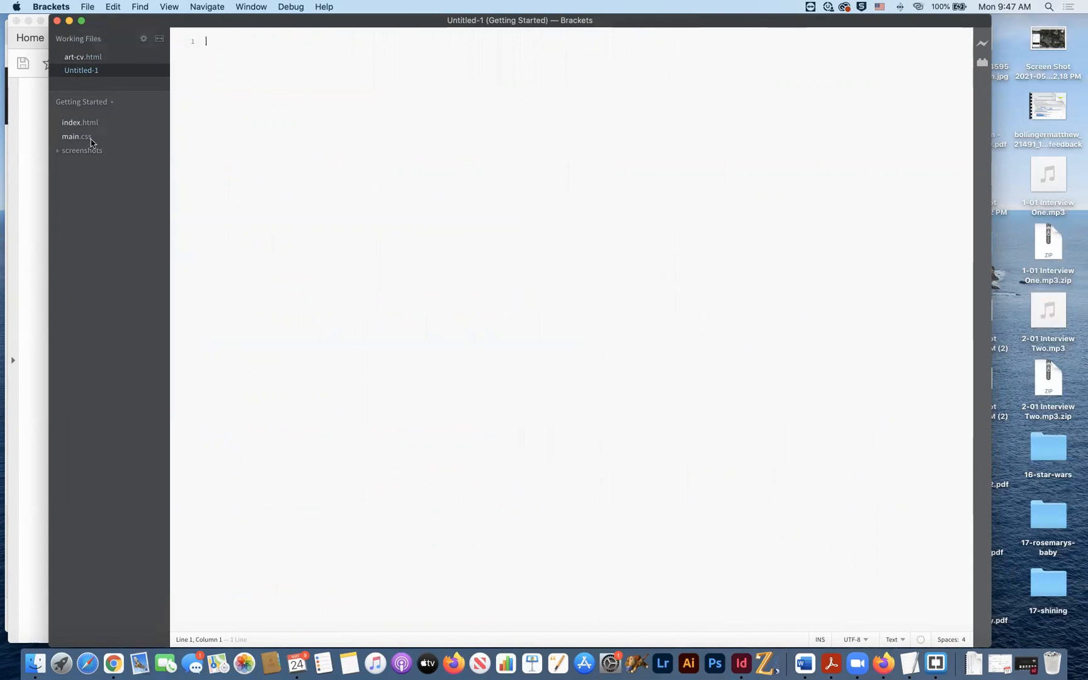
key(cmd+s)
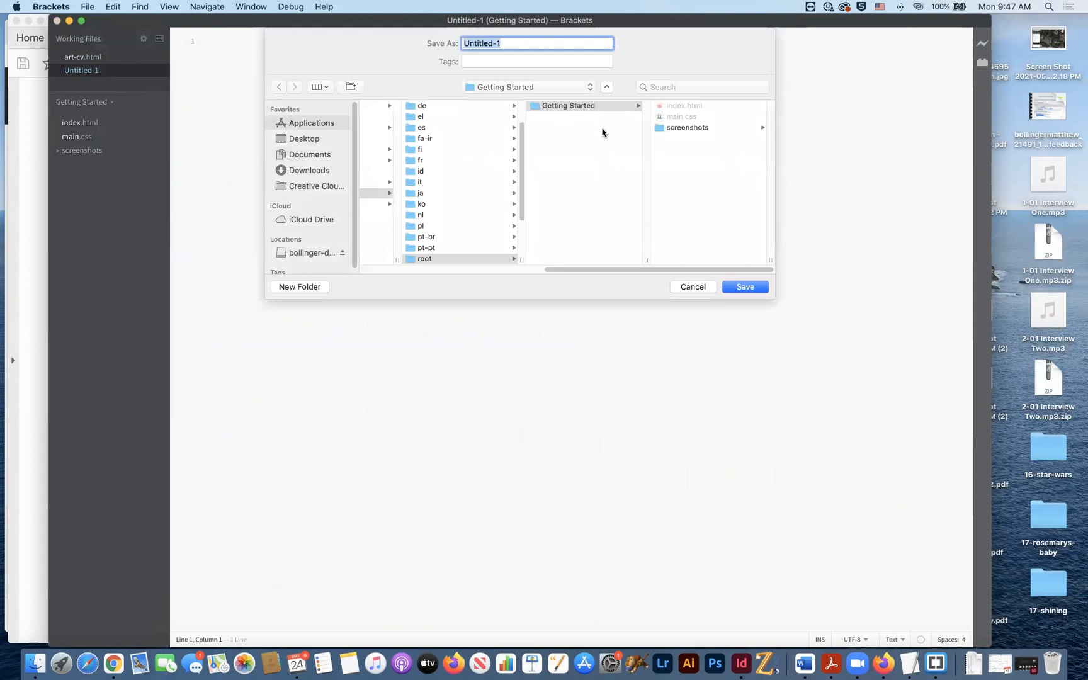
Save the blank file as index.html in web-design-I/project-0, replacing the existing file.
click(312, 253)
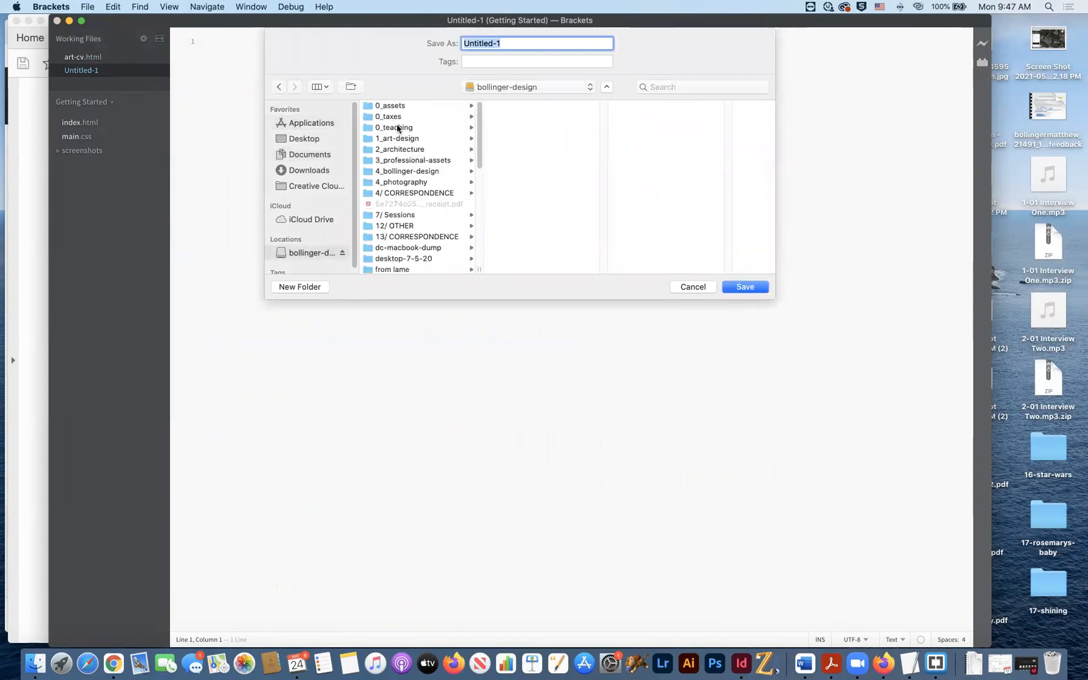
click(394, 127)
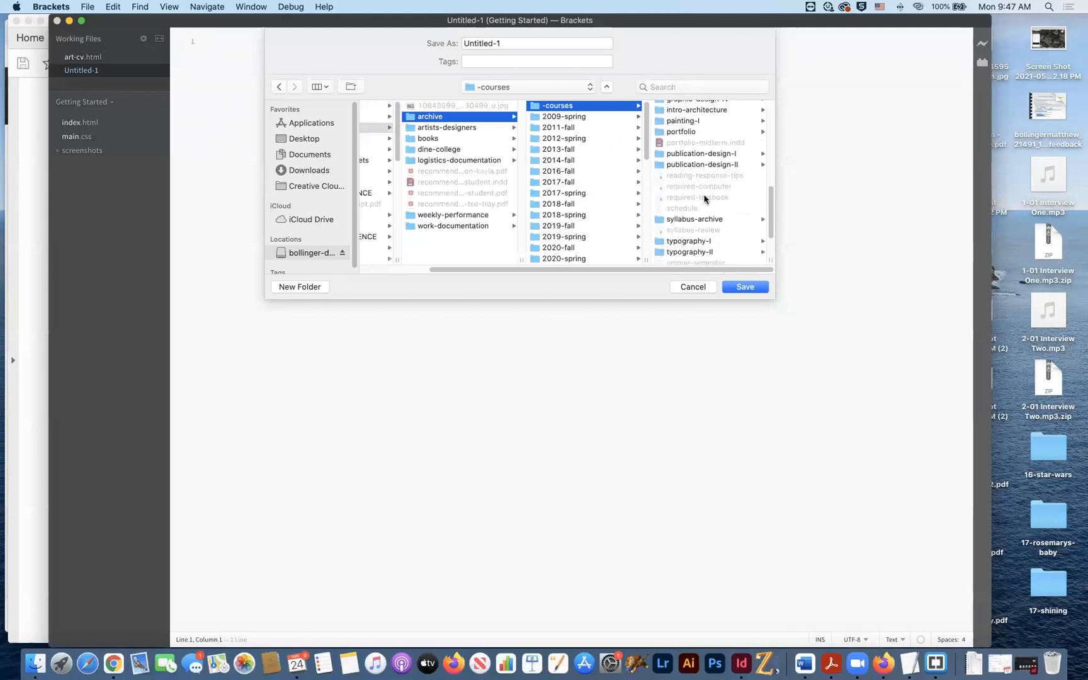
click(565, 226)
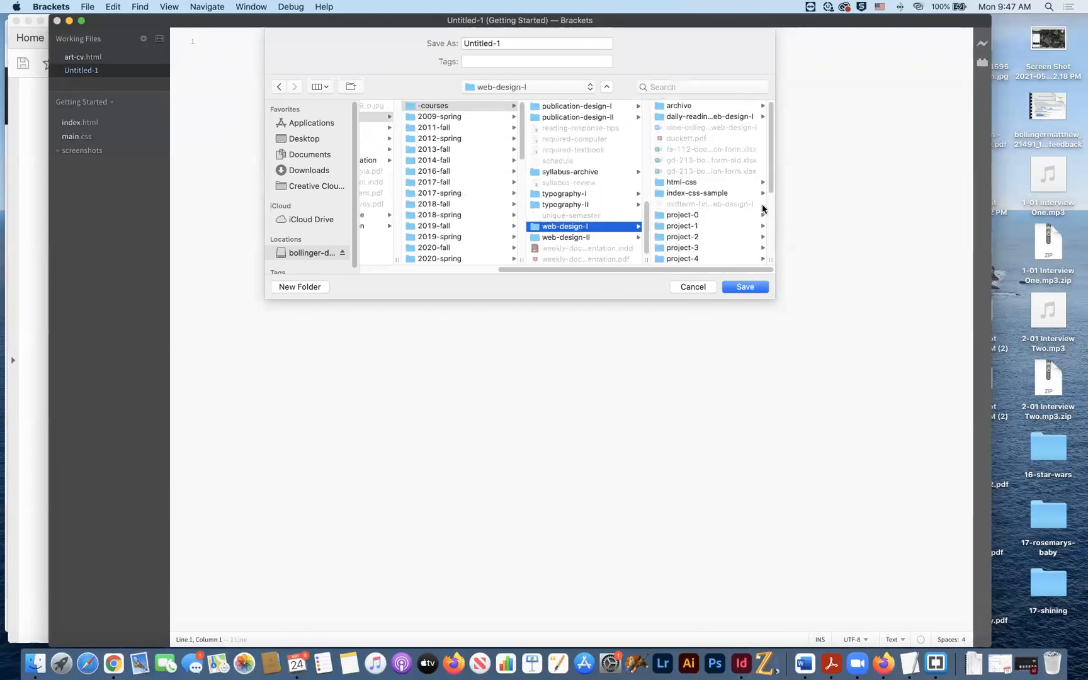
click(682, 214)
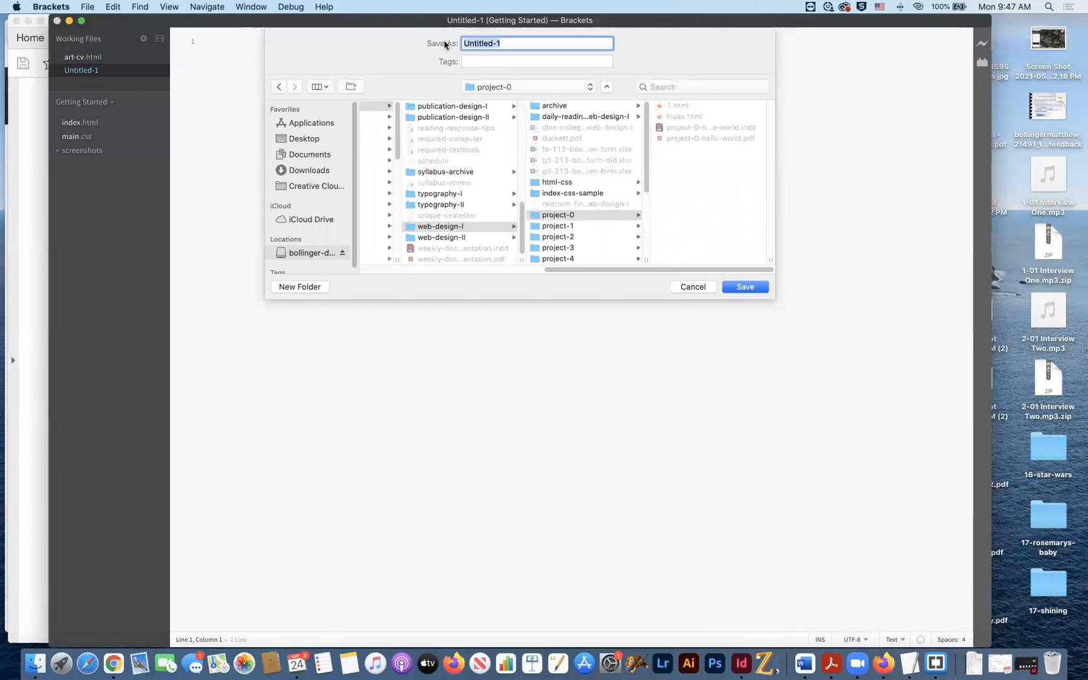
text(index)
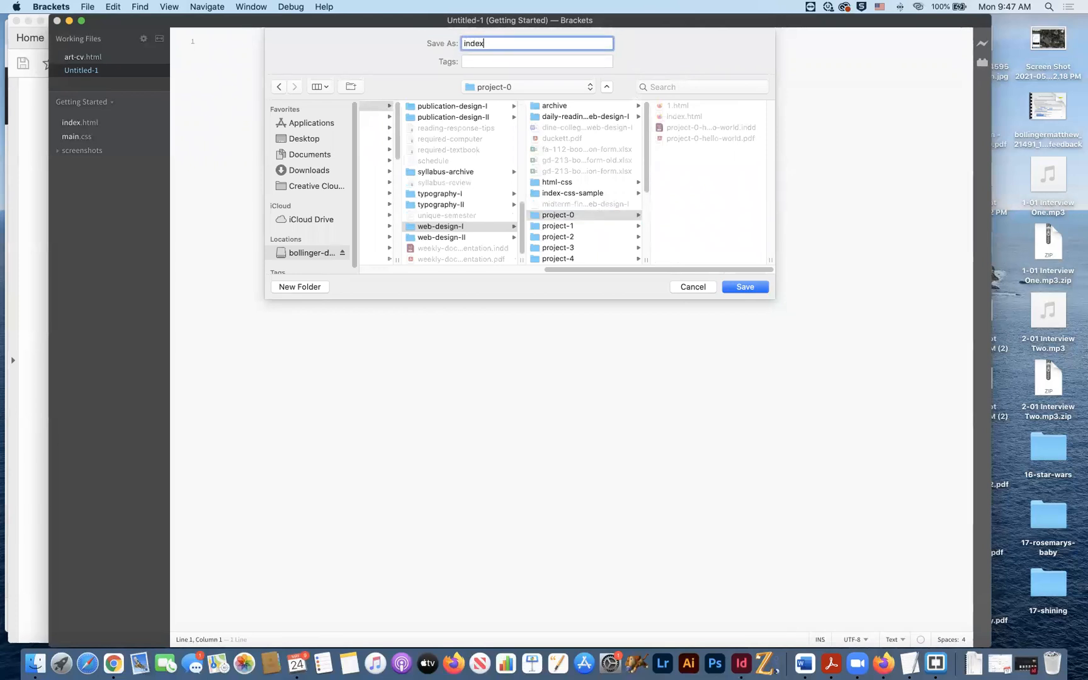
text(.html)
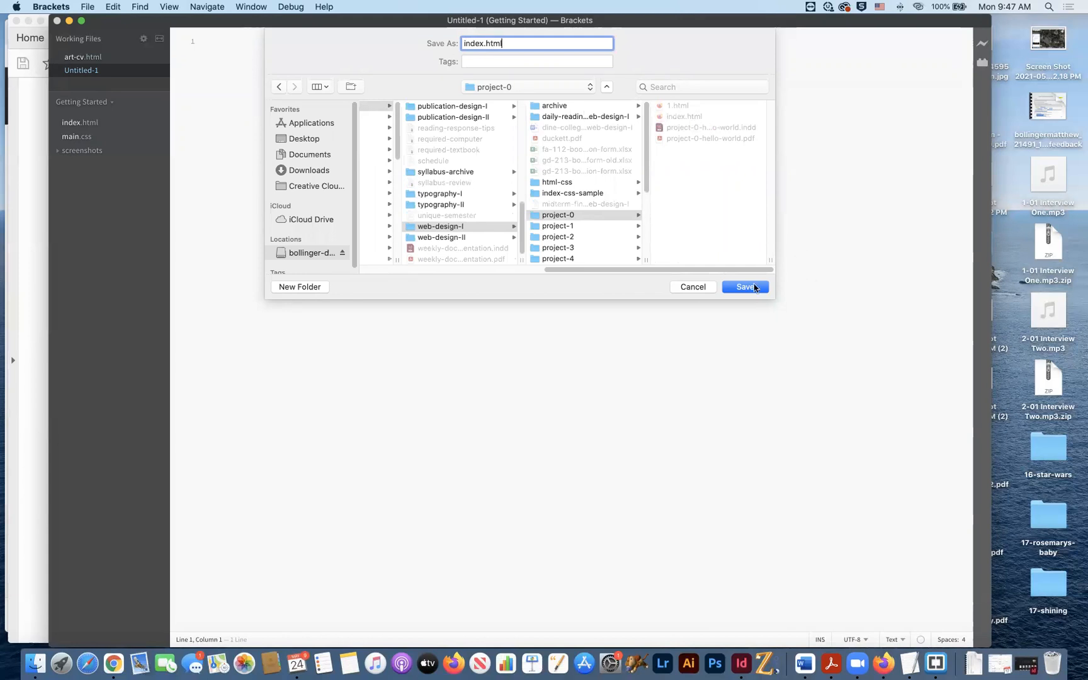
click(744, 287)
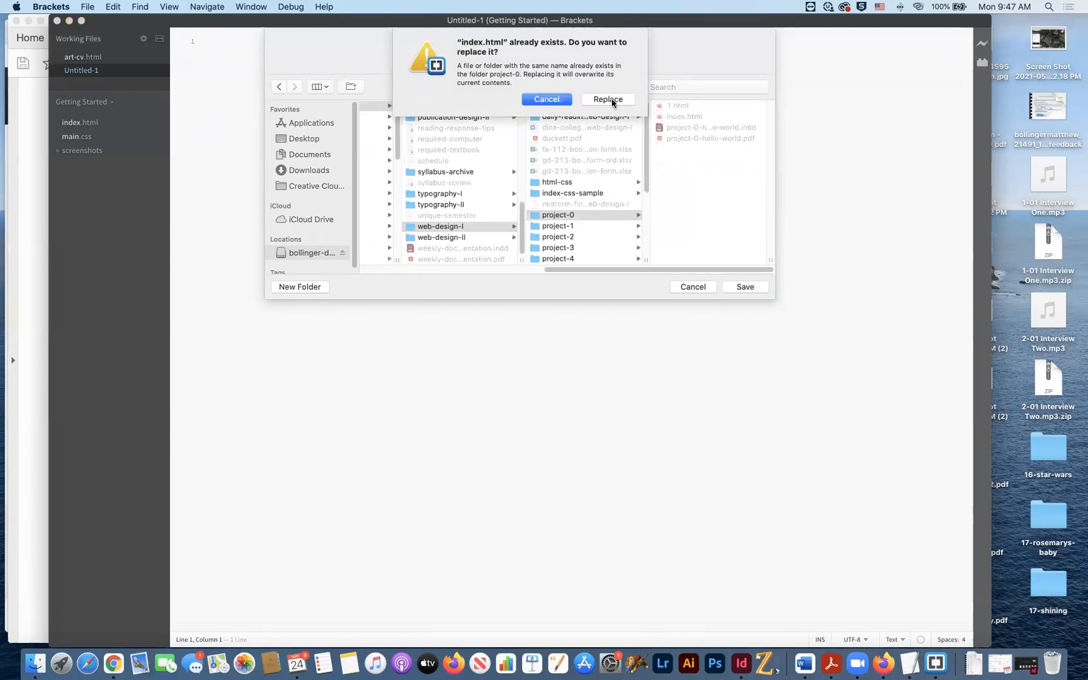
click(607, 99)
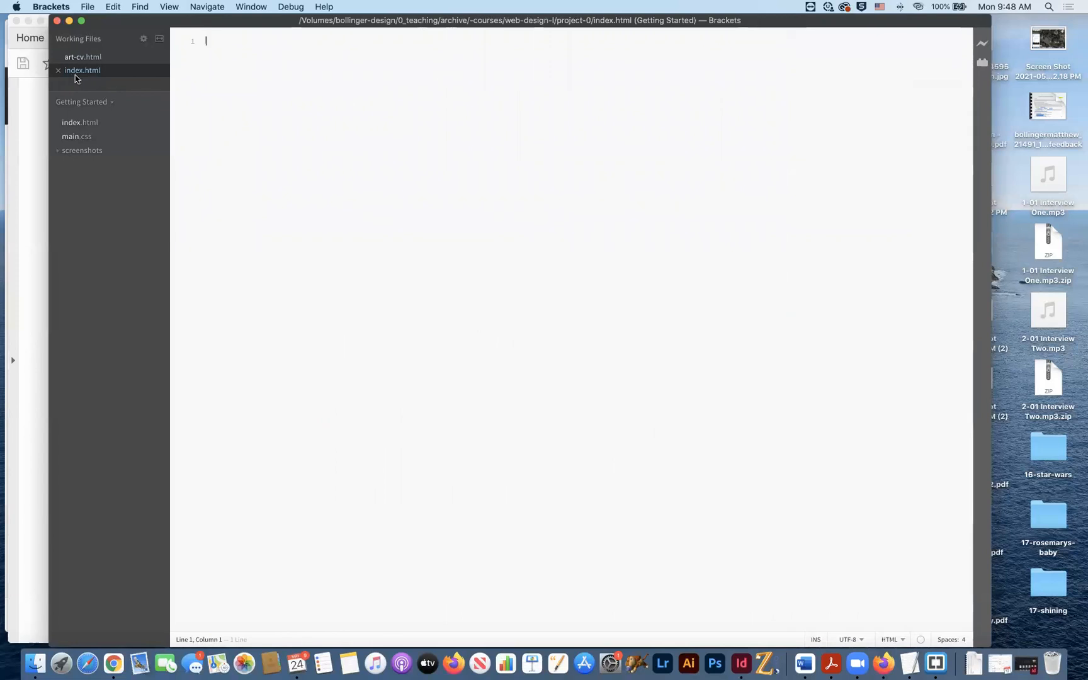
mouse_move(93, 79)
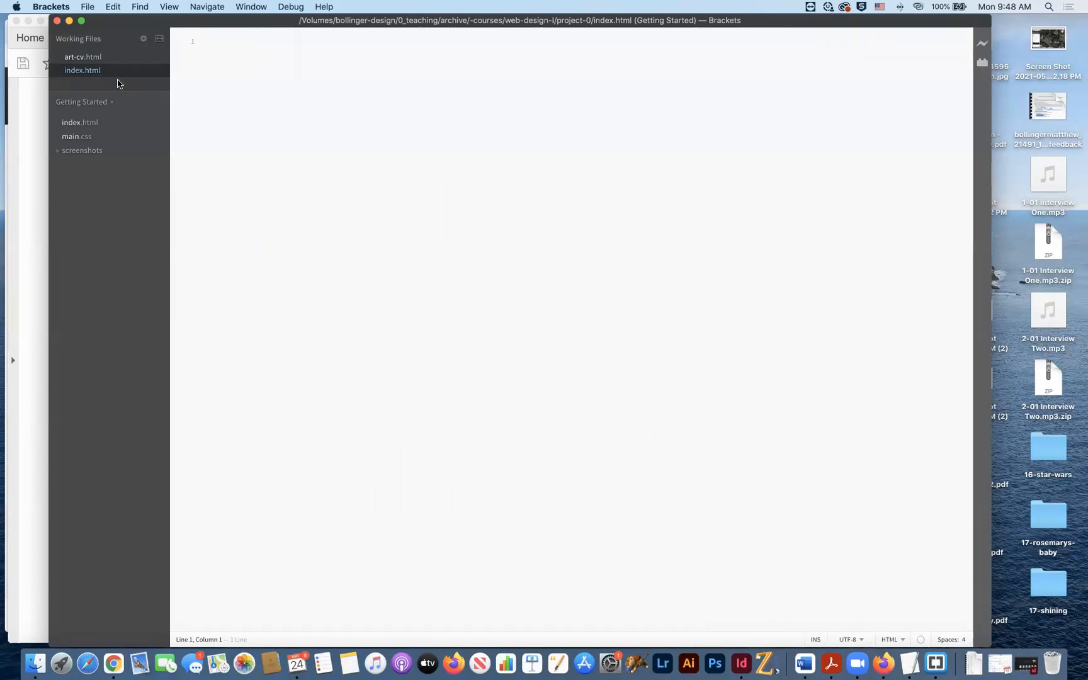
mouse_move(82, 70)
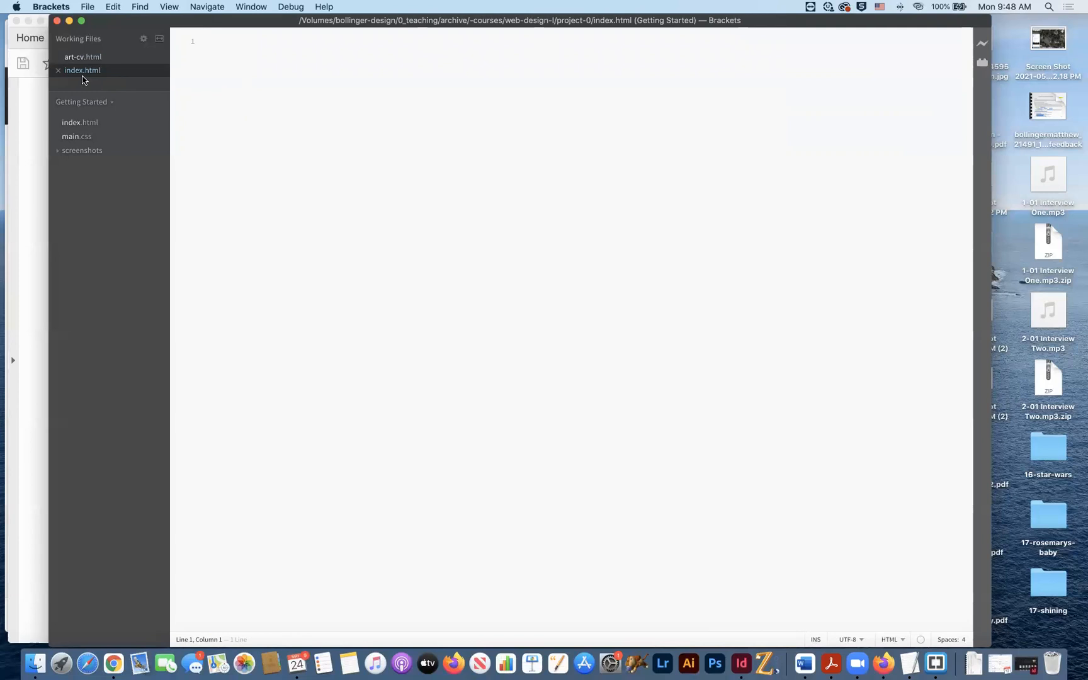
mouse_move(108, 80)
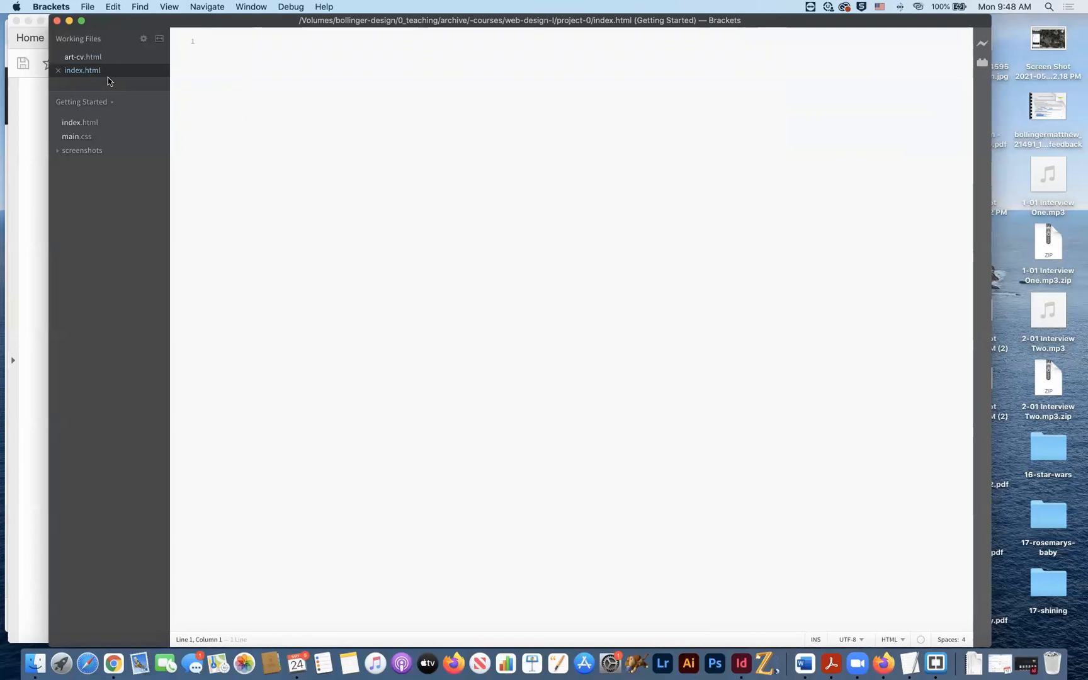
mouse_move(142, 75)
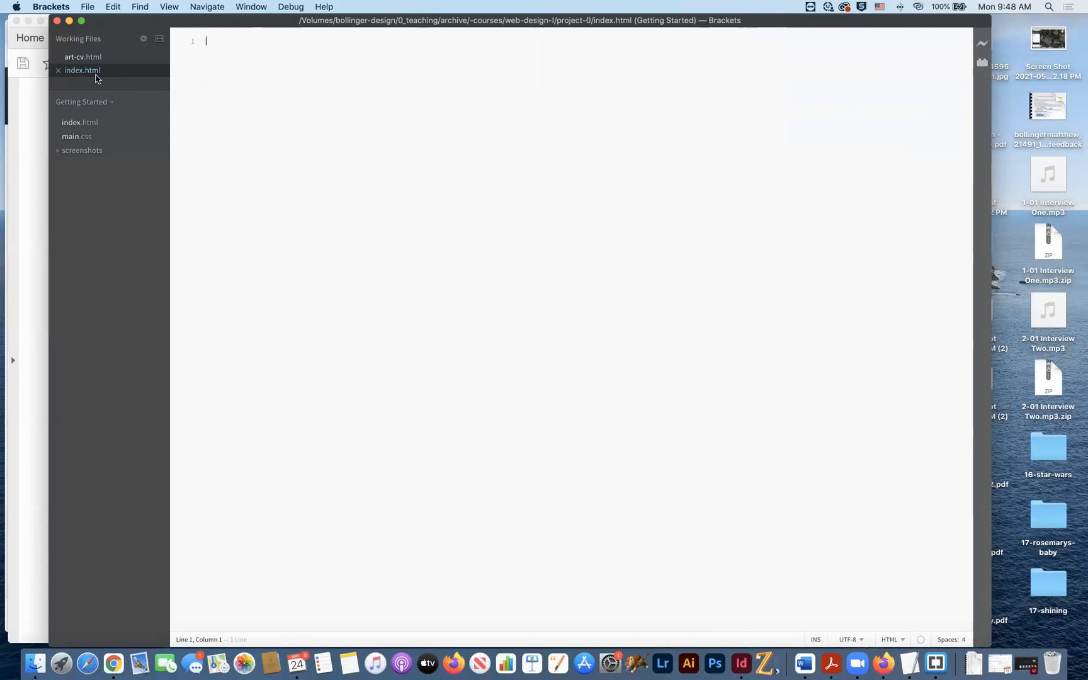
mouse_move(85, 79)
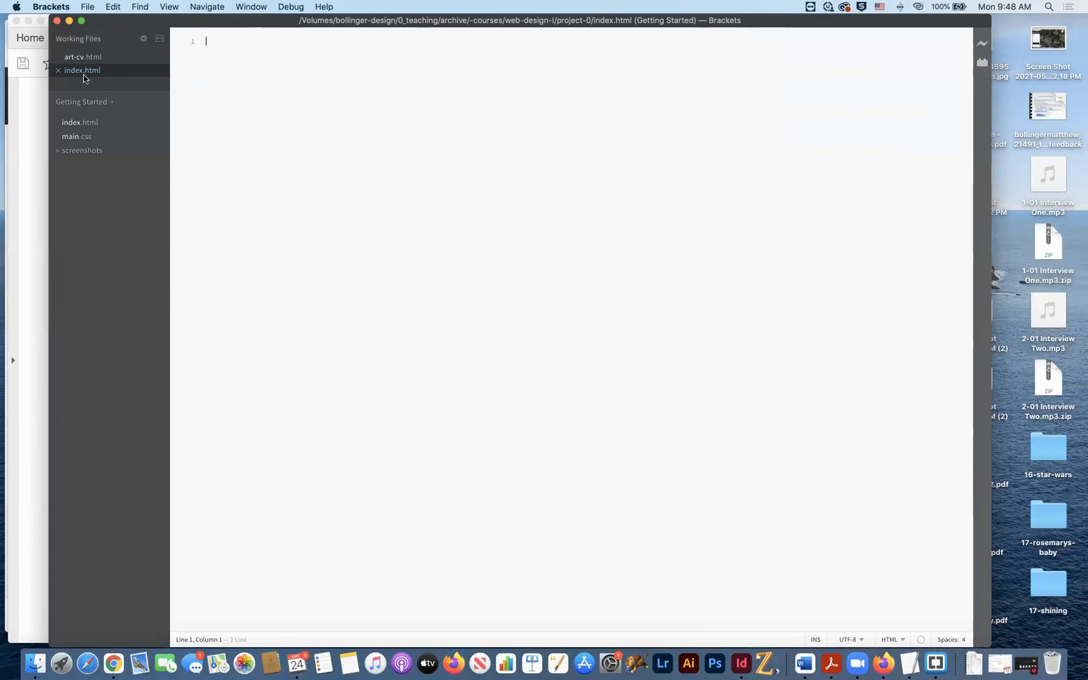
mouse_move(116, 78)
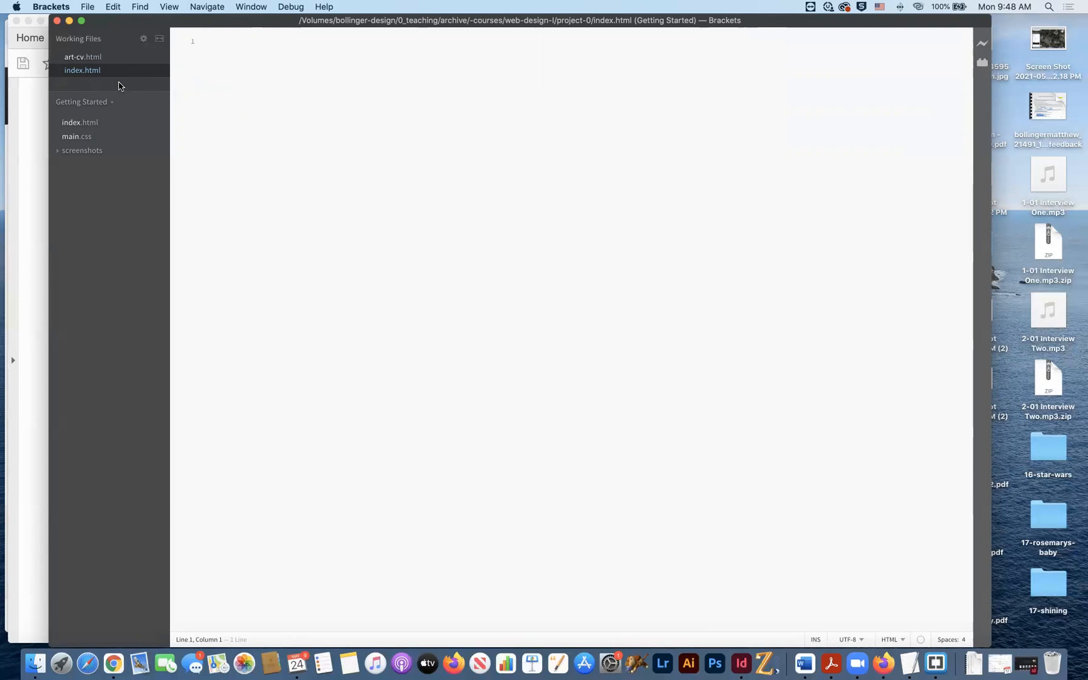
mouse_move(87, 70)
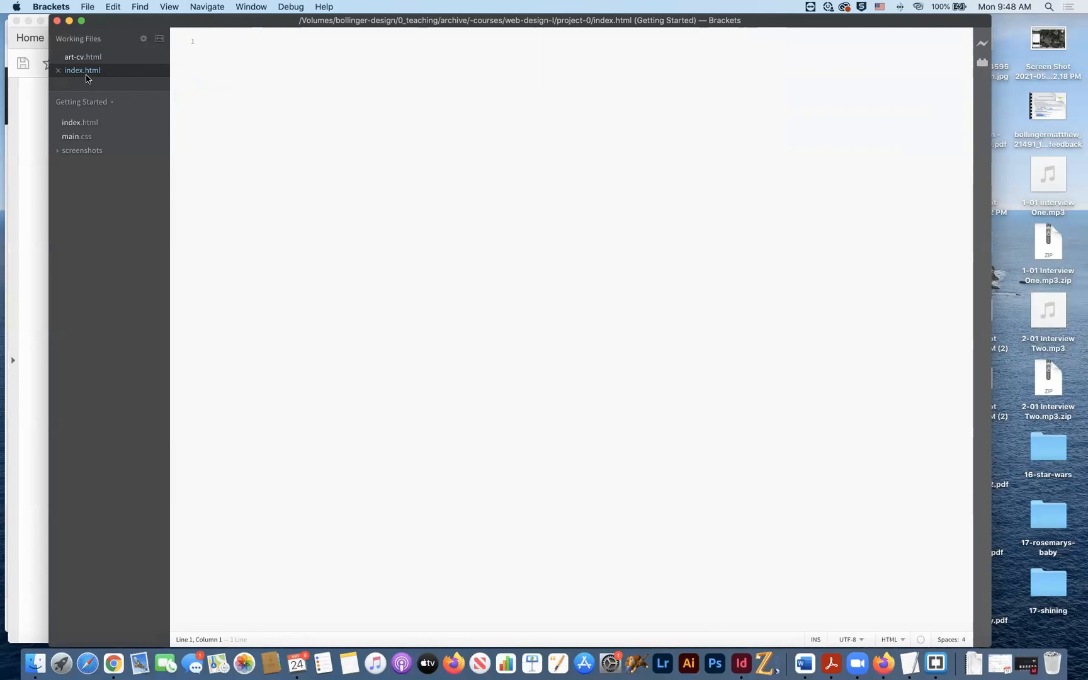
mouse_move(128, 96)
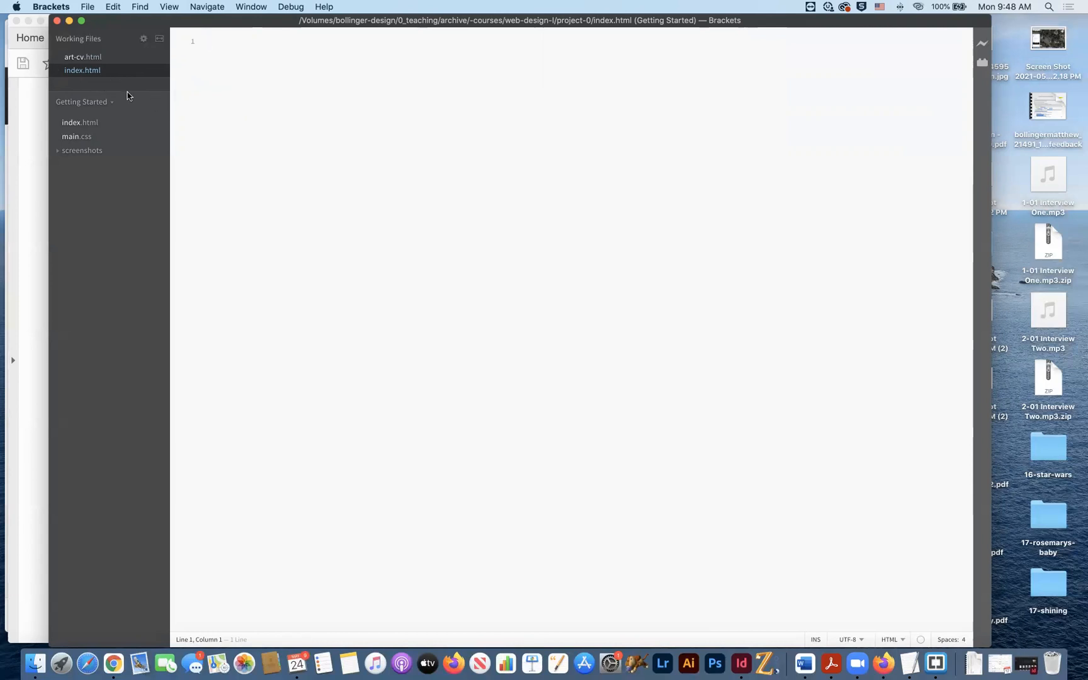
mouse_move(72, 77)
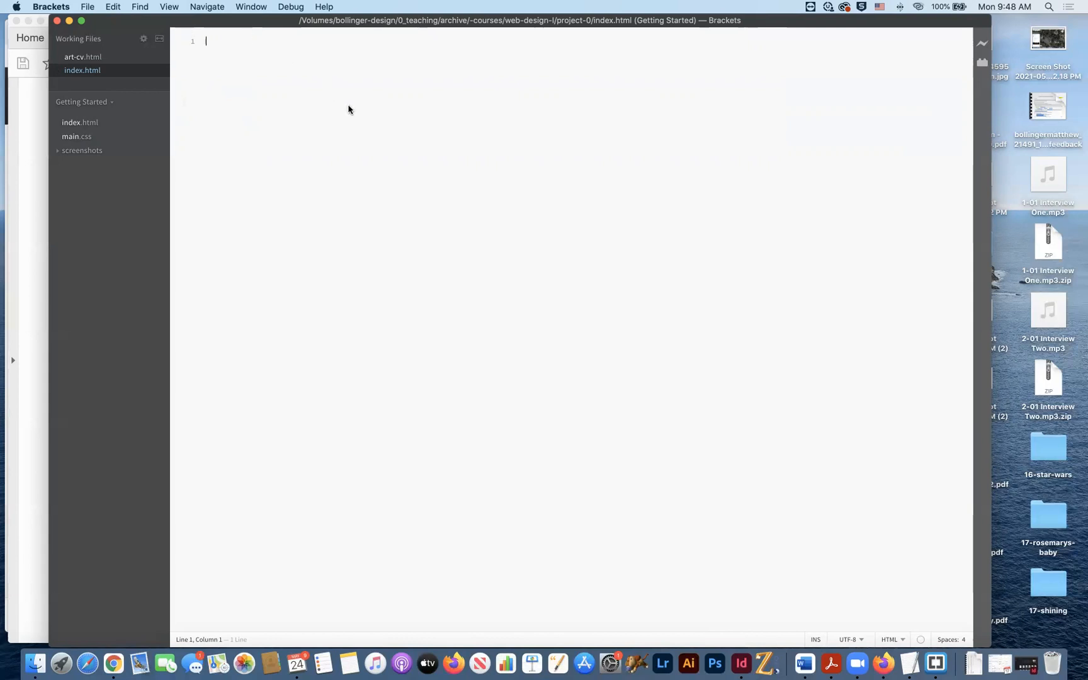
Insert an <html></html> tag pair from code hints and place the caret after the opening tag.
text(<)
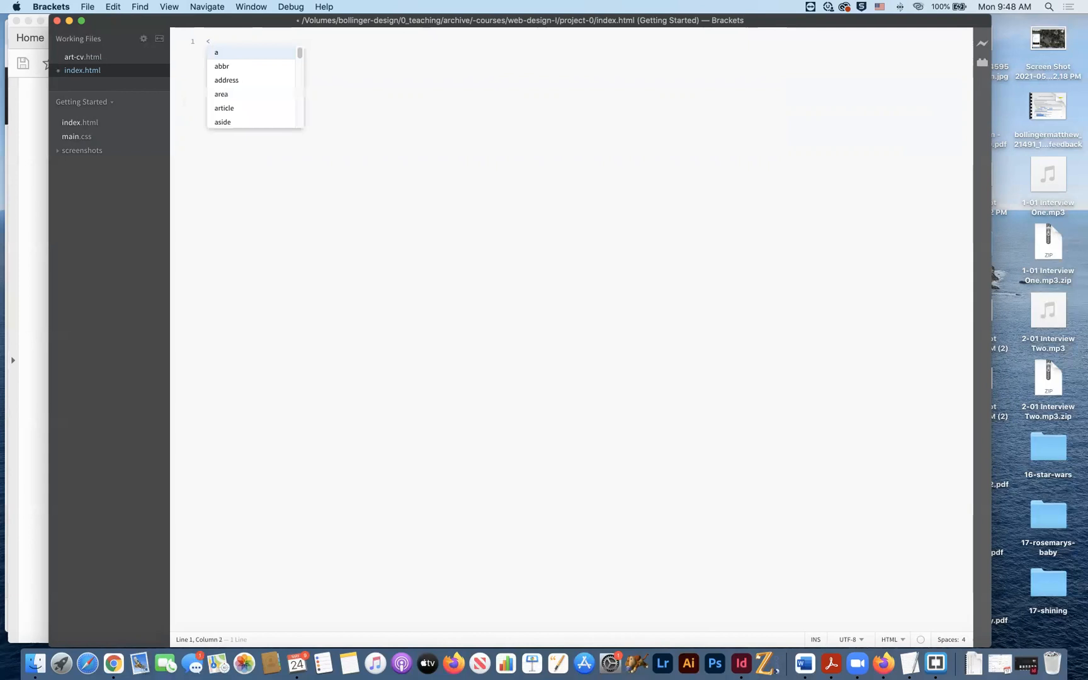
text(H)
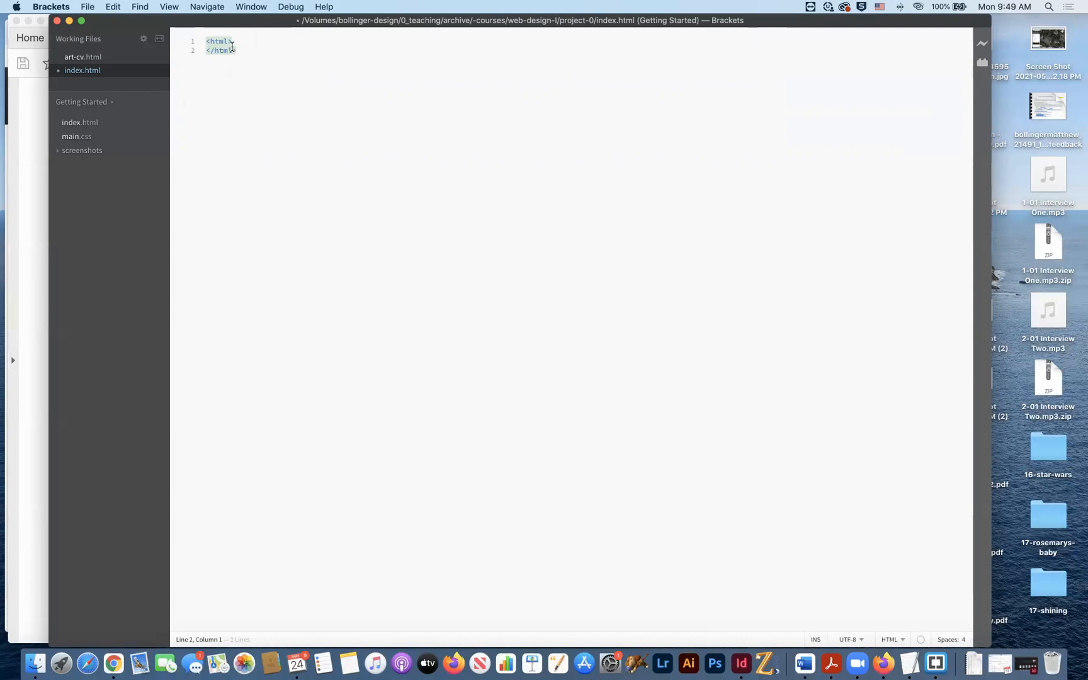
mouse_move(346, 43)
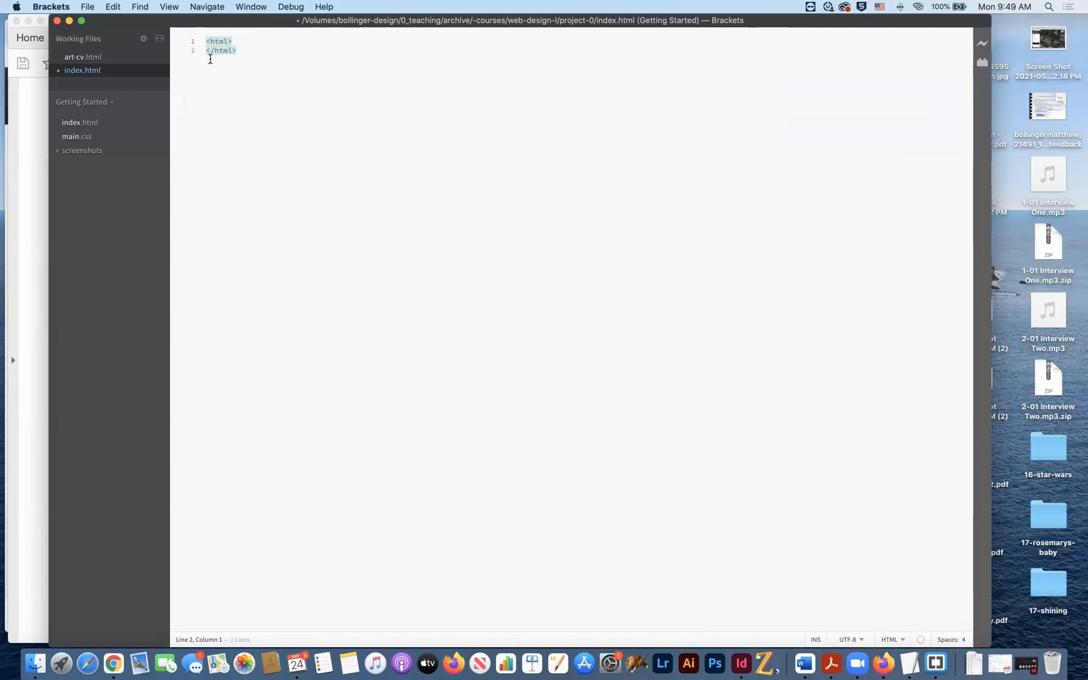
click(236, 50)
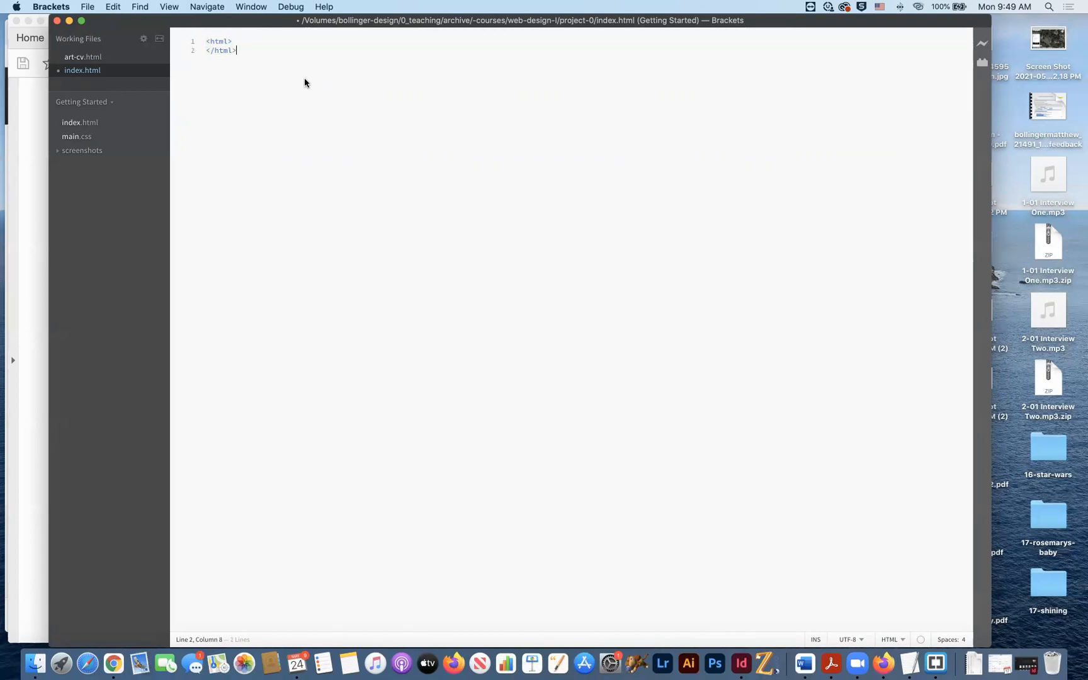
mouse_move(243, 43)
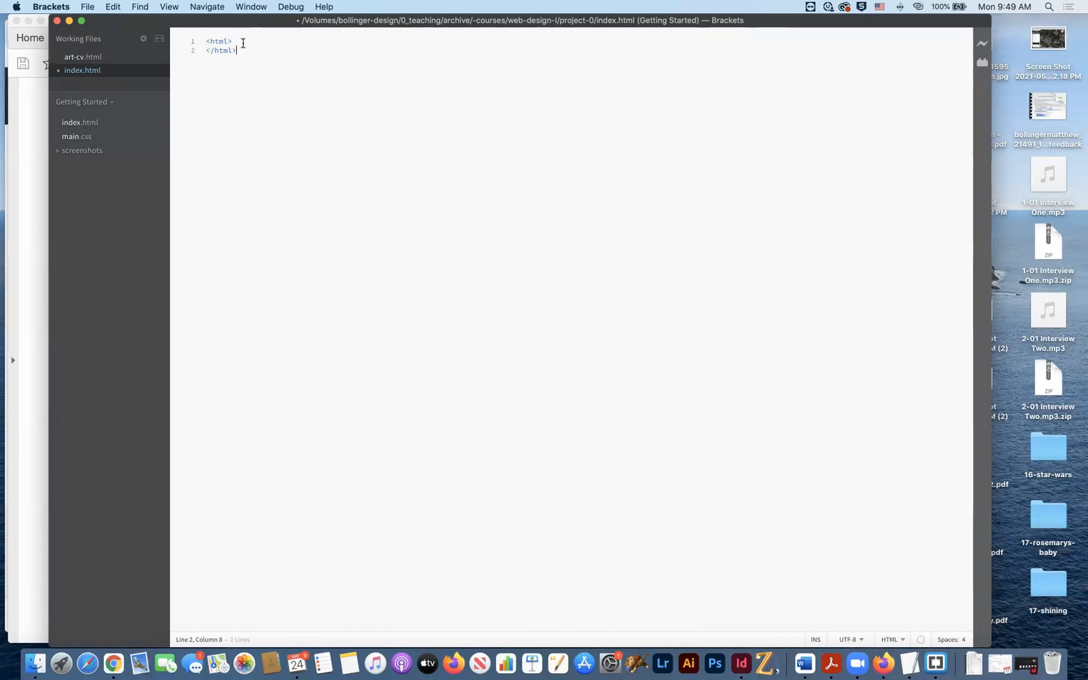
mouse_move(345, 86)
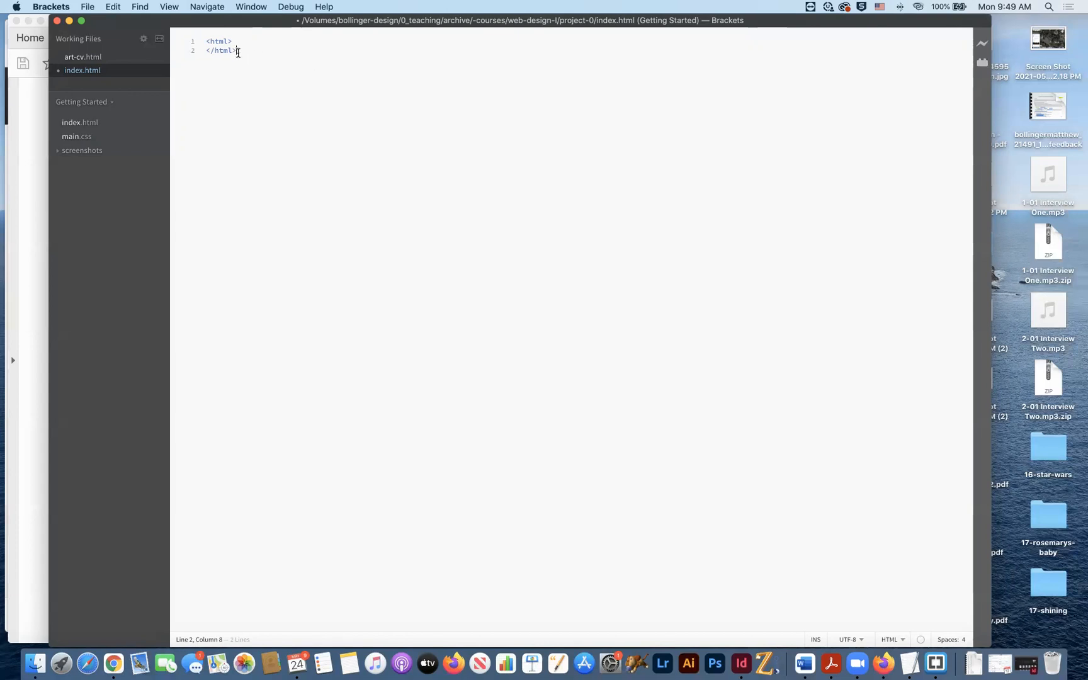
click(232, 41)
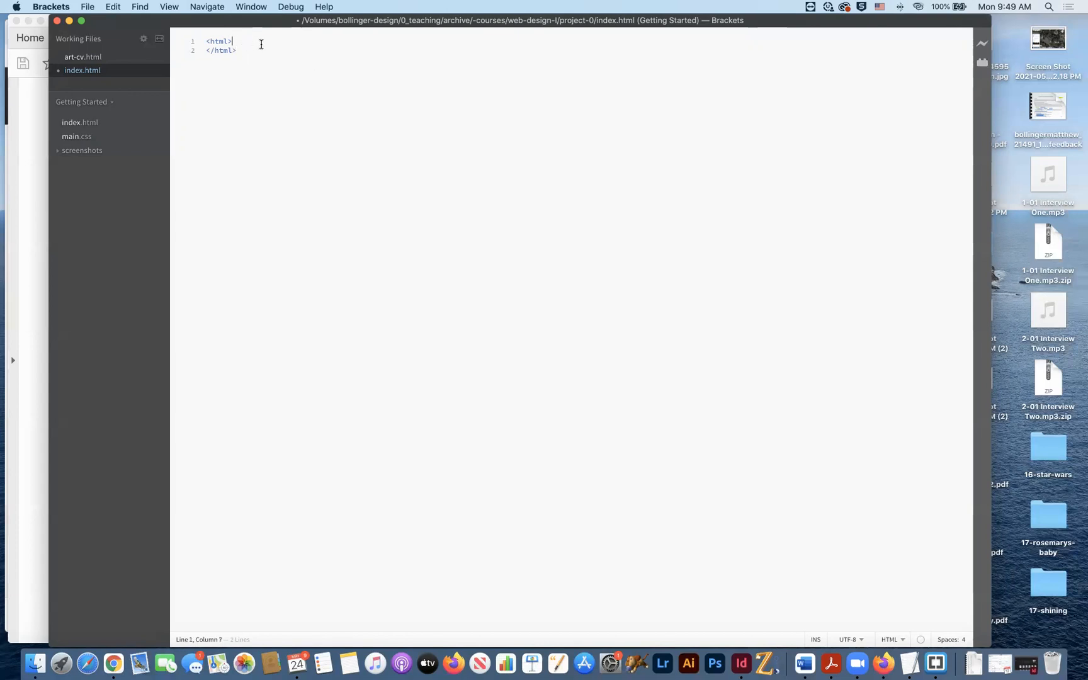
mouse_move(308, 94)
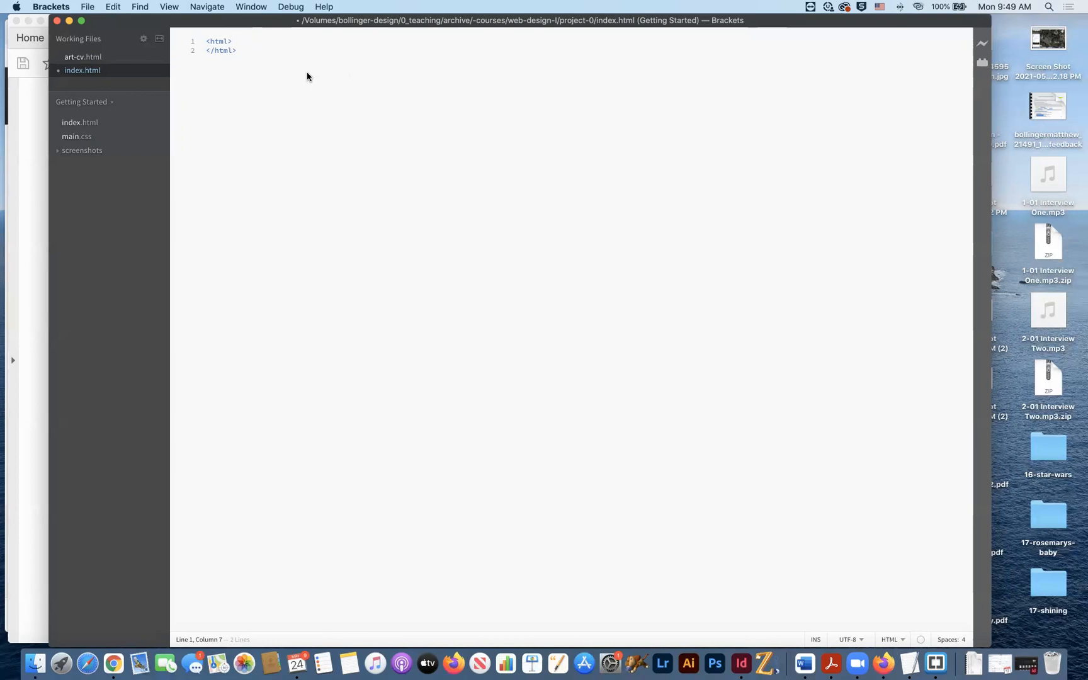
mouse_move(318, 90)
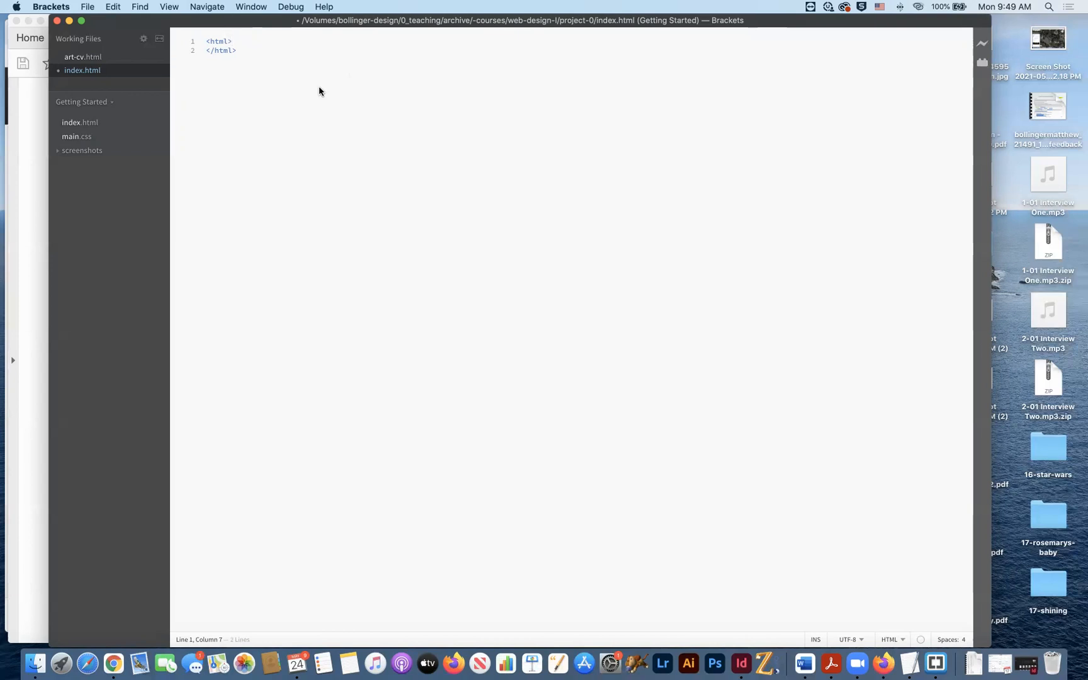
click(233, 41)
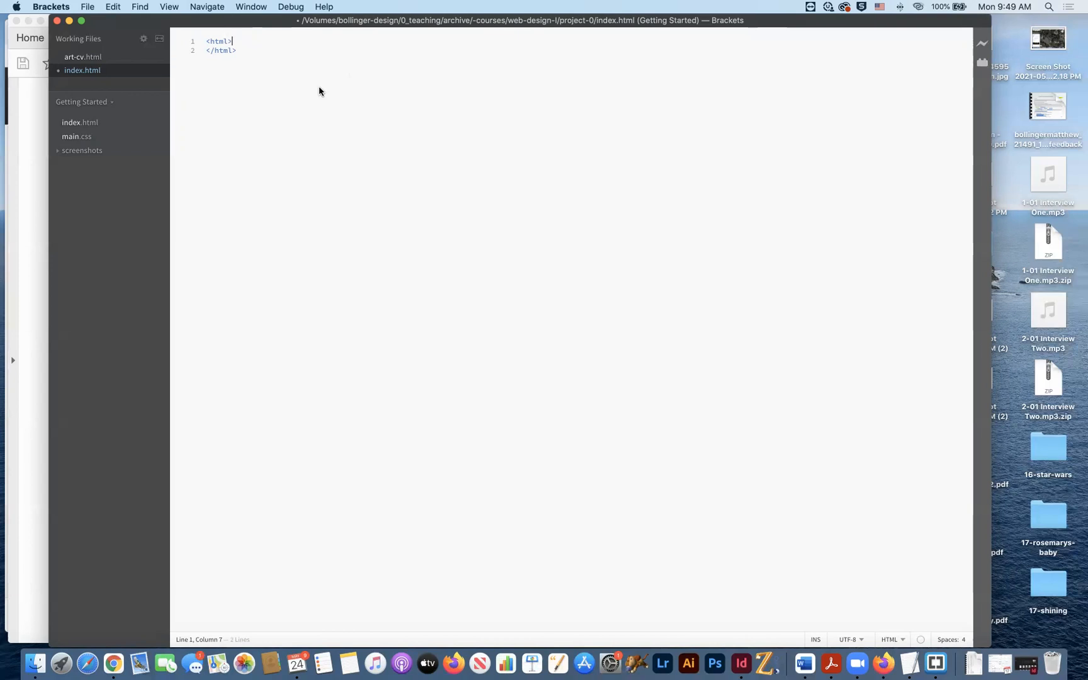
mouse_move(231, 27)
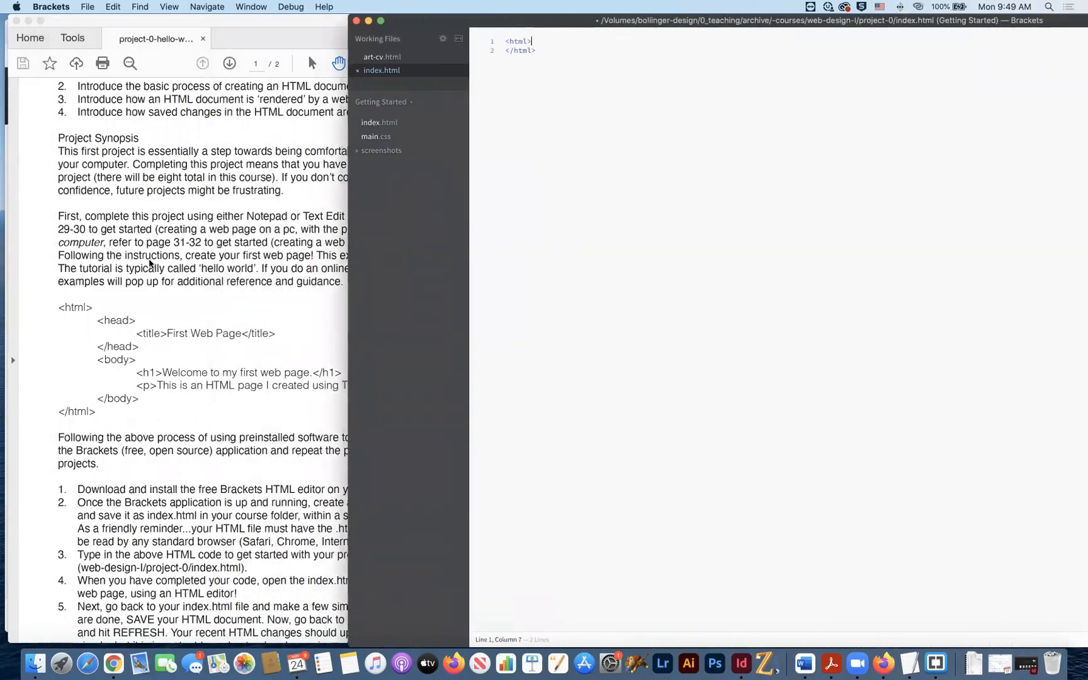
mouse_move(153, 313)
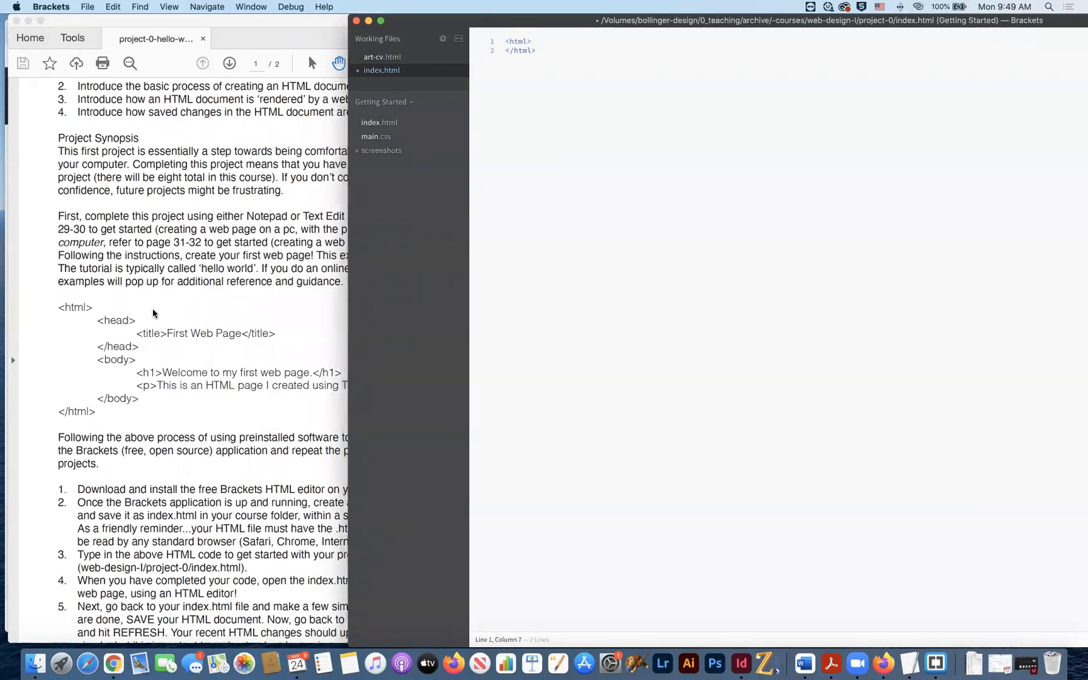
mouse_move(575, 260)
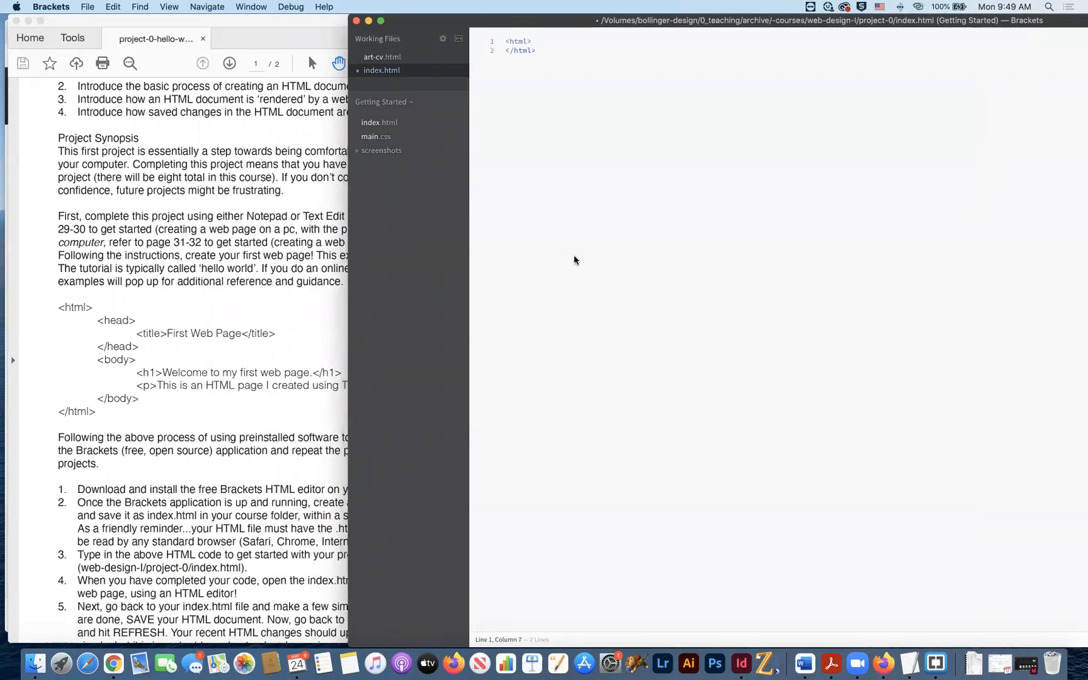
mouse_move(510, 103)
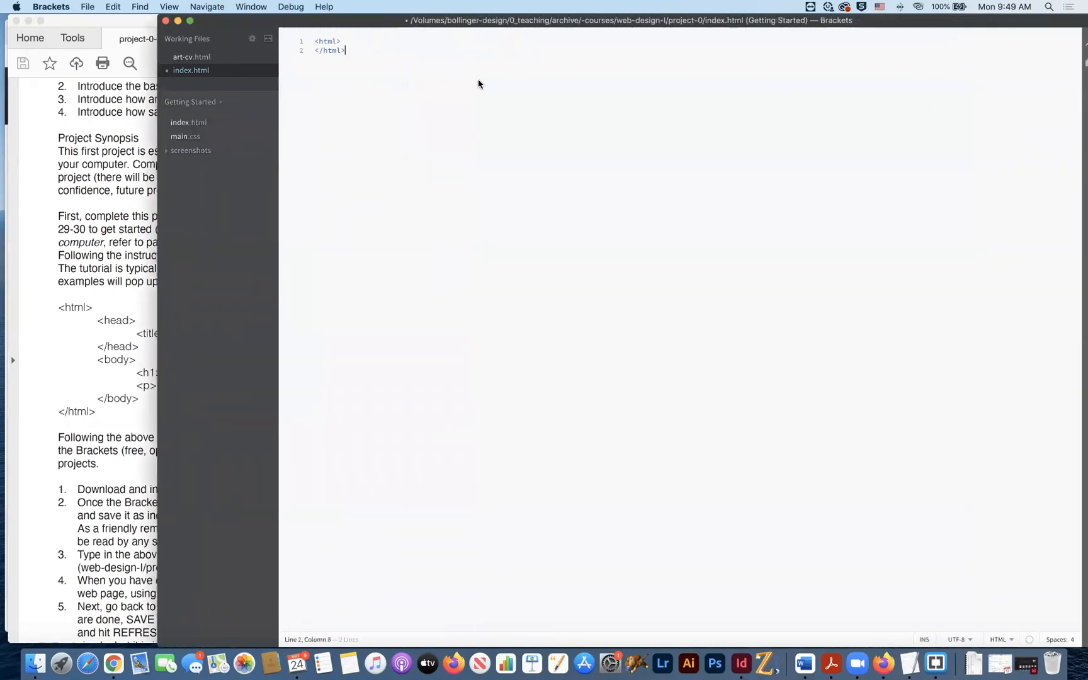
mouse_move(395, 21)
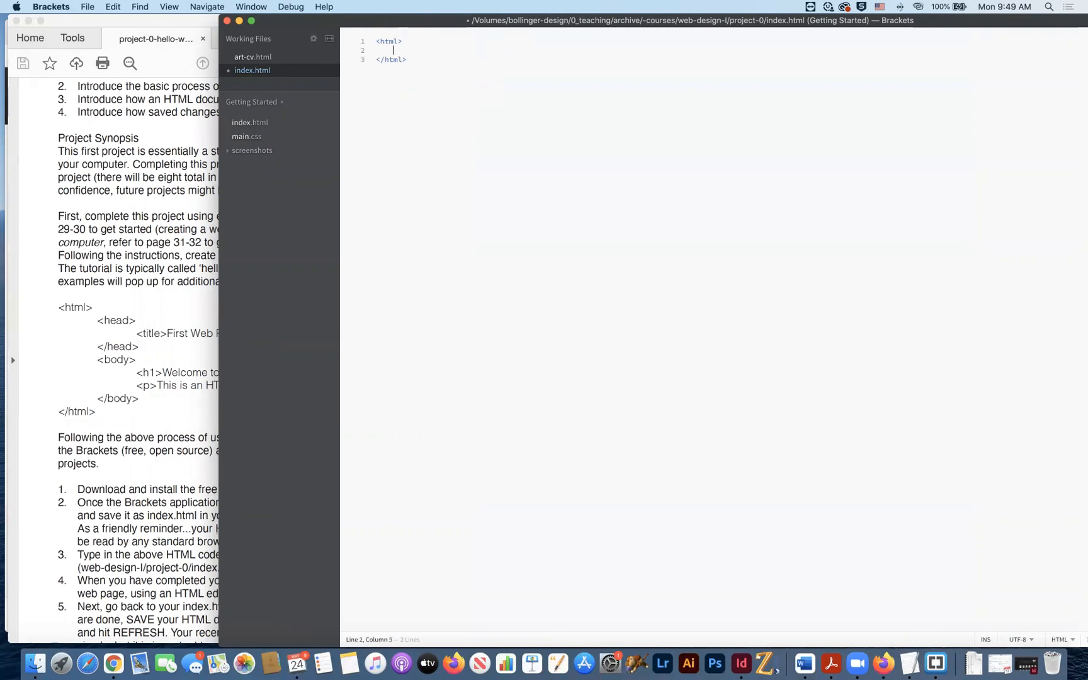
On a new line inside html, add <head></head> and split the tags onto separate lines.
key(Return)
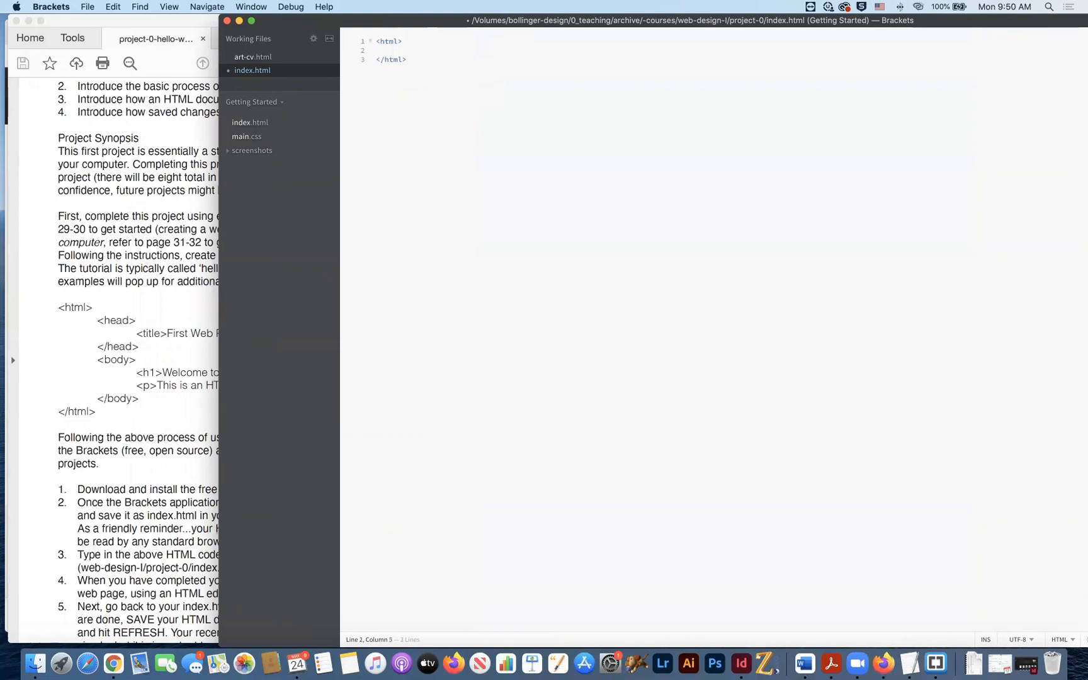
text(<)
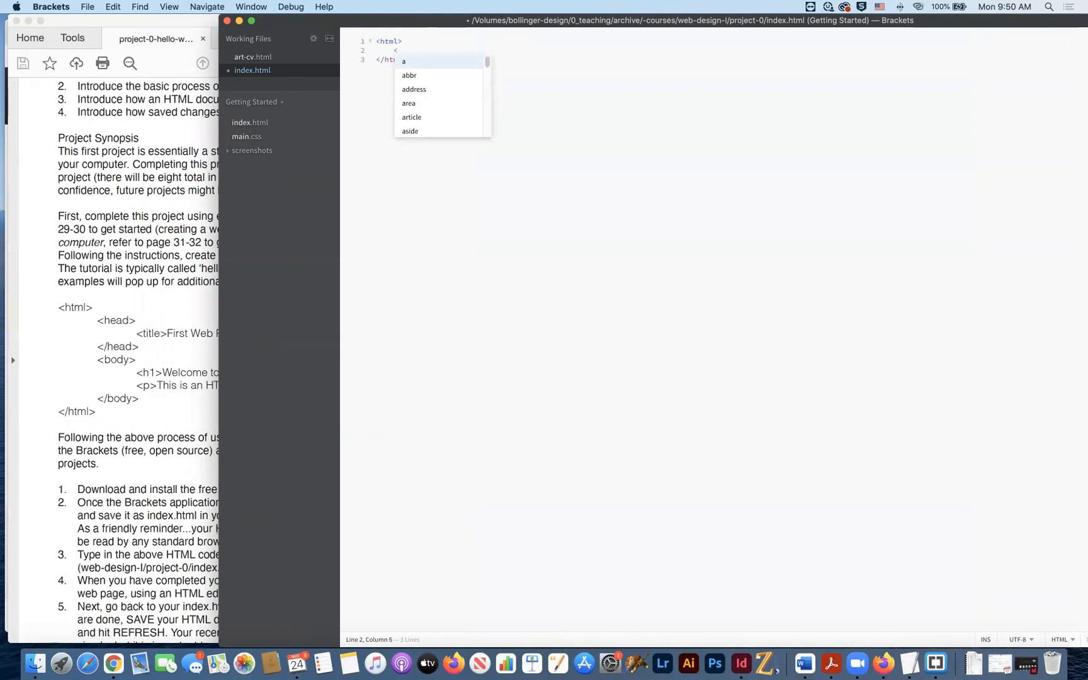
text(head></head>)
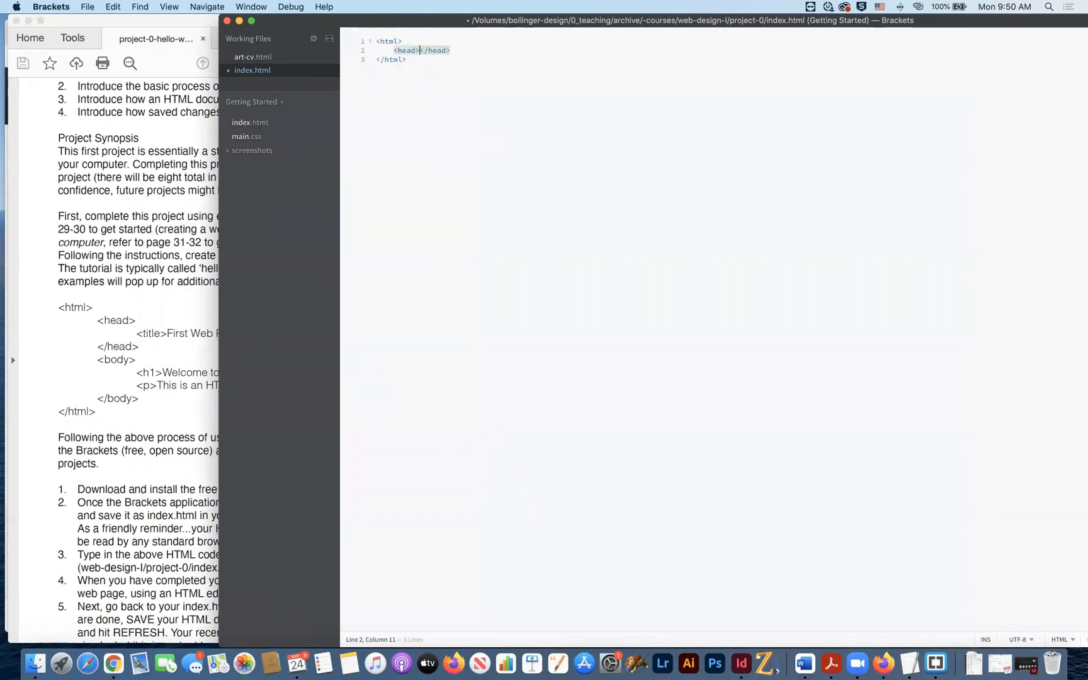
key(enter)
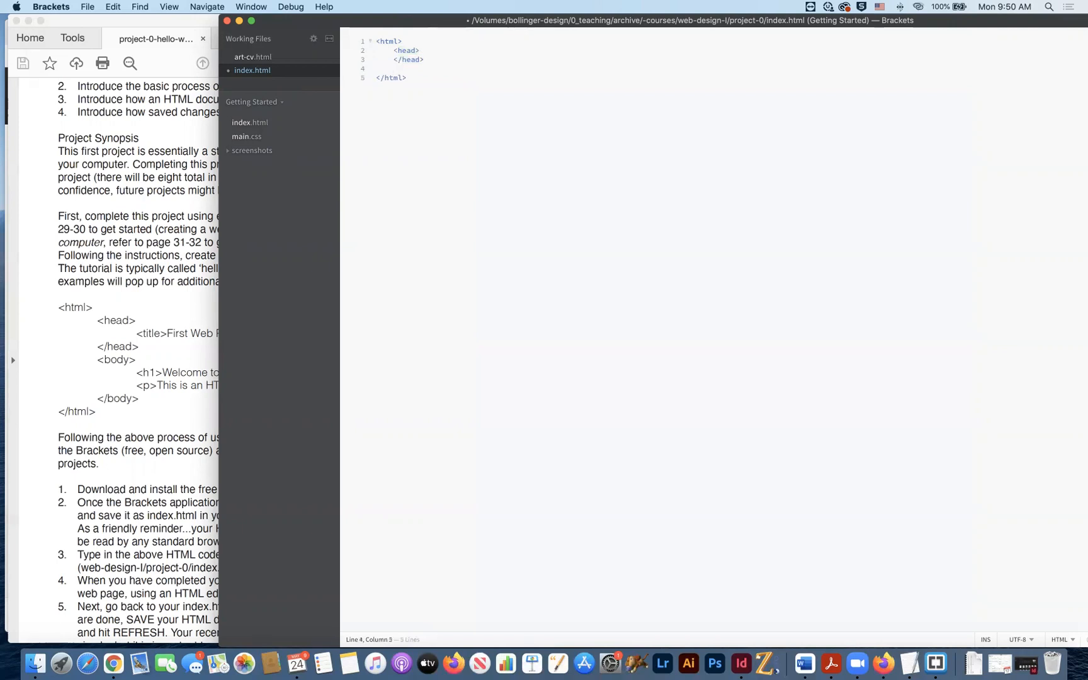
Add a <body></body> pair below head, then select the head and body lines and deselect.
text(<body)
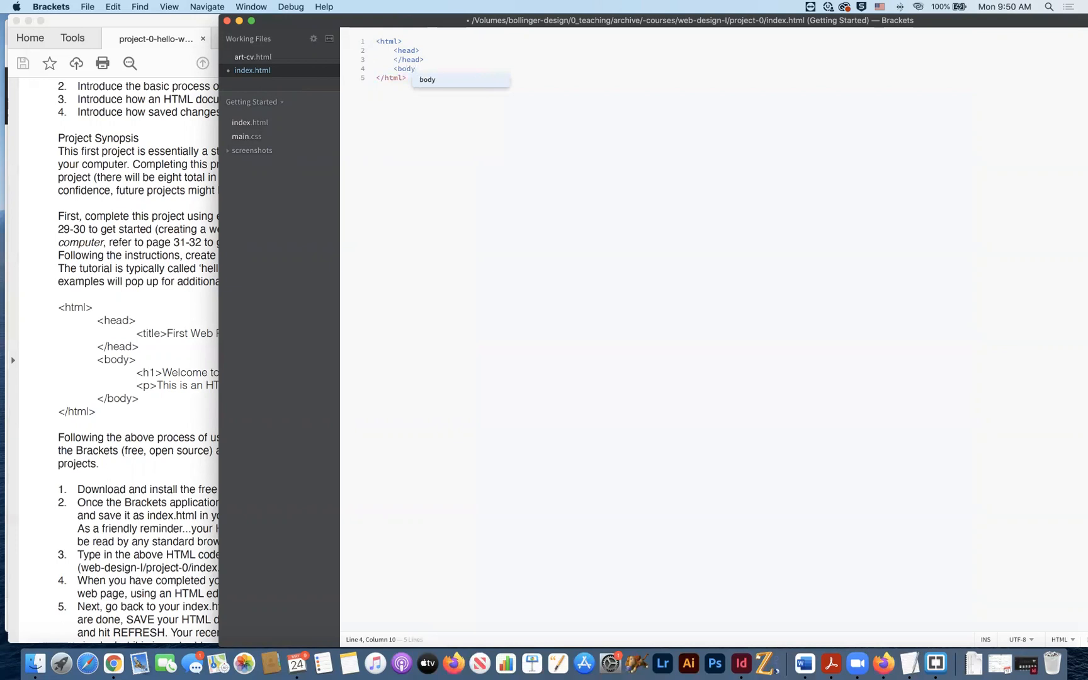
key(Return)
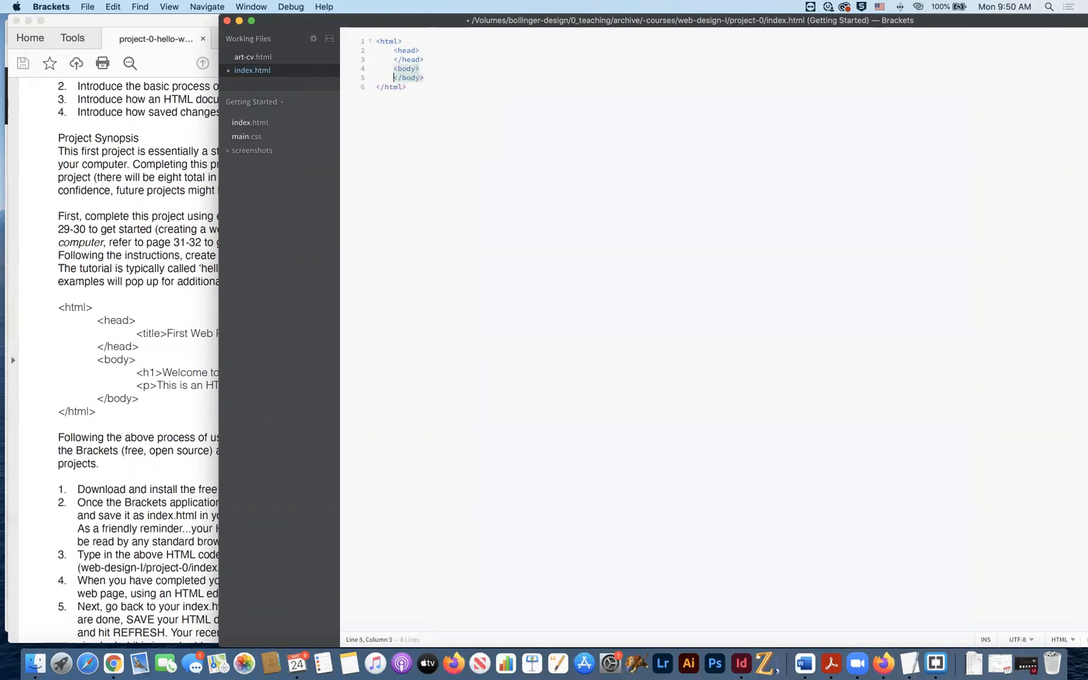
click(424, 77)
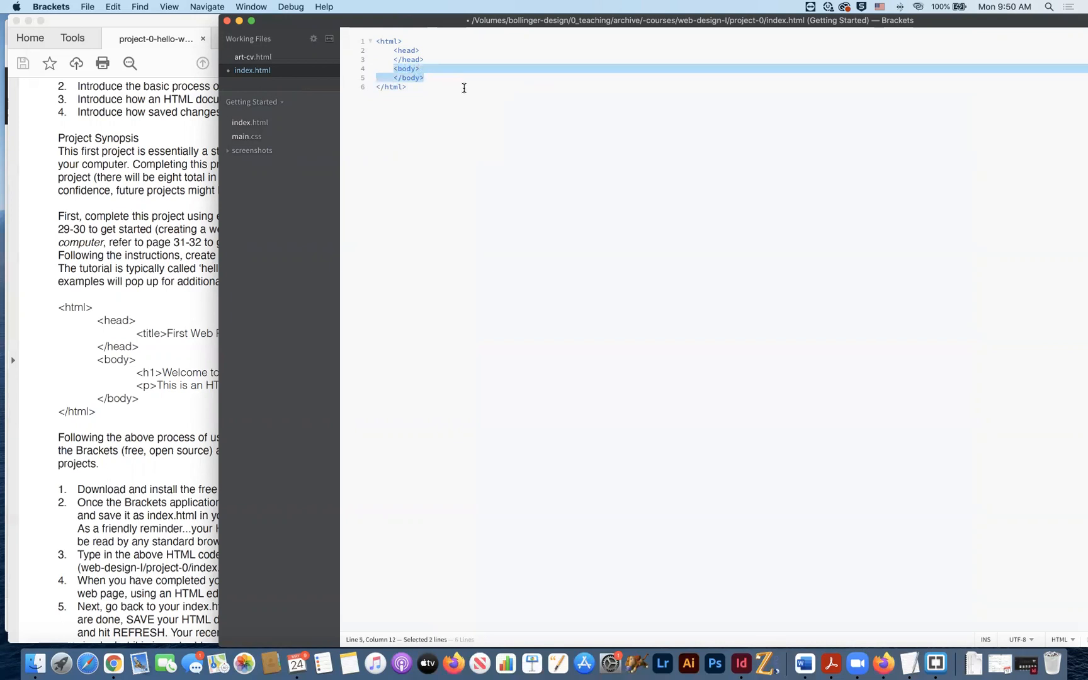
click(397, 50)
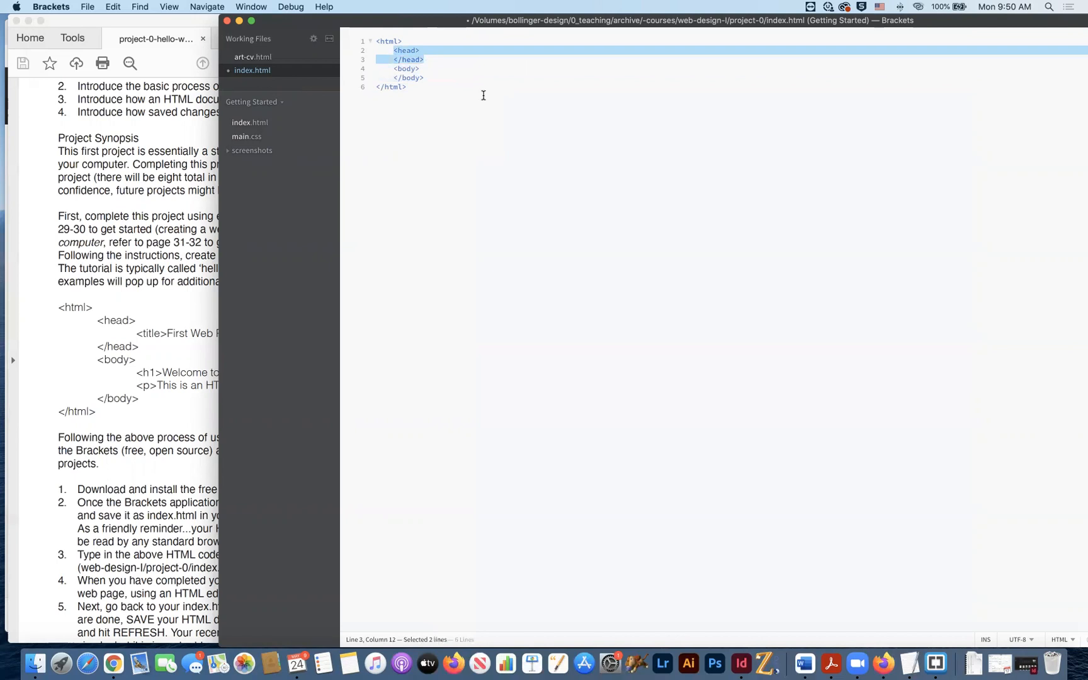
mouse_move(488, 95)
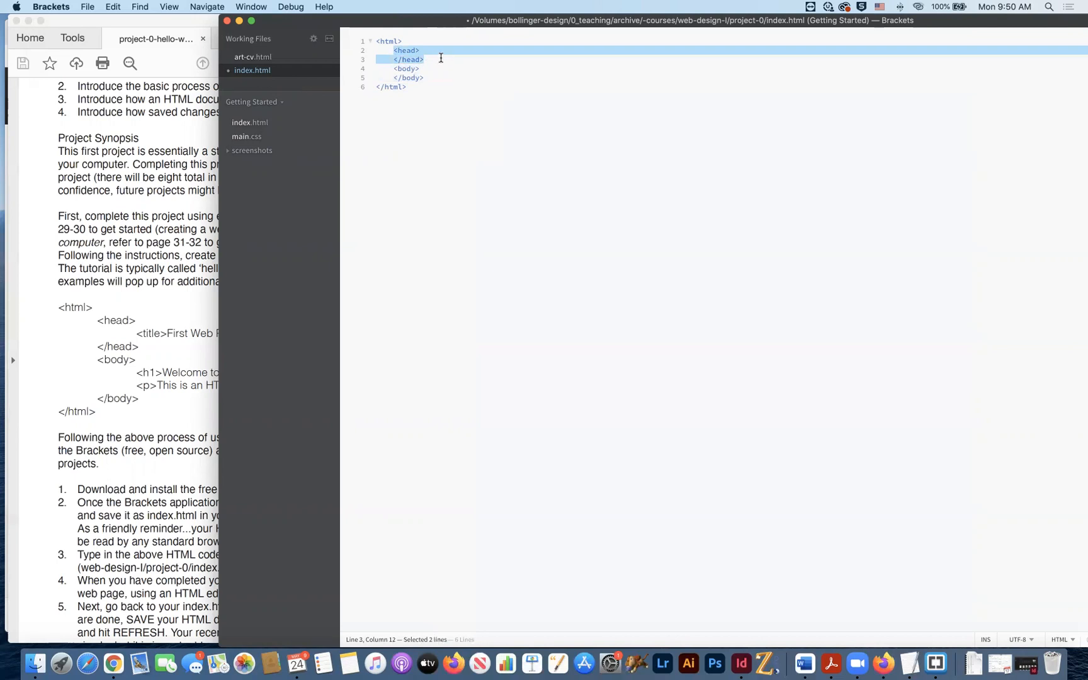
click(440, 57)
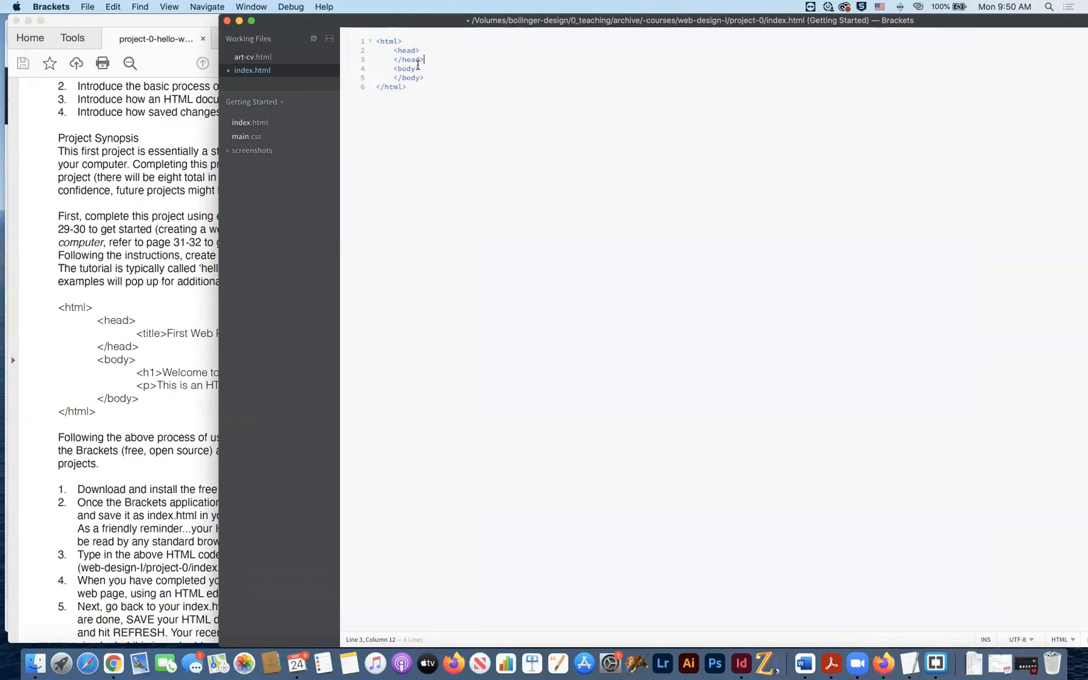
double_click(406, 69)
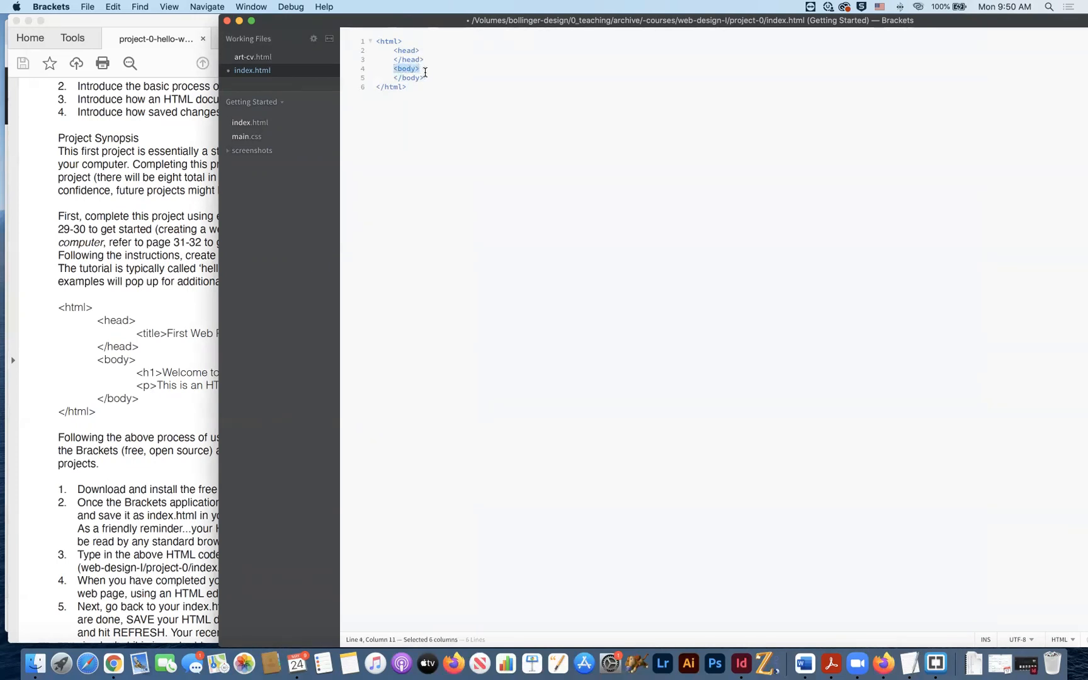
drag(406, 69, 407, 78)
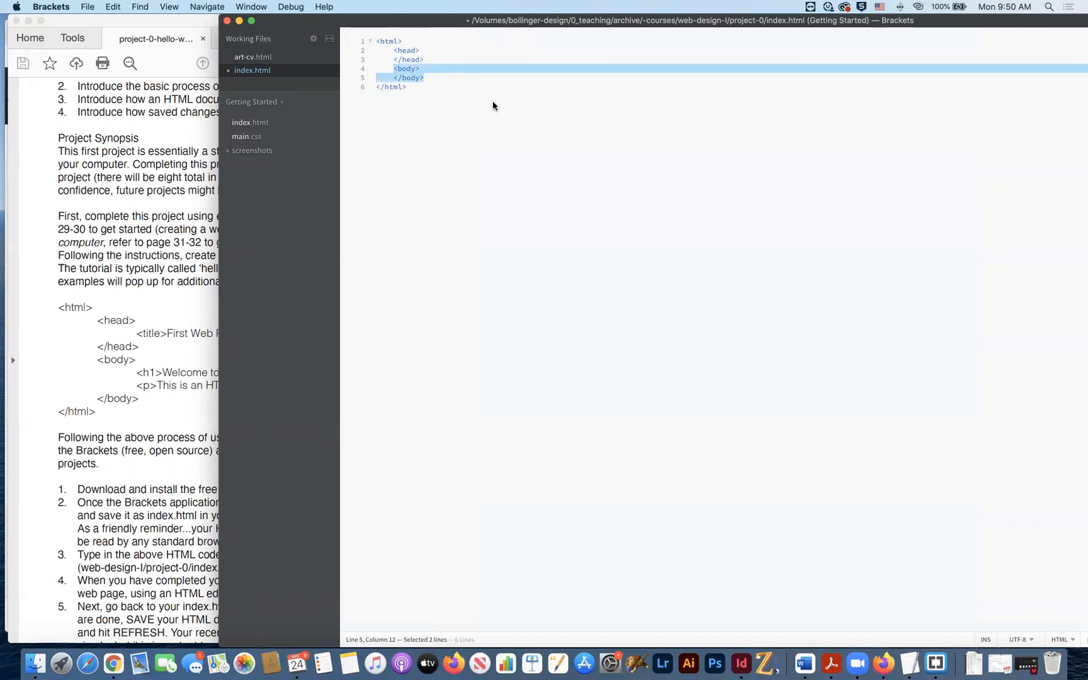
click(407, 87)
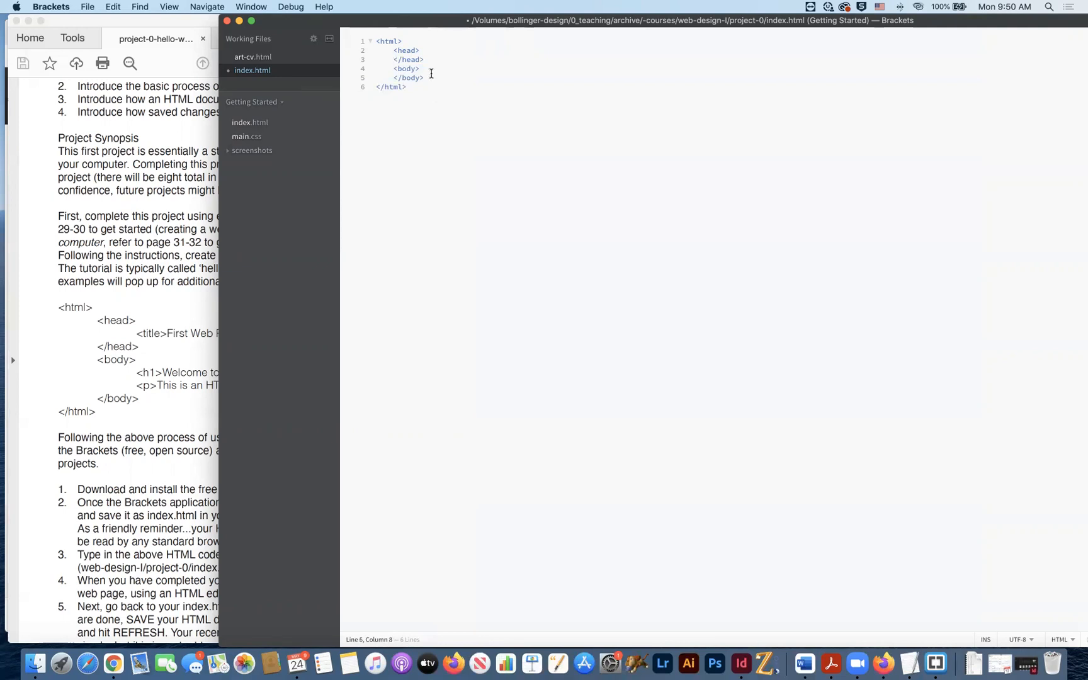
Bring the project-0-hello-world.pdf in Acrobat forward to view its sample HTML code.
click(830, 665)
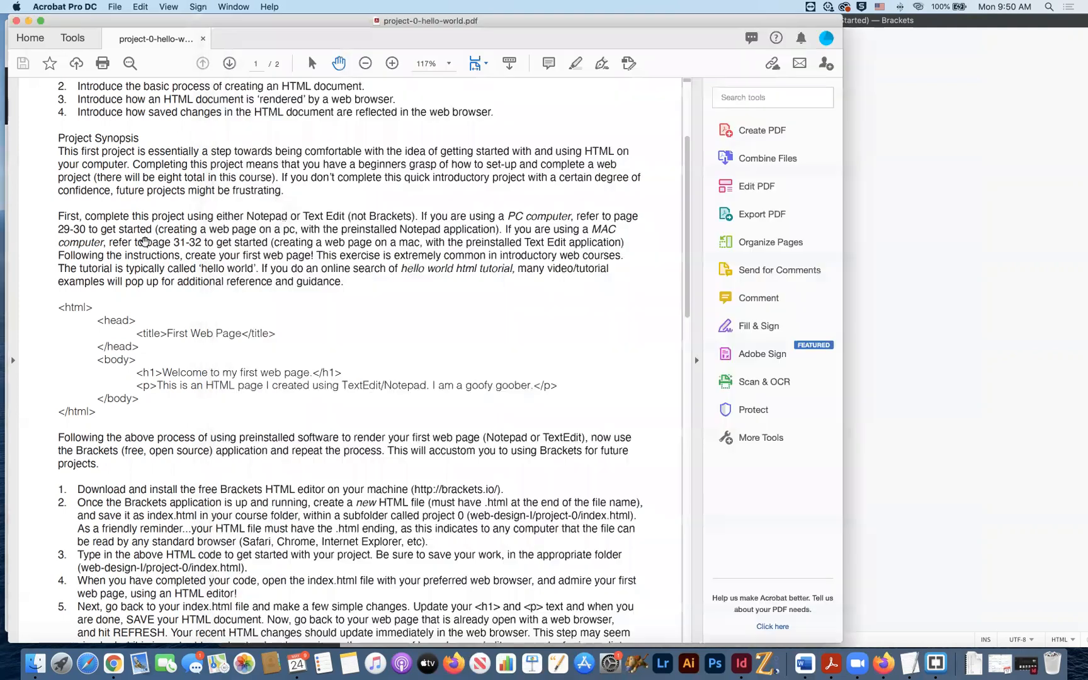
mouse_move(116, 320)
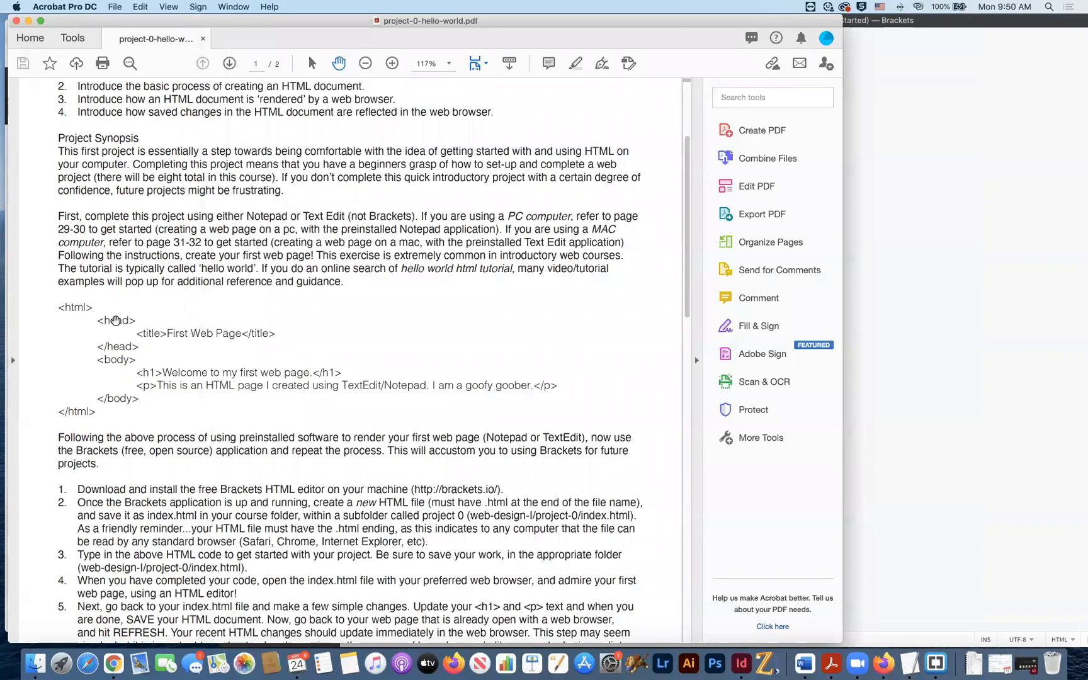
mouse_move(137, 355)
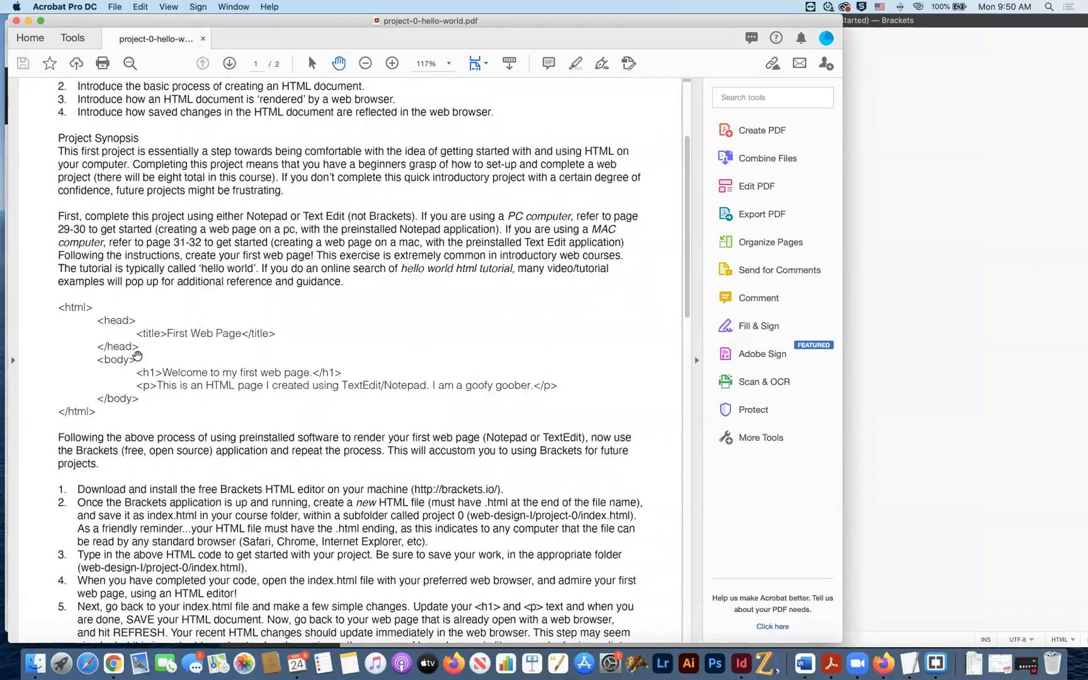
mouse_move(219, 400)
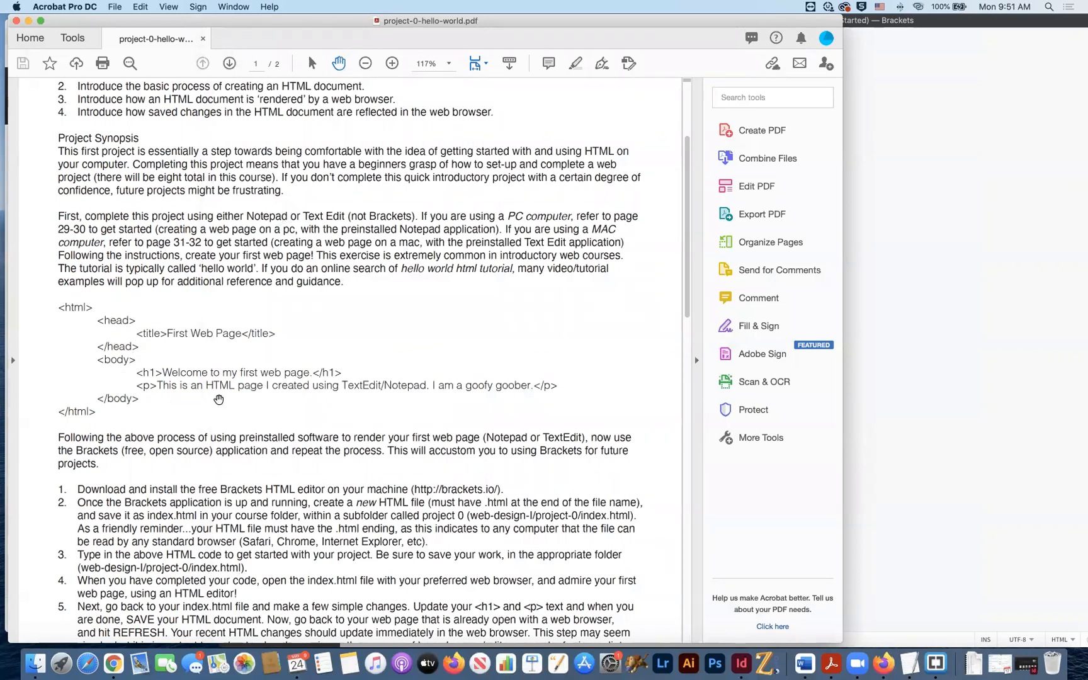
mouse_move(322, 383)
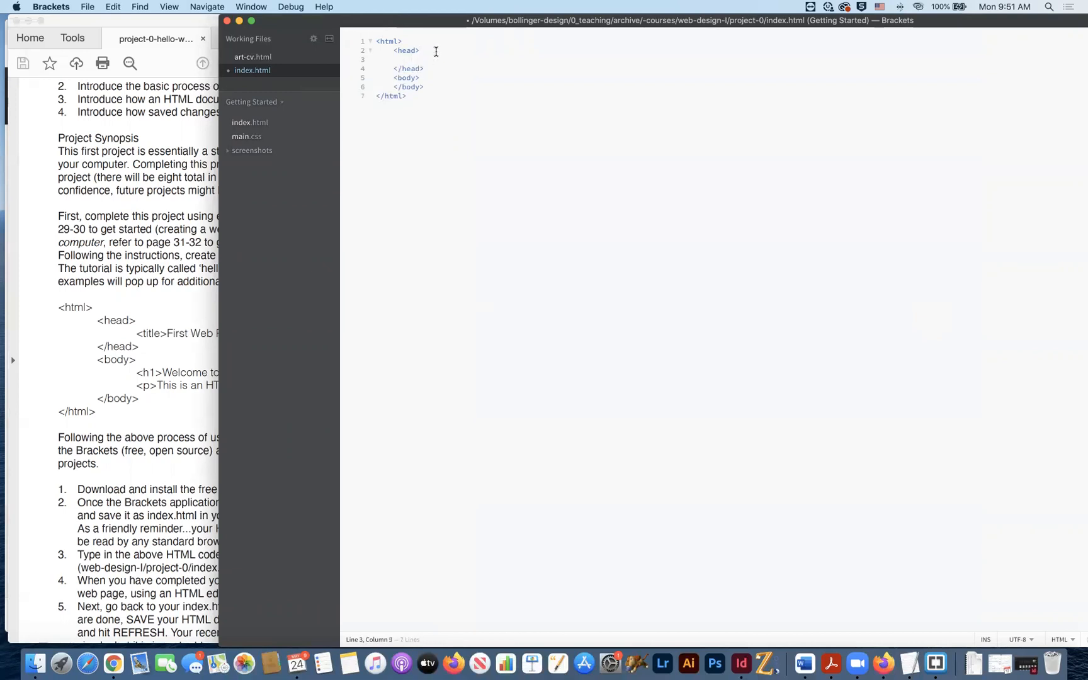
Type a <title> element in head reading 'This is the name of my Website.'.
text(<title></title>)
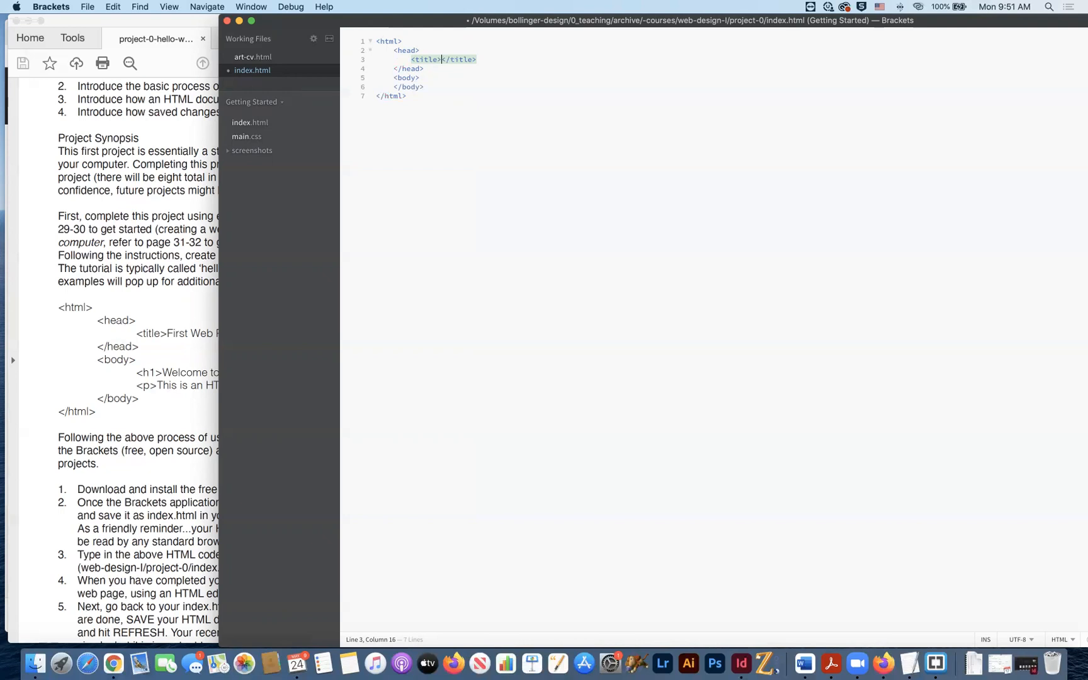
text(This i)
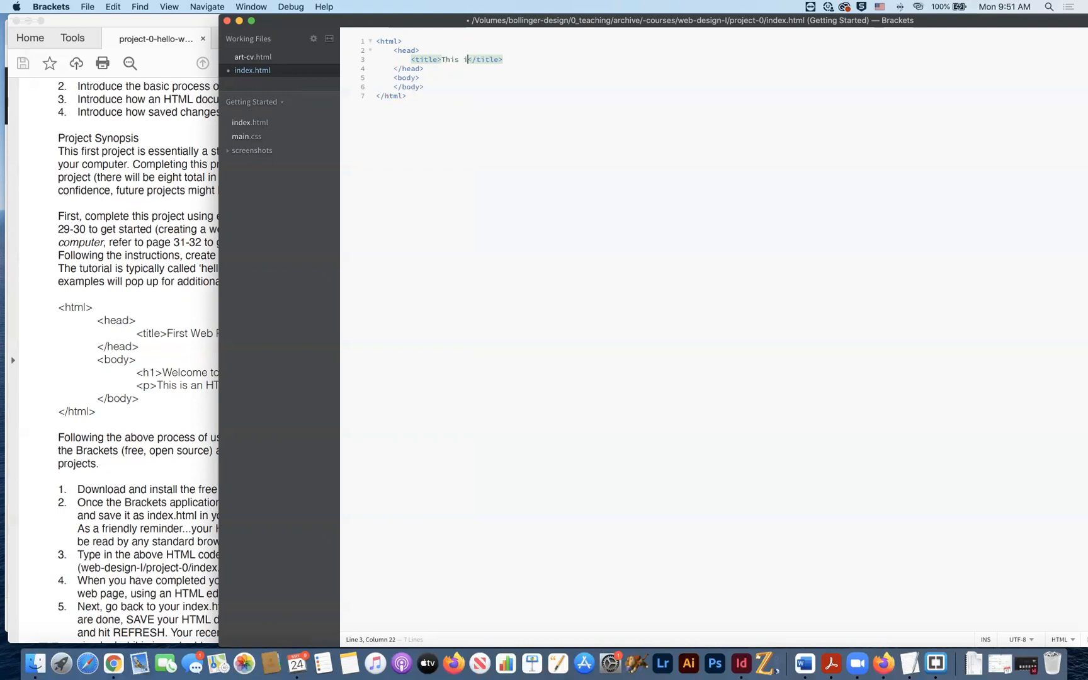
text(s the n)
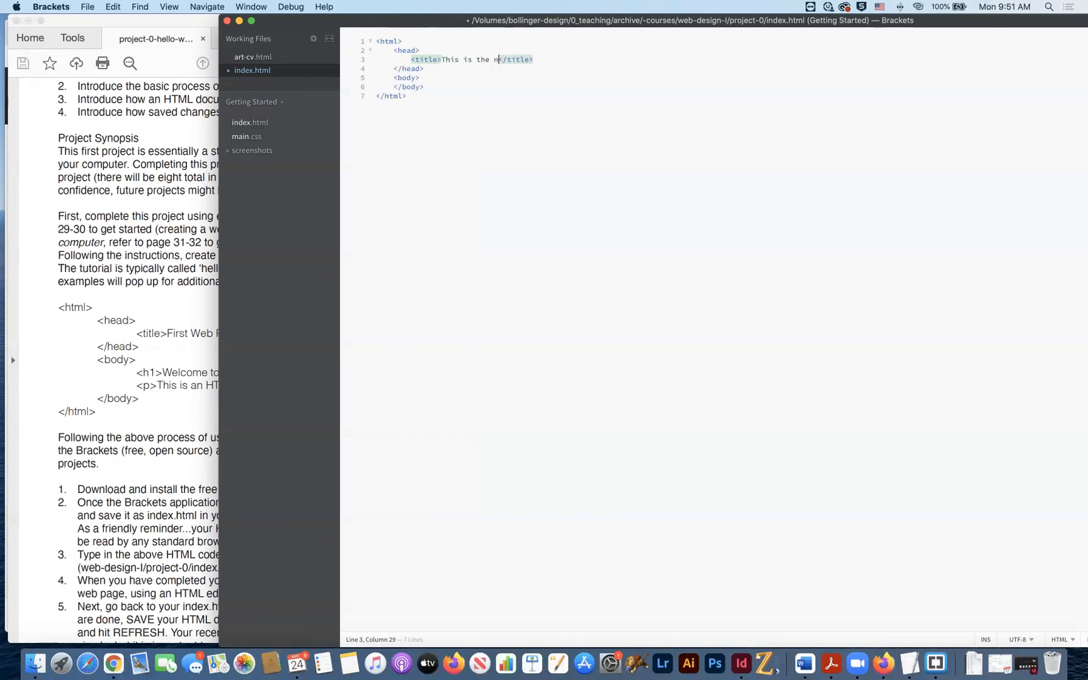
text(ame of my)
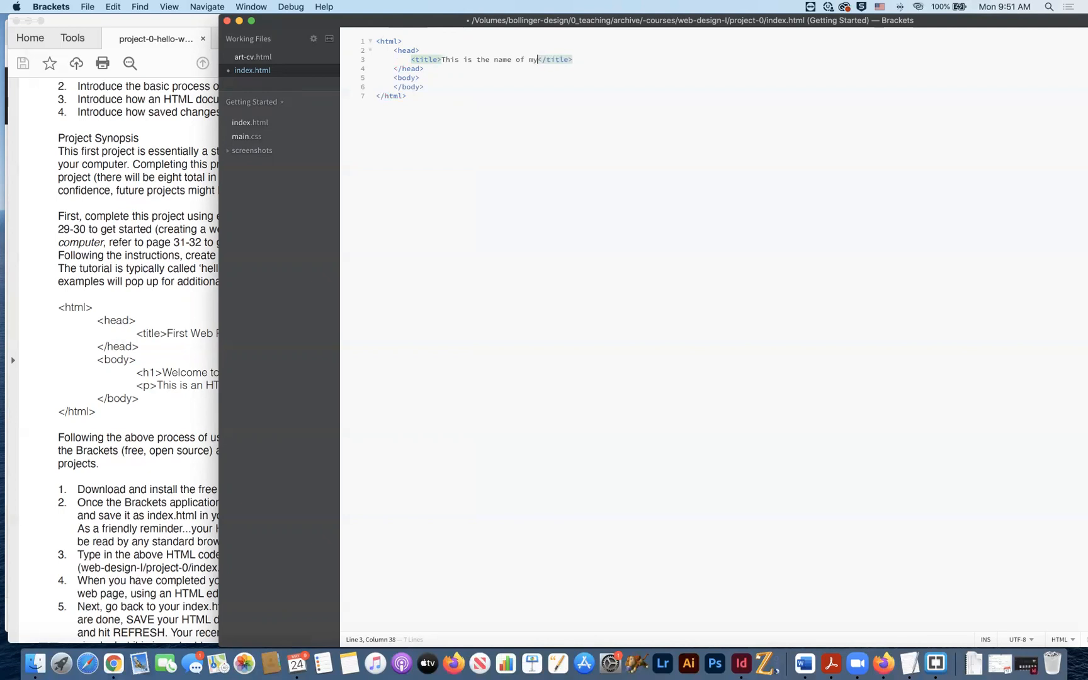
text(Website)
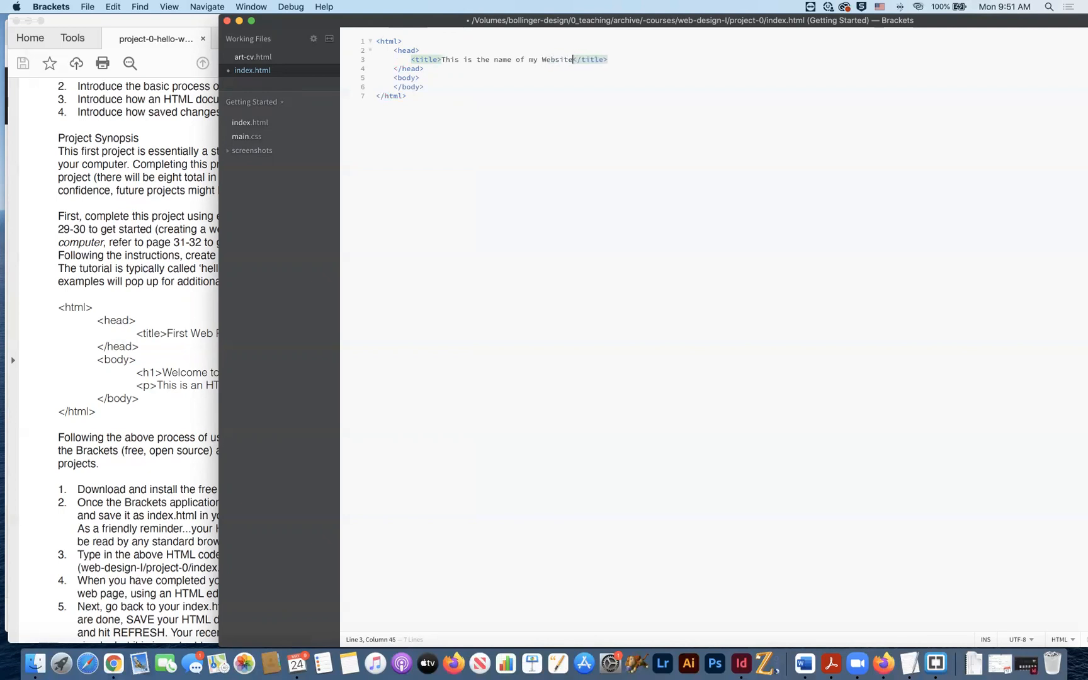
text(.)
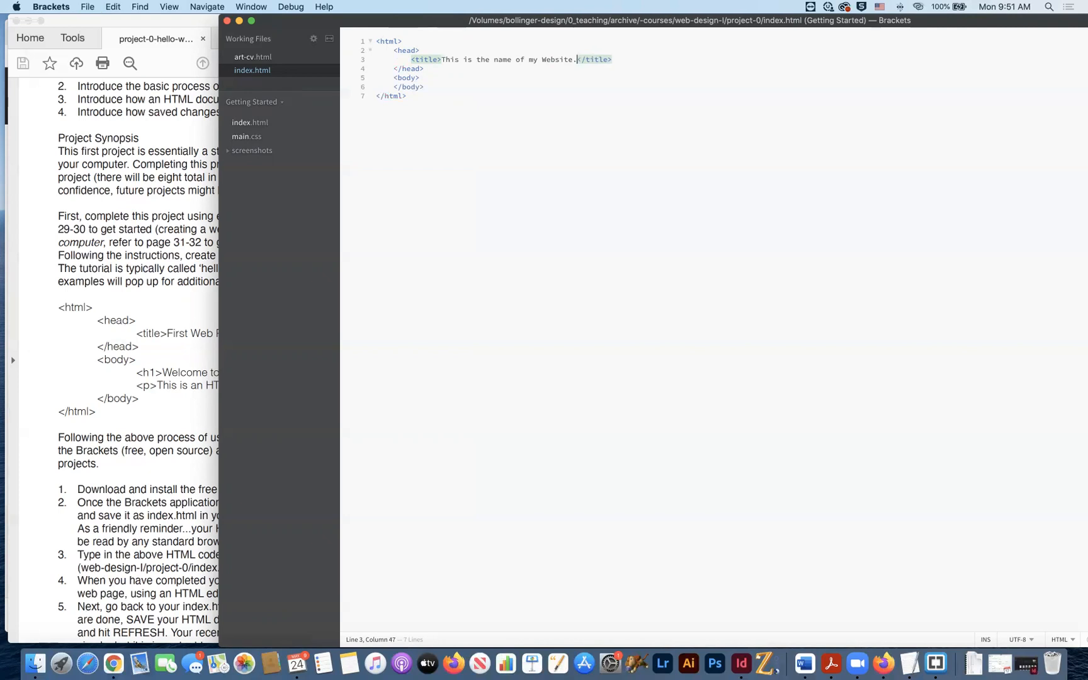
mouse_move(478, 110)
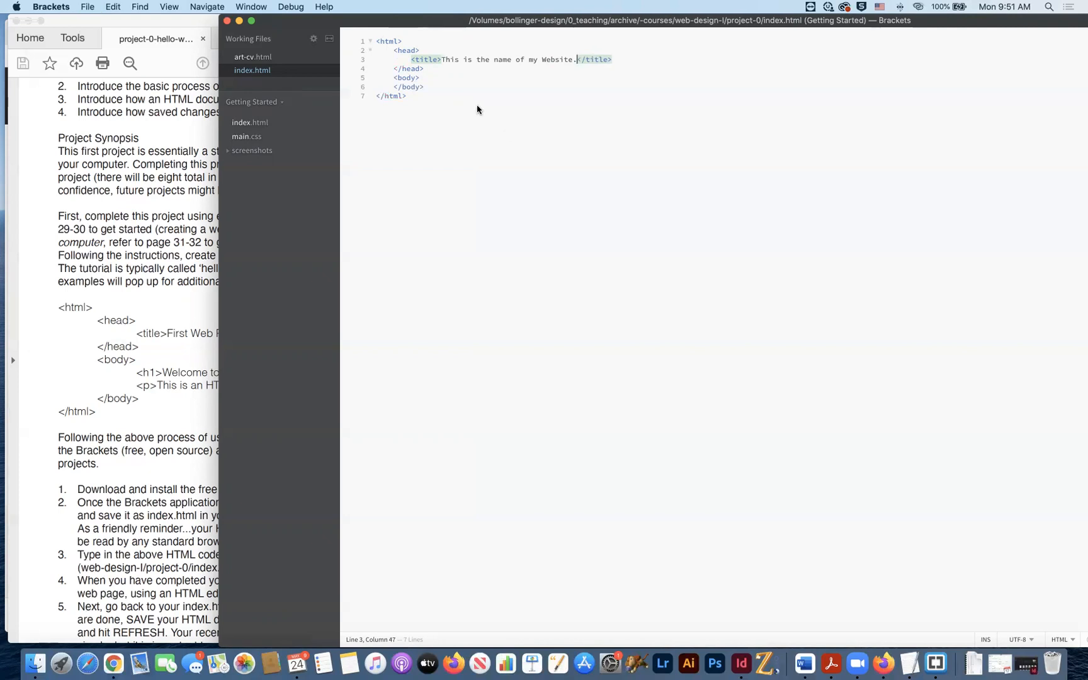
Add an <h1> in body reading 'Hello World, this is my first website, I am learning so much. Blah Blah...'.
key(return)
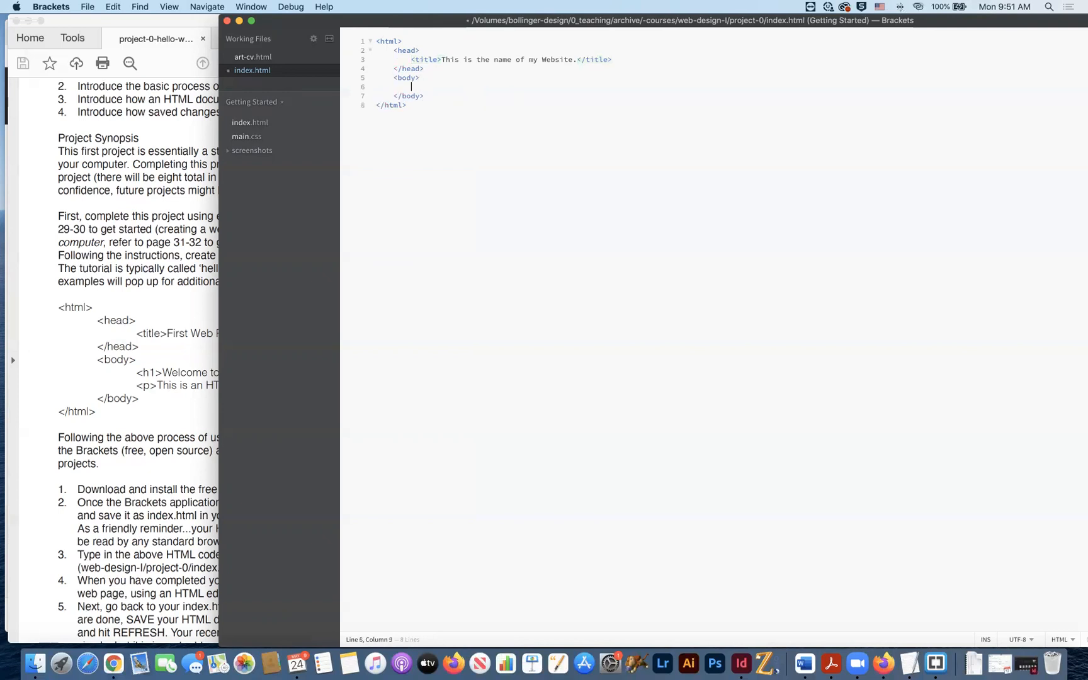
text(<h1></h1>)
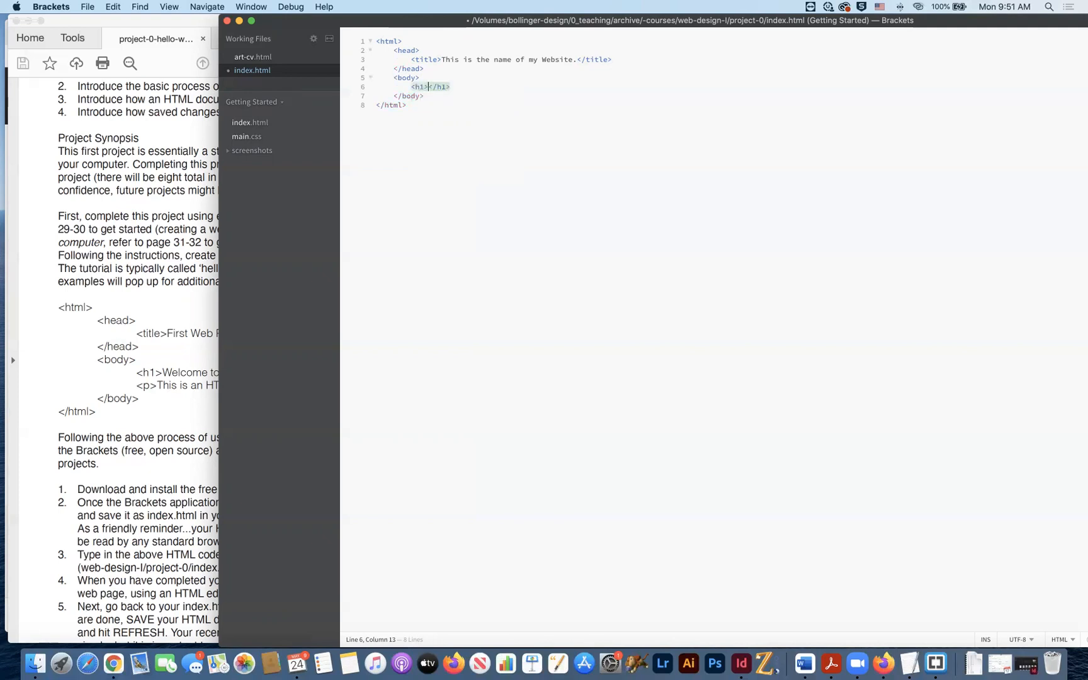
text(Hello)
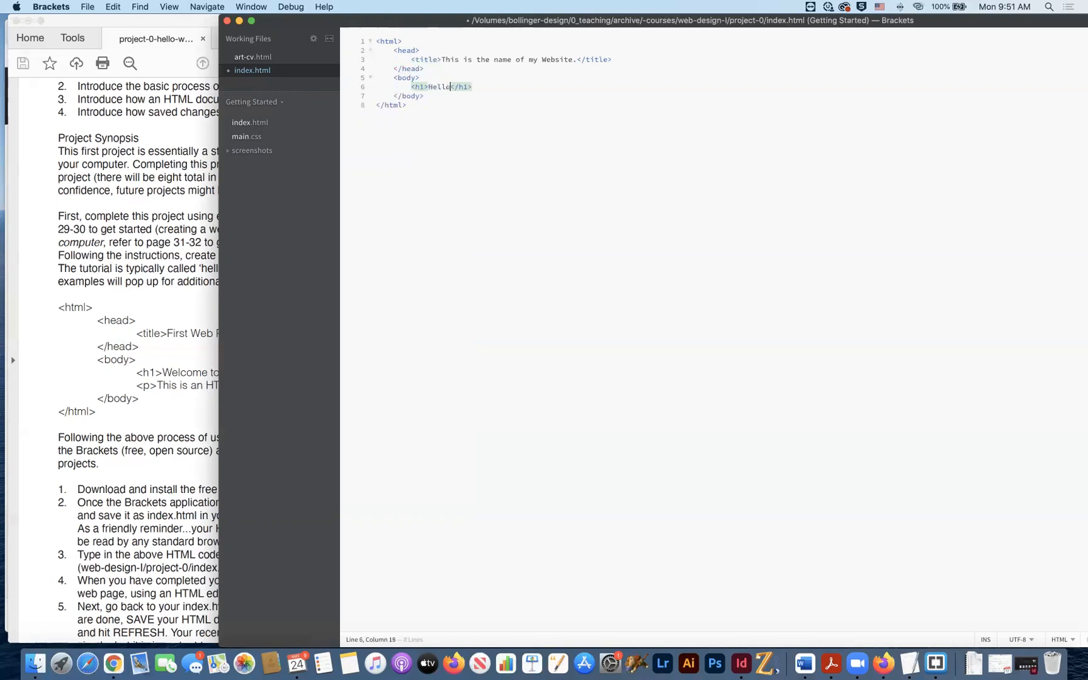
text(World, this is my first)
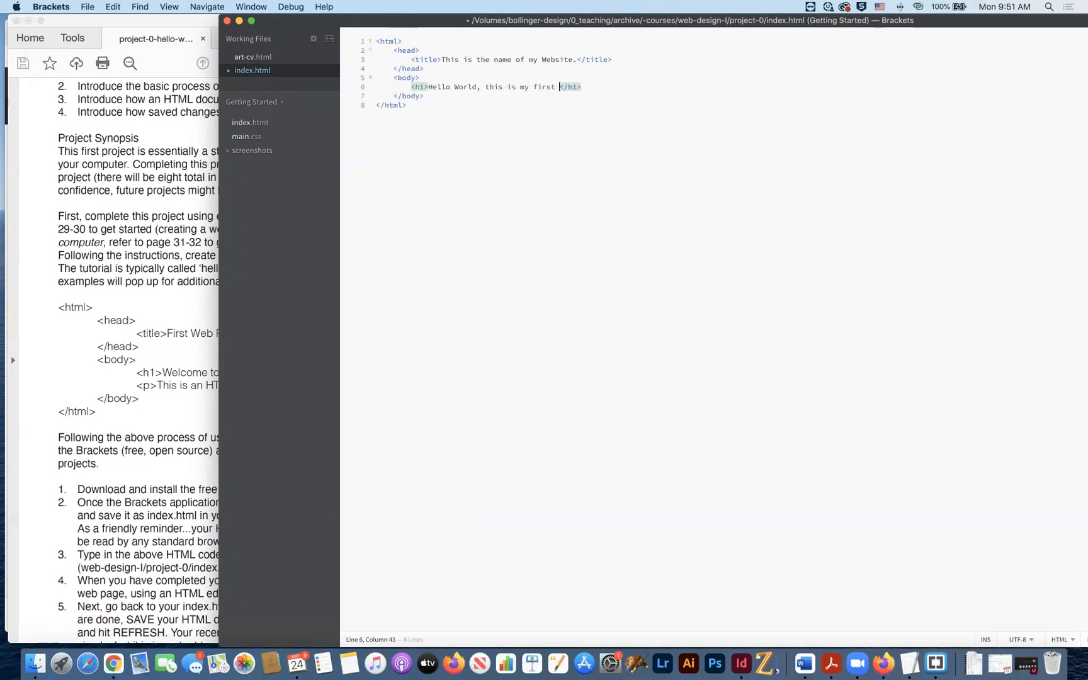
text(website;)
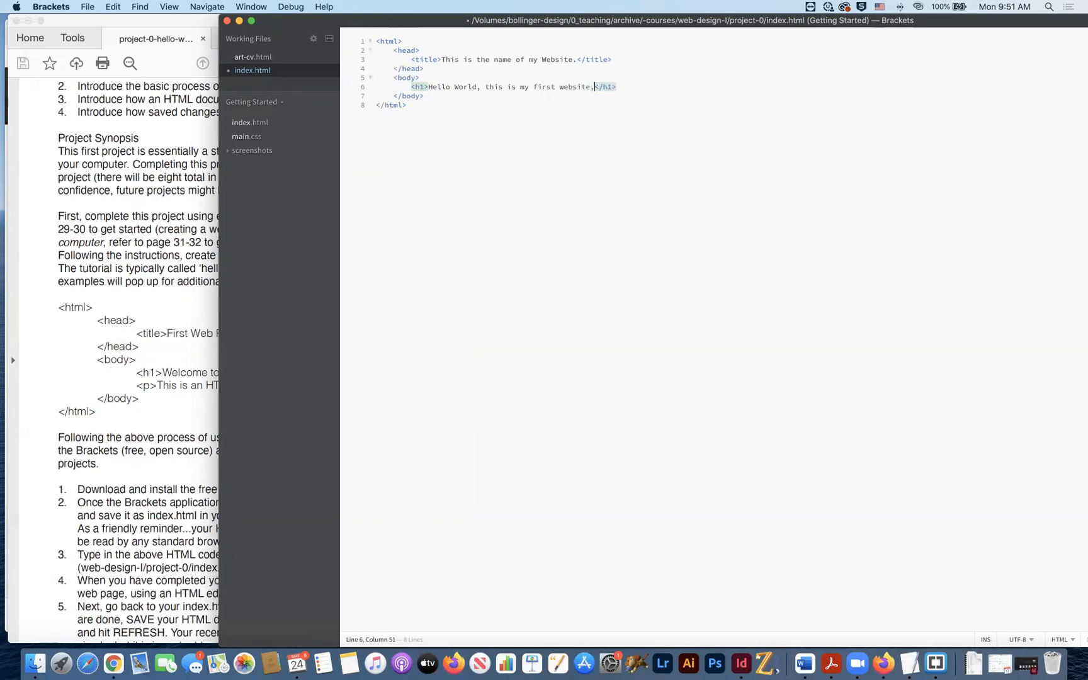
text(, I am learni)
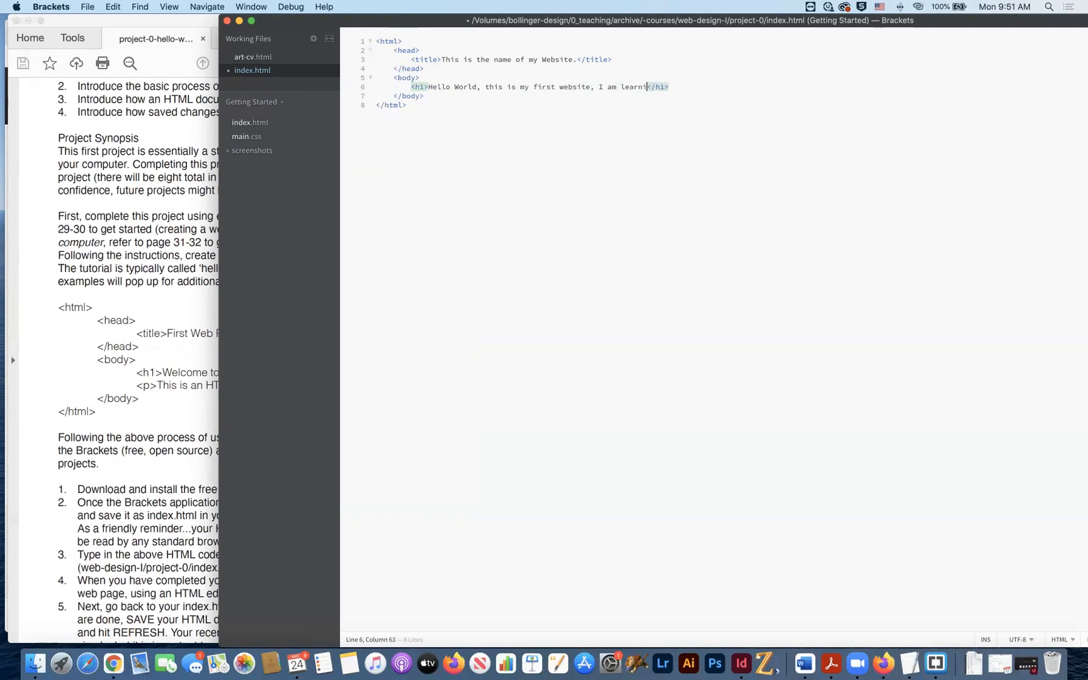
text(ng so much.)
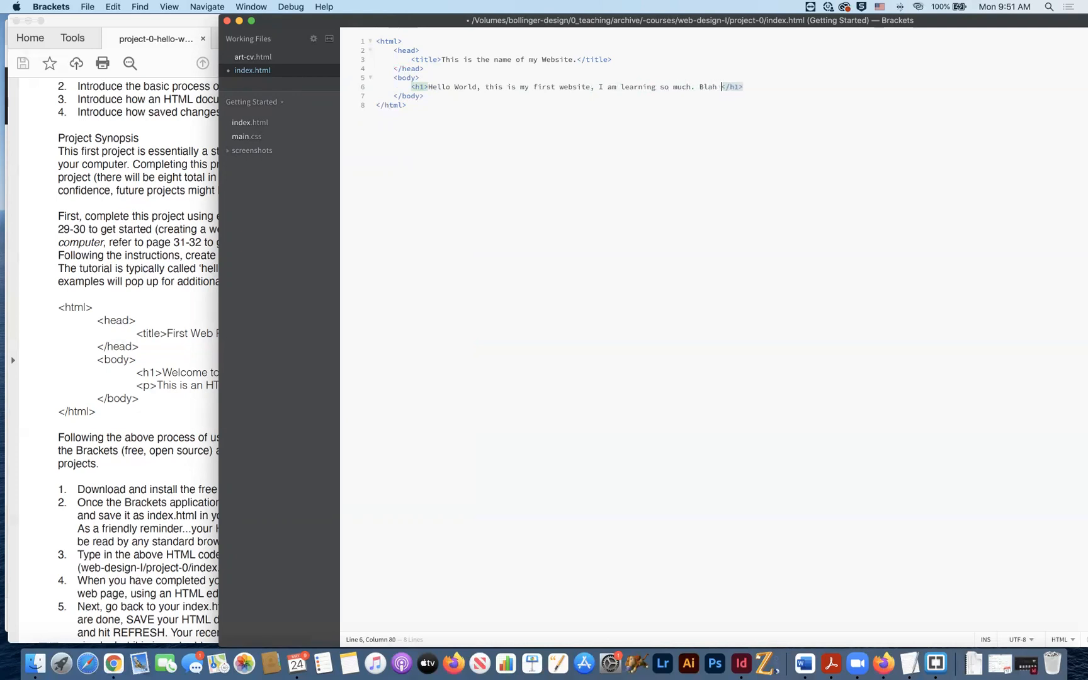
text(Blah.)
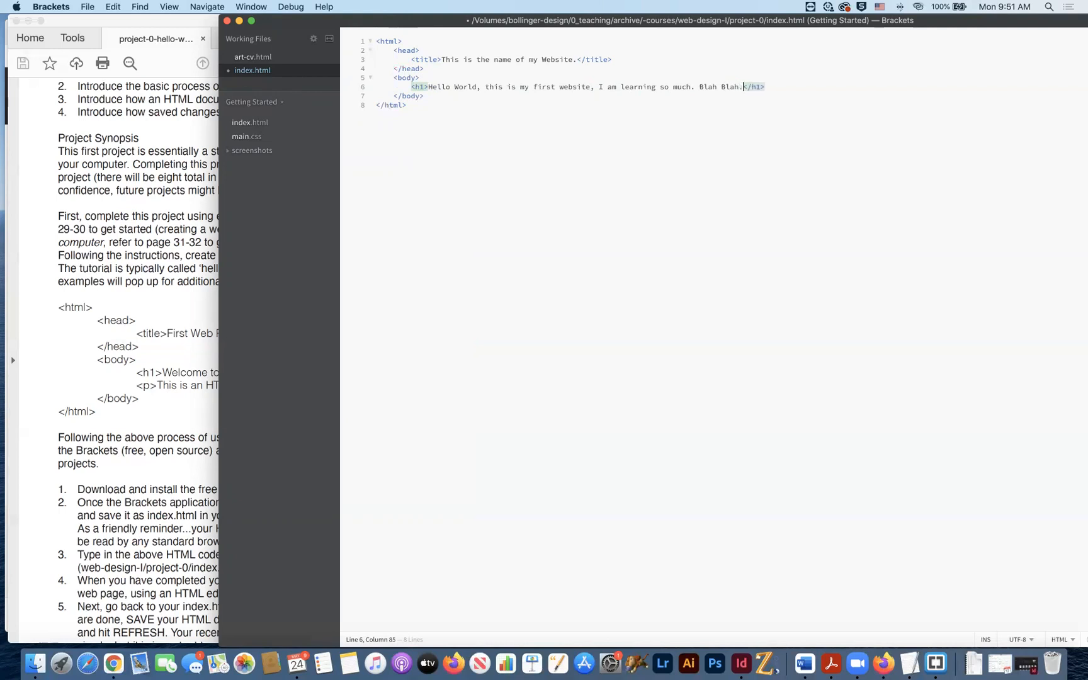
text(..)
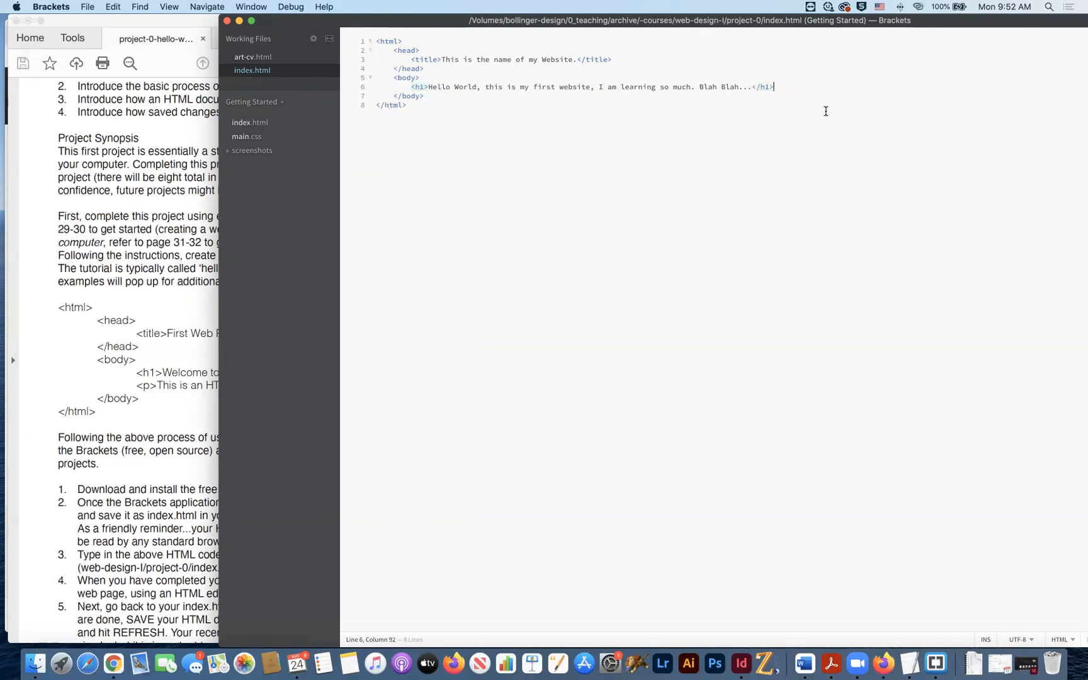
key(Return)
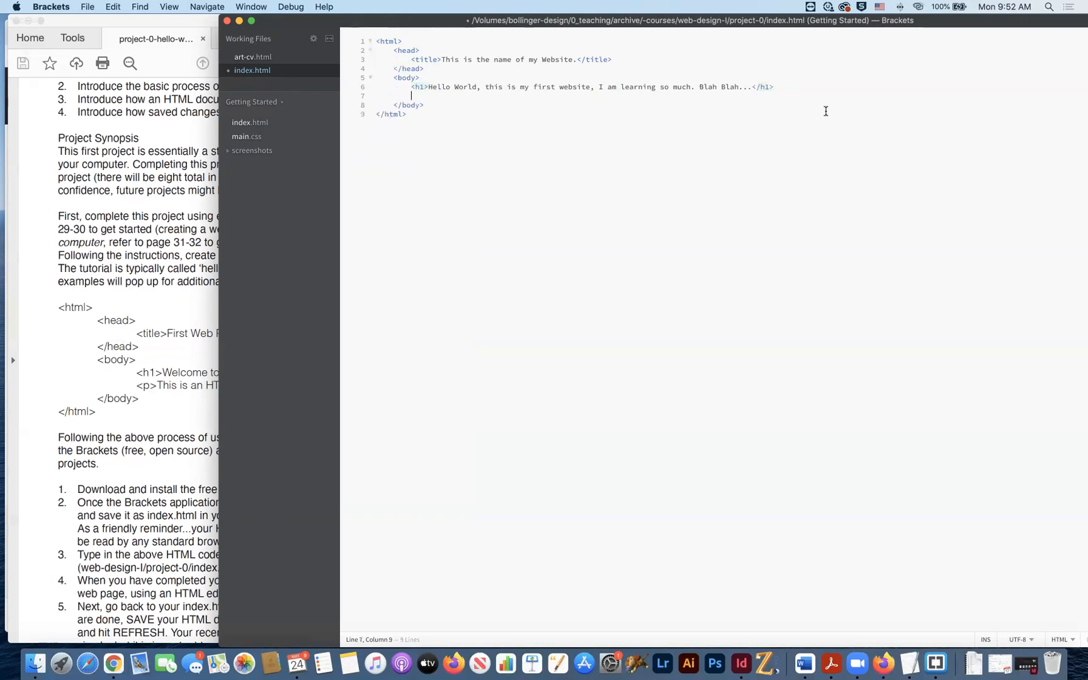
text(<p>This is what I am </p>)
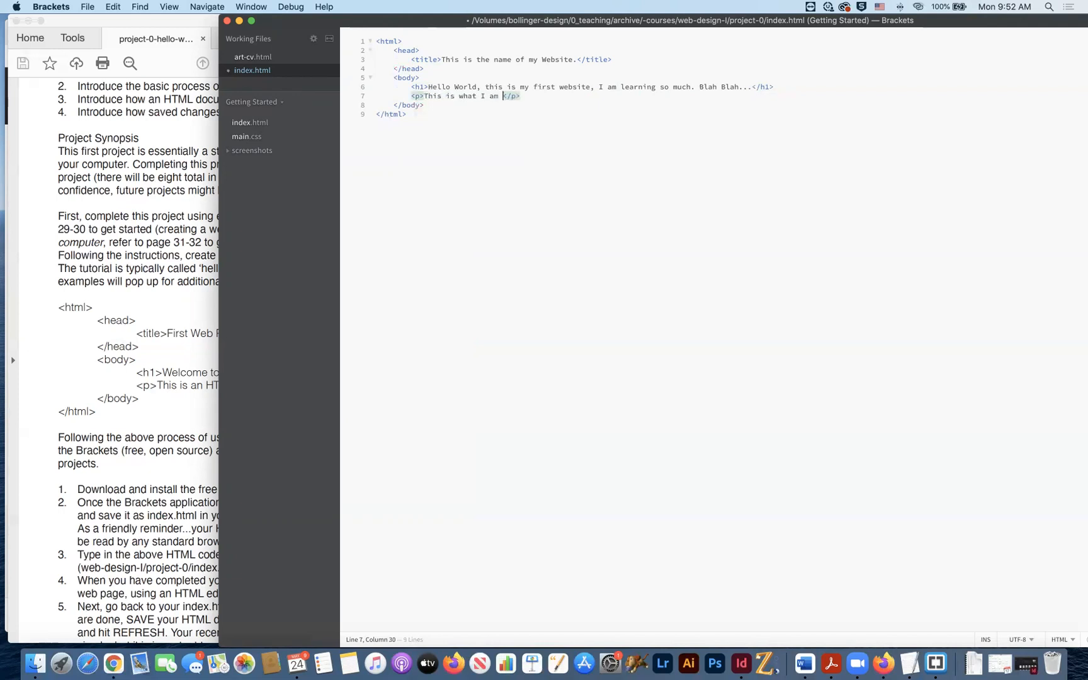
text(doing today. I feel)
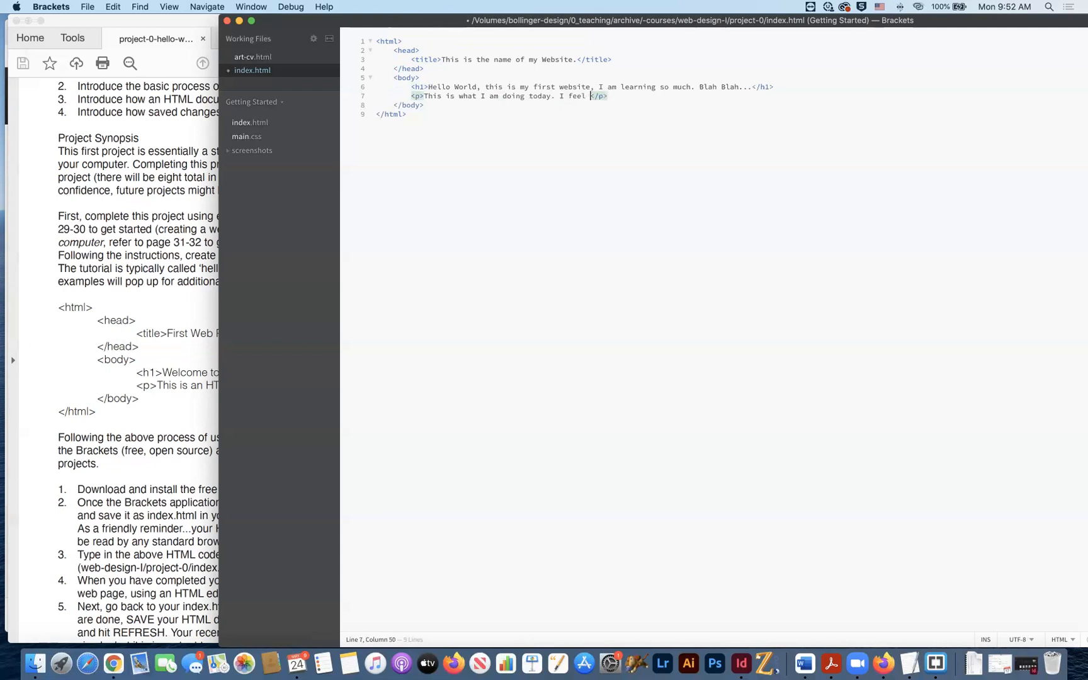
text(very productive.)
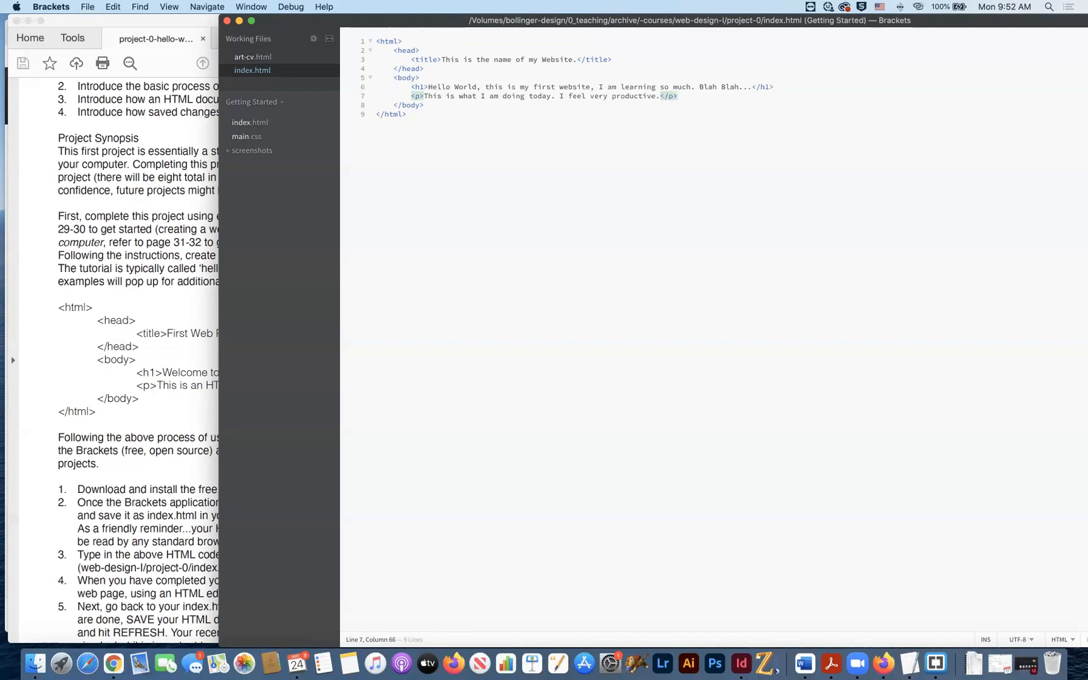
click(660, 96)
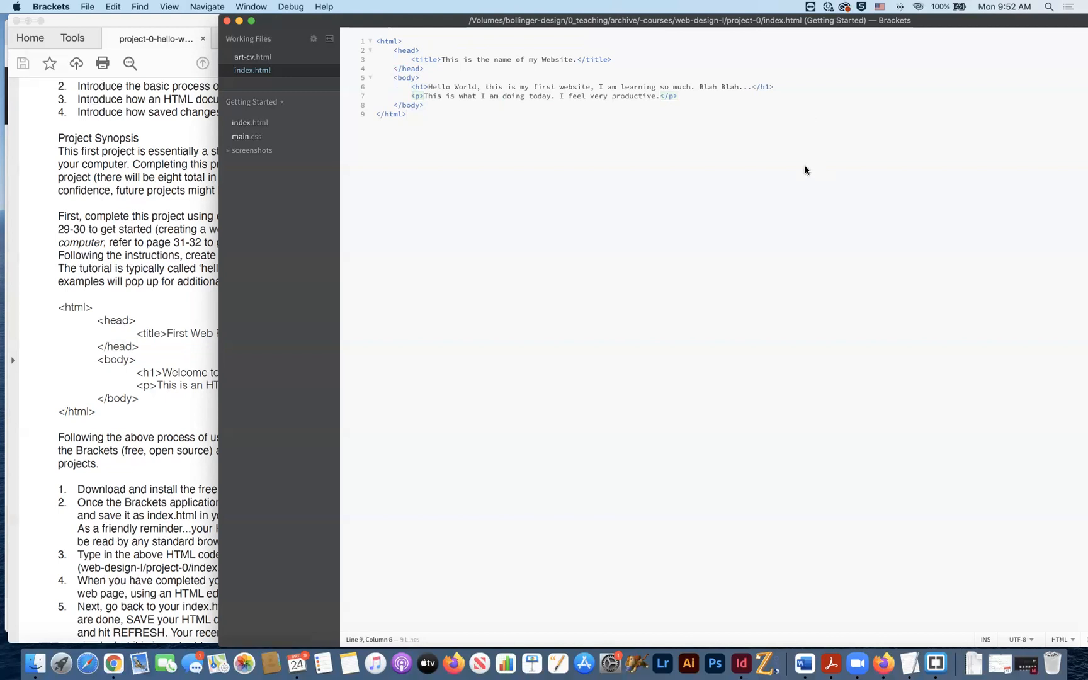
click(407, 114)
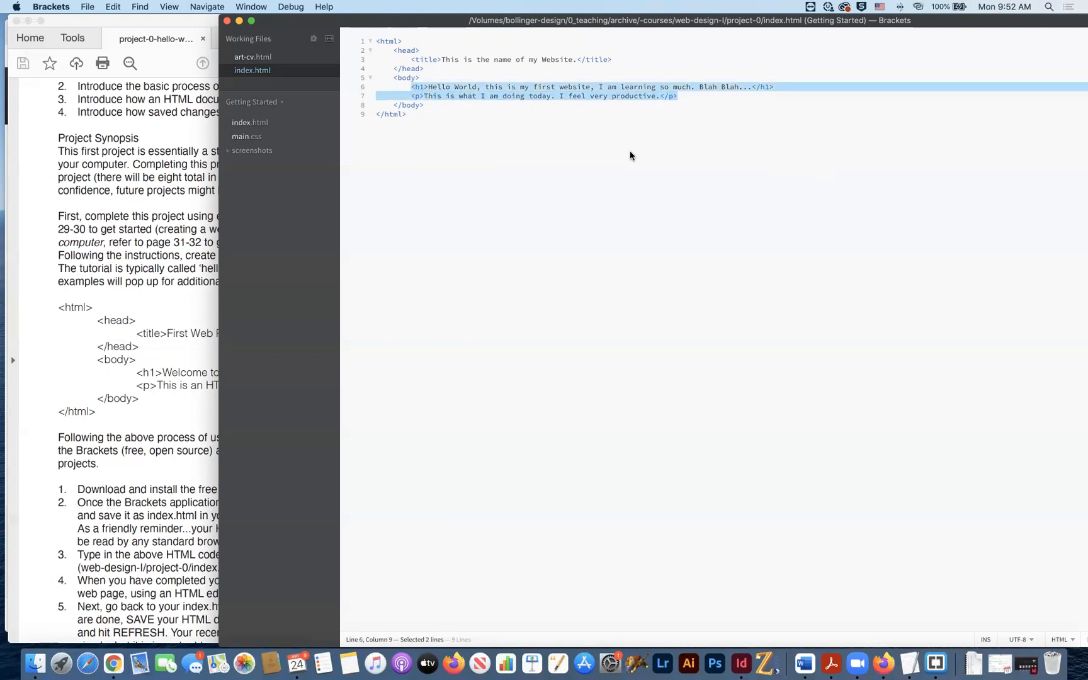
Delete the selected h1 and paragraph lines, leaving body empty.
key(Delete)
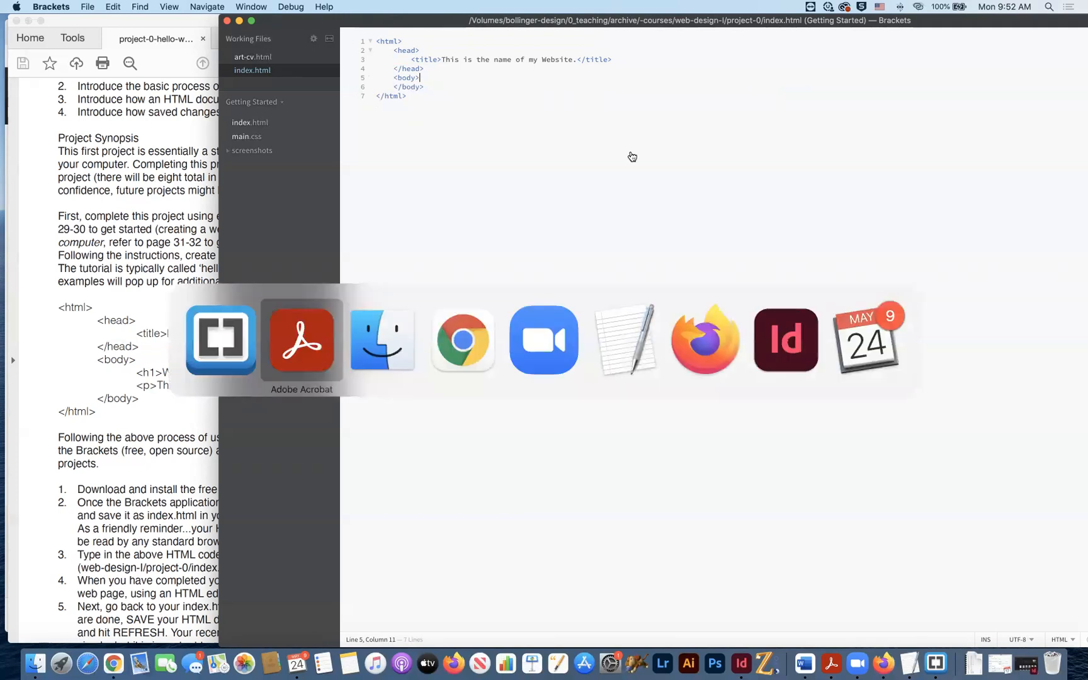
In Finder, select index.html in project-0 and bring up its context menu.
click(381, 340)
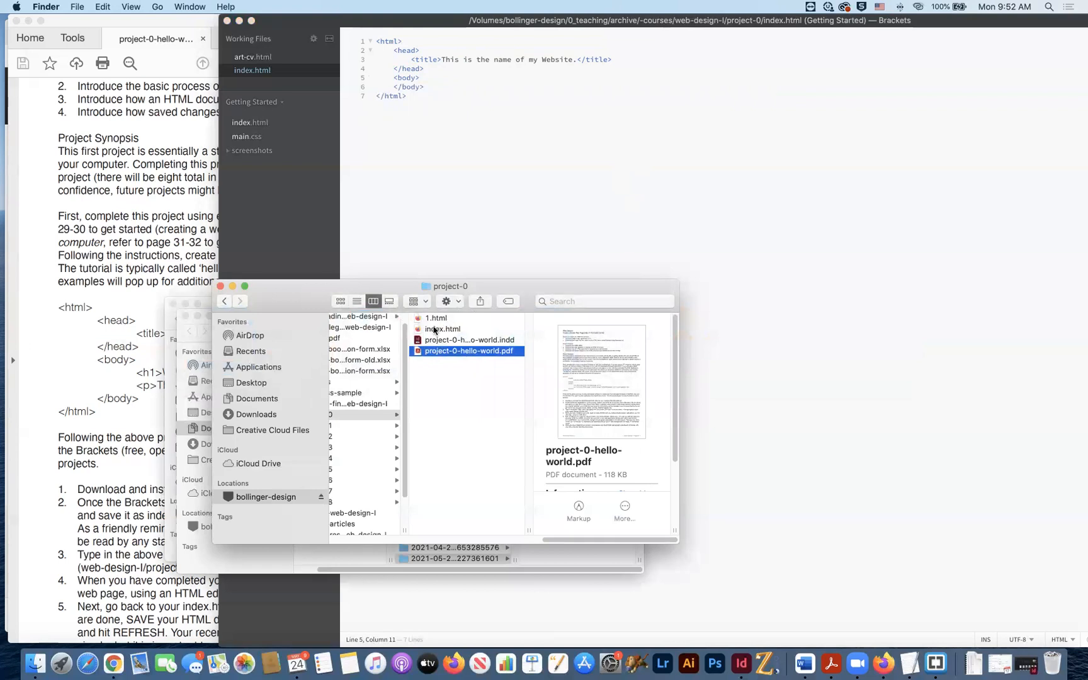
click(442, 328)
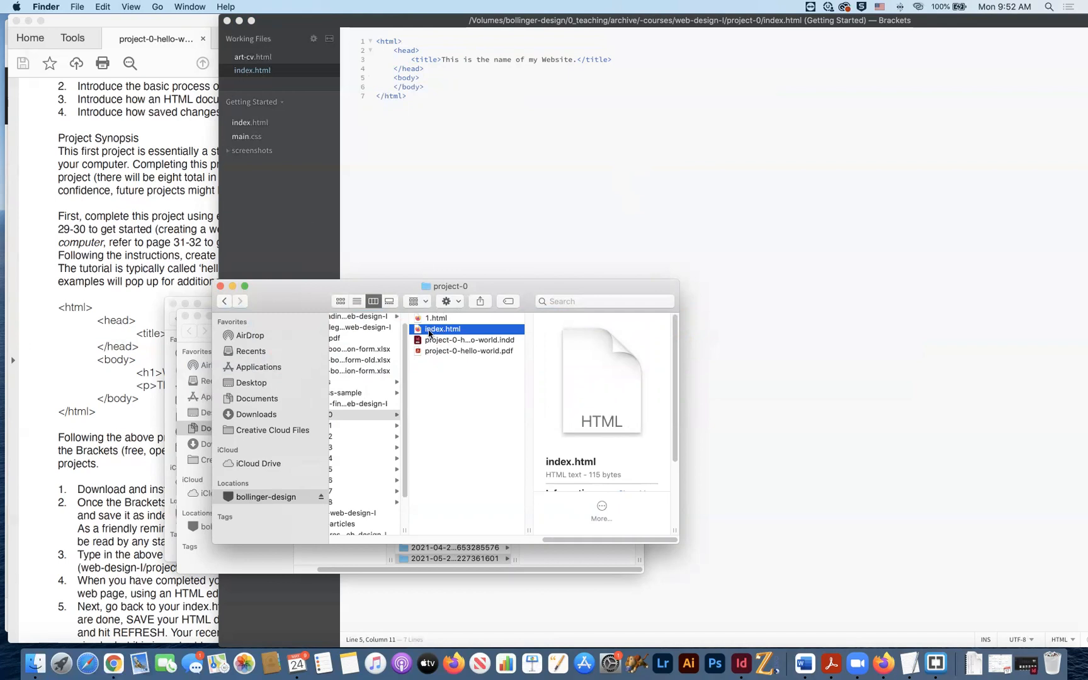
right_click(442, 329)
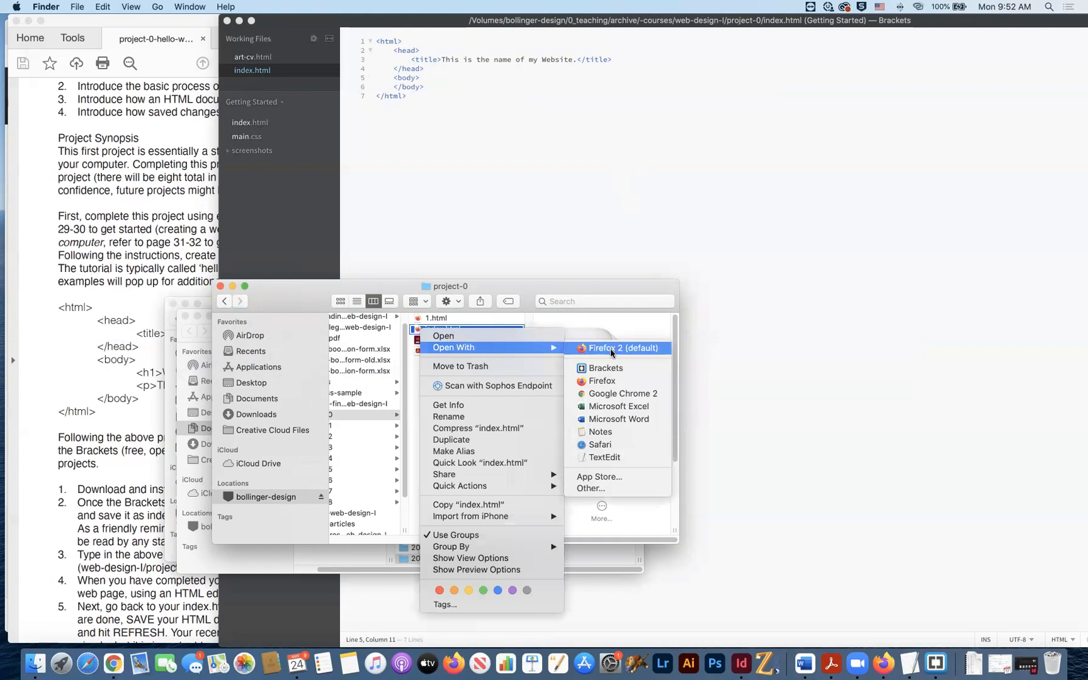
mouse_move(605, 368)
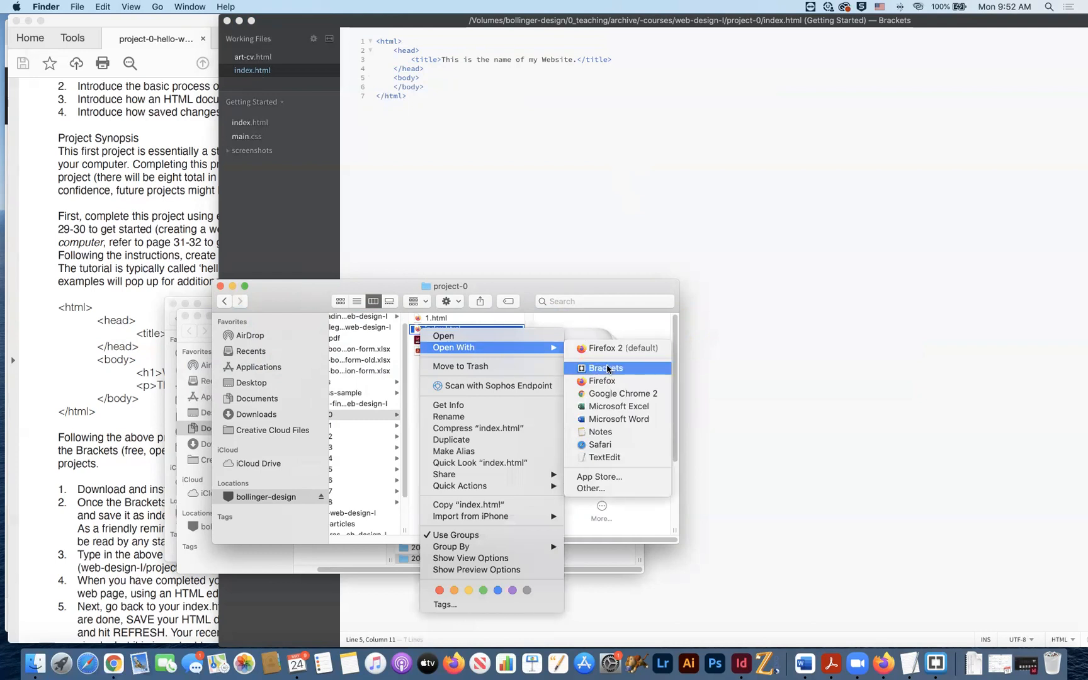
mouse_move(620, 347)
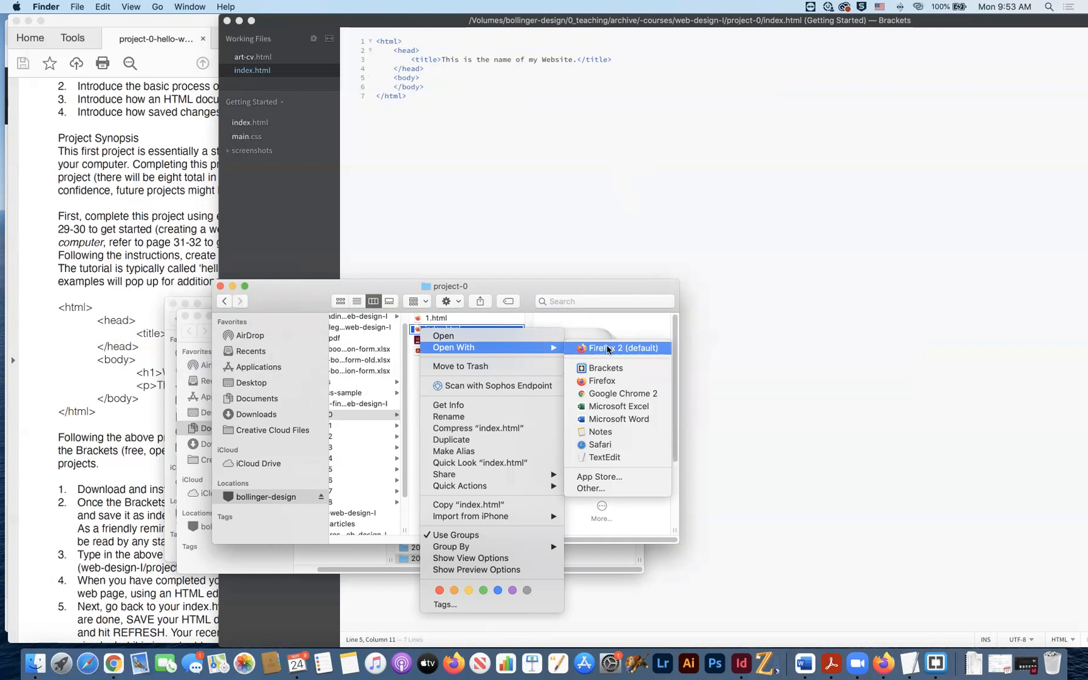
Open index.html in Firefox, the default browser.
click(617, 348)
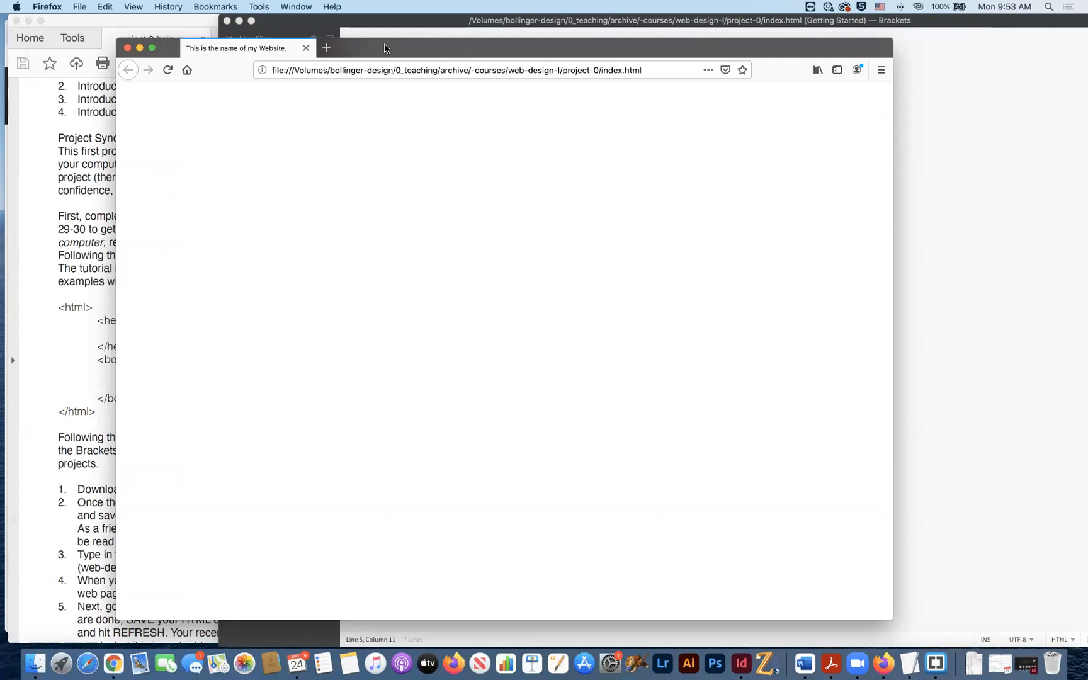
mouse_move(215, 65)
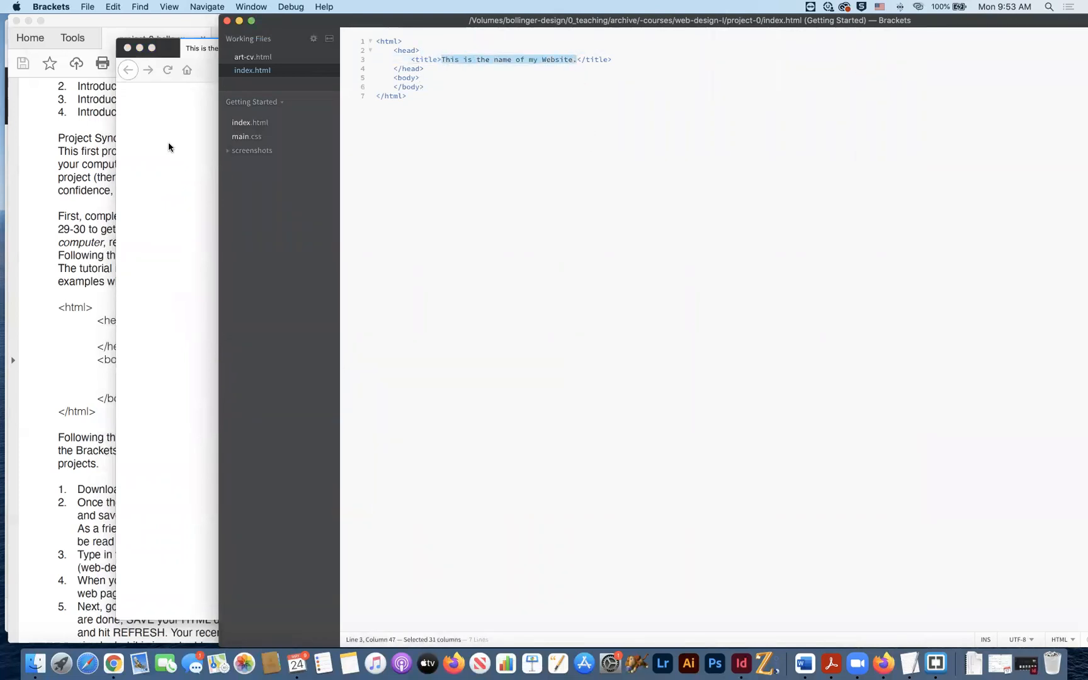
Append '!!!!!!!' after 'Website' in the page title.
click(406, 95)
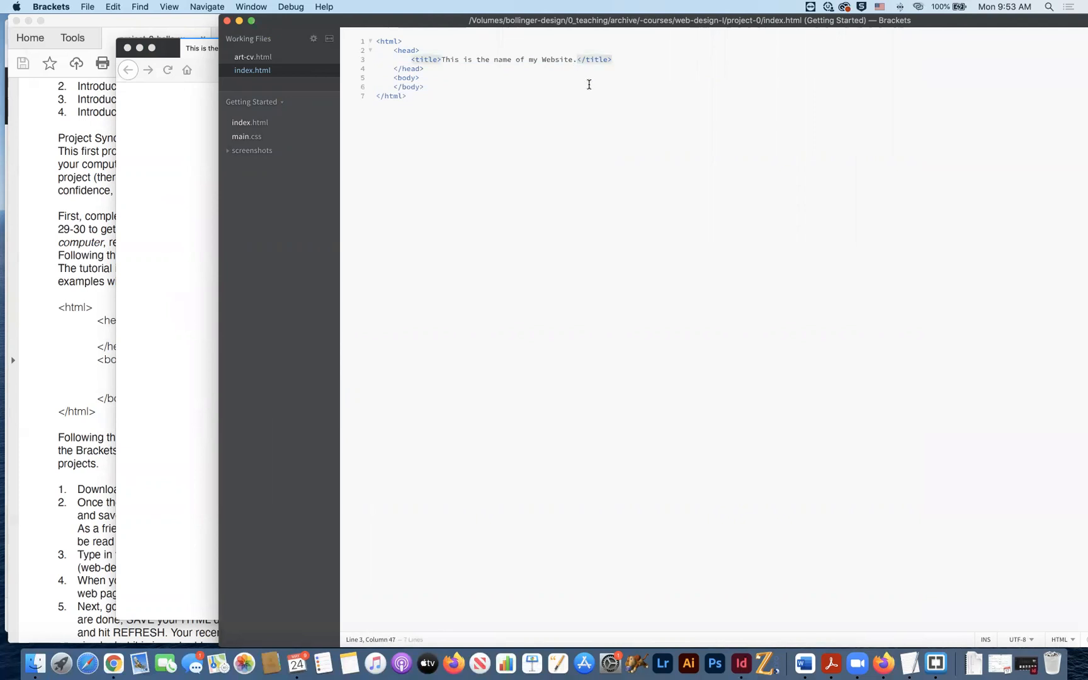
text(!!!)
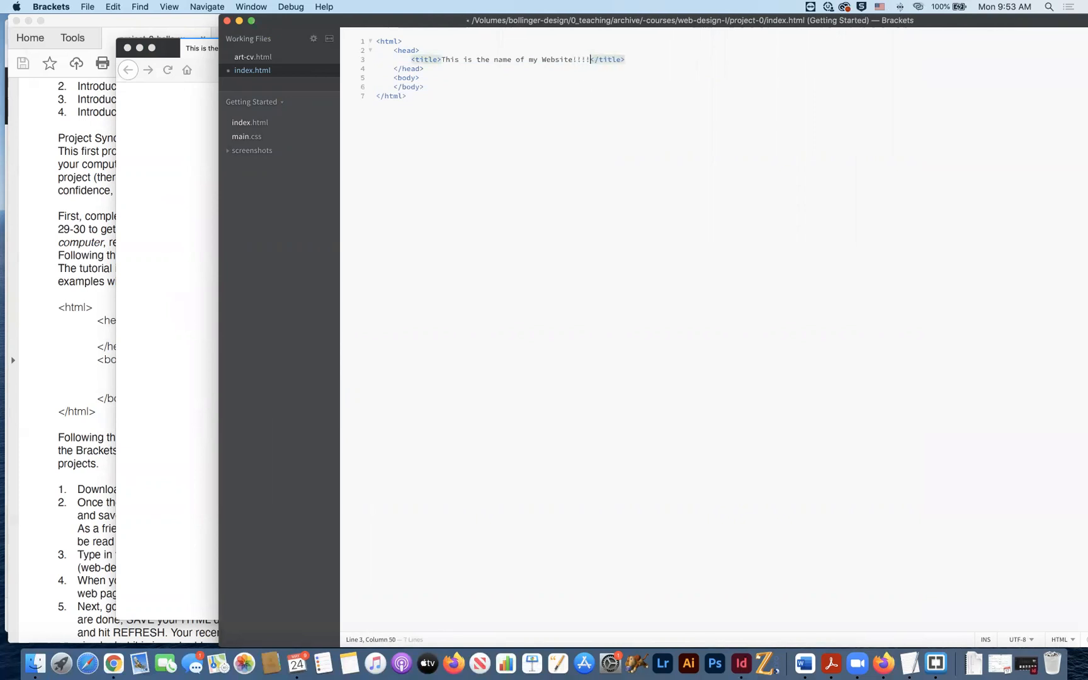
text(!!!!)
text(<h1>Hello World, this is my first website, I am learning so much. Blah Blah...</h1>)
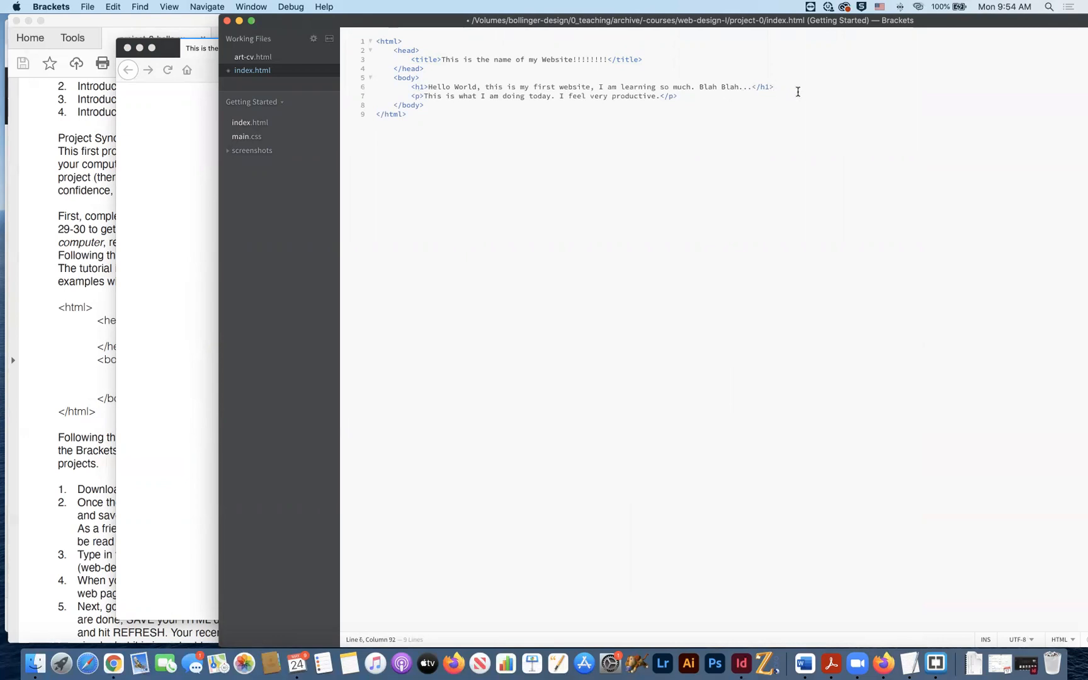
Add an h3 line below the heading reading 'I like Zoom and Youtube S…'.
key(Return)
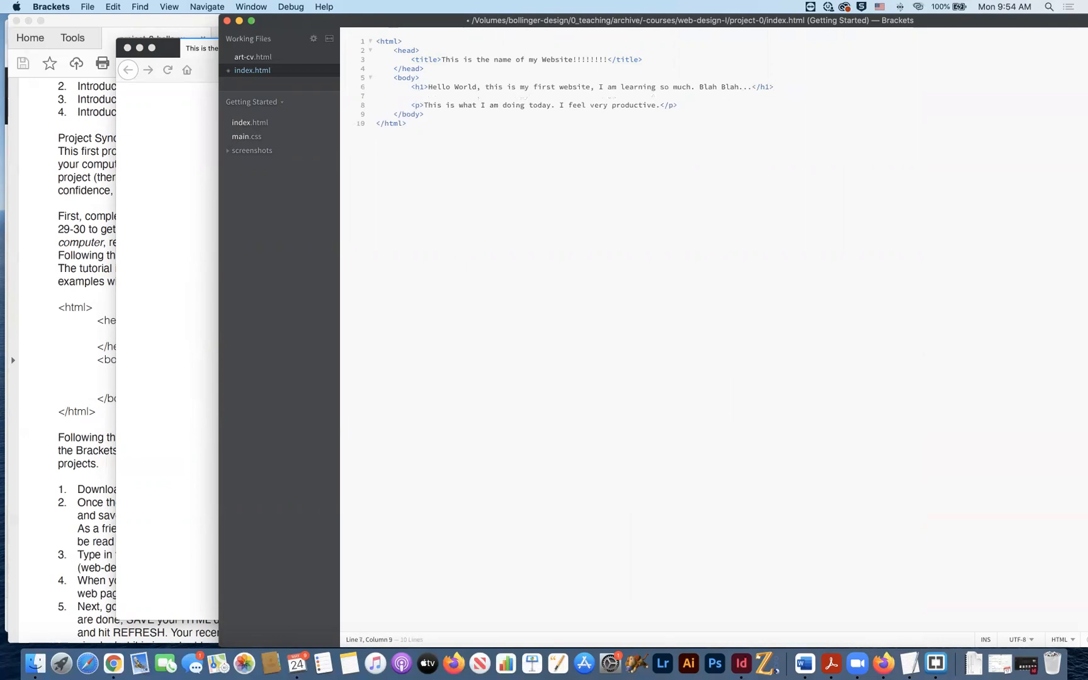
text(<)
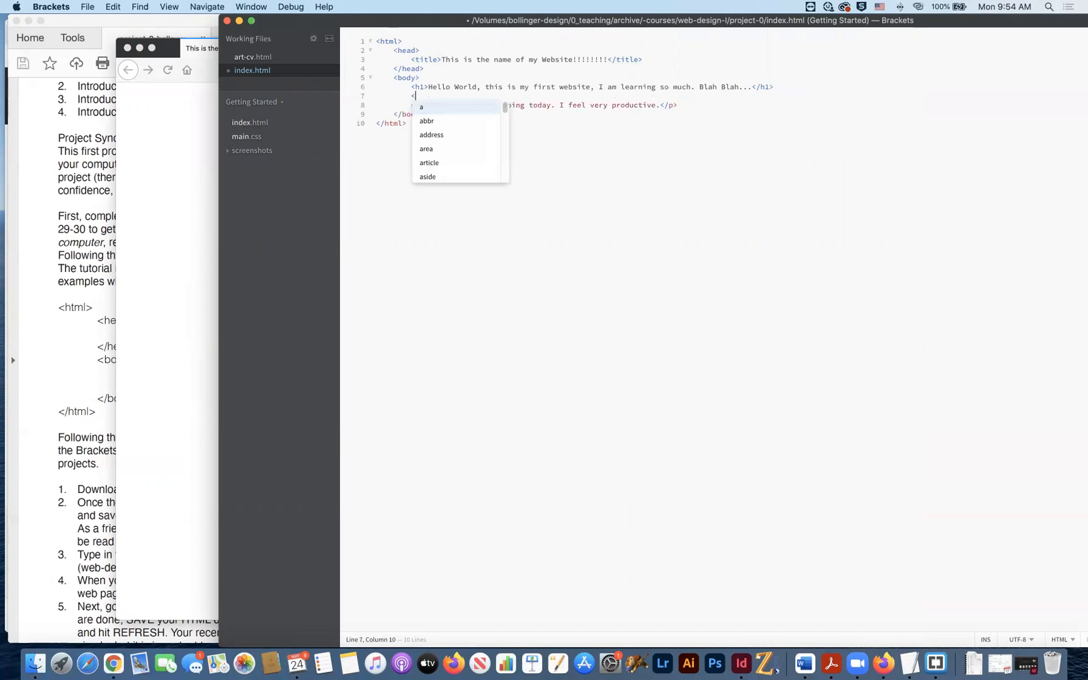
key(Escape)
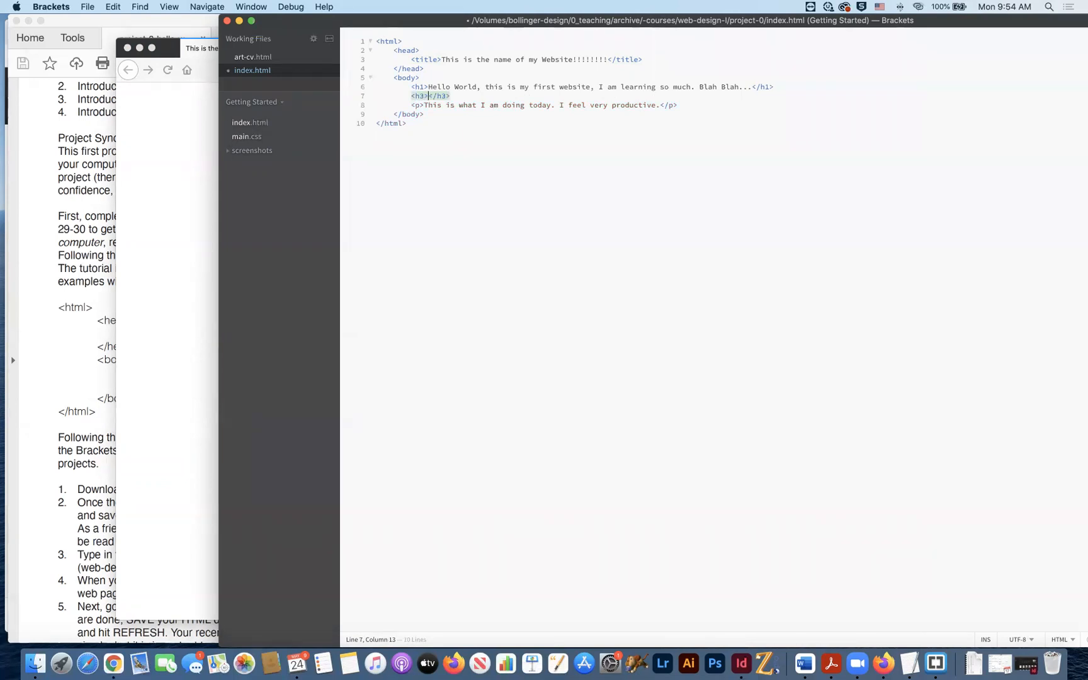
text(I like)
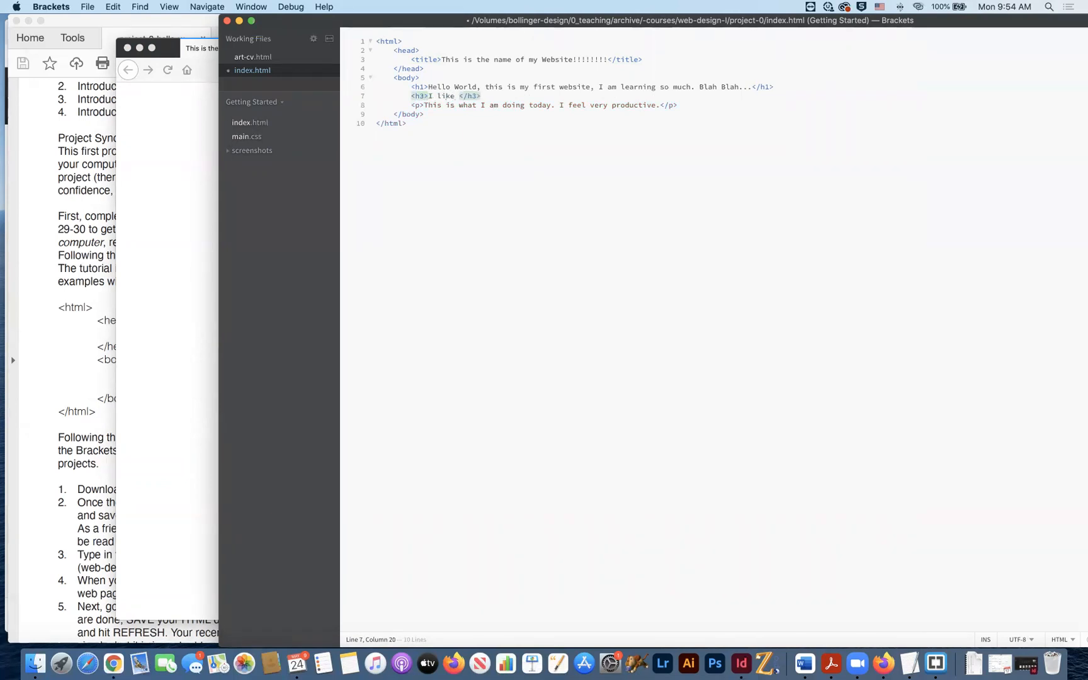
text(Zoom and Y)
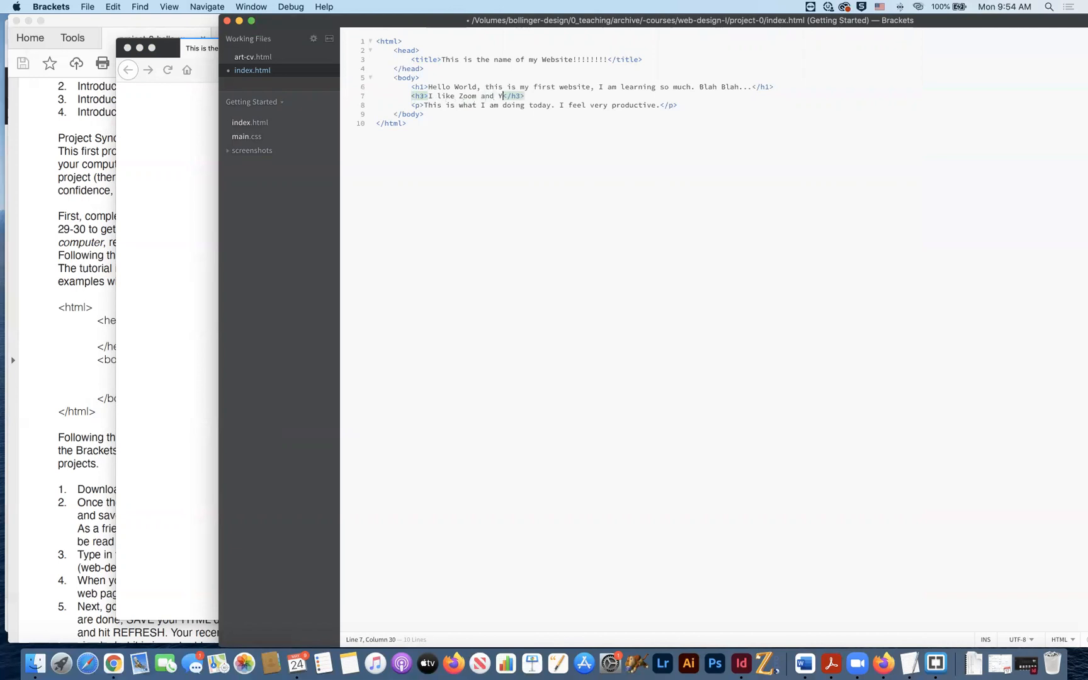
text(outube S)
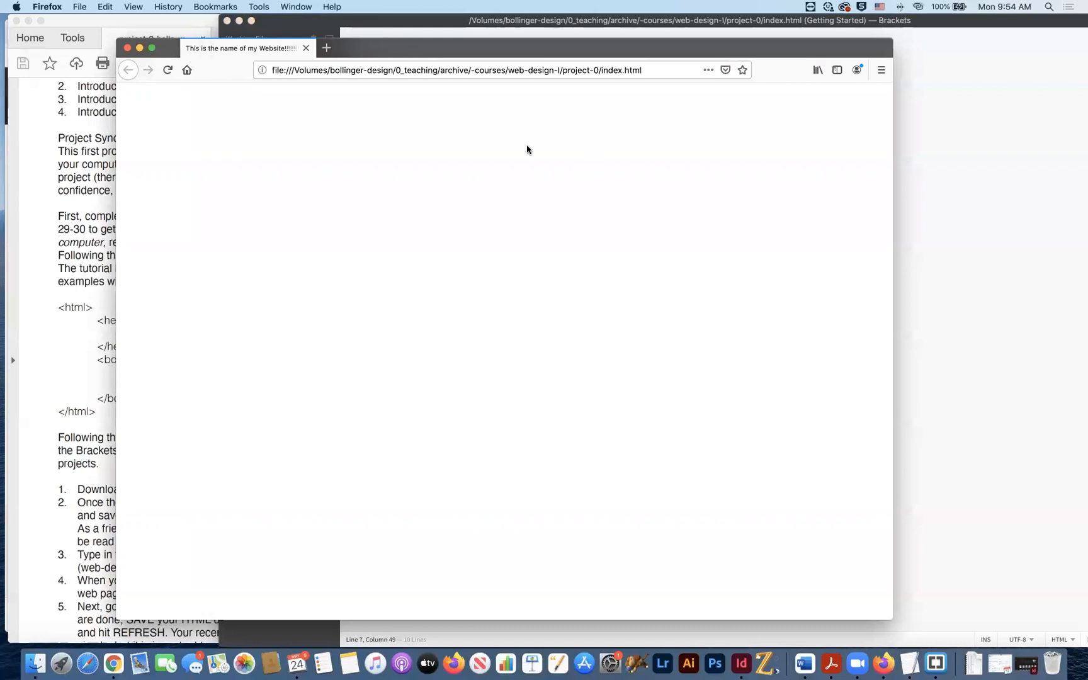
mouse_move(769, 189)
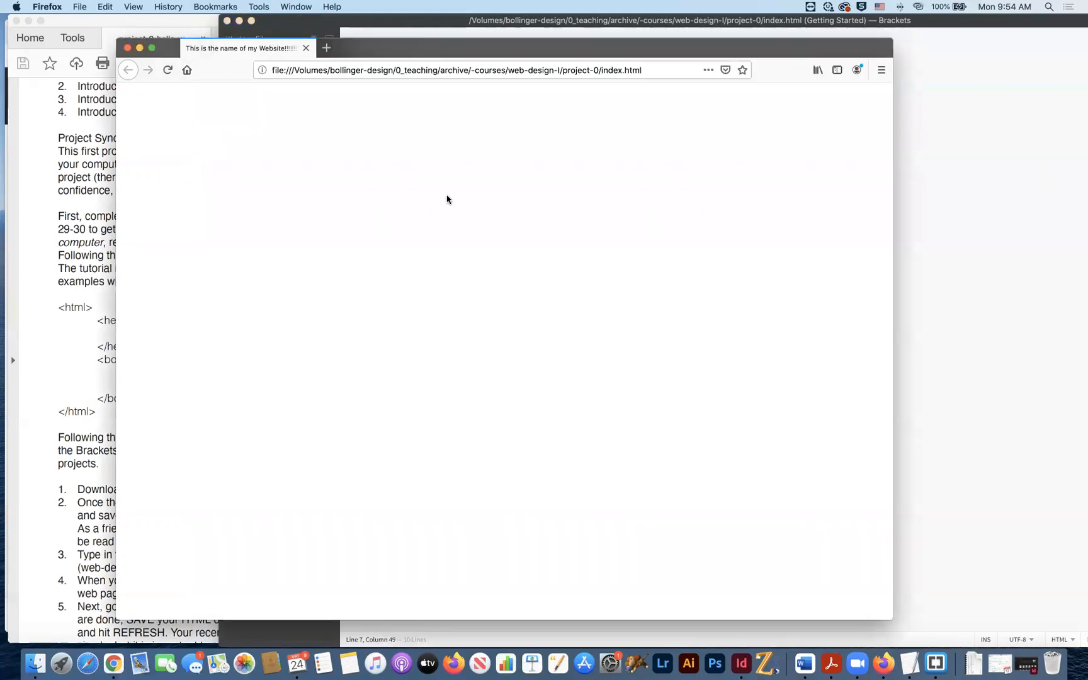
Reload the page in Firefox and save it as a complete web page.
click(168, 69)
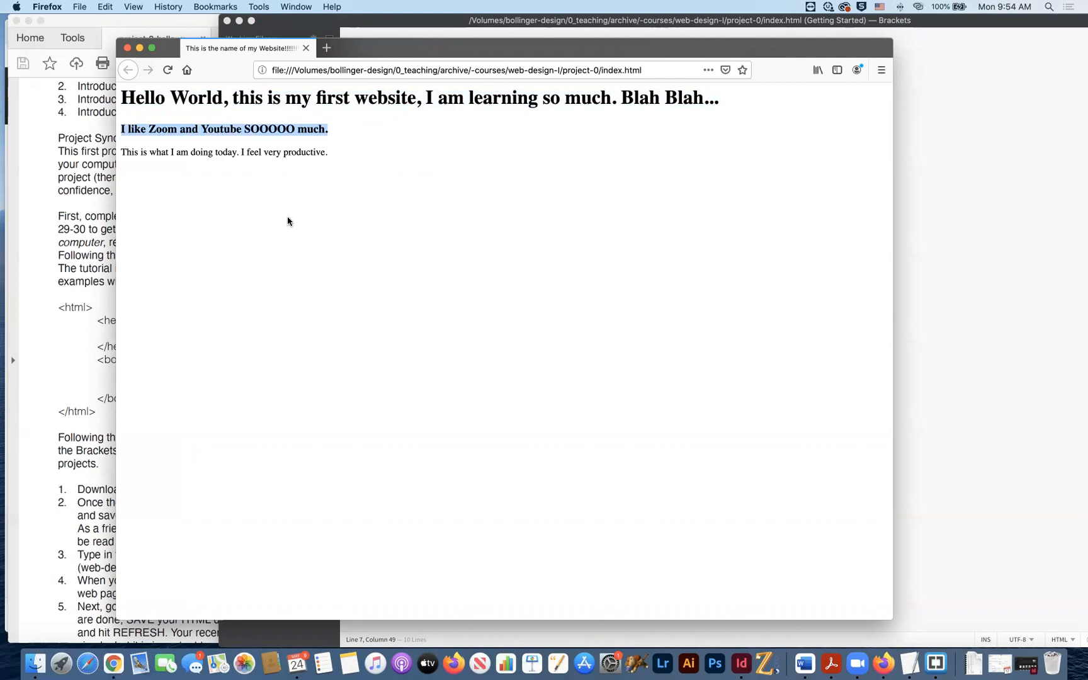
mouse_move(338, 154)
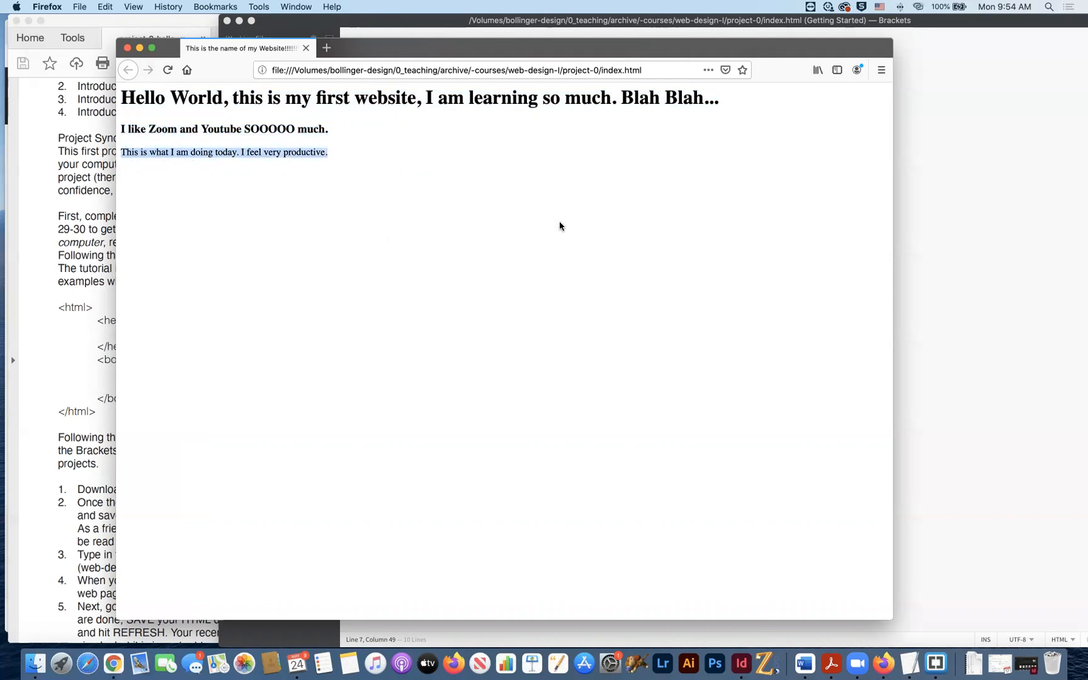
mouse_move(592, 230)
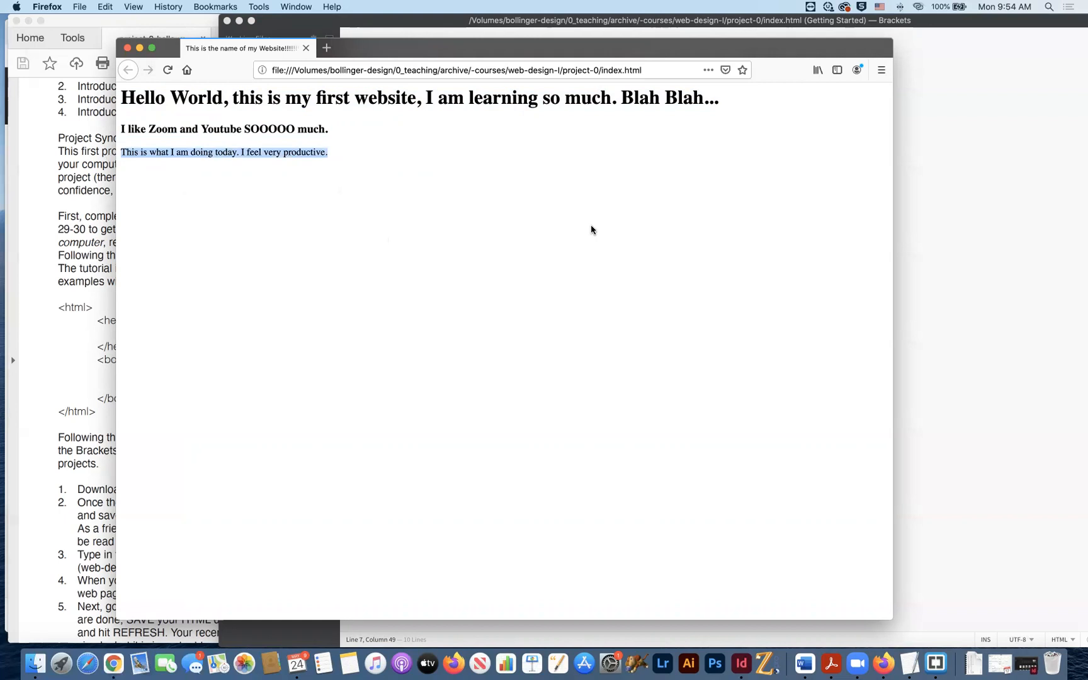
click(832, 213)
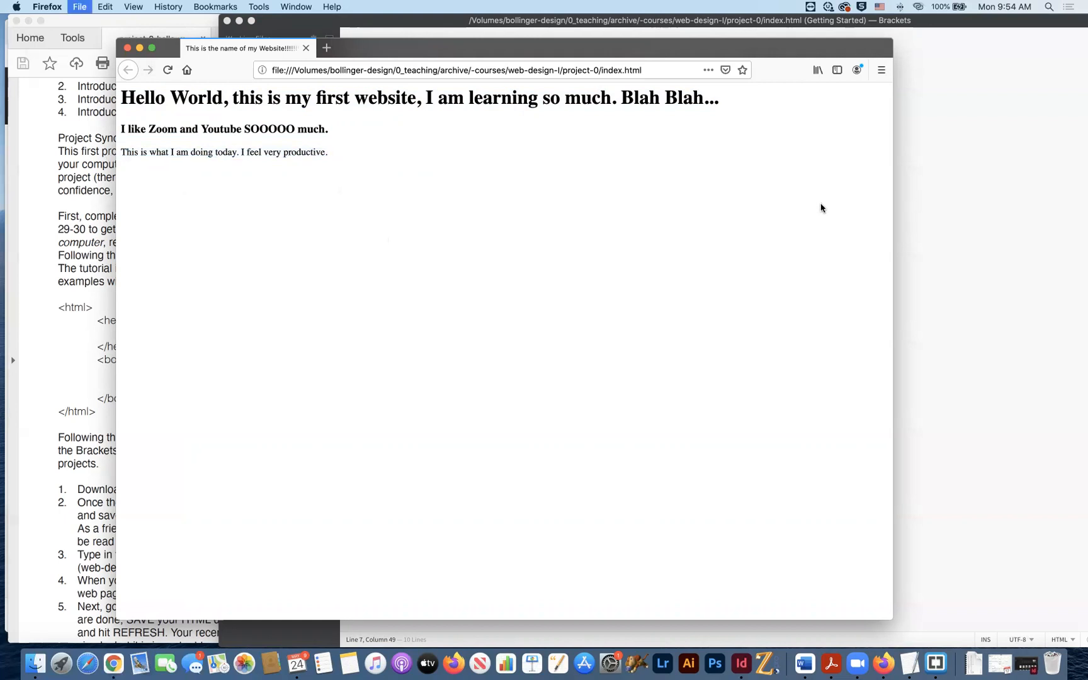
key(cmd+s)
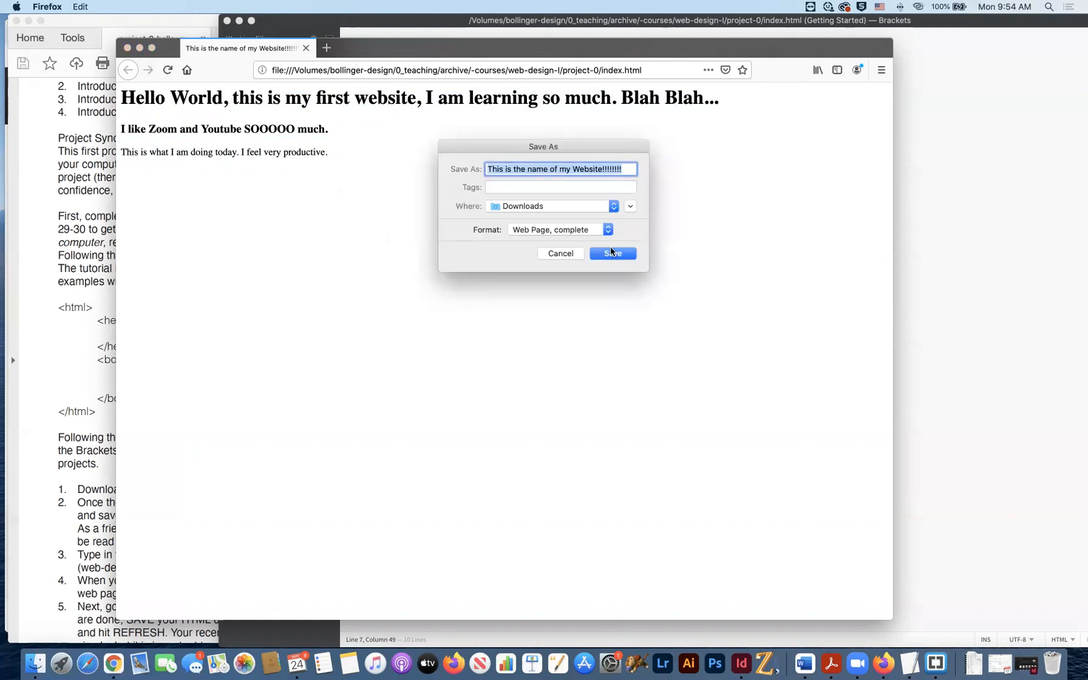
click(612, 253)
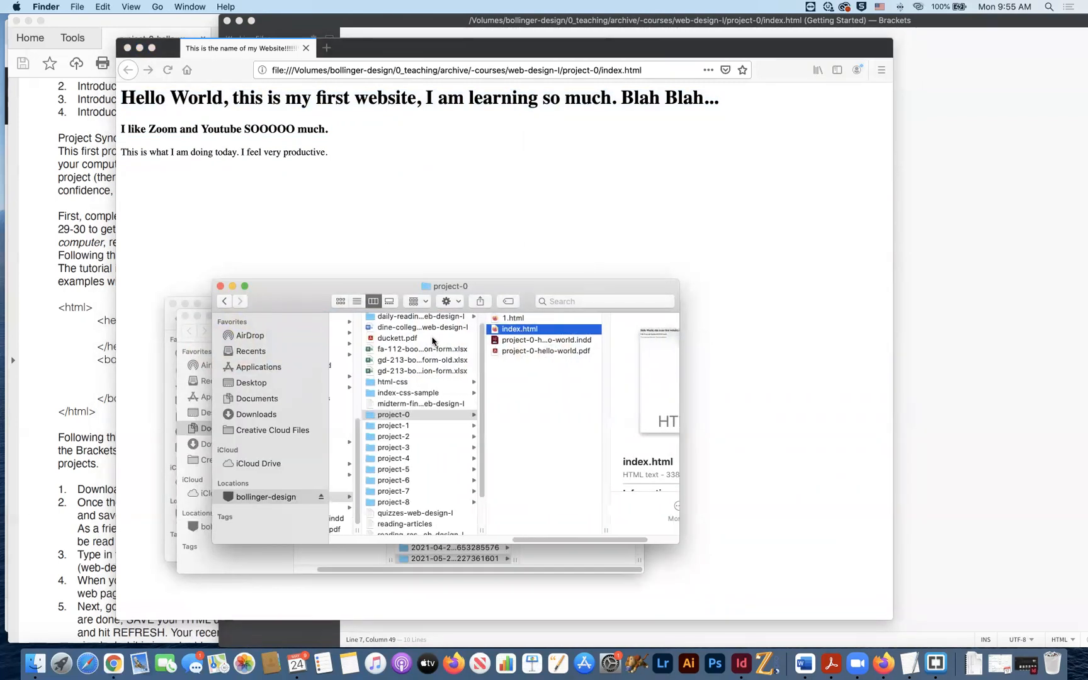
mouse_move(509, 325)
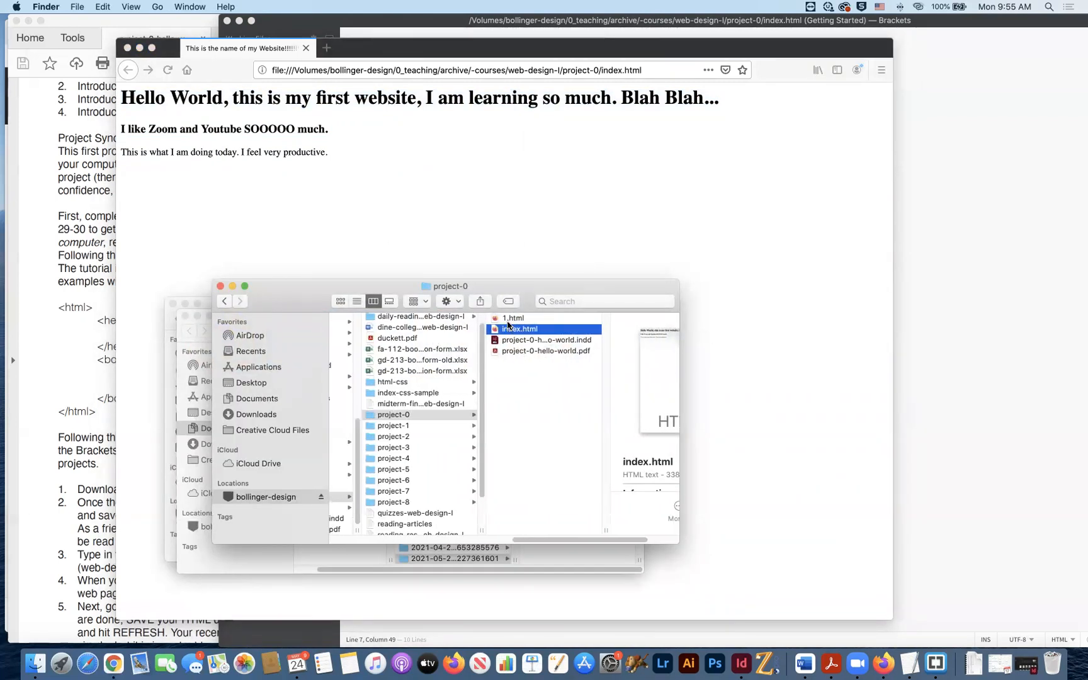
Return to web-design-I in Finder and bring up the project-0 folder's context menu.
right_click(514, 318)
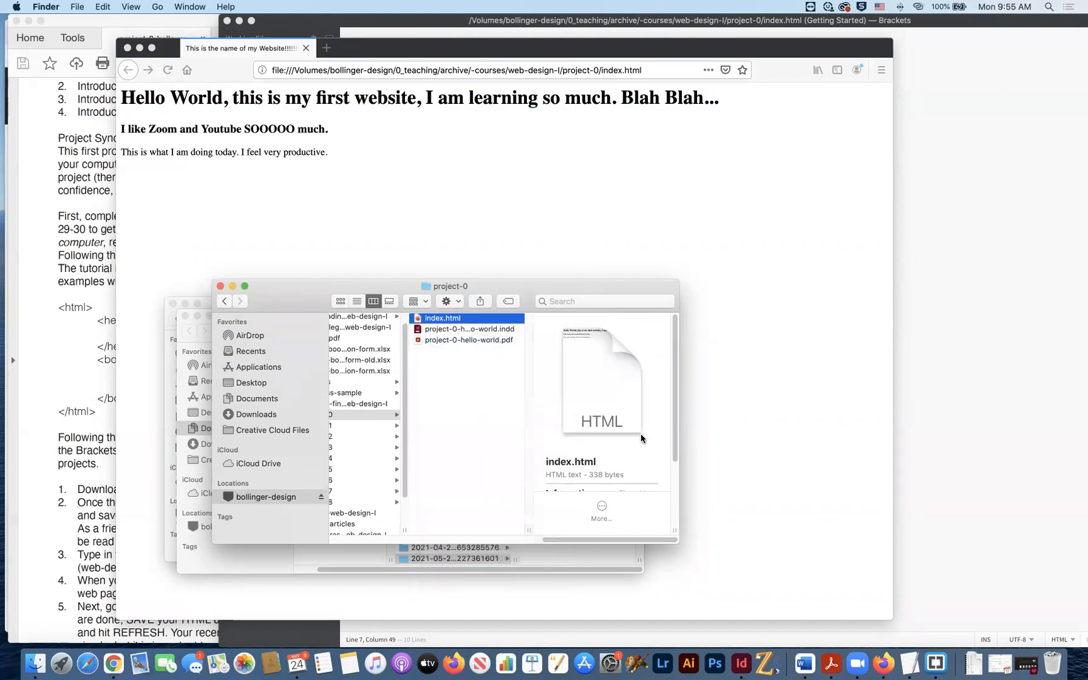
click(354, 496)
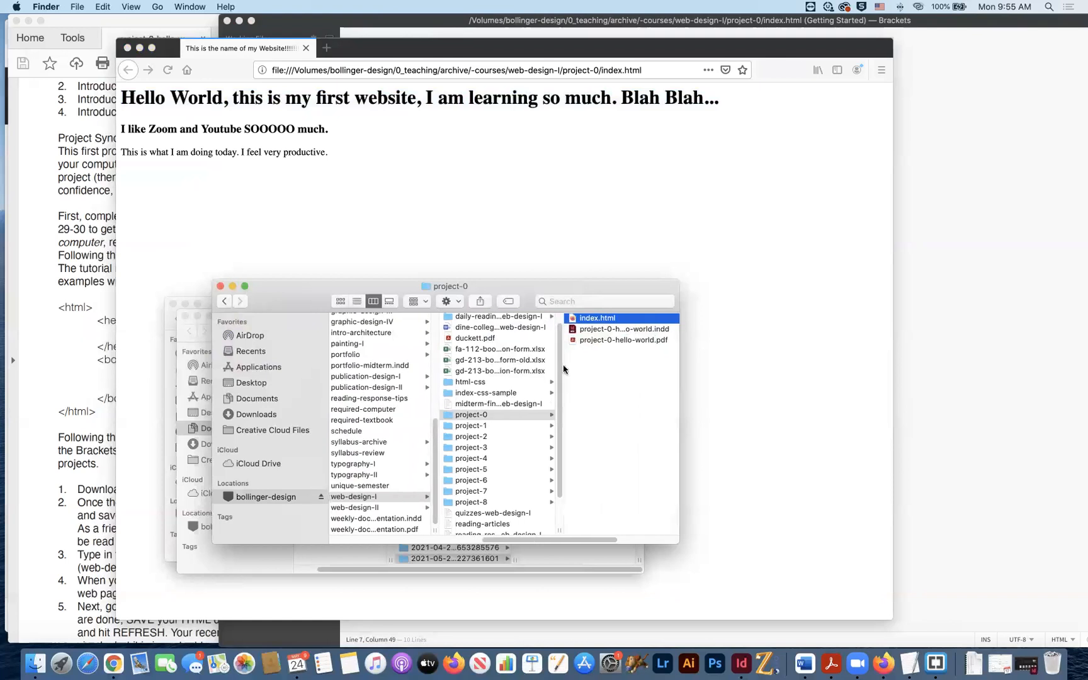
click(462, 426)
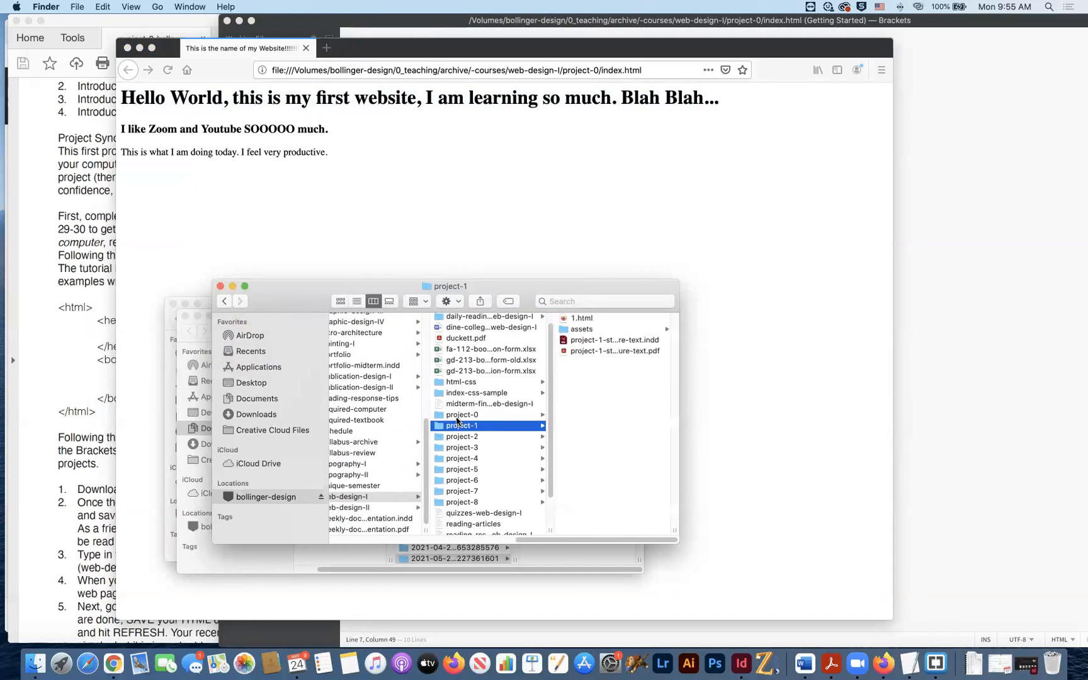
click(462, 414)
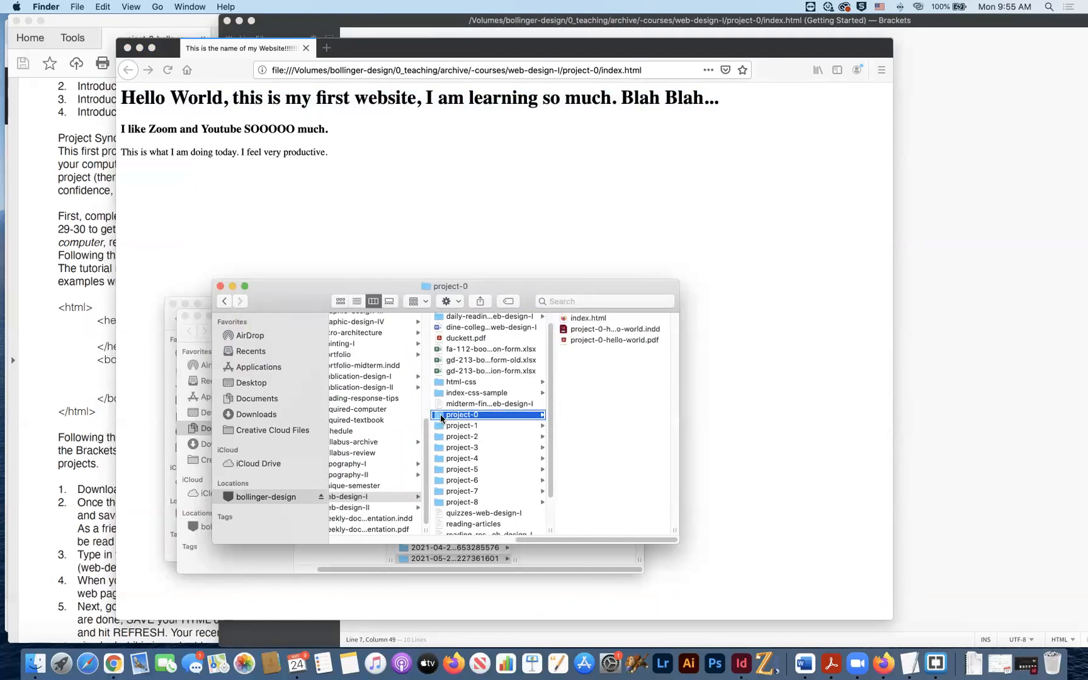
right_click(463, 414)
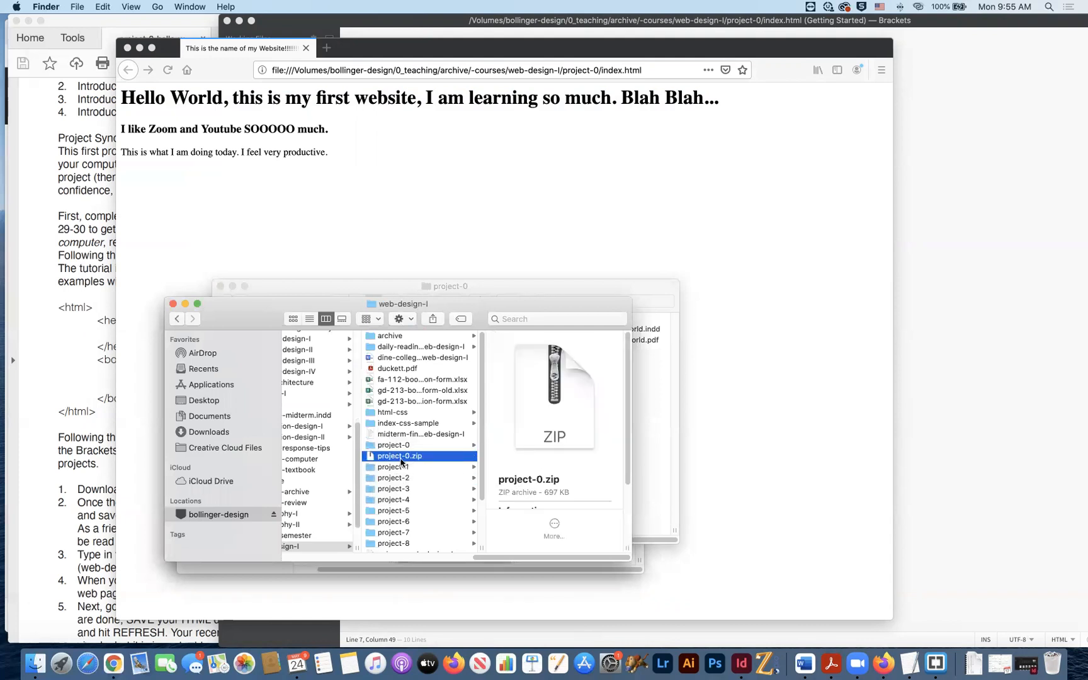
mouse_move(531, 486)
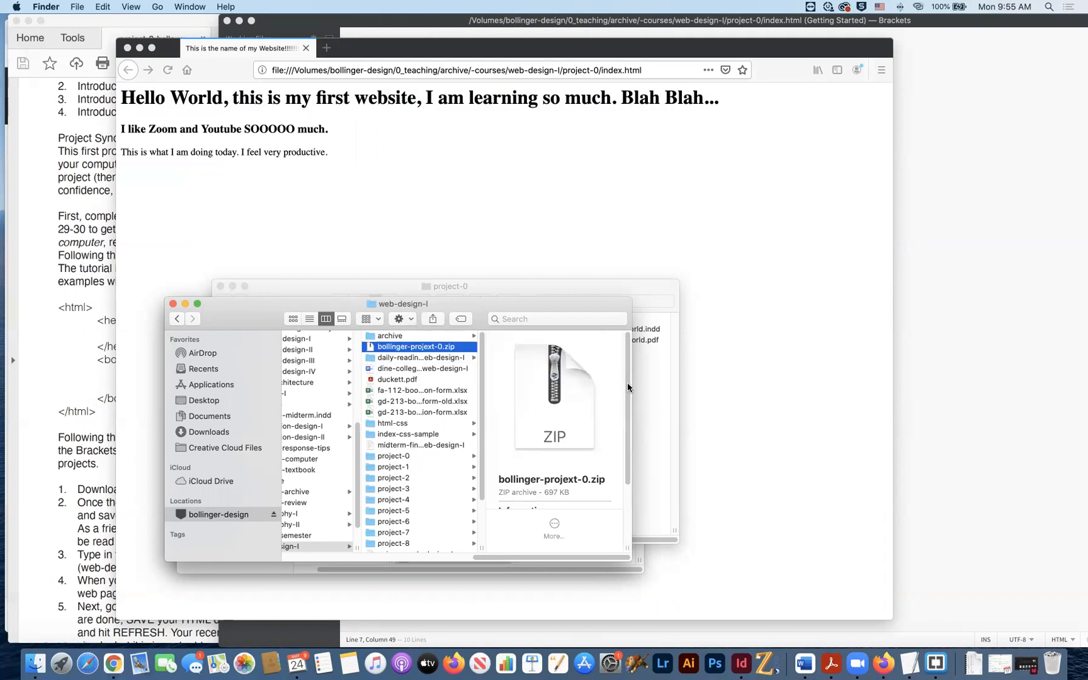
mouse_move(444, 355)
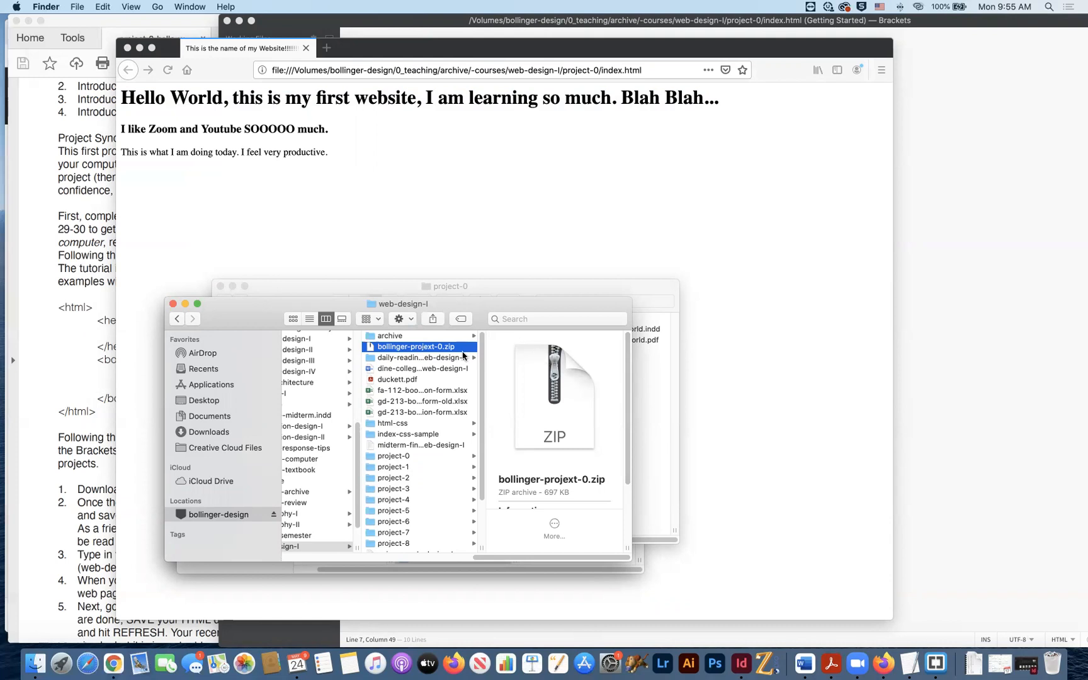
mouse_move(412, 360)
text(c)
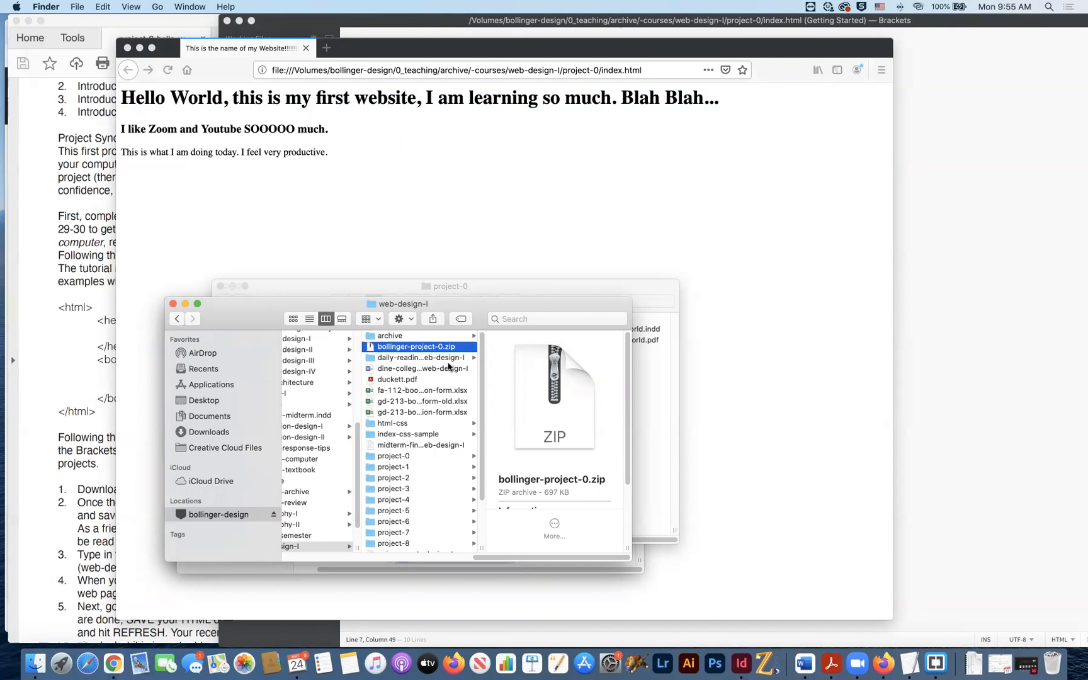
mouse_move(819, 334)
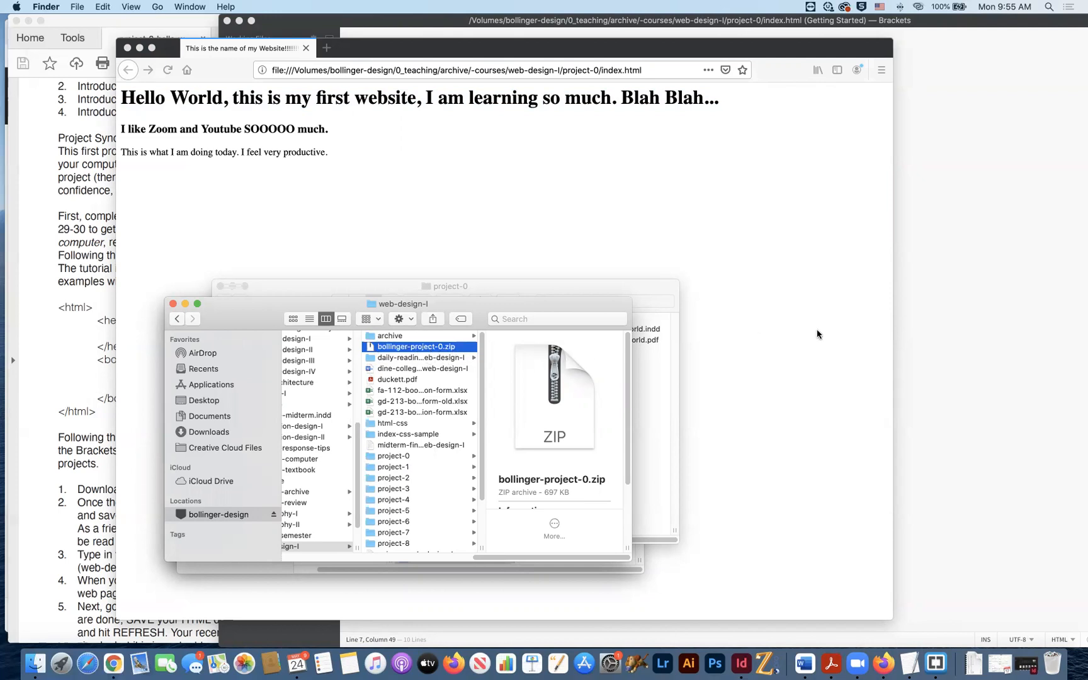
mouse_move(400, 230)
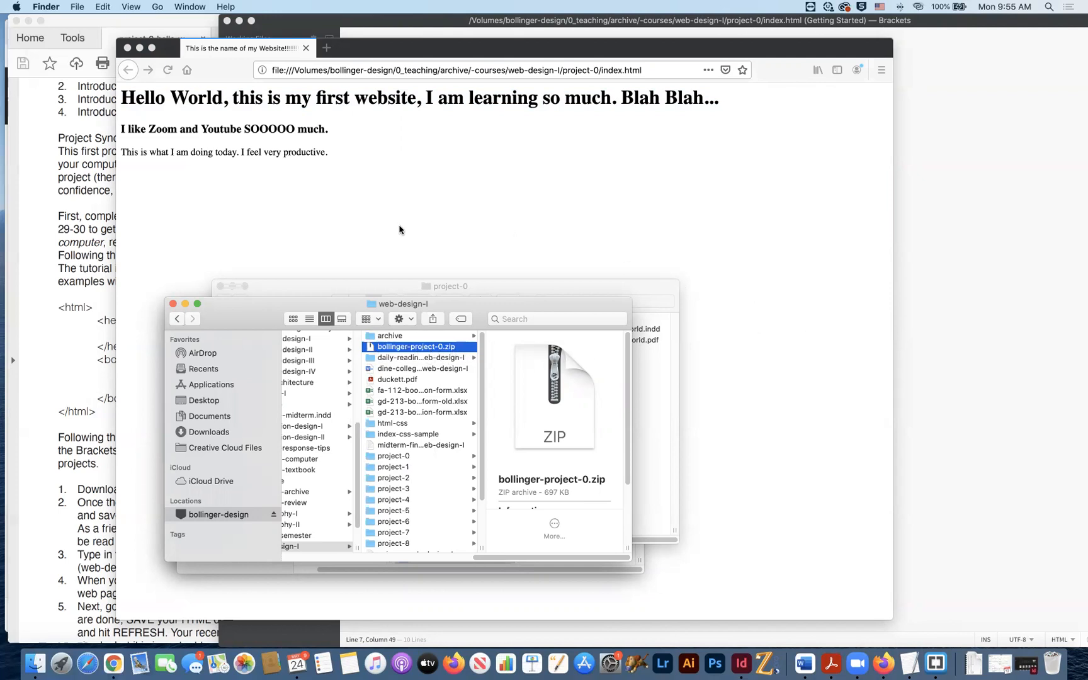
mouse_move(424, 361)
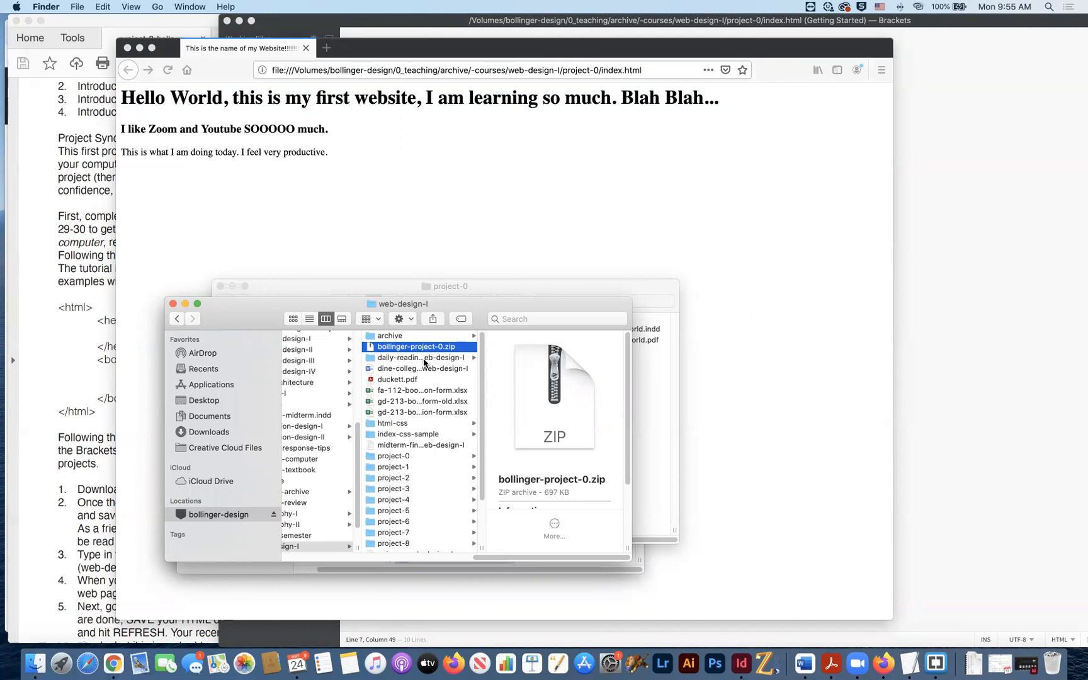
mouse_move(508, 347)
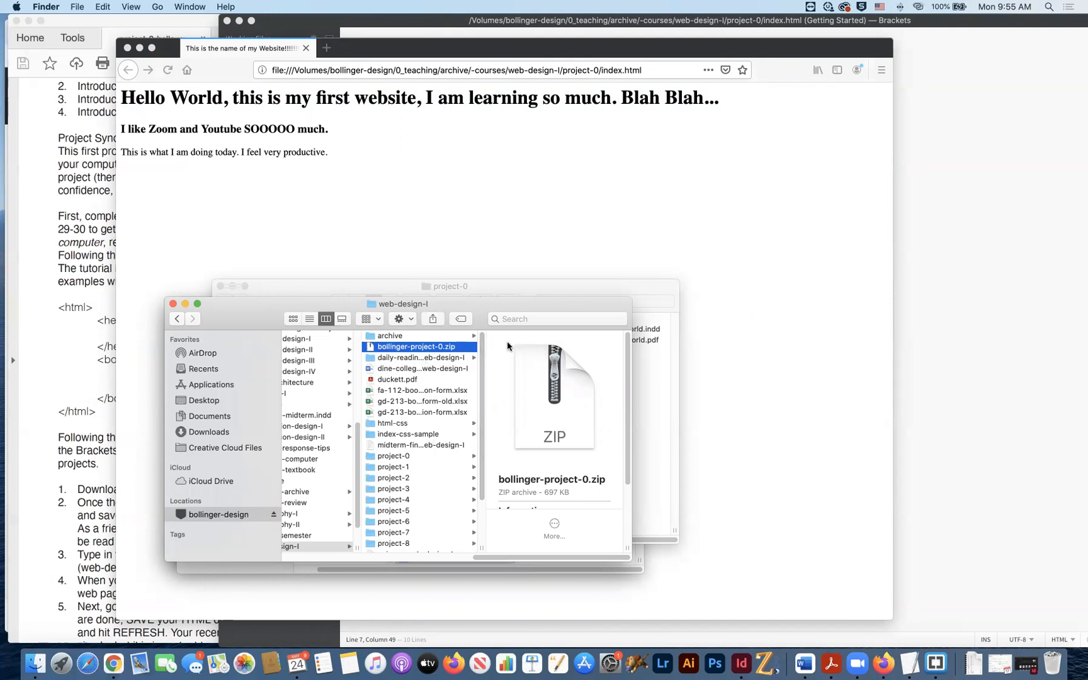
mouse_move(511, 383)
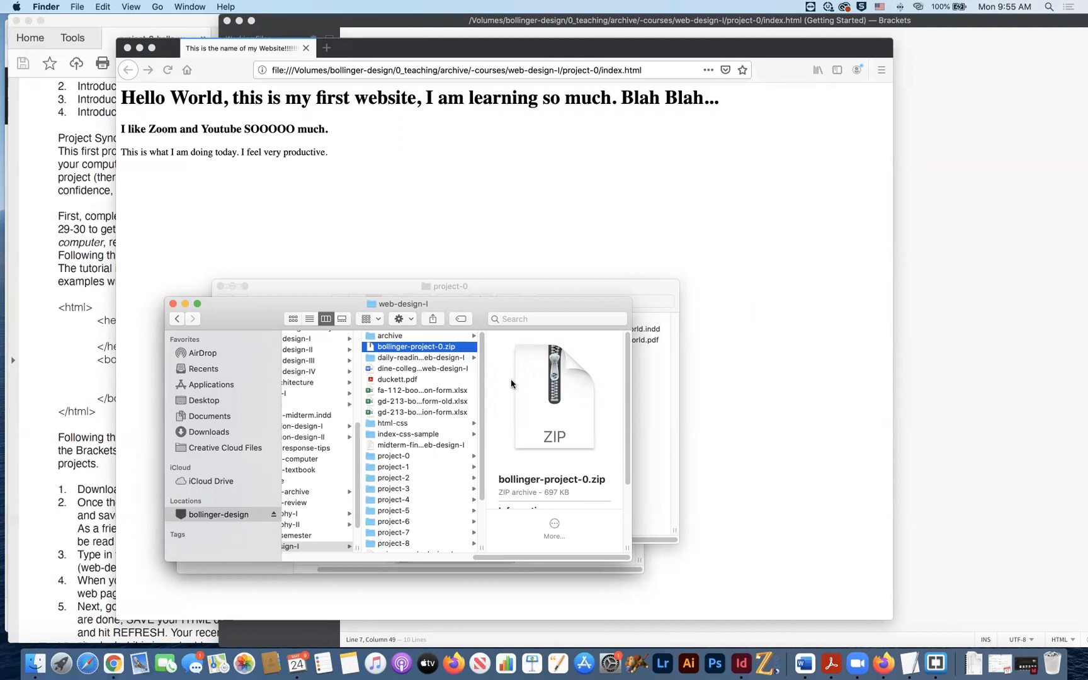
mouse_move(393, 329)
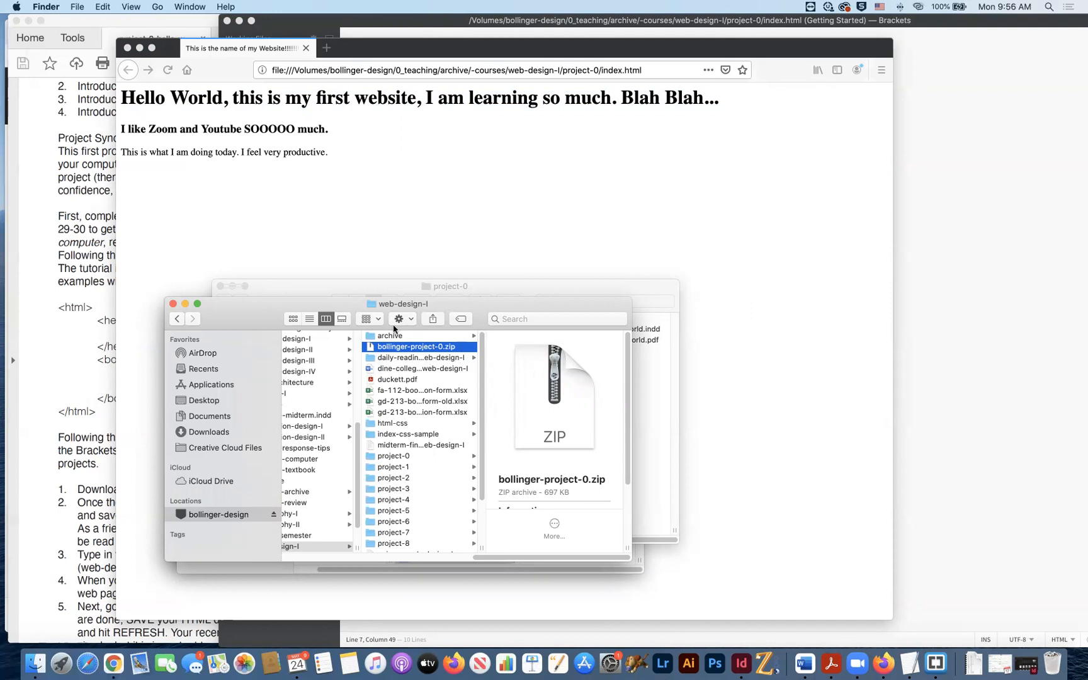
mouse_move(727, 202)
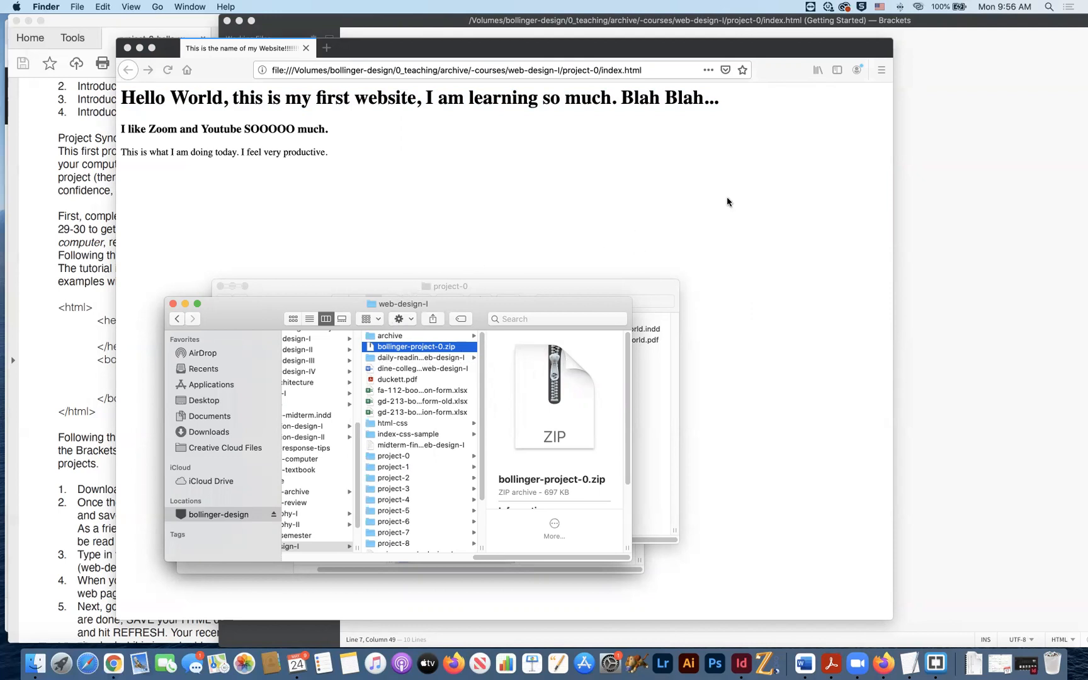
mouse_move(892, 615)
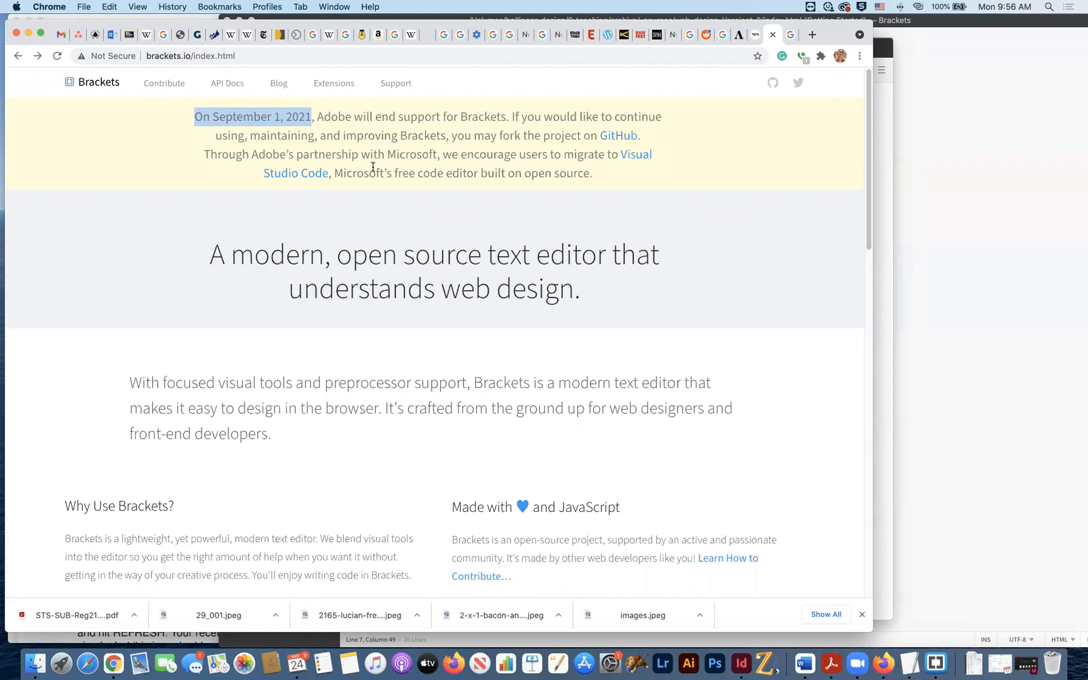
mouse_move(610, 136)
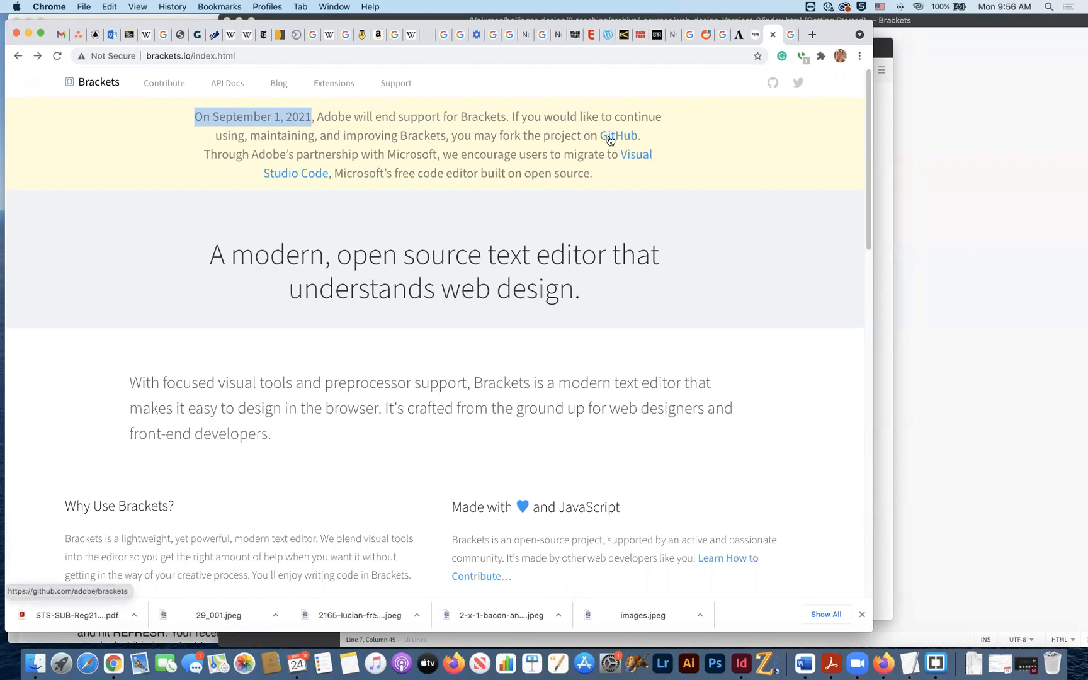
mouse_move(630, 156)
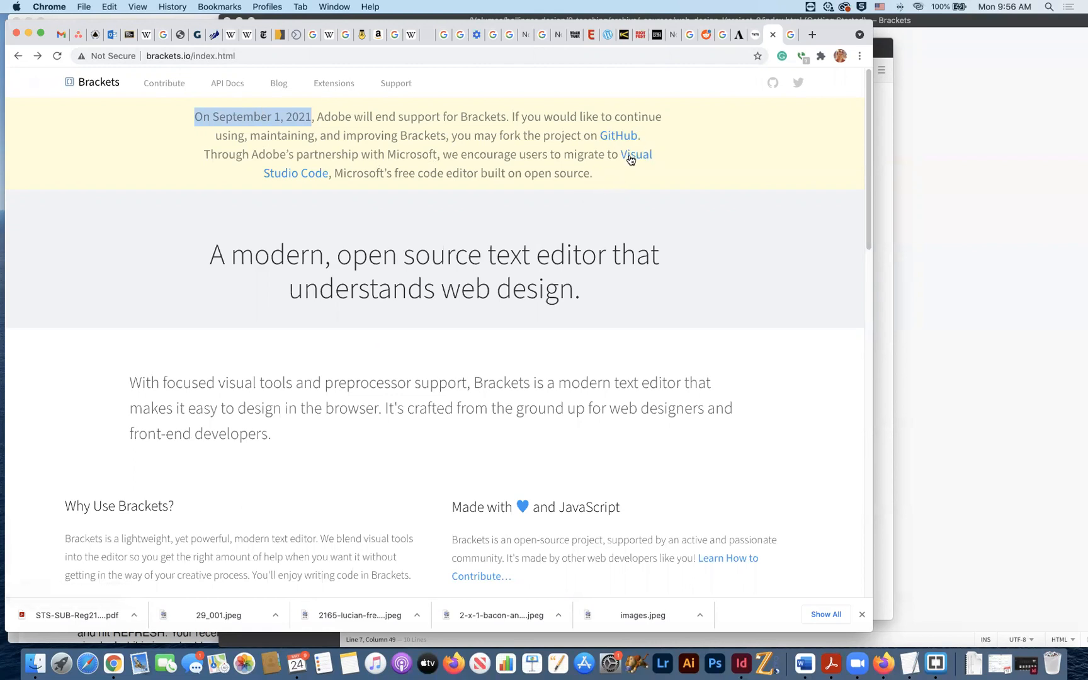
mouse_move(315, 179)
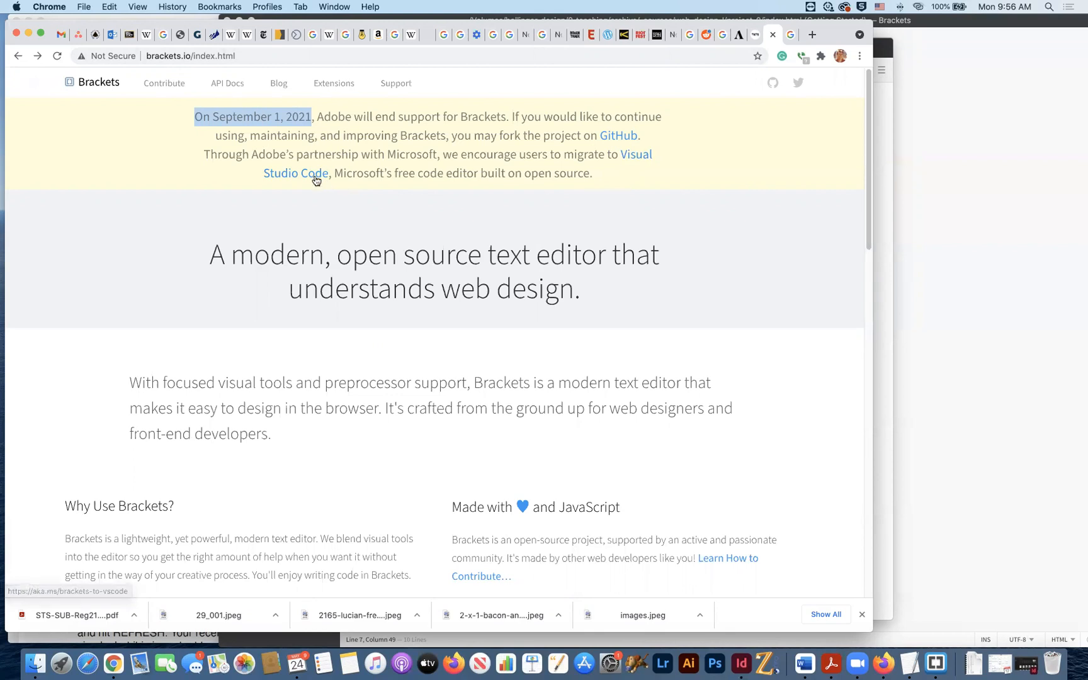
Open Visual Studio Code's migration page for Brackets users from brackets.io.
click(295, 173)
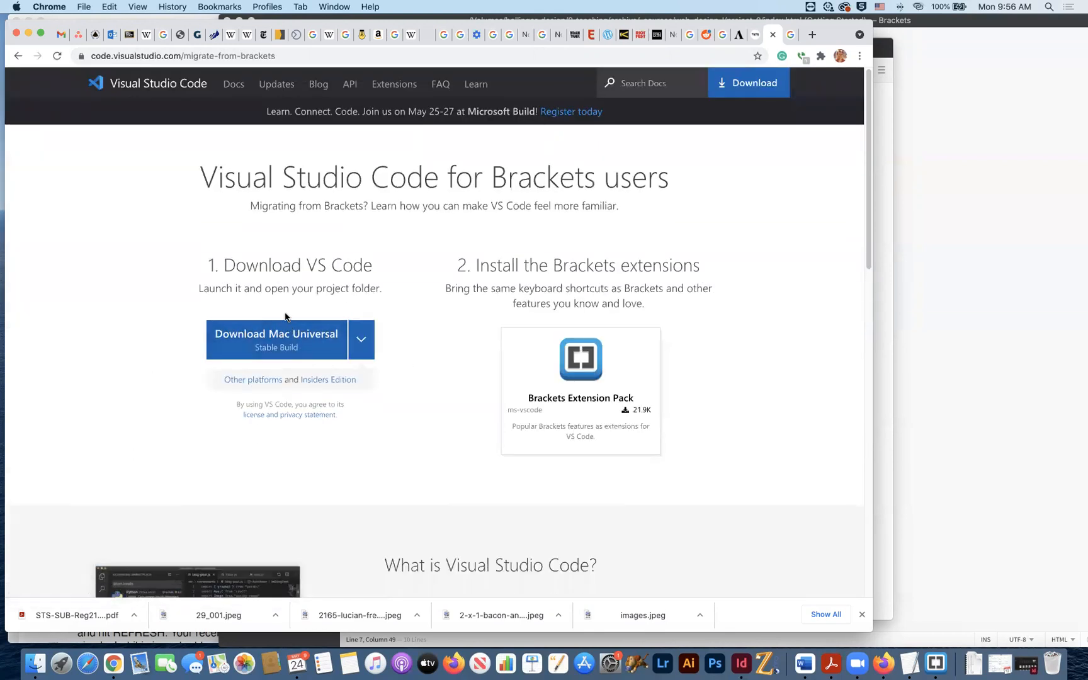
mouse_move(386, 315)
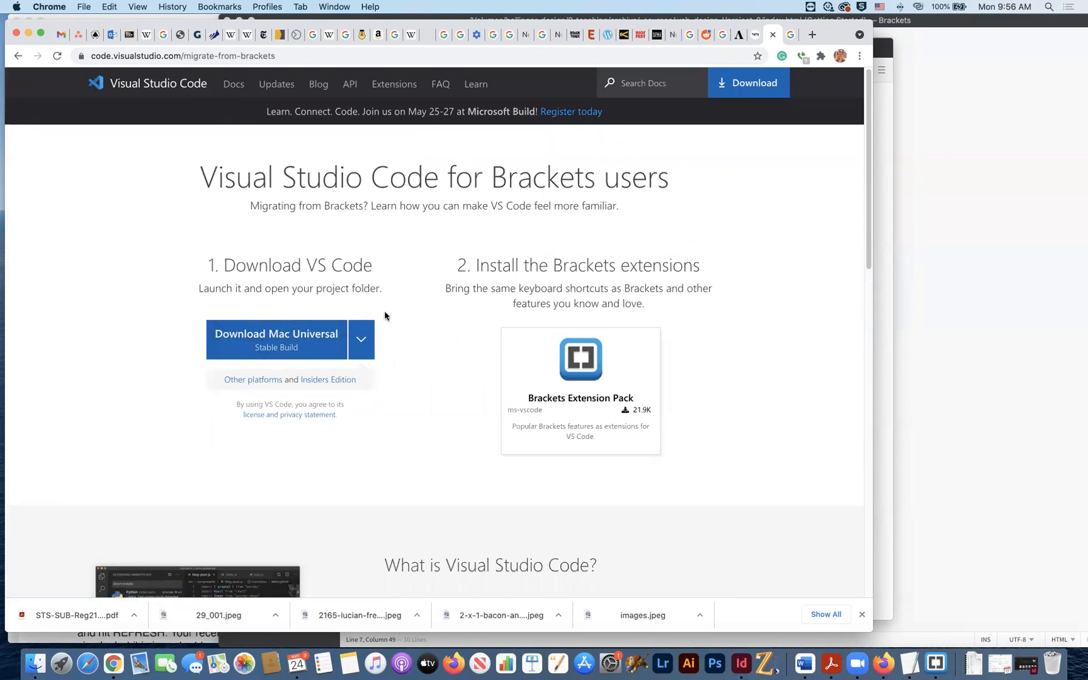
mouse_move(540, 347)
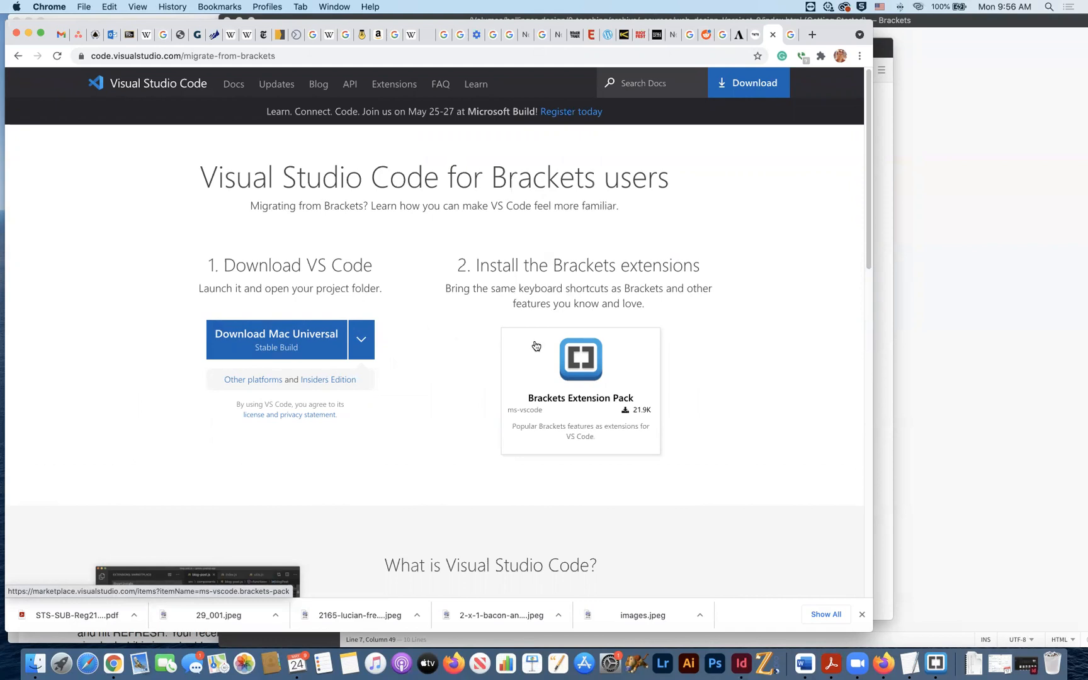
mouse_move(433, 249)
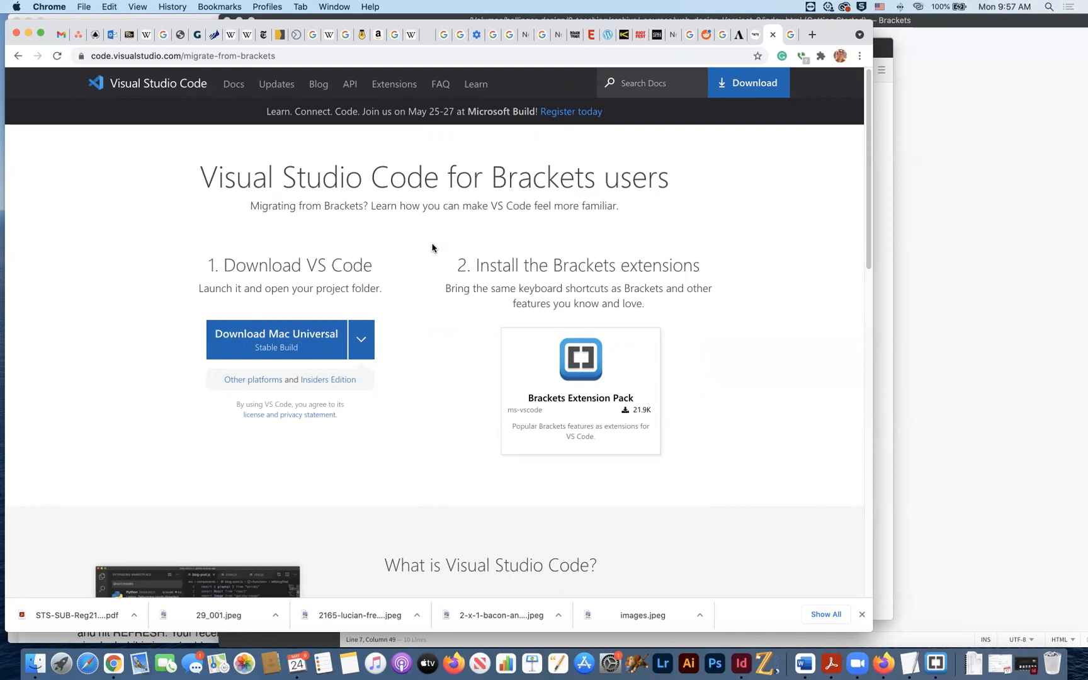
mouse_move(606, 66)
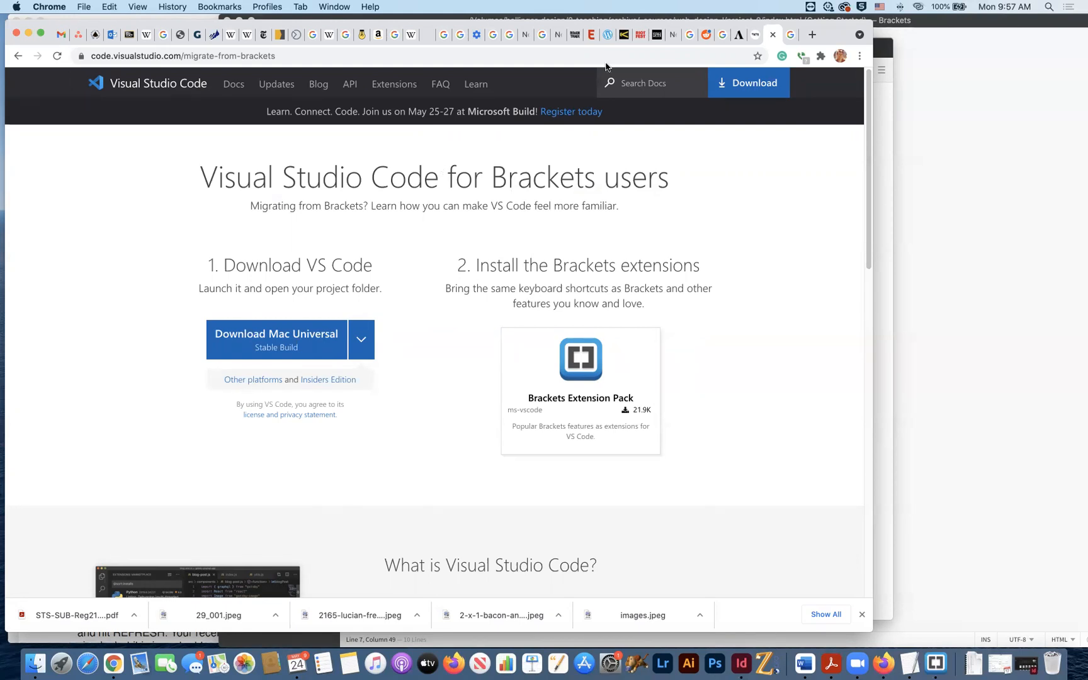
mouse_move(628, 34)
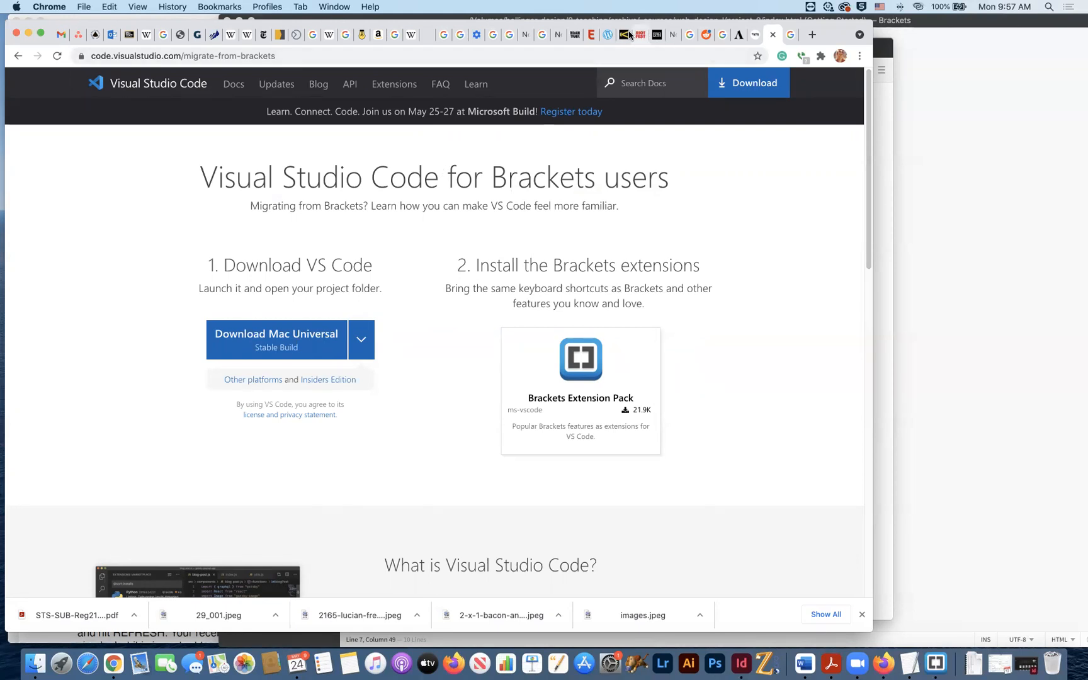